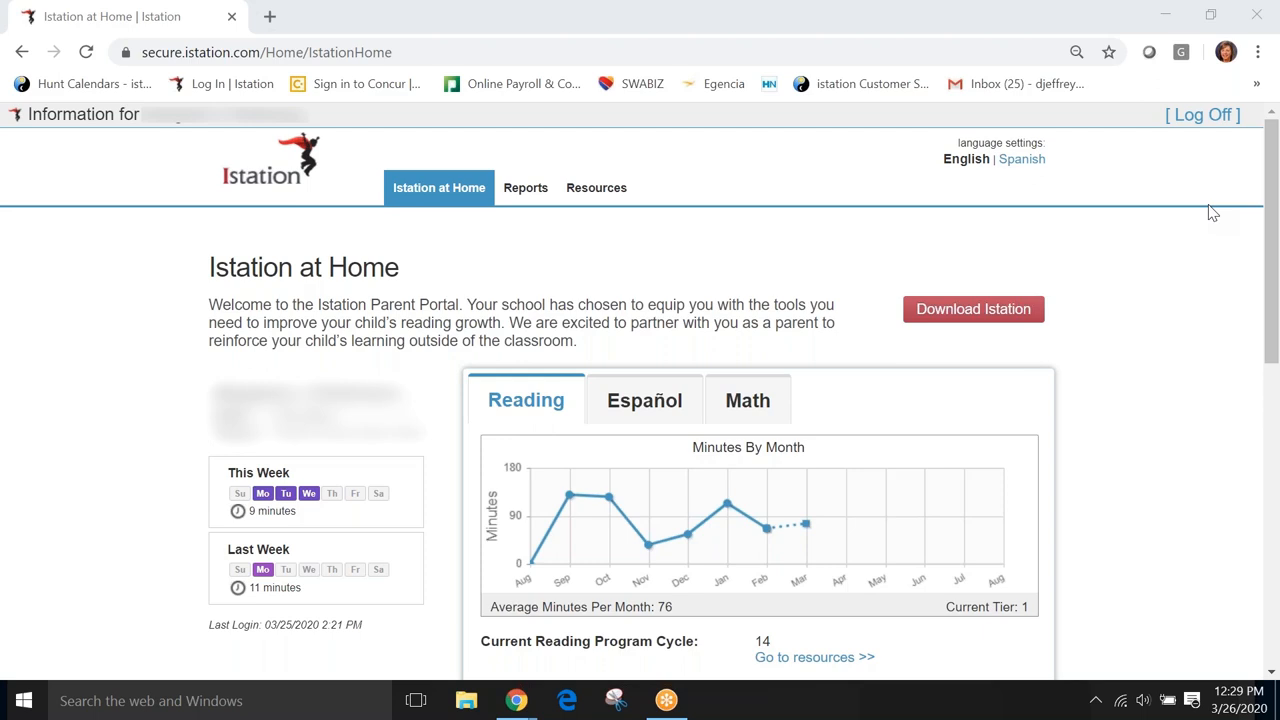
{"action": "mouse_move", "coordinate": [1198, 248]}
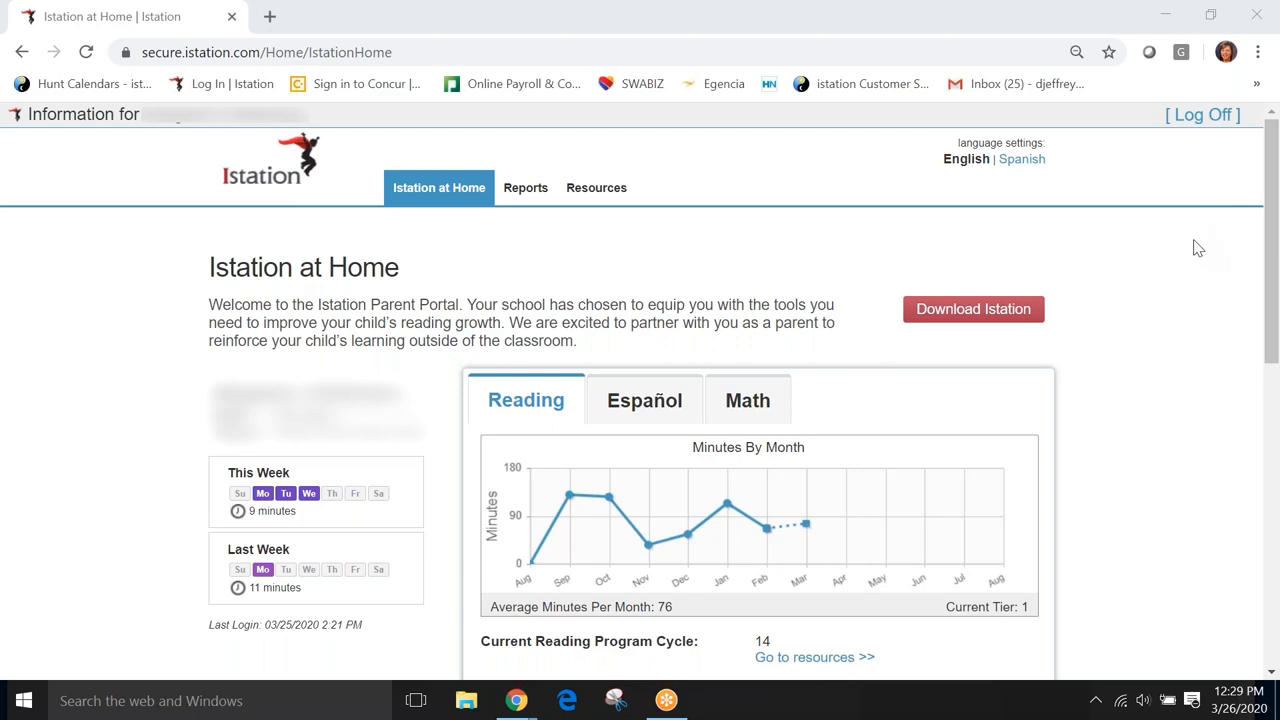
{"action": "mouse_move", "coordinate": [1197, 271]}
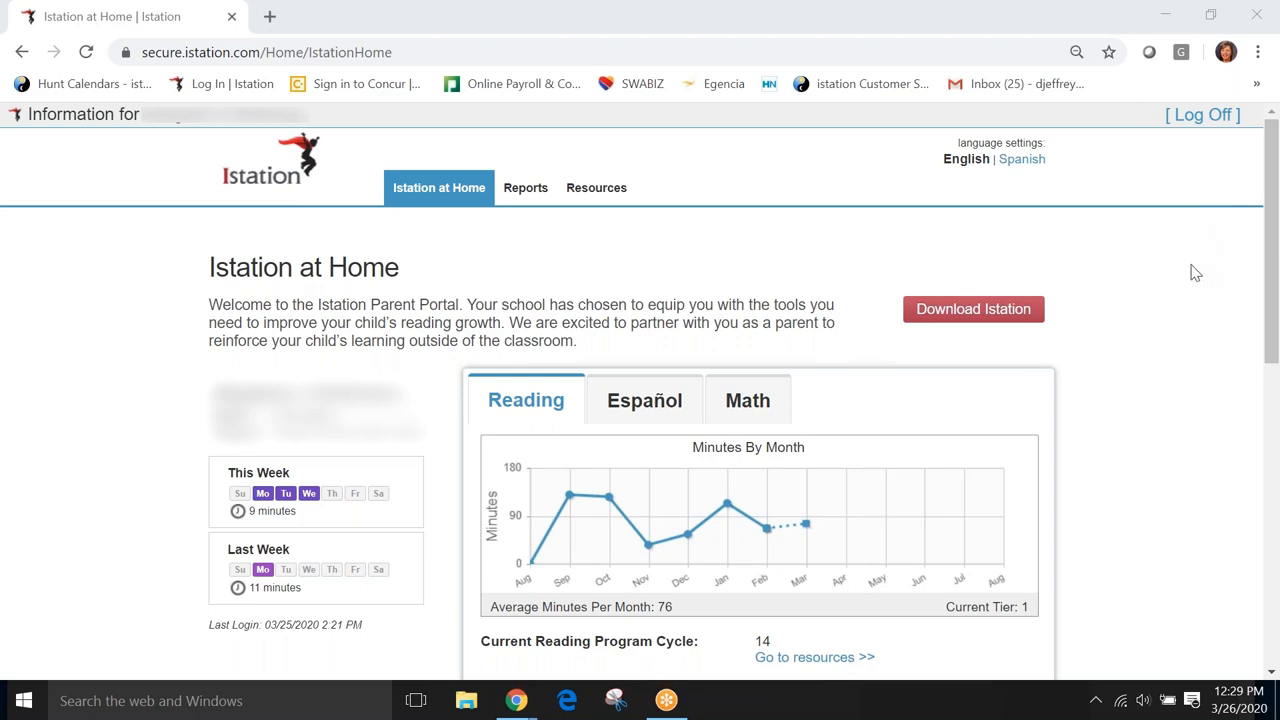
{"action": "mouse_move", "coordinate": [988, 331]}
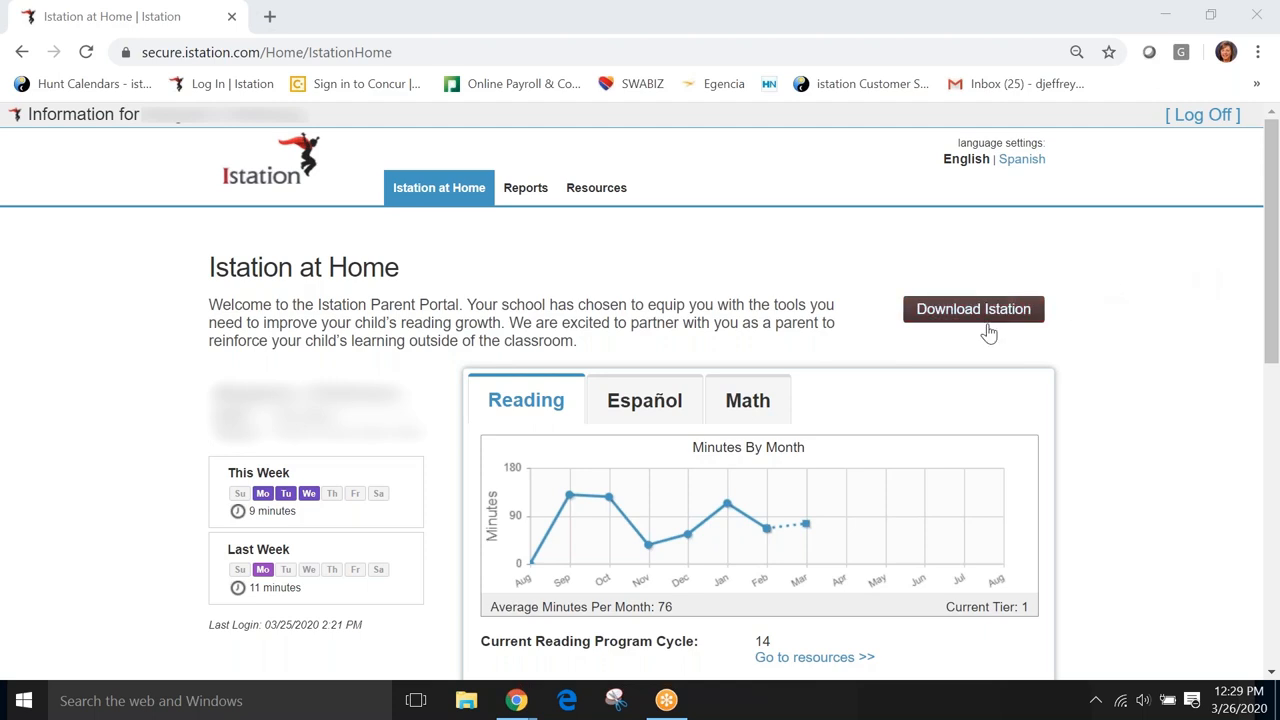
{"action": "mouse_move", "coordinate": [992, 322]}
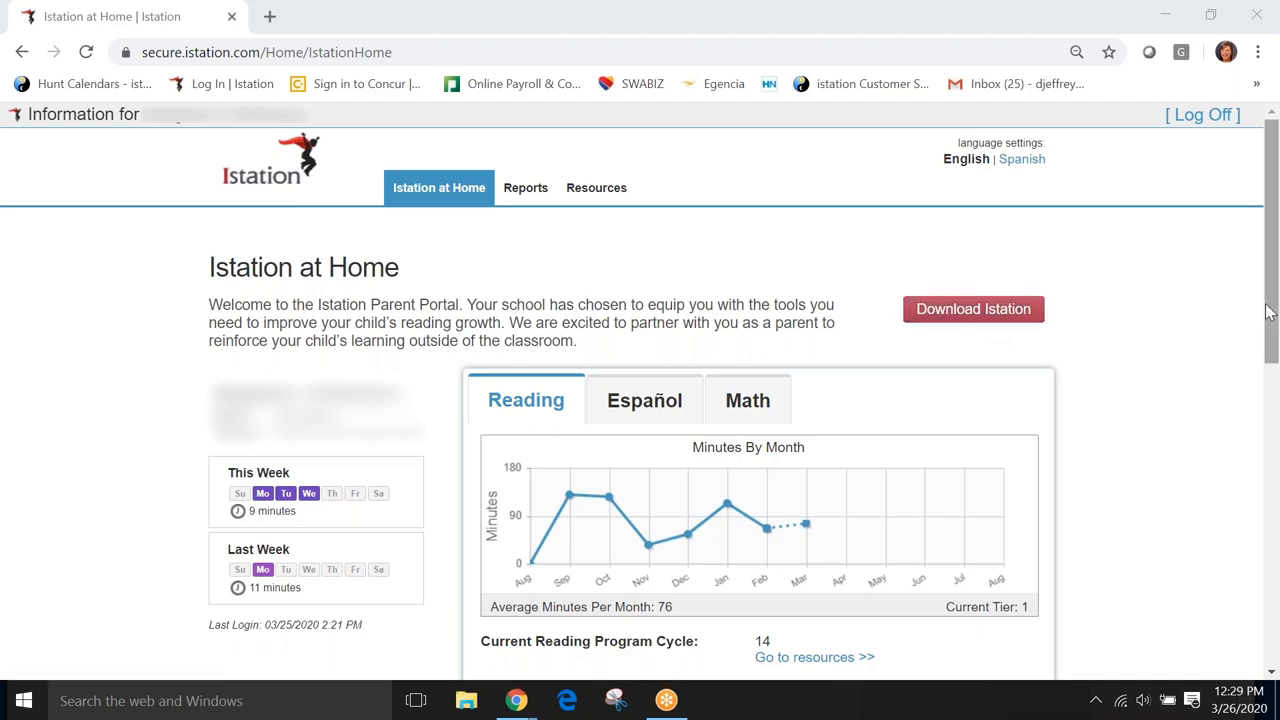
{"action": "mouse_move", "coordinate": [1271, 300]}
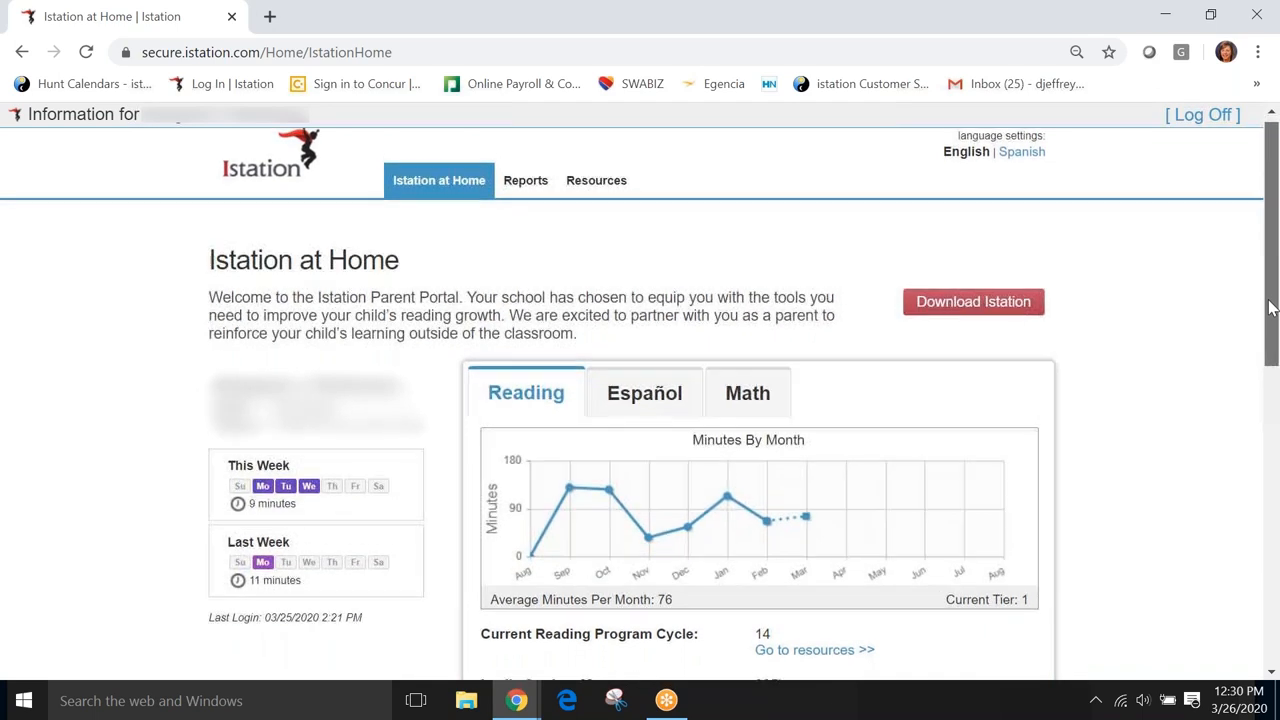
Scroll the home dashboard and toggle the minutes chart between Español and Reading
{"action": "scroll", "scroll_direction": "down", "scroll_amount": 3}
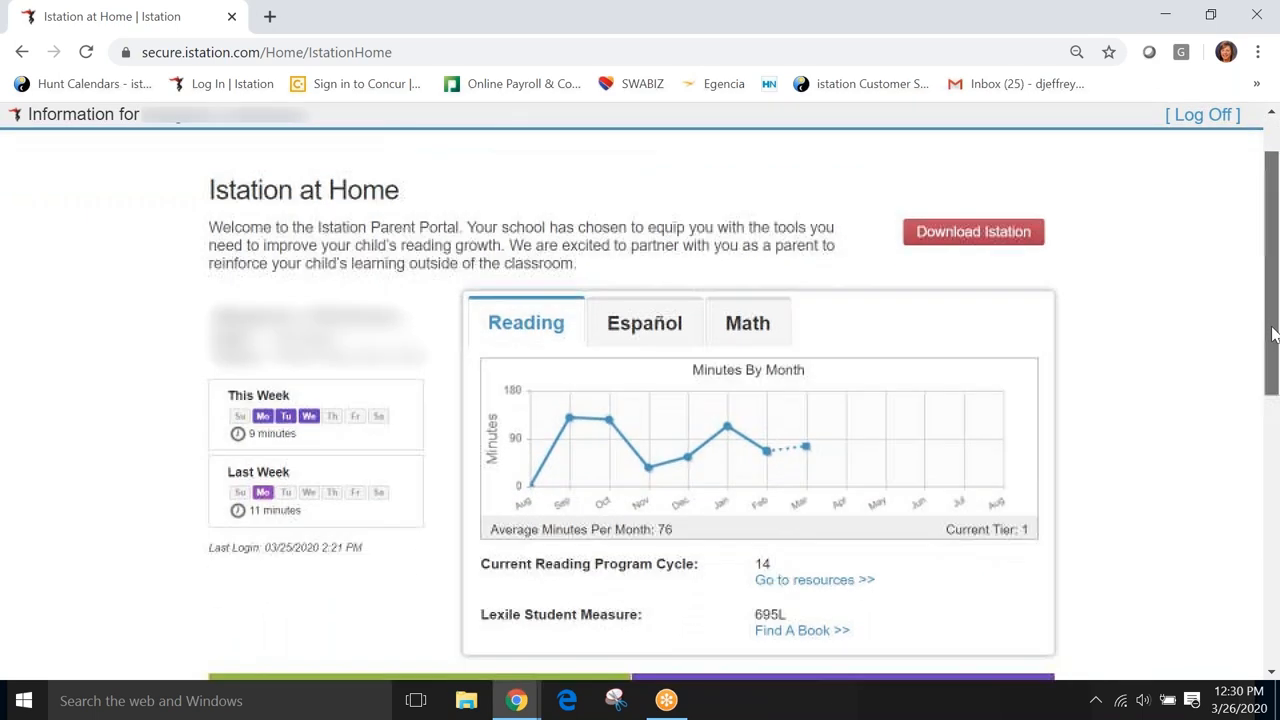
{"action": "scroll", "scroll_direction": "down", "scroll_amount": 3}
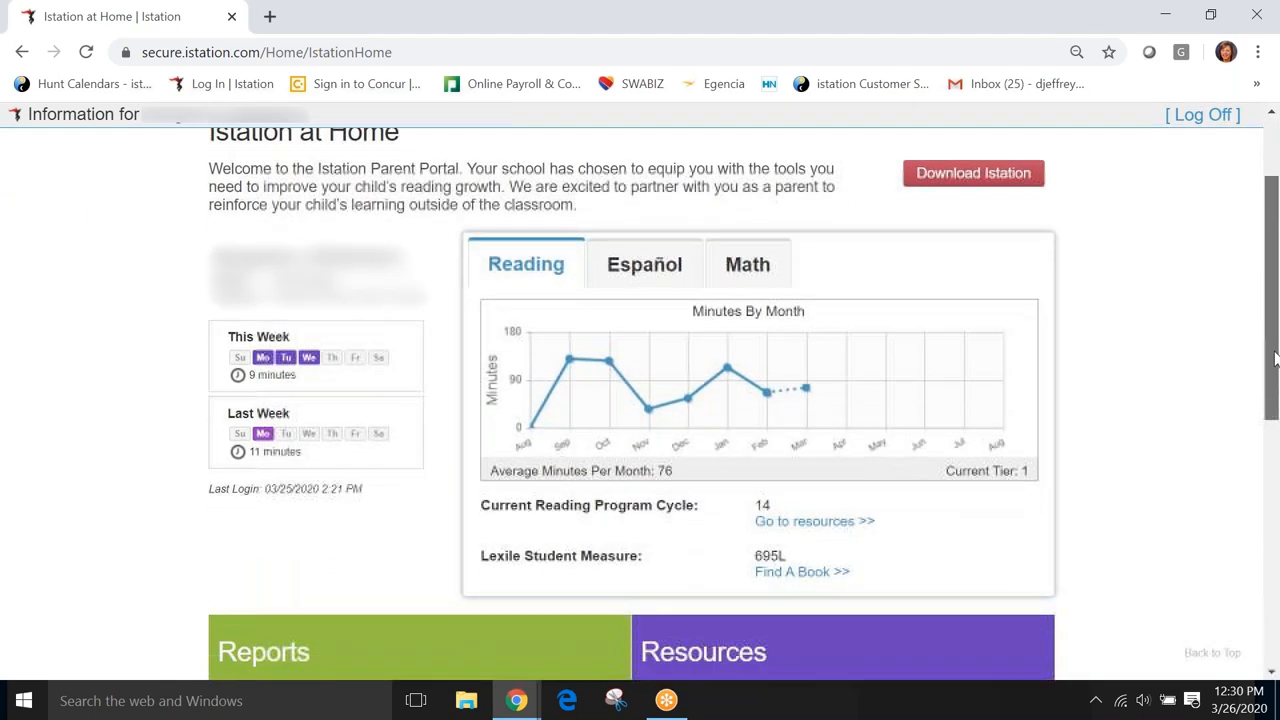
{"action": "scroll", "scroll_direction": "down", "scroll_amount": 3}
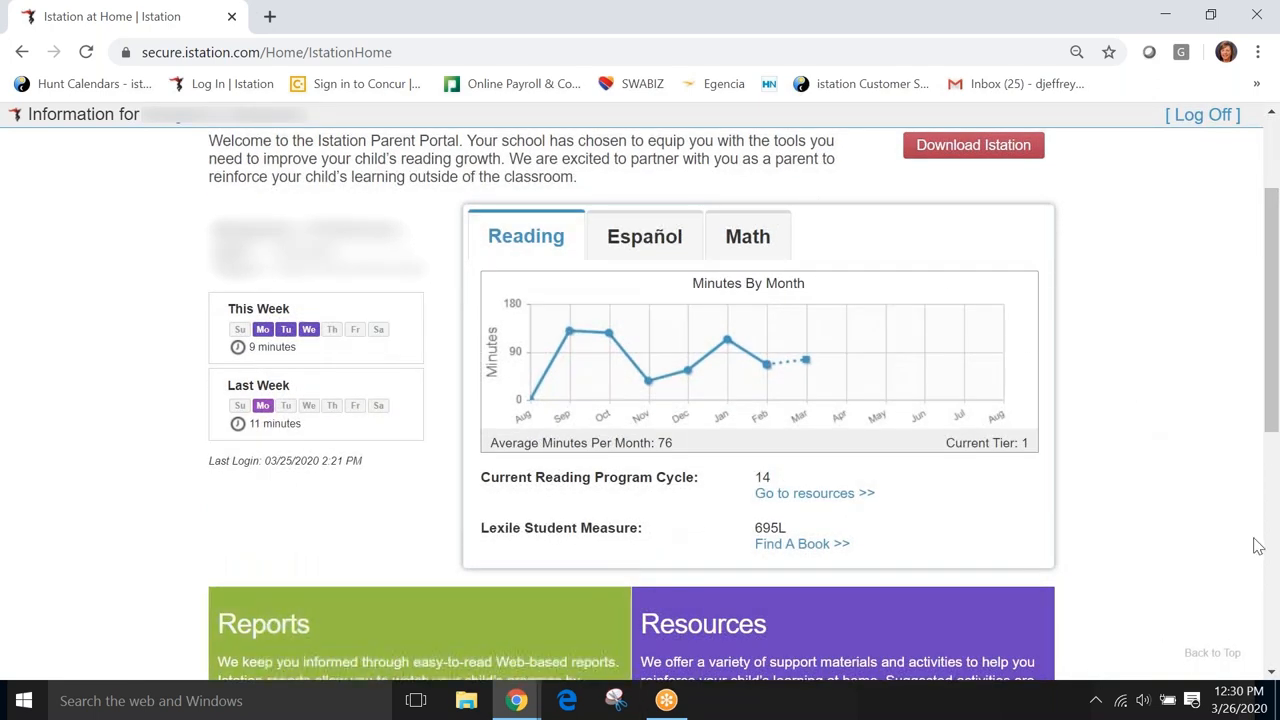
{"action": "mouse_move", "coordinate": [1217, 235]}
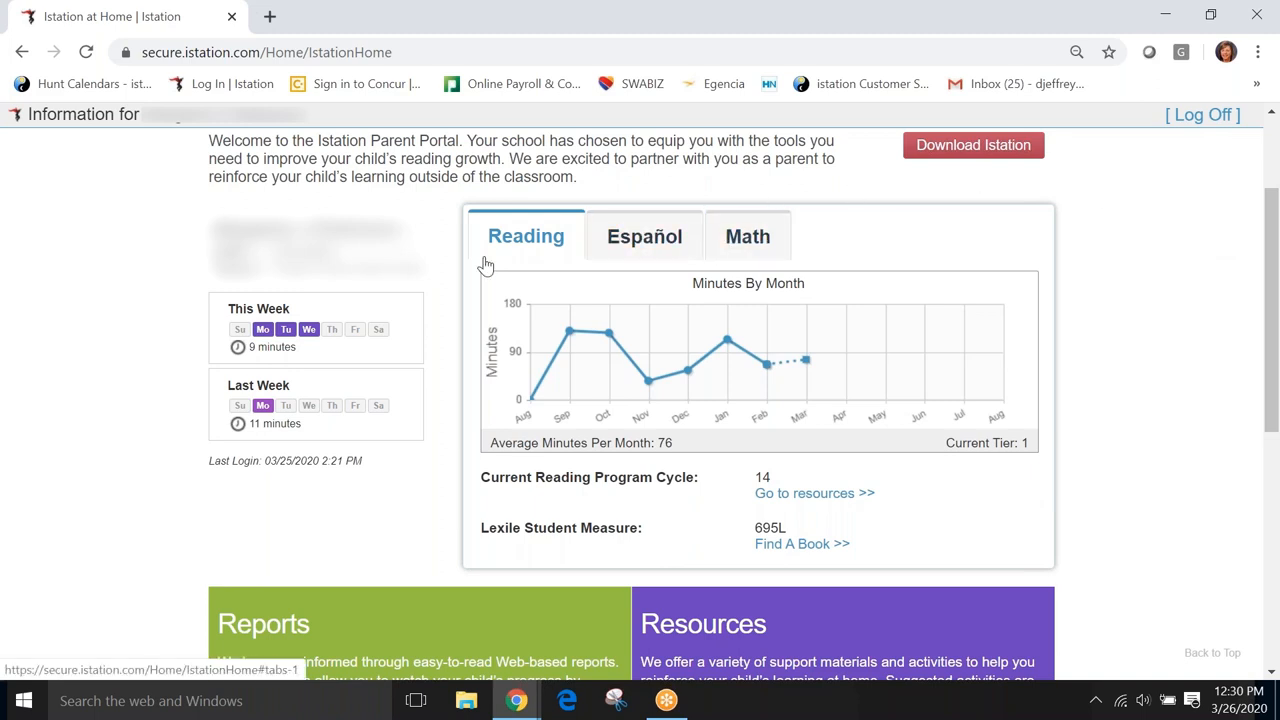
{"action": "mouse_move", "coordinate": [519, 260]}
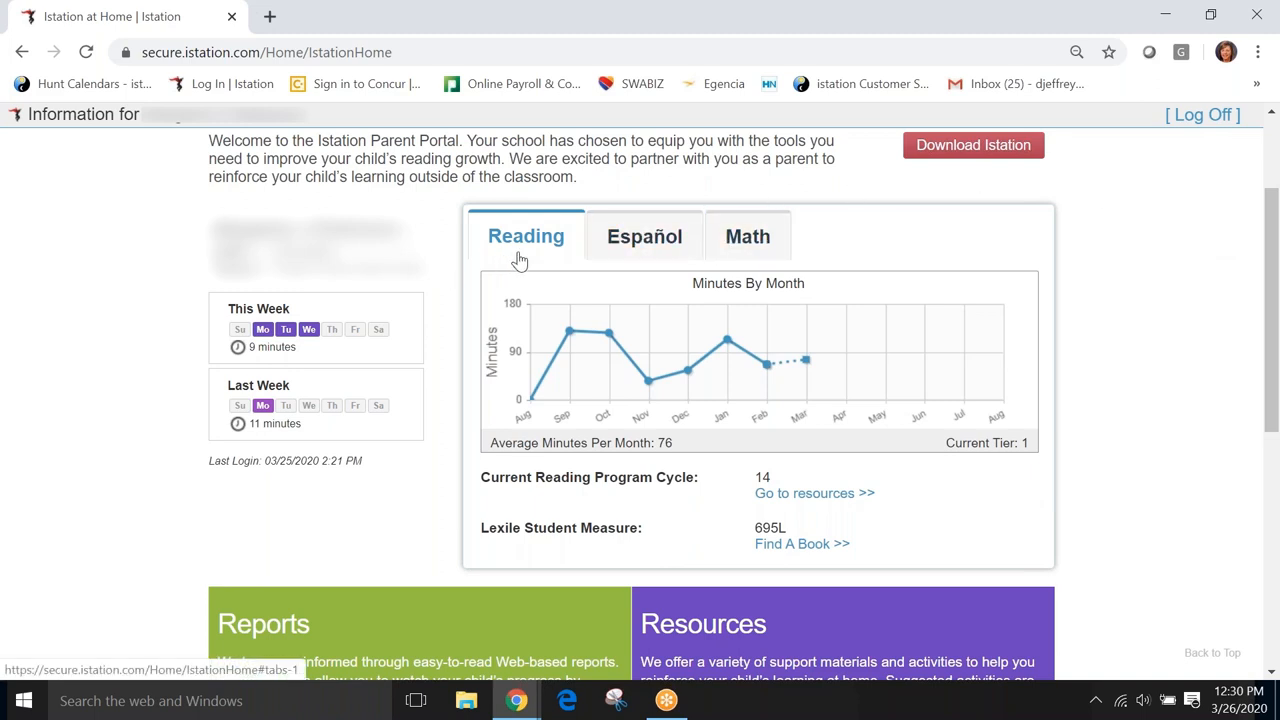
{"action": "mouse_move", "coordinate": [539, 252]}
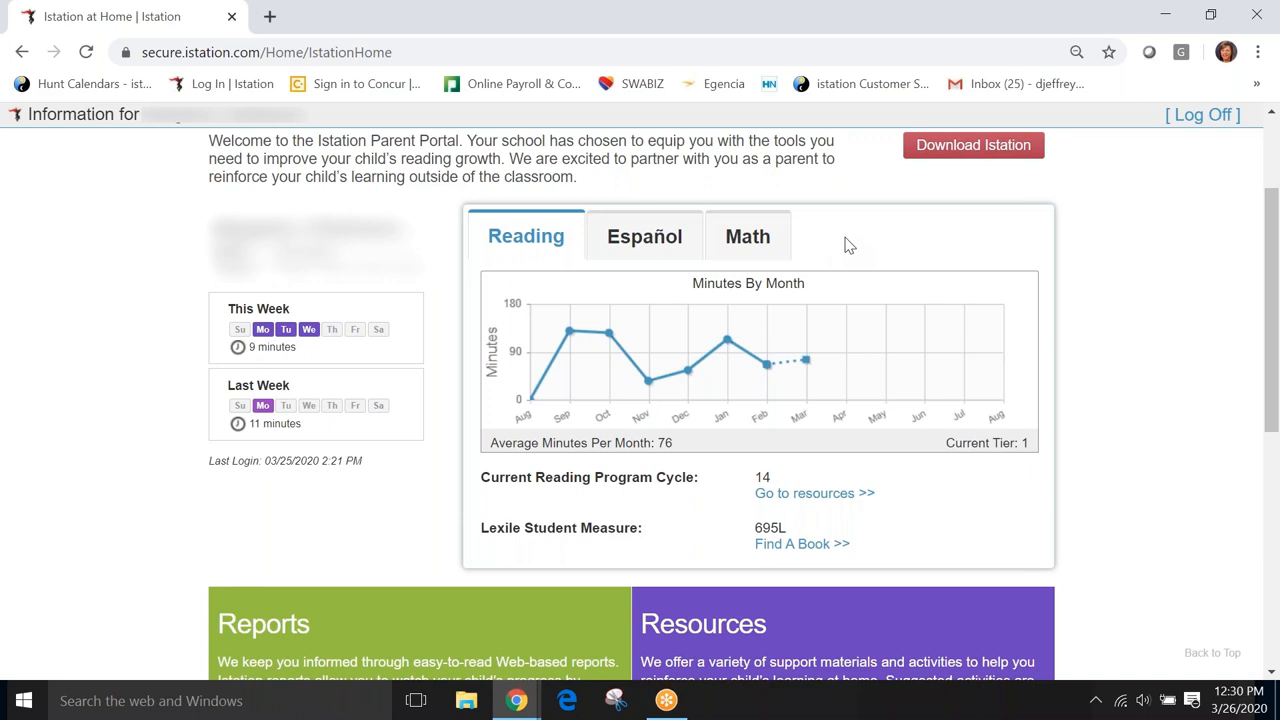
{"action": "mouse_move", "coordinate": [851, 253]}
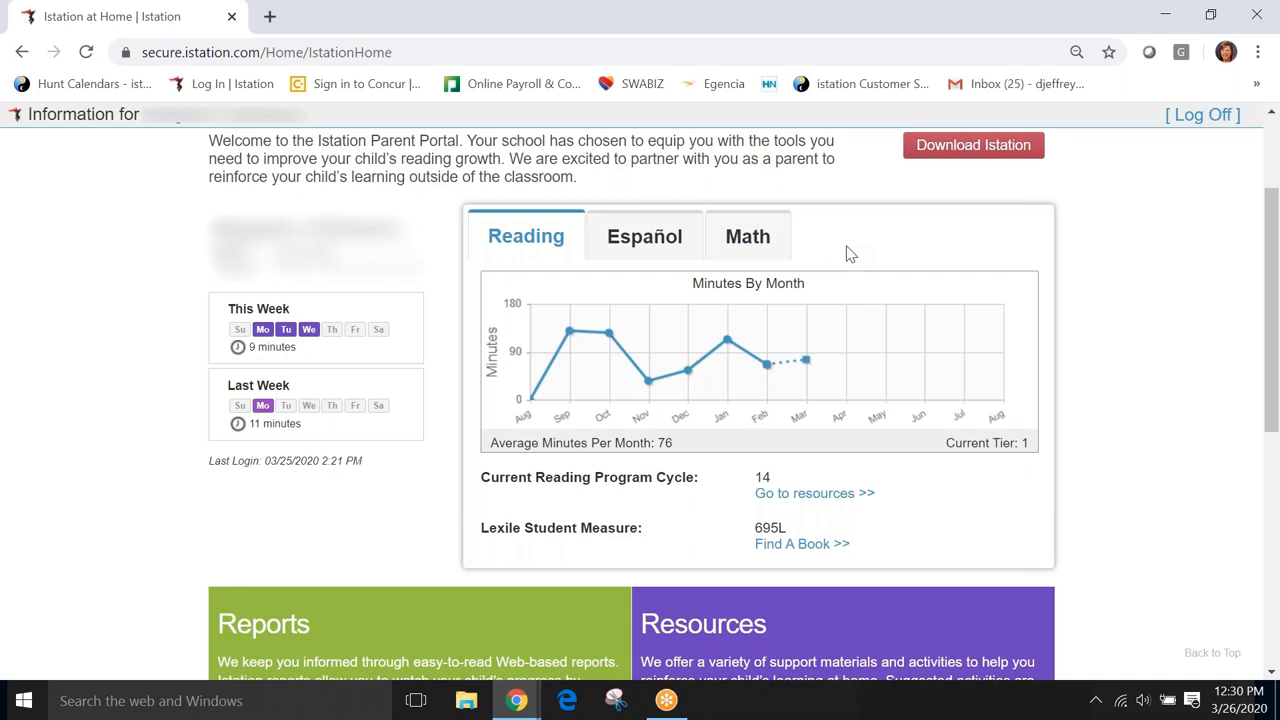
{"action": "mouse_move", "coordinate": [549, 250]}
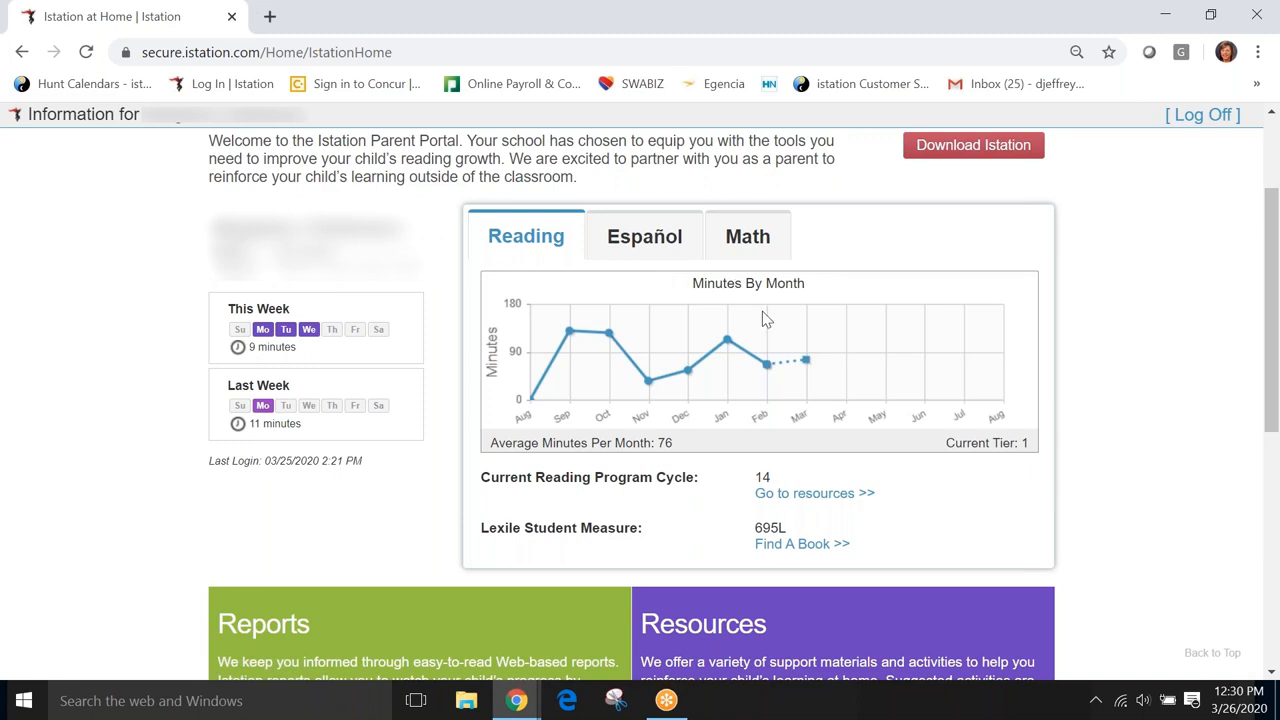
{"action": "mouse_move", "coordinate": [1041, 381]}
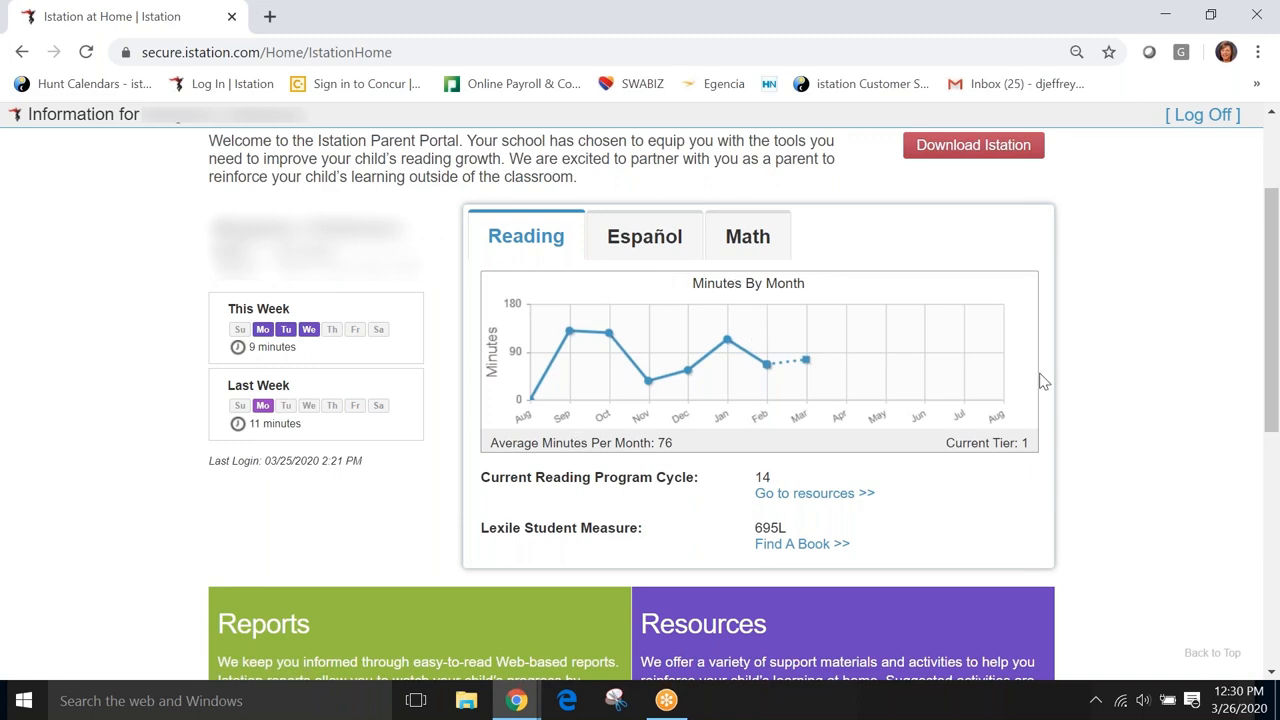
{"action": "mouse_move", "coordinate": [528, 380]}
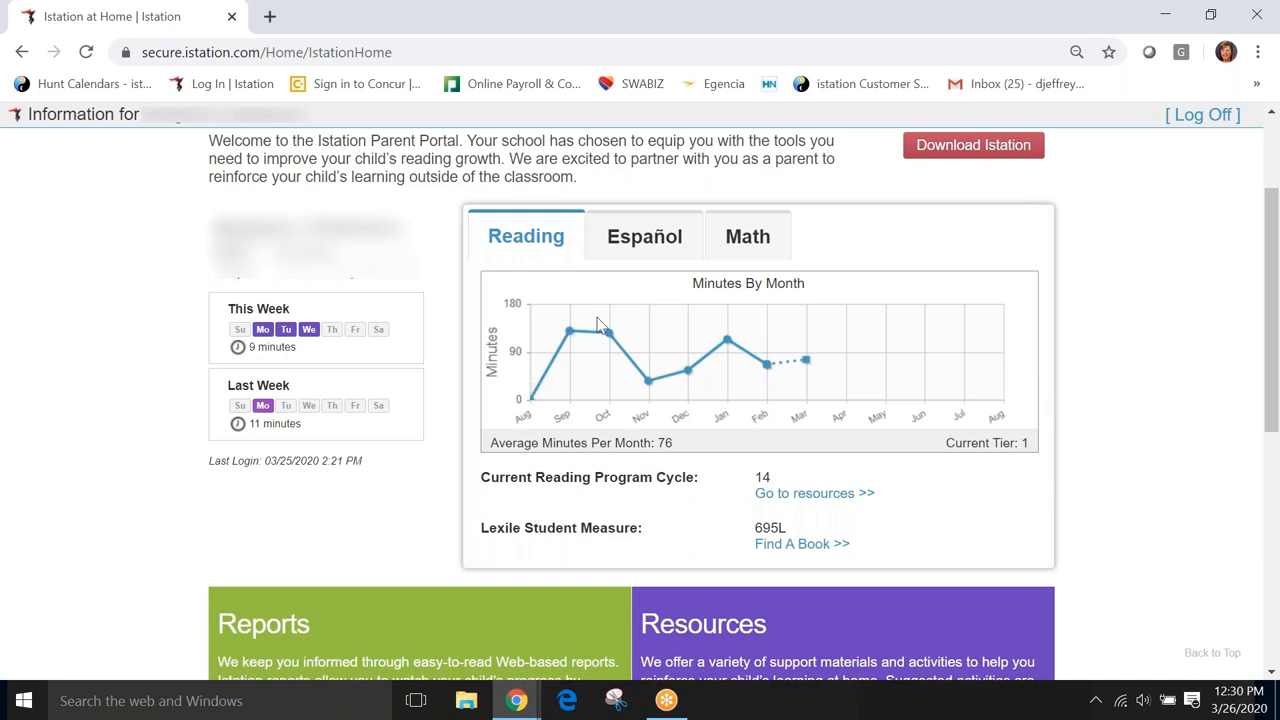
{"action": "left_click", "coordinate": [644, 236]}
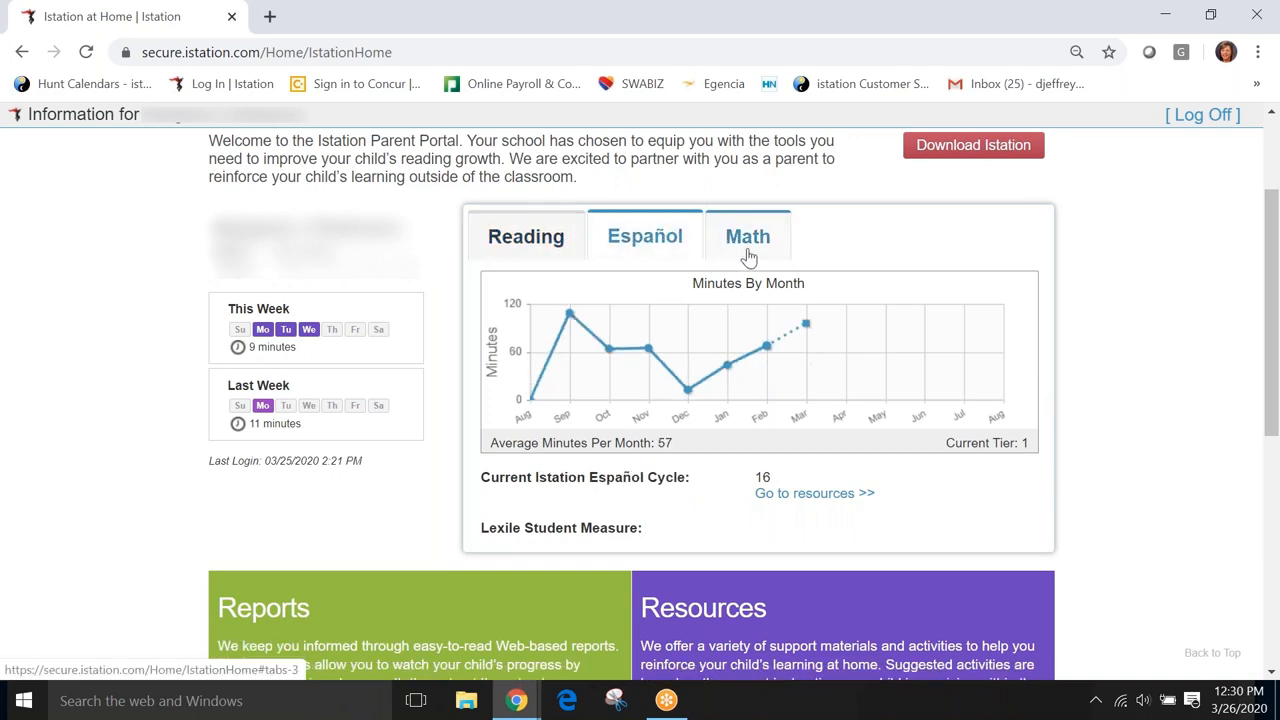
{"action": "left_click", "coordinate": [525, 236]}
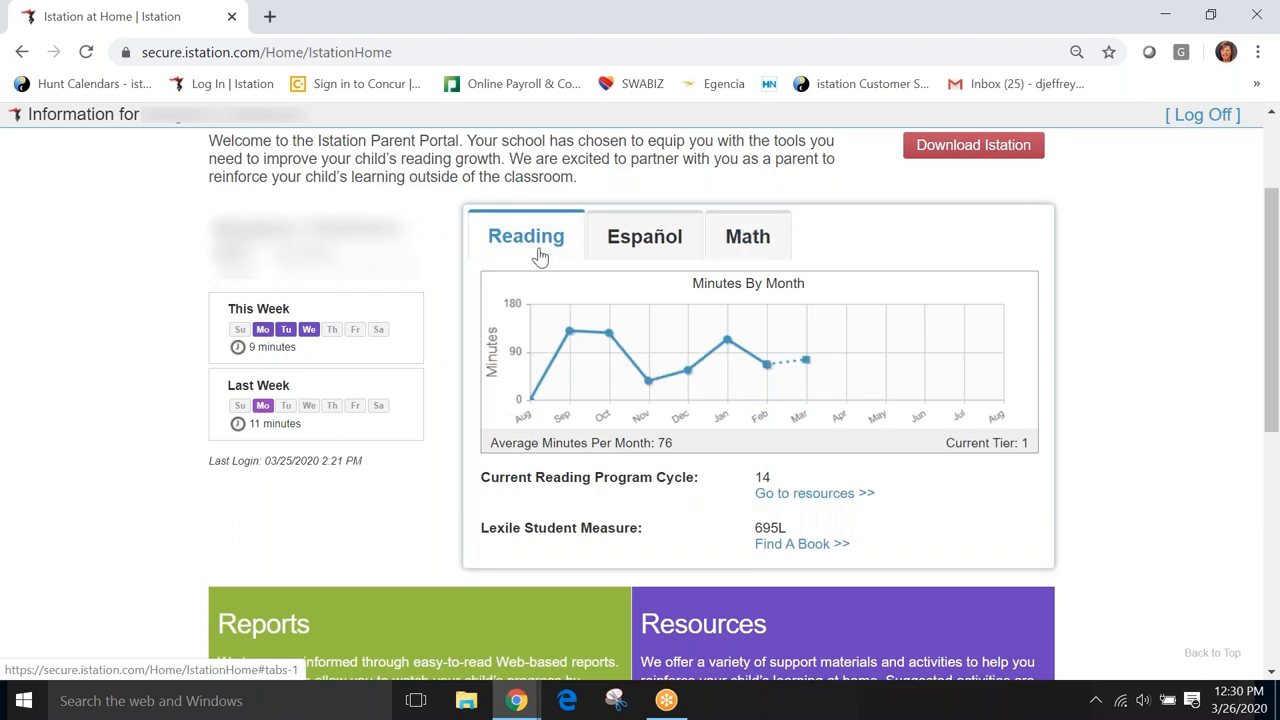
{"action": "mouse_move", "coordinate": [1255, 328]}
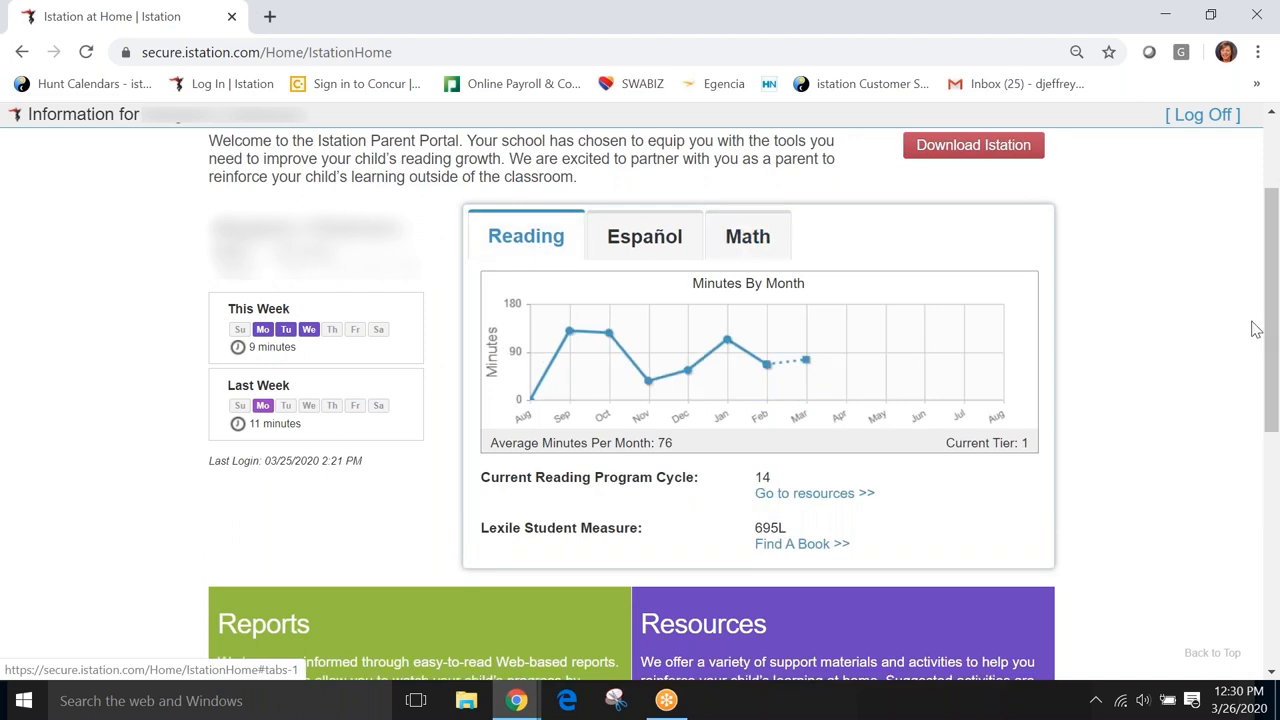
{"action": "mouse_move", "coordinate": [1269, 355]}
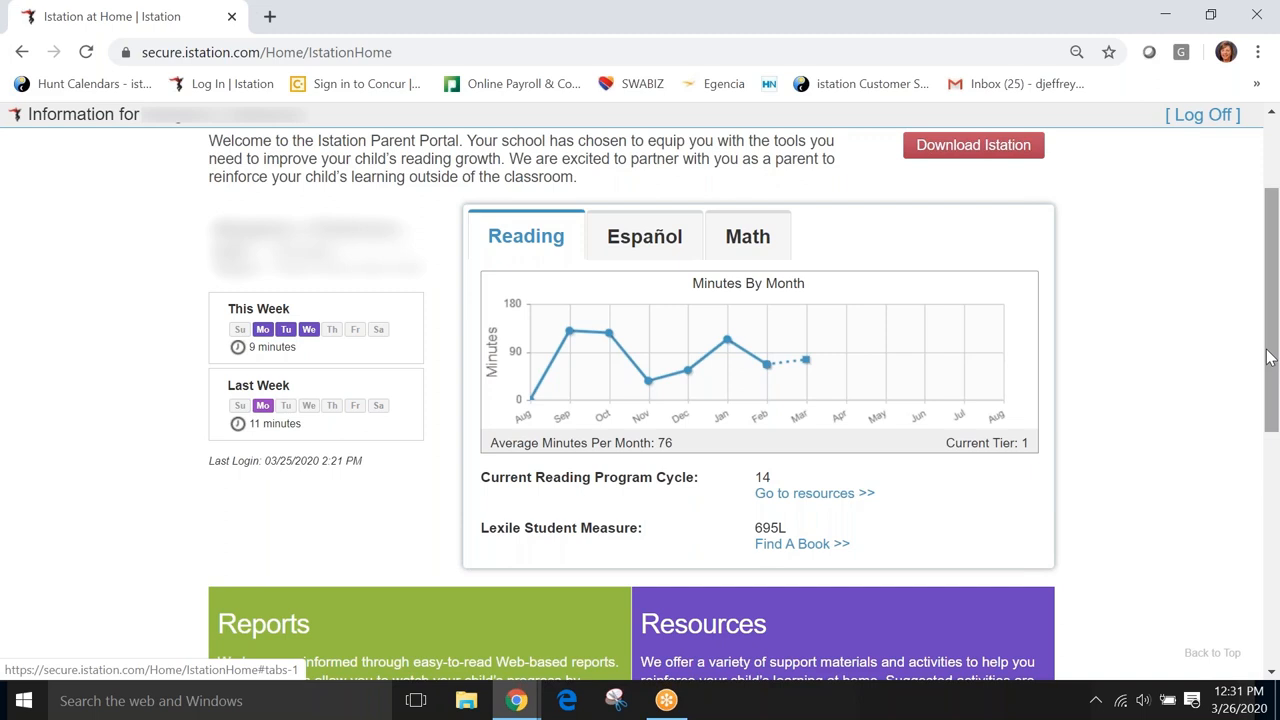
{"action": "mouse_move", "coordinate": [855, 344]}
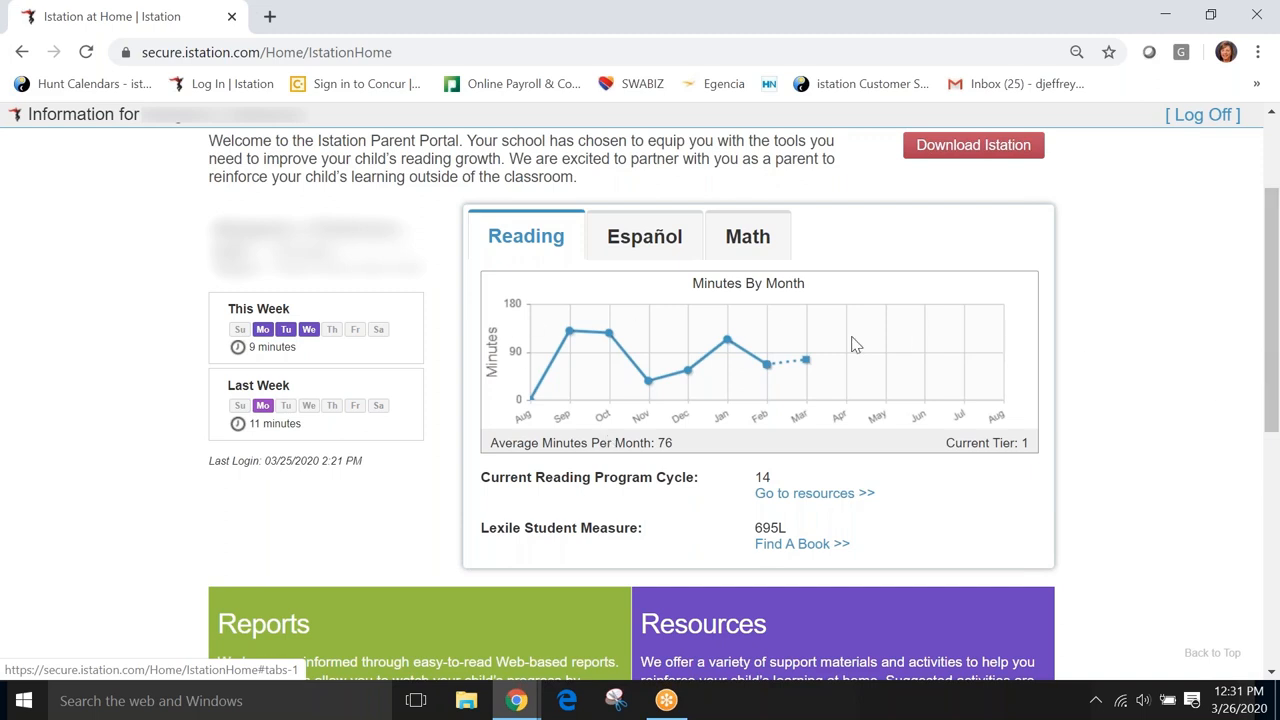
{"action": "mouse_move", "coordinate": [1270, 363]}
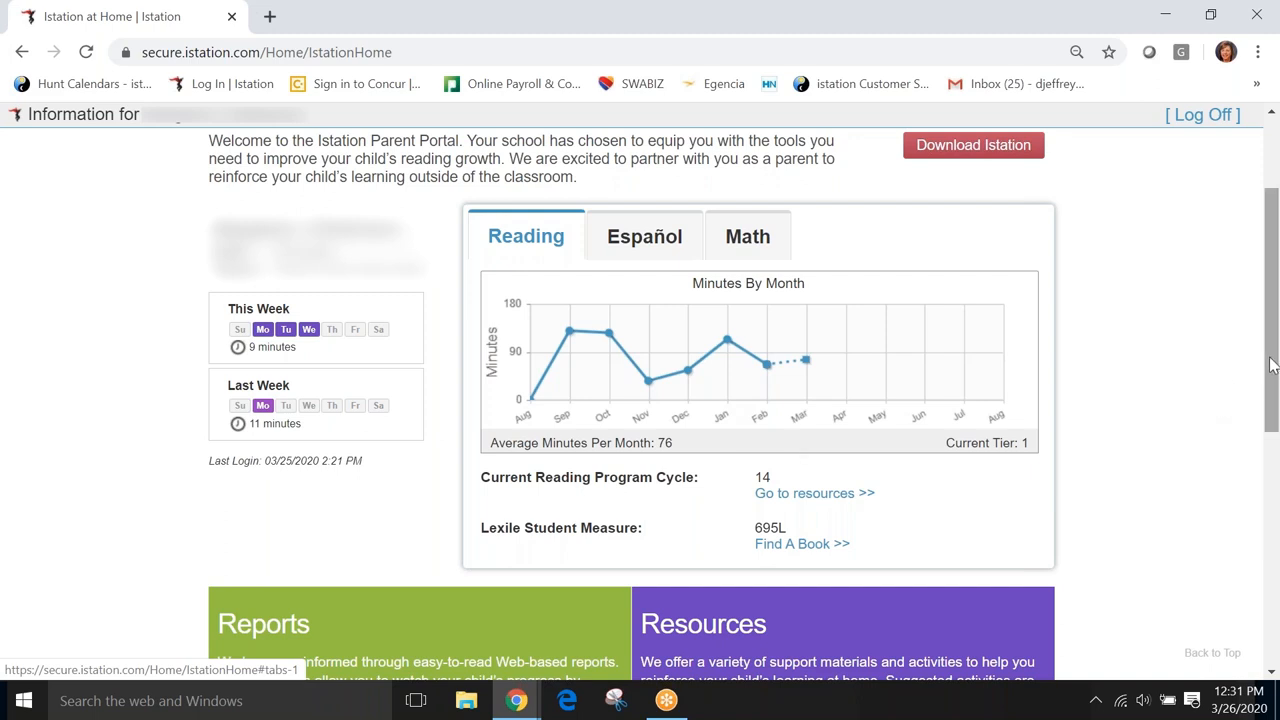
Go from the dashboard to the Reports page and view the Student Summary and Growth reports
{"action": "scroll", "scroll_direction": "down", "scroll_amount": 3}
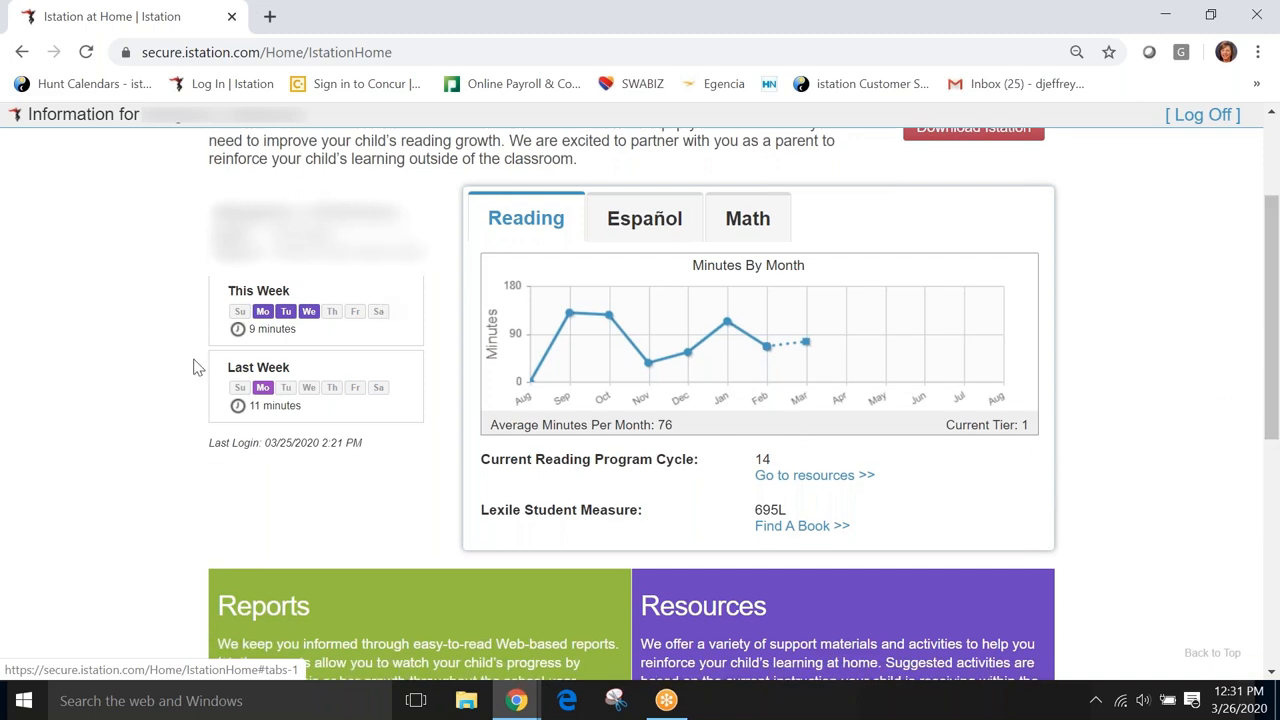
{"action": "mouse_move", "coordinate": [335, 527]}
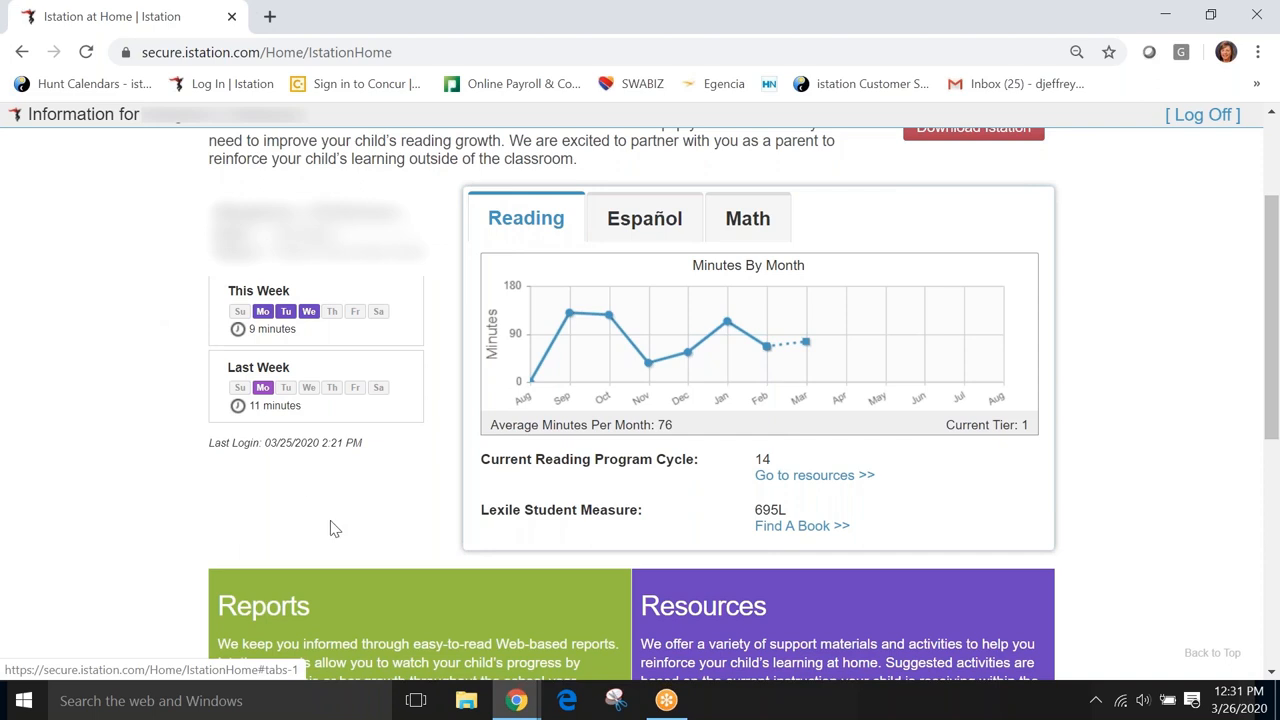
{"action": "mouse_move", "coordinate": [330, 530]}
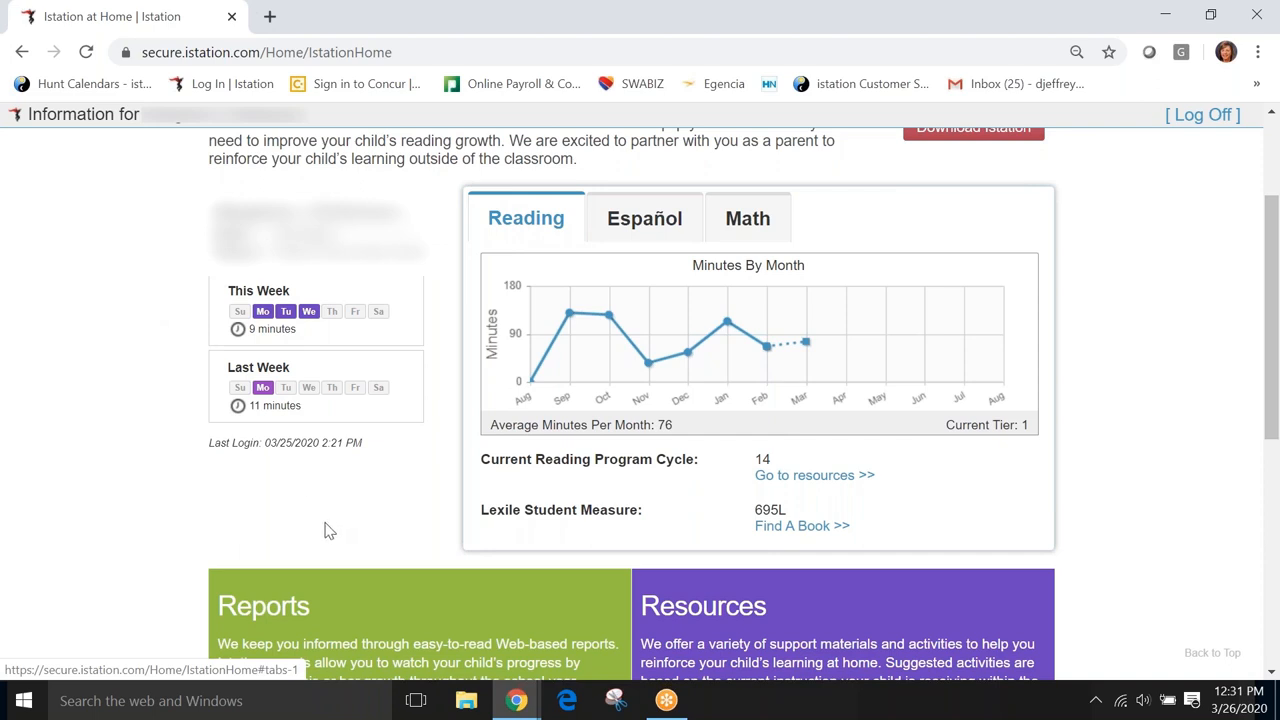
{"action": "mouse_move", "coordinate": [360, 540]}
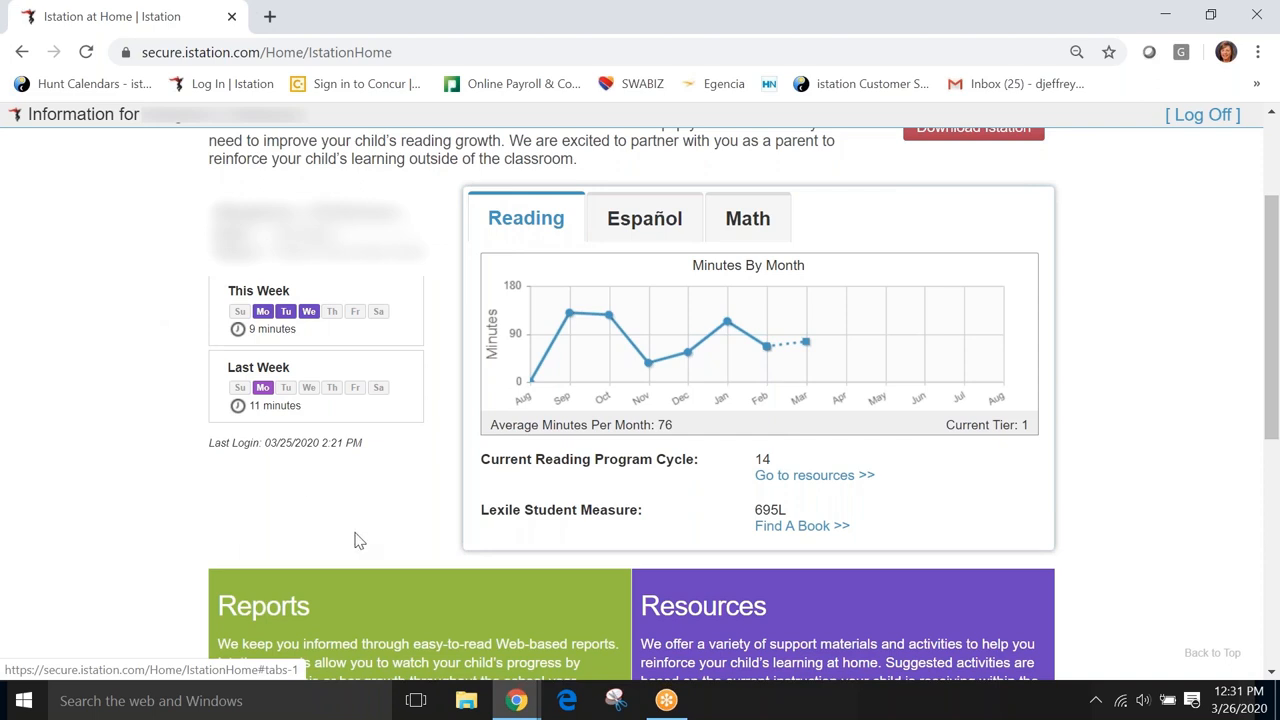
{"action": "mouse_move", "coordinate": [368, 345]}
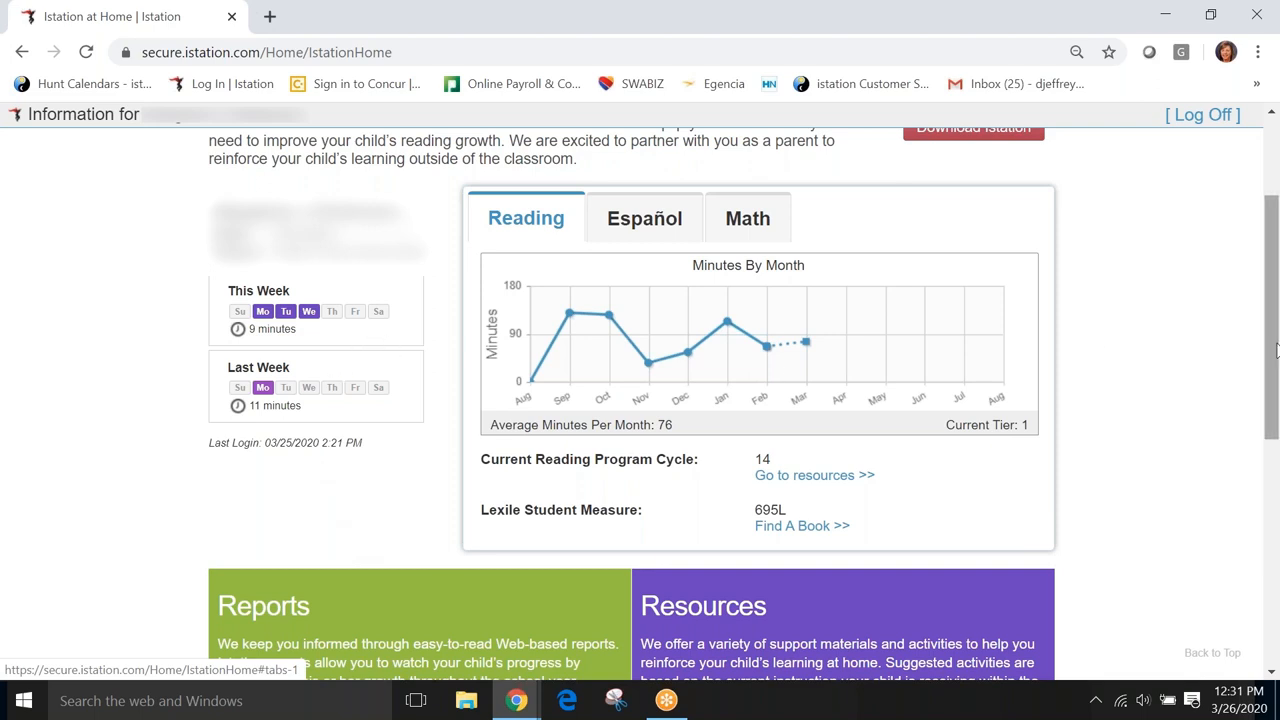
{"action": "scroll", "scroll_direction": "down", "scroll_amount": 3}
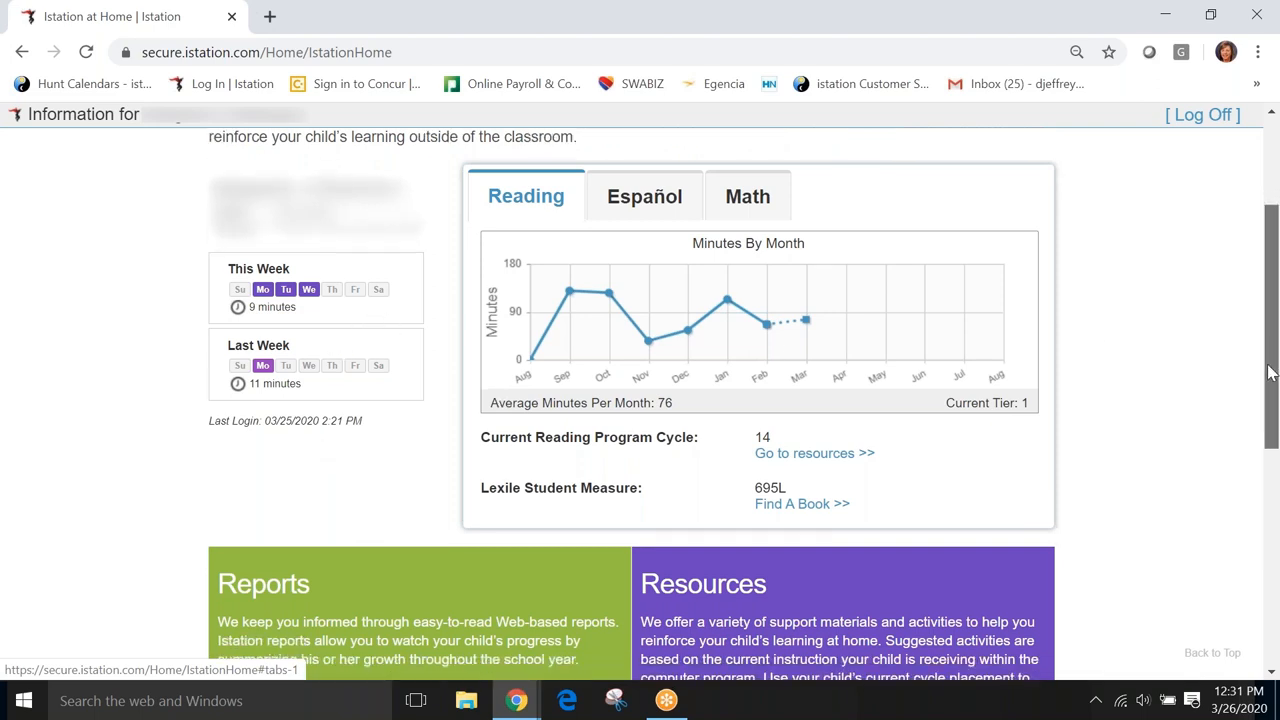
{"action": "scroll", "scroll_direction": "down", "scroll_amount": 3}
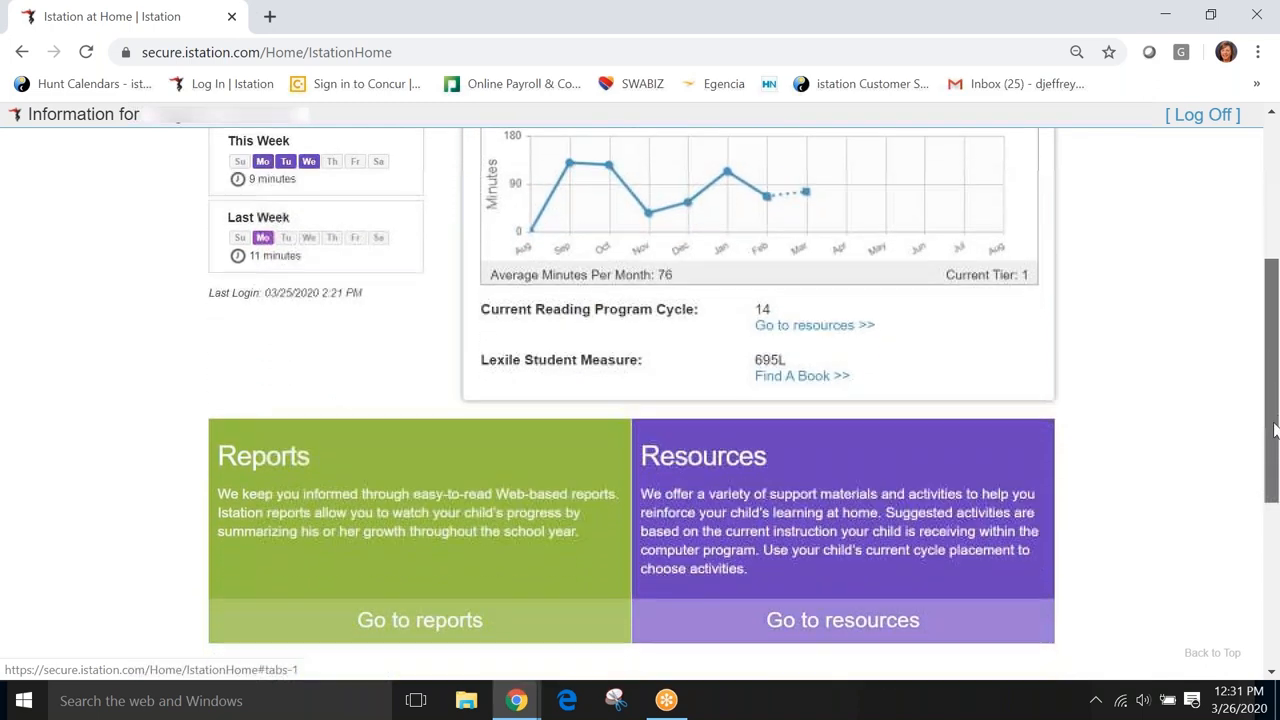
{"action": "scroll", "scroll_direction": "down", "scroll_amount": 3}
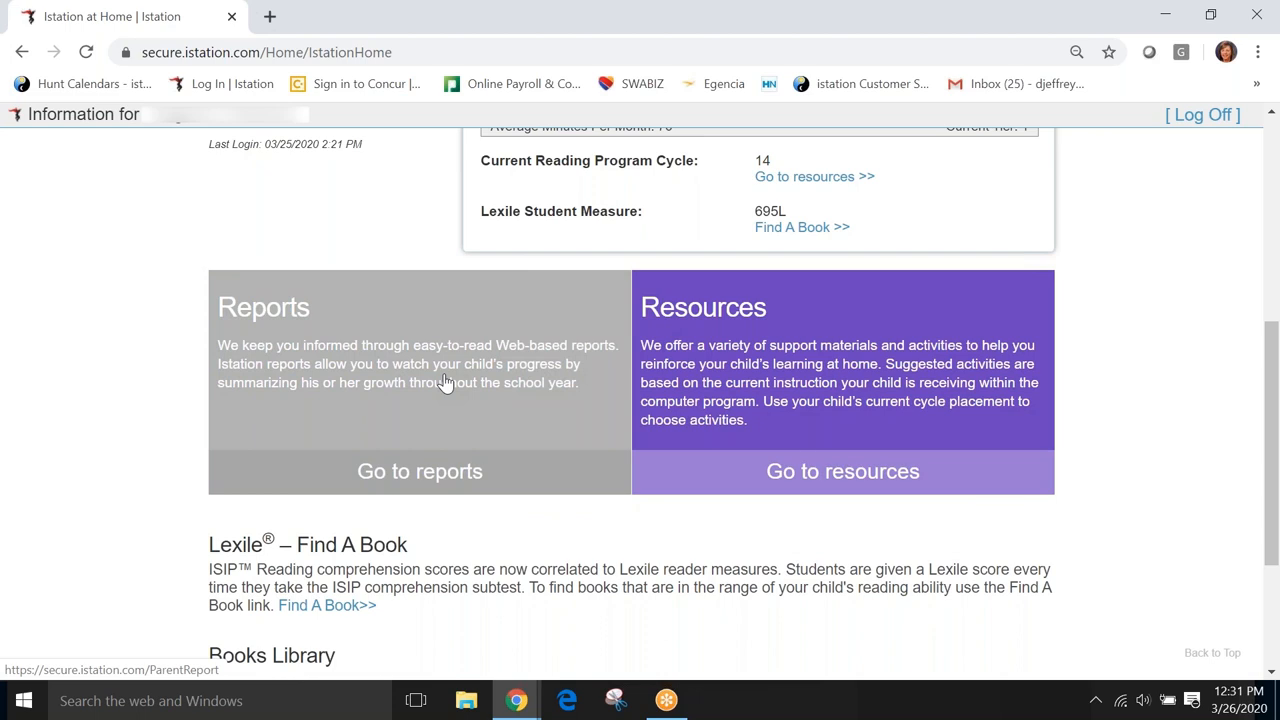
{"action": "mouse_move", "coordinate": [819, 430]}
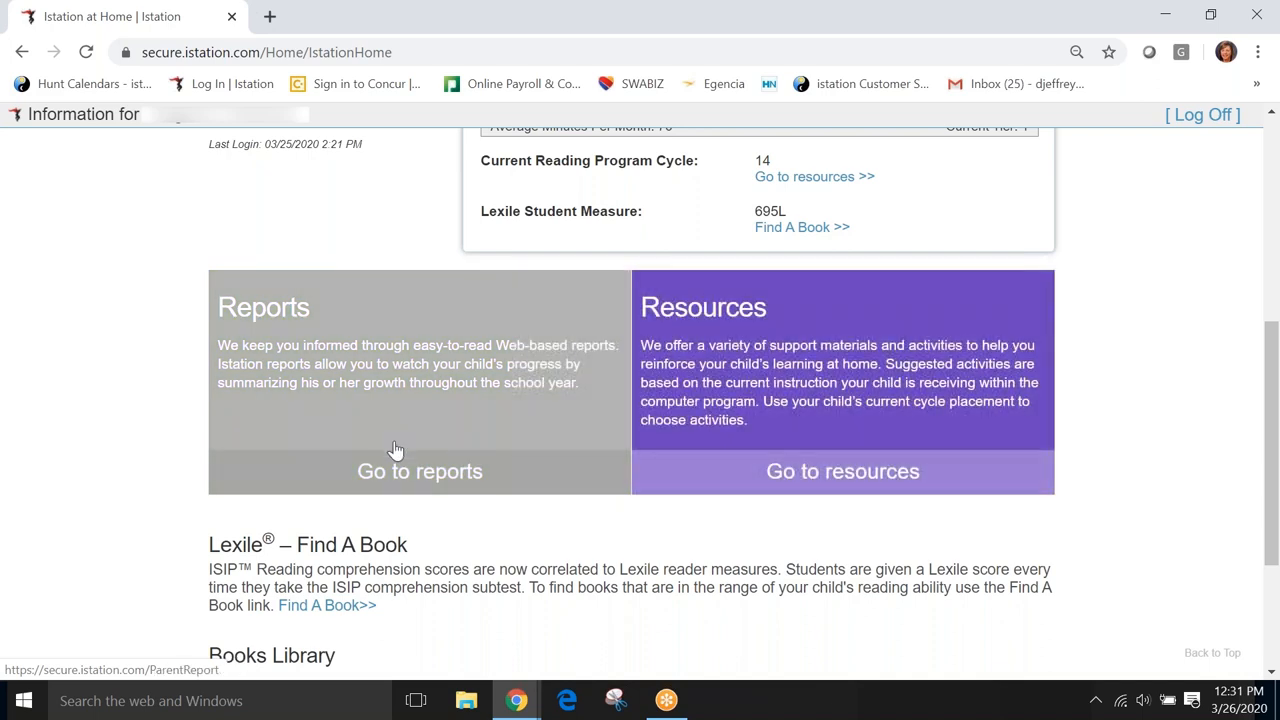
{"action": "mouse_move", "coordinate": [416, 472]}
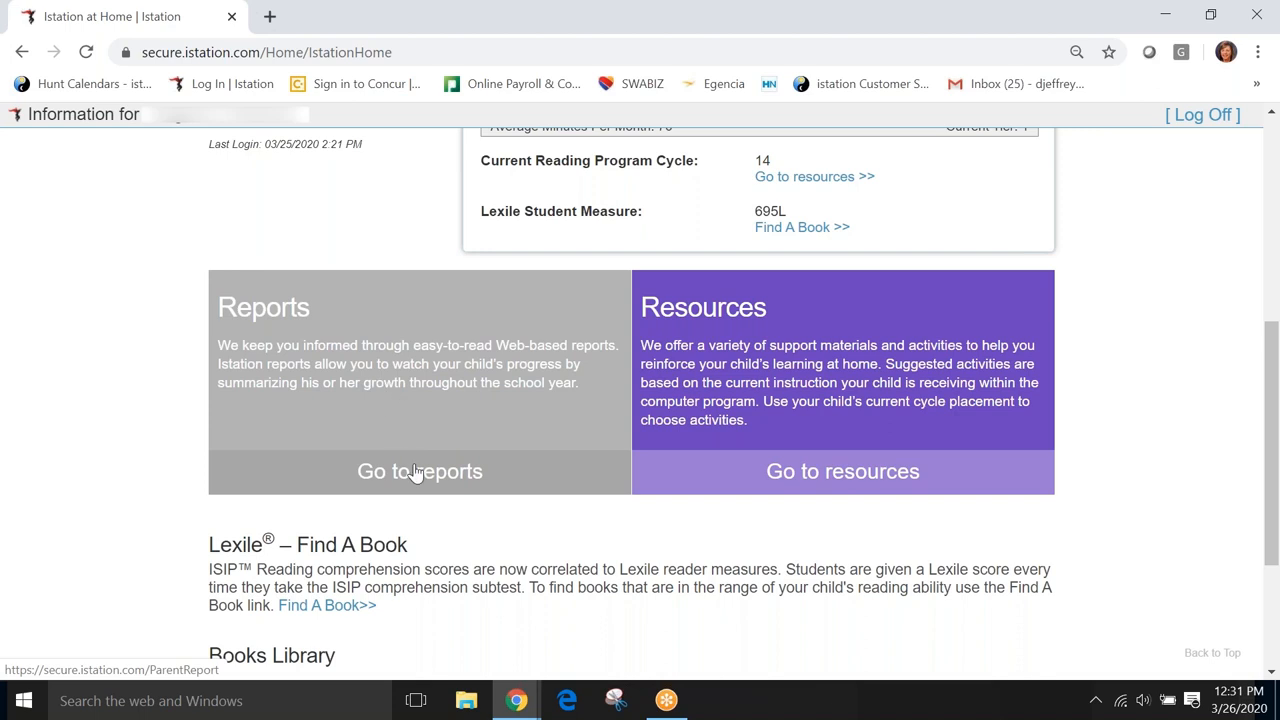
{"action": "left_click", "coordinate": [419, 471]}
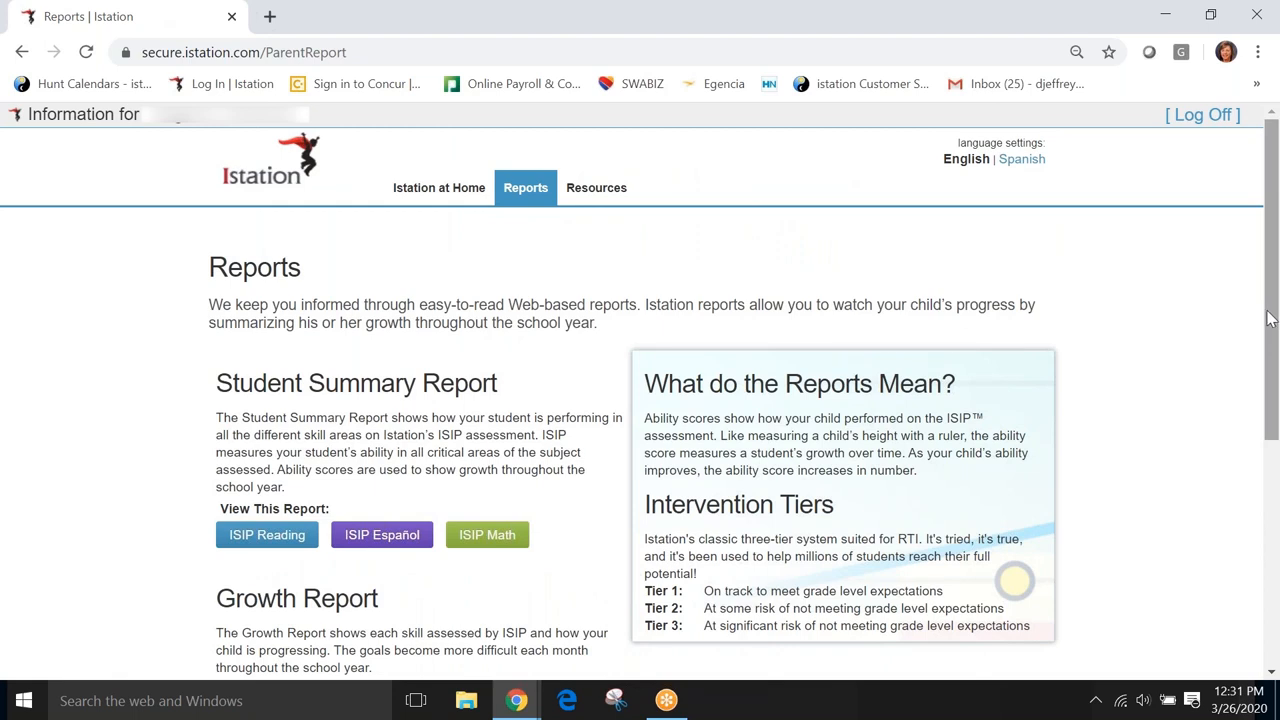
{"action": "mouse_move", "coordinate": [1019, 254]}
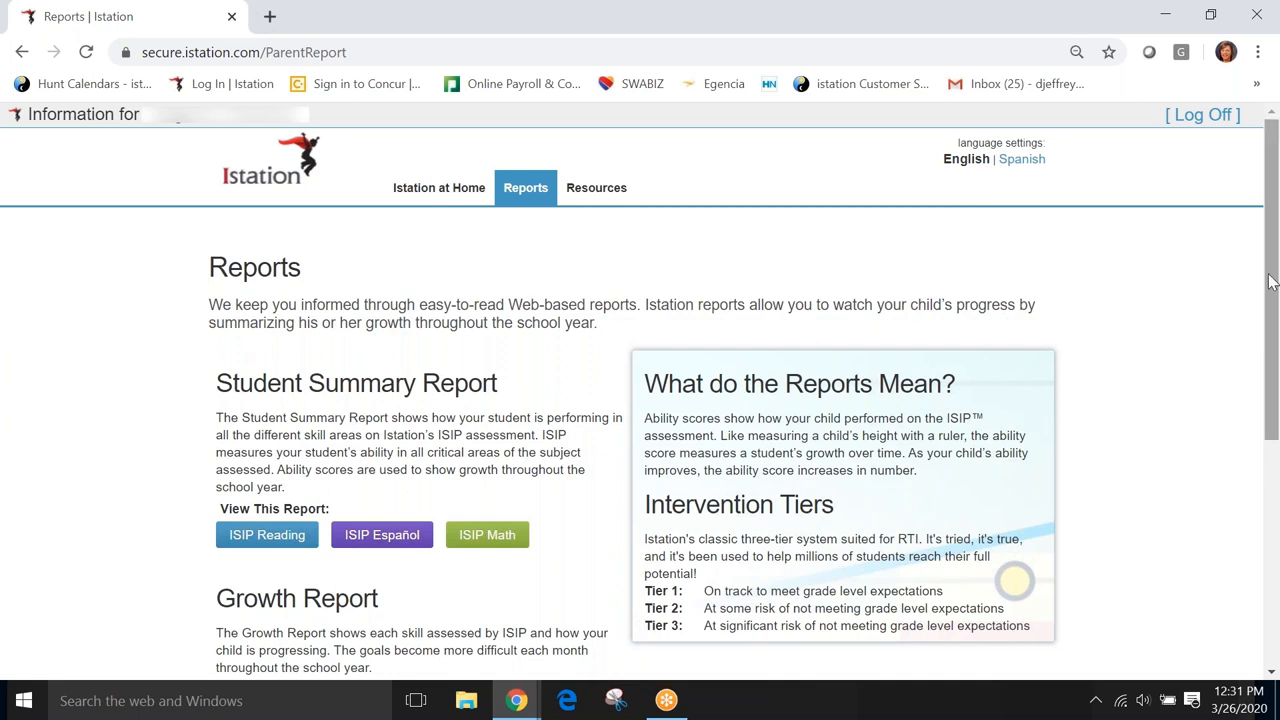
{"action": "mouse_move", "coordinate": [1271, 297]}
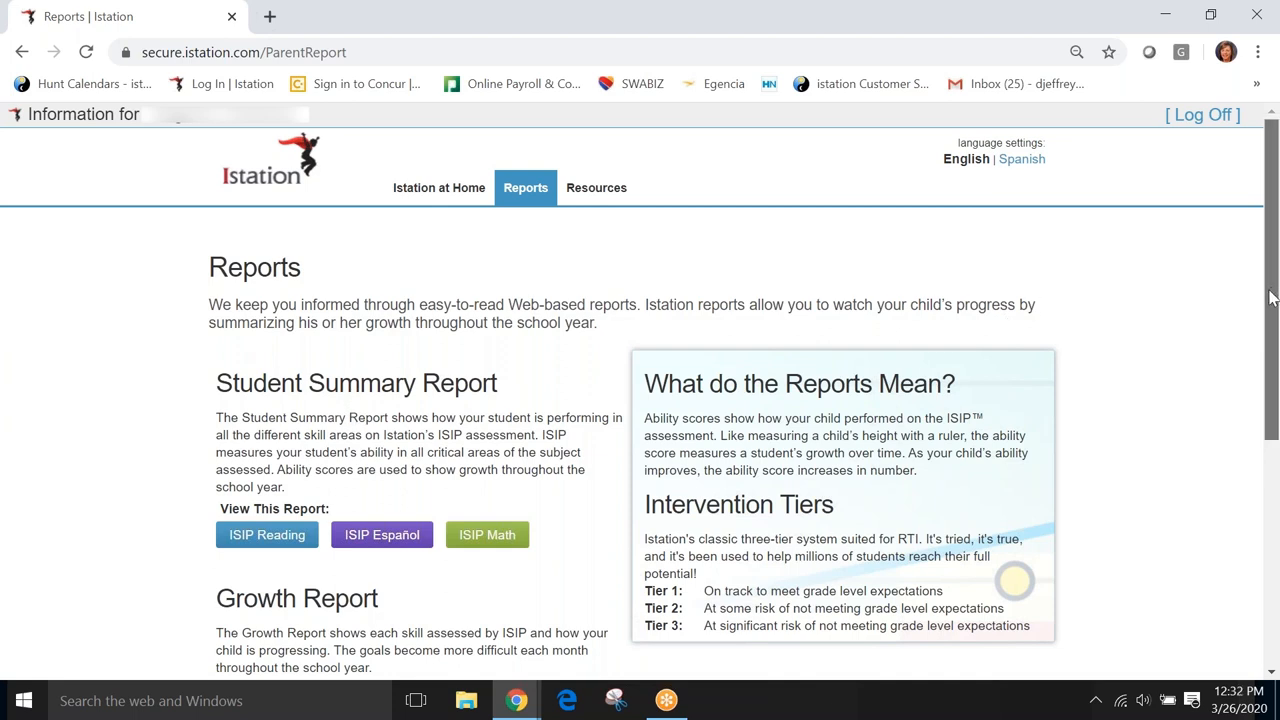
{"action": "scroll", "scroll_direction": "down", "scroll_amount": 3}
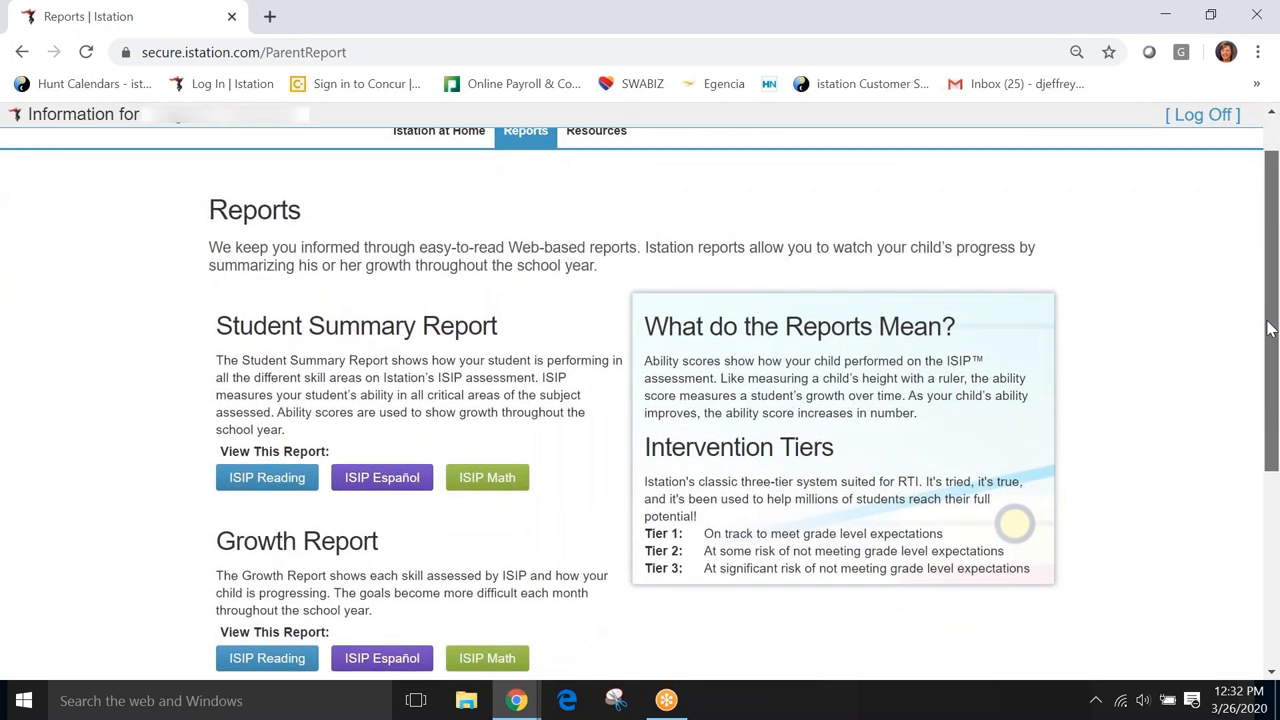
{"action": "scroll", "scroll_direction": "down", "scroll_amount": 3}
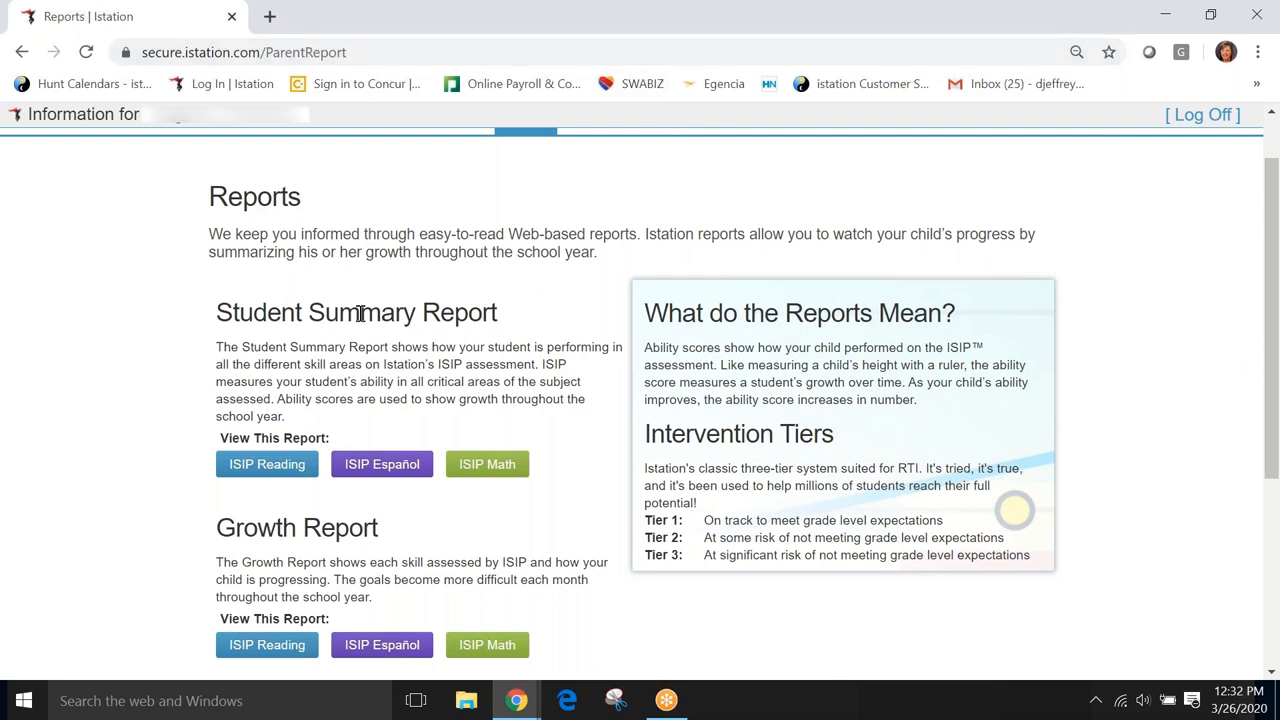
{"action": "mouse_move", "coordinate": [378, 358]}
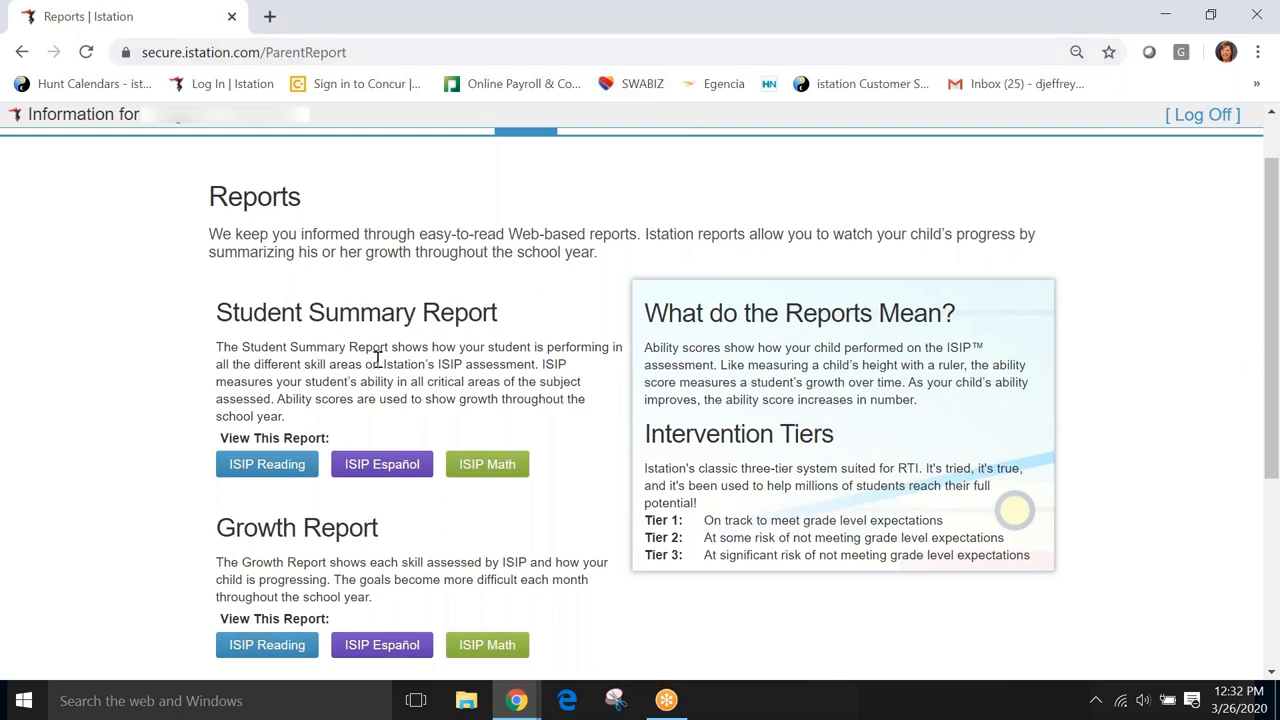
{"action": "mouse_move", "coordinate": [364, 366]}
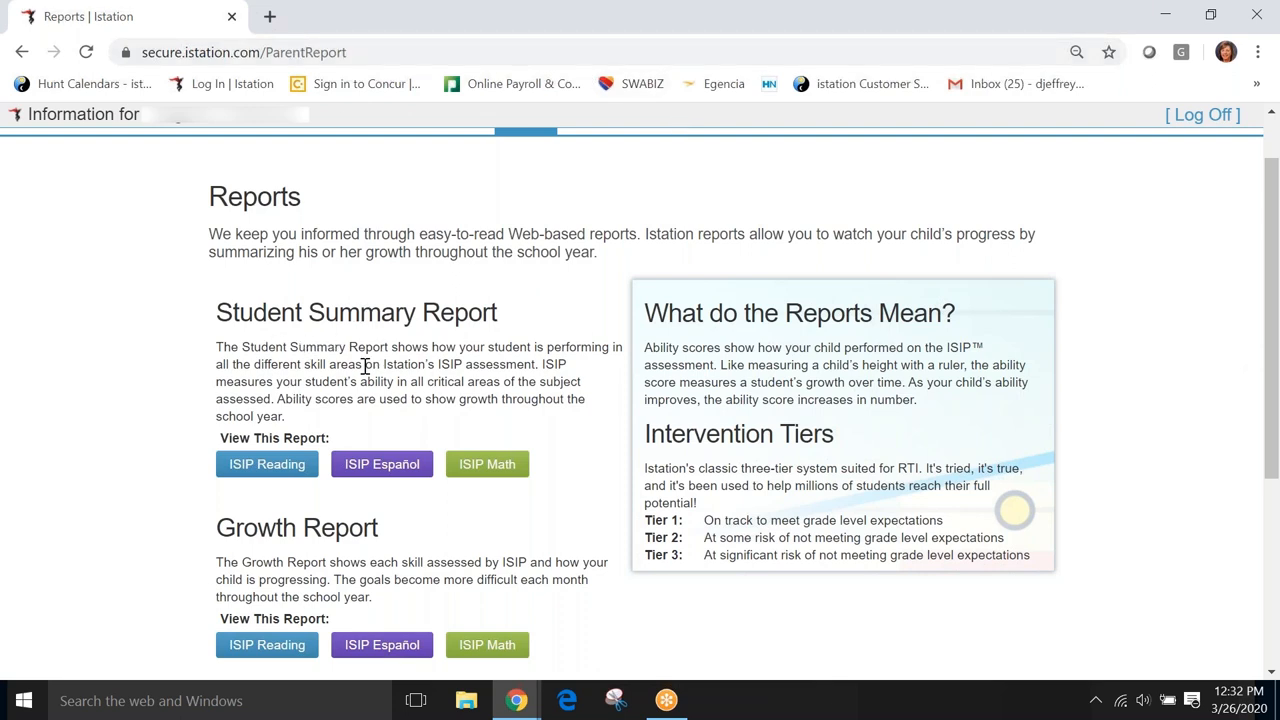
{"action": "mouse_move", "coordinate": [535, 452]}
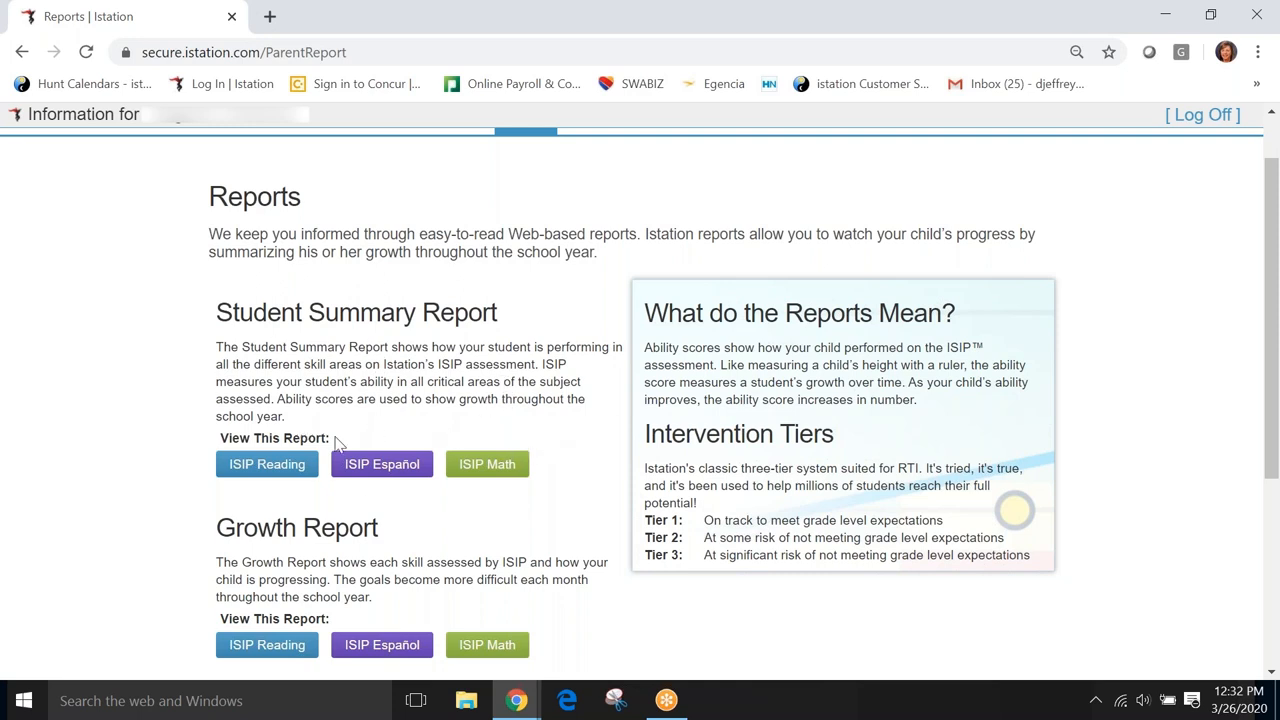
{"action": "mouse_move", "coordinate": [254, 475]}
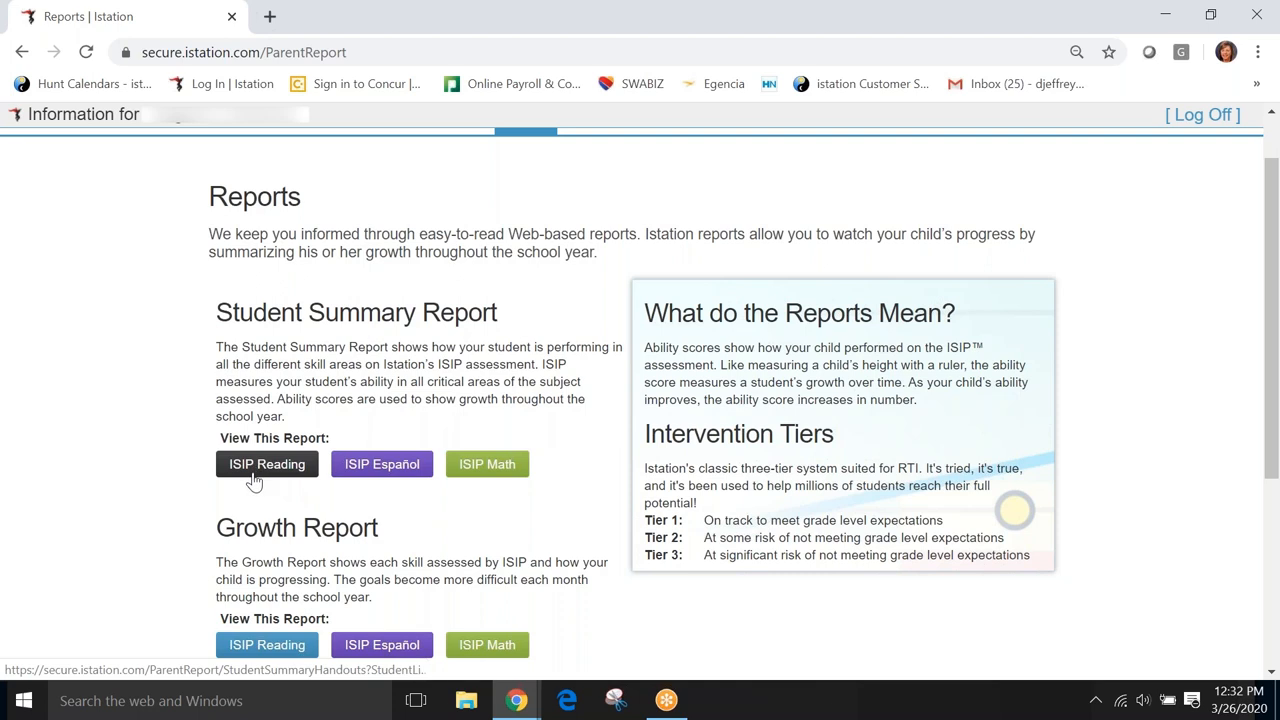
{"action": "mouse_move", "coordinate": [398, 476]}
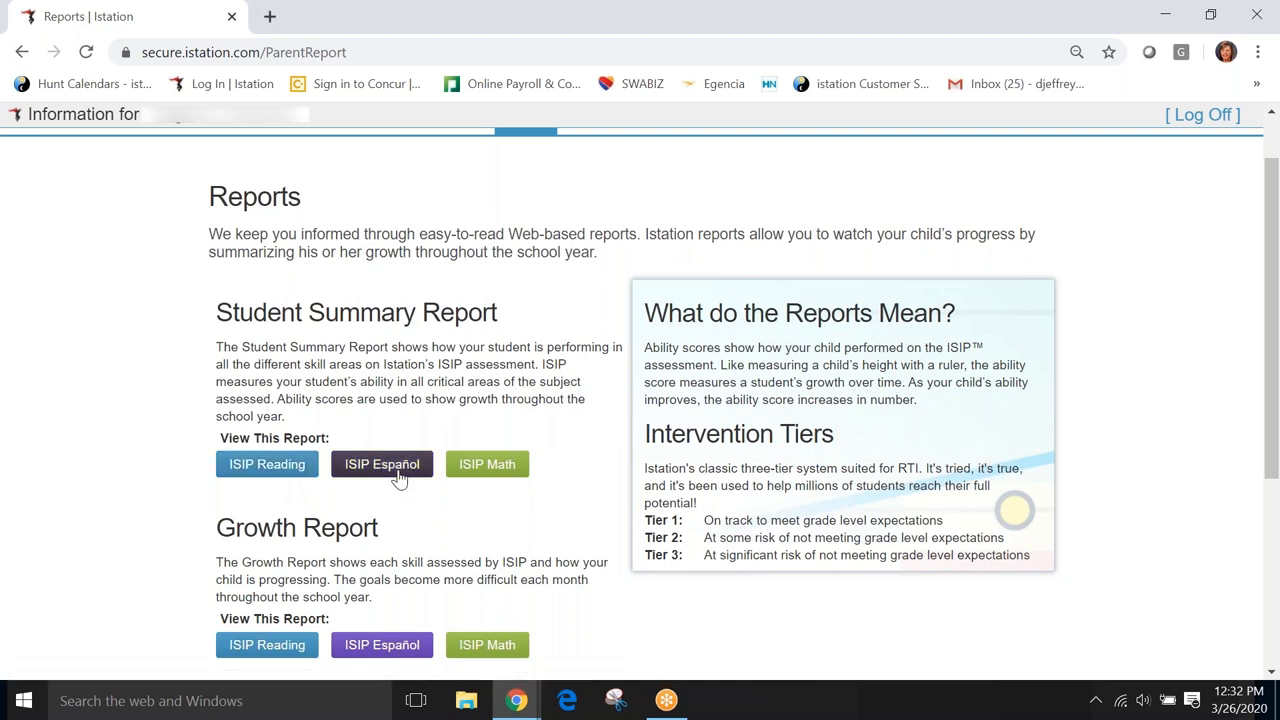
{"action": "mouse_move", "coordinate": [432, 417]}
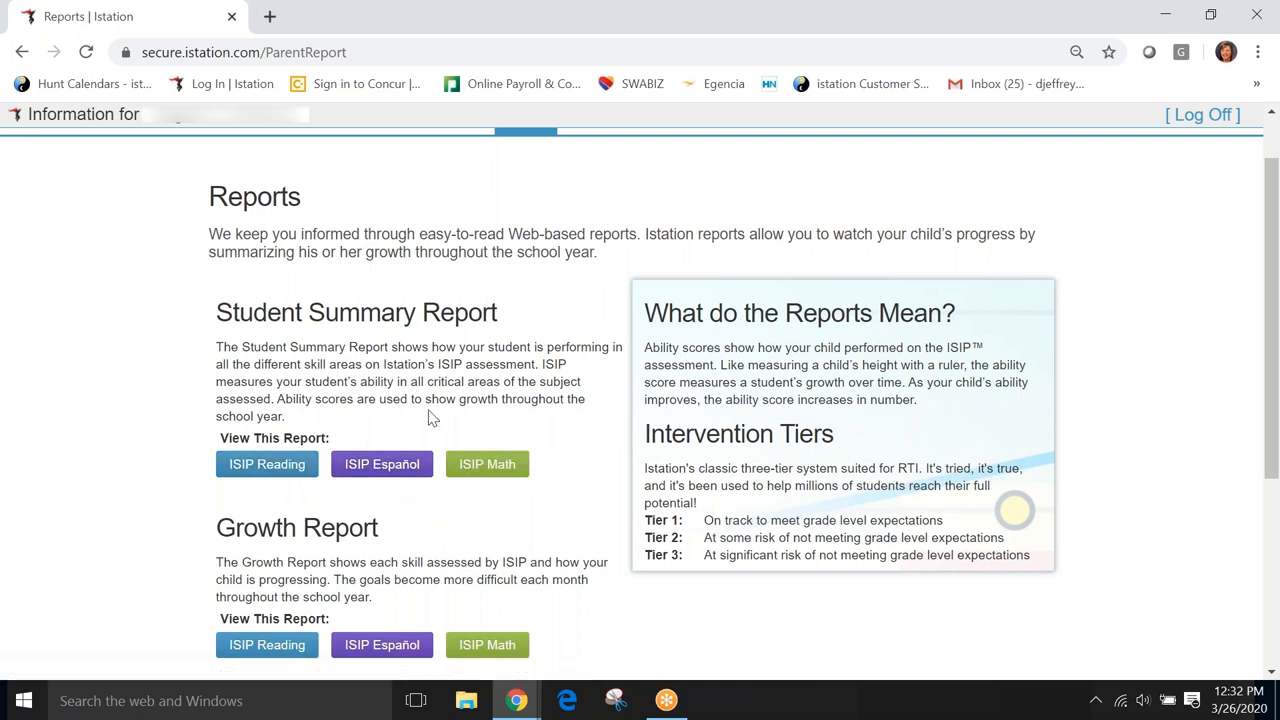
{"action": "mouse_move", "coordinate": [258, 489]}
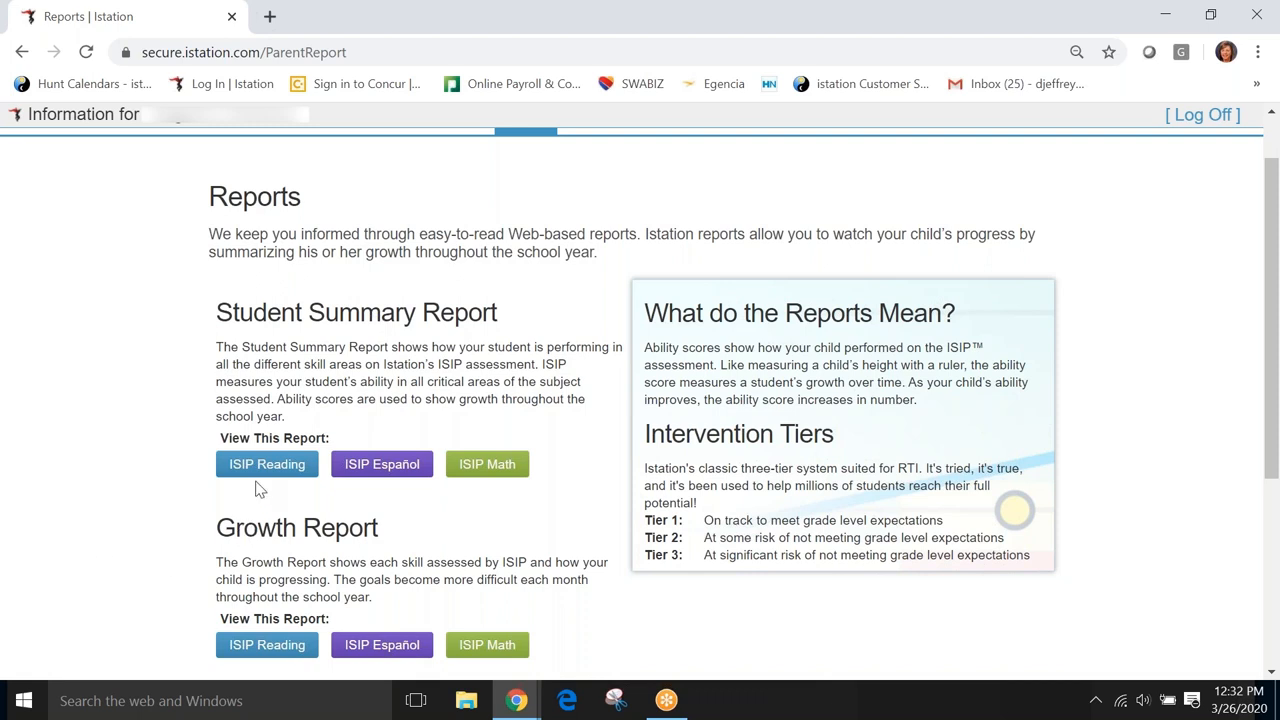
{"action": "mouse_move", "coordinate": [266, 464]}
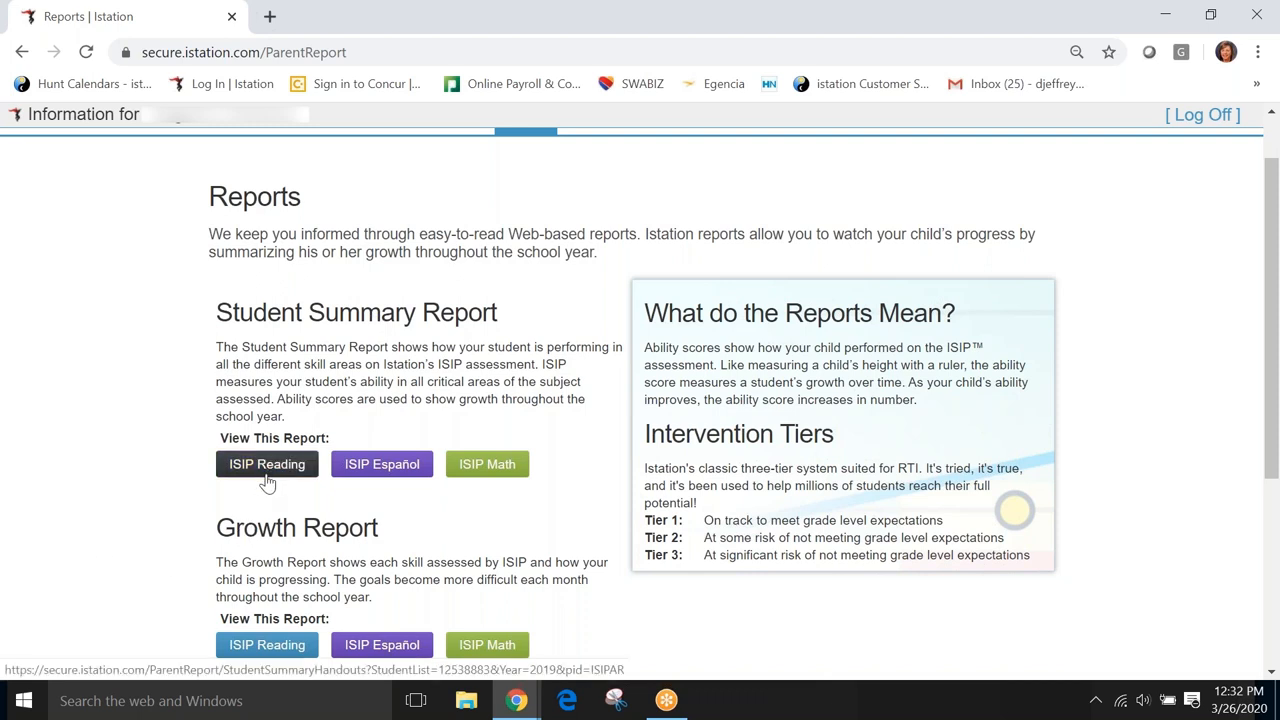
{"action": "mouse_move", "coordinate": [275, 476]}
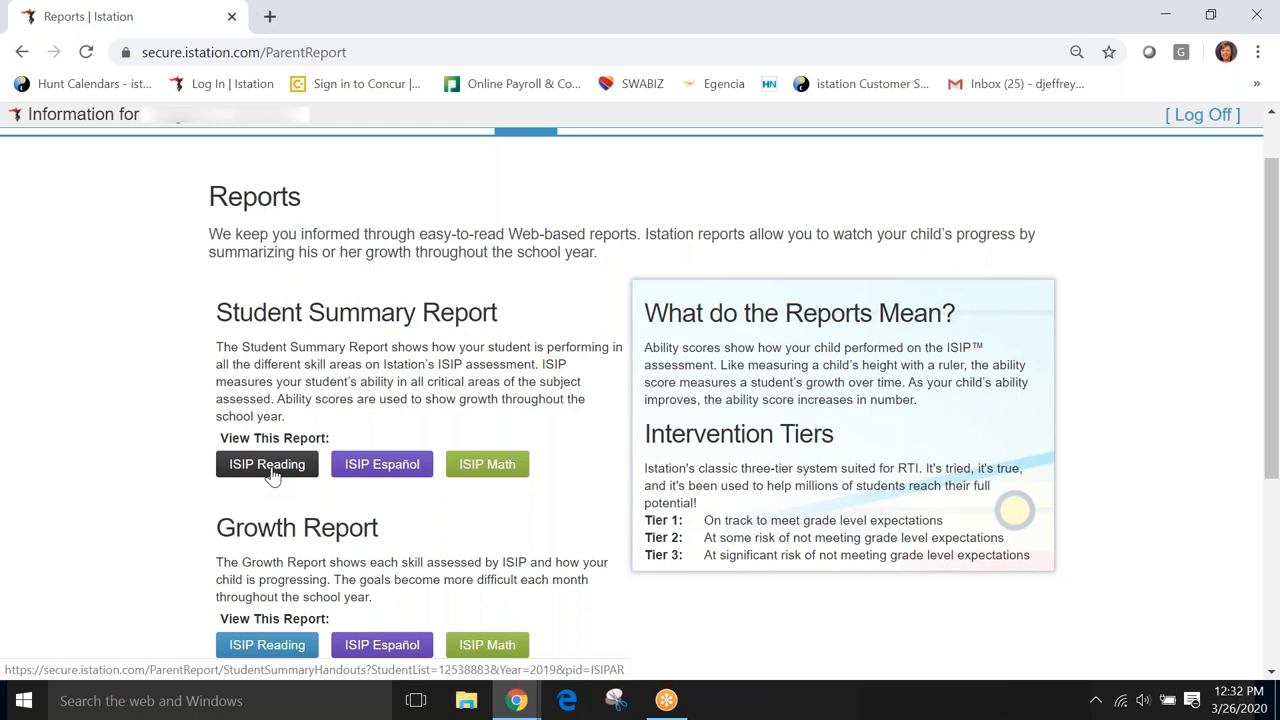
Open the ISIP Reading Student Summary Report showing 2019/2020 Tier 1 results
{"action": "left_click", "coordinate": [266, 464]}
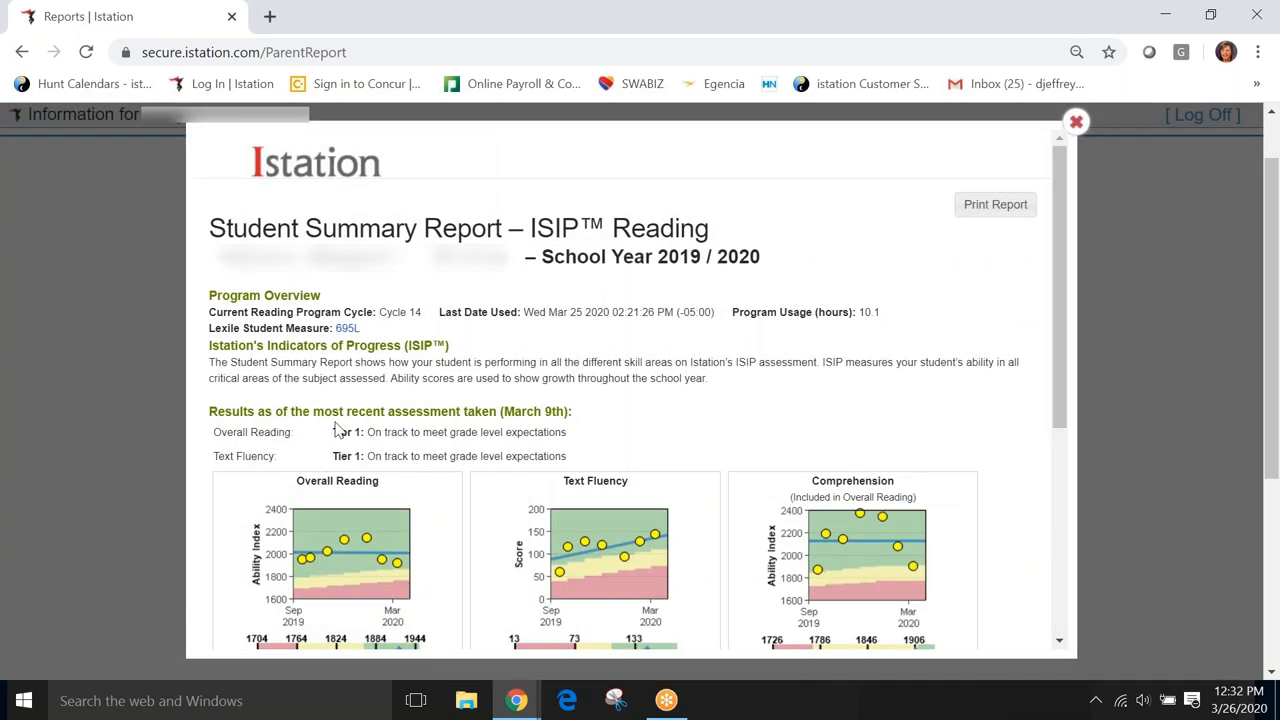
{"action": "mouse_move", "coordinate": [583, 344]}
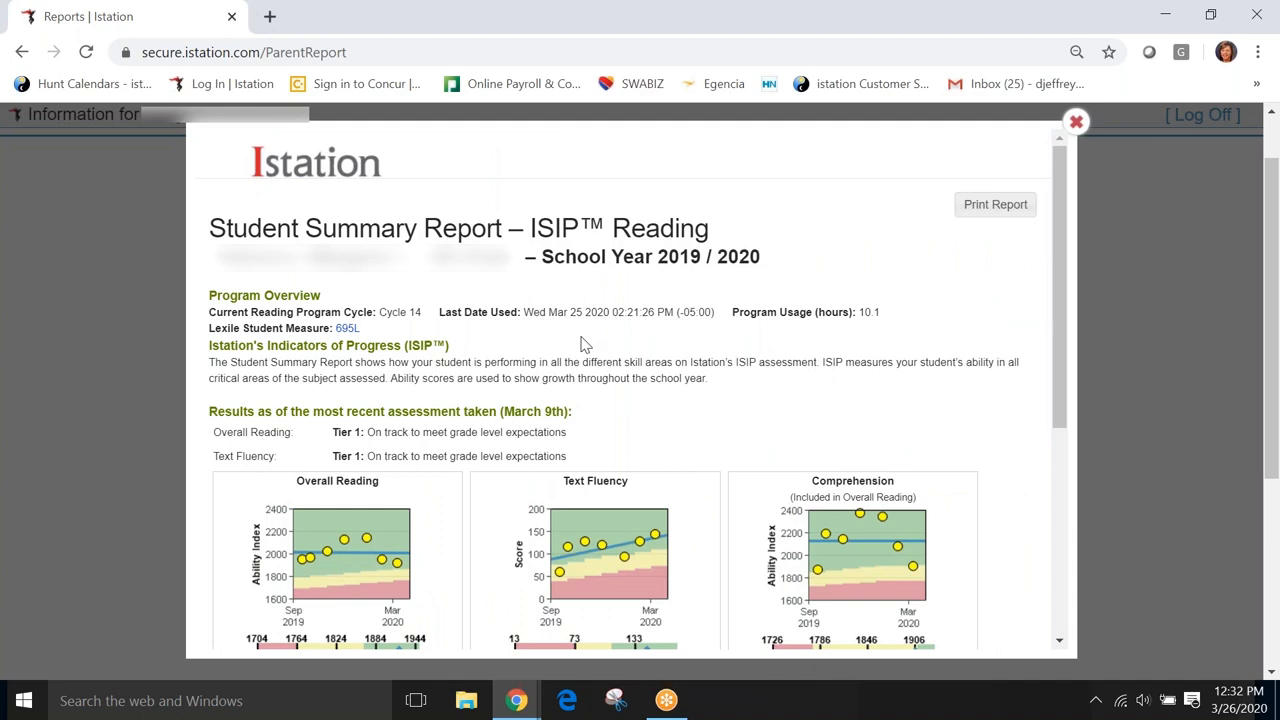
{"action": "mouse_move", "coordinate": [419, 407]}
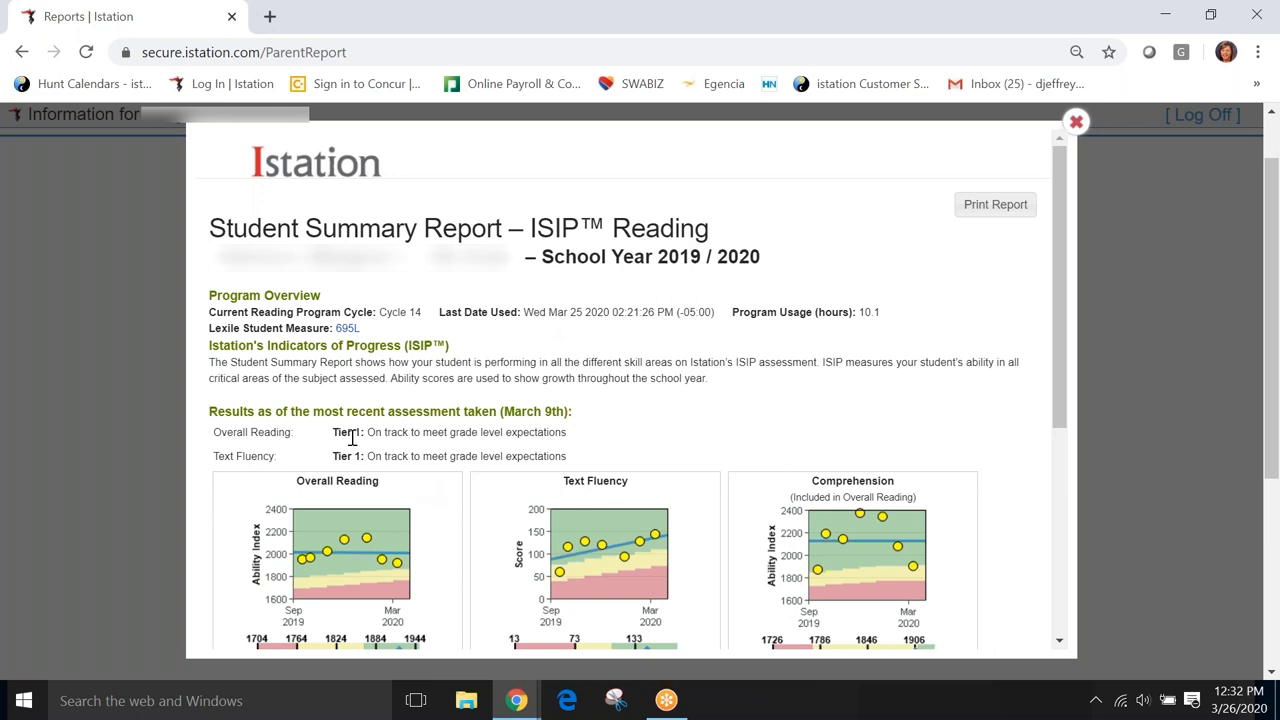
{"action": "mouse_move", "coordinate": [323, 442]}
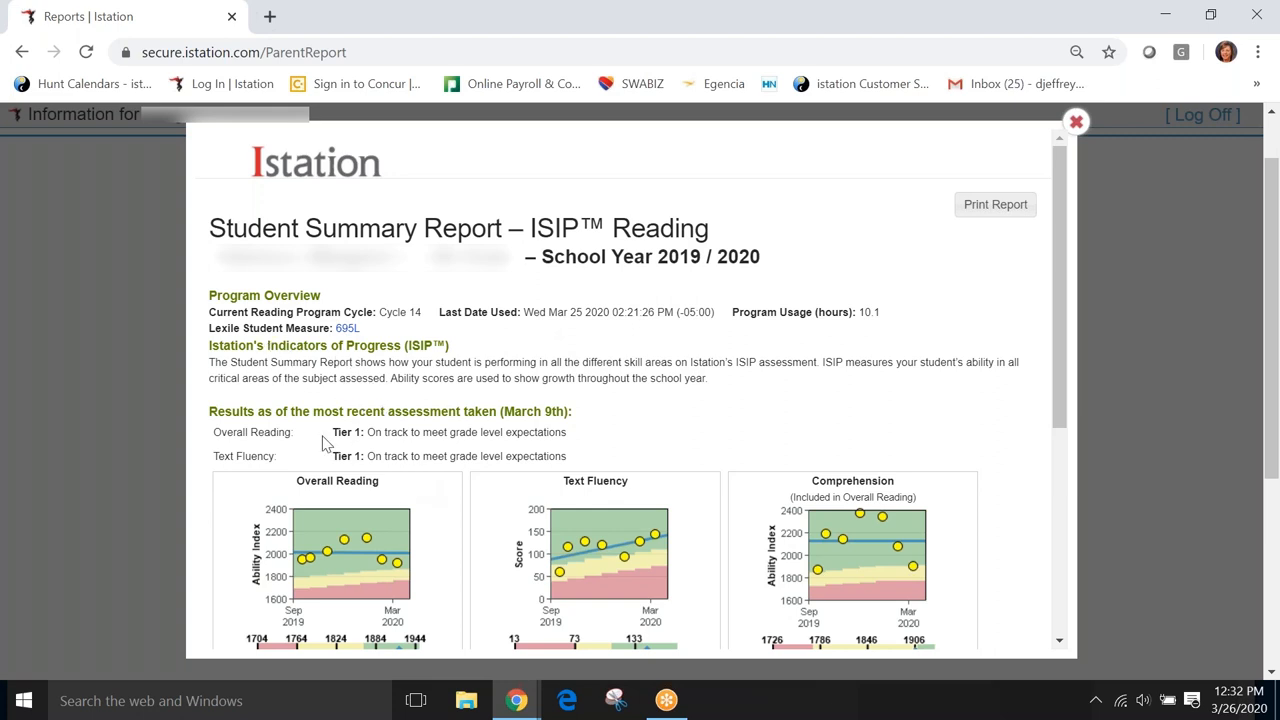
{"action": "mouse_move", "coordinate": [1107, 222]}
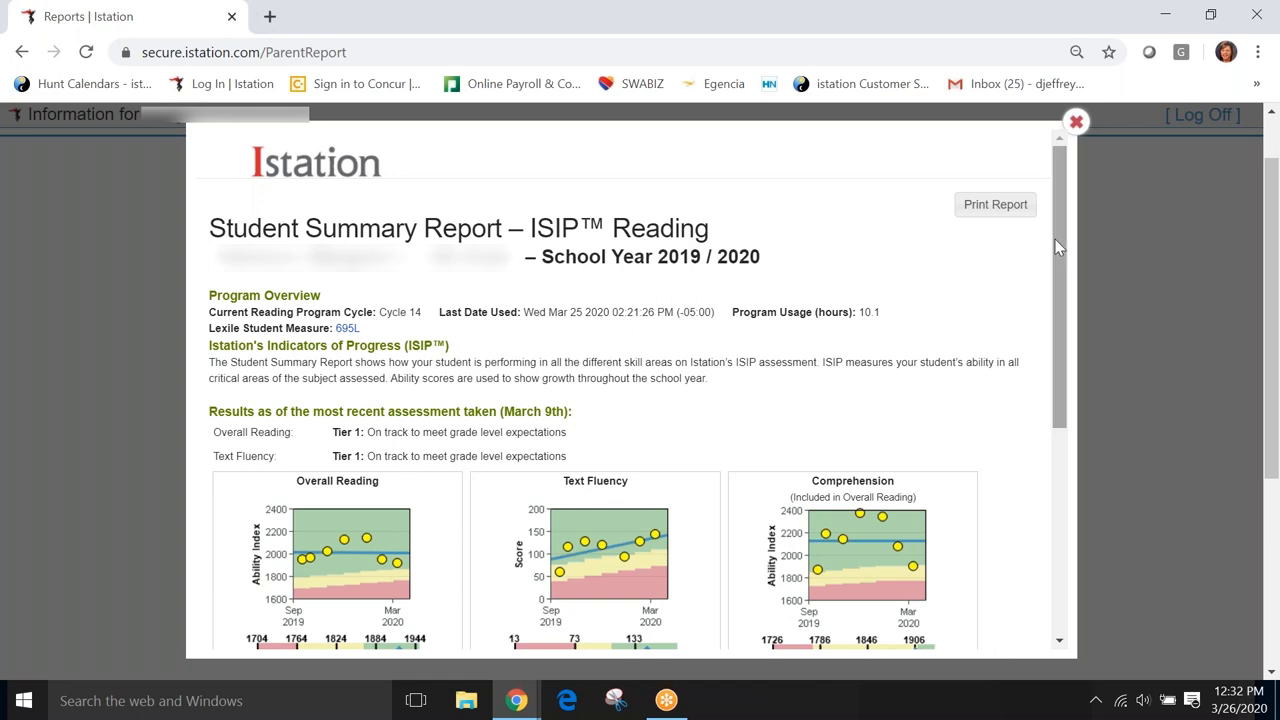
{"action": "scroll", "scroll_direction": "down", "scroll_amount": 3}
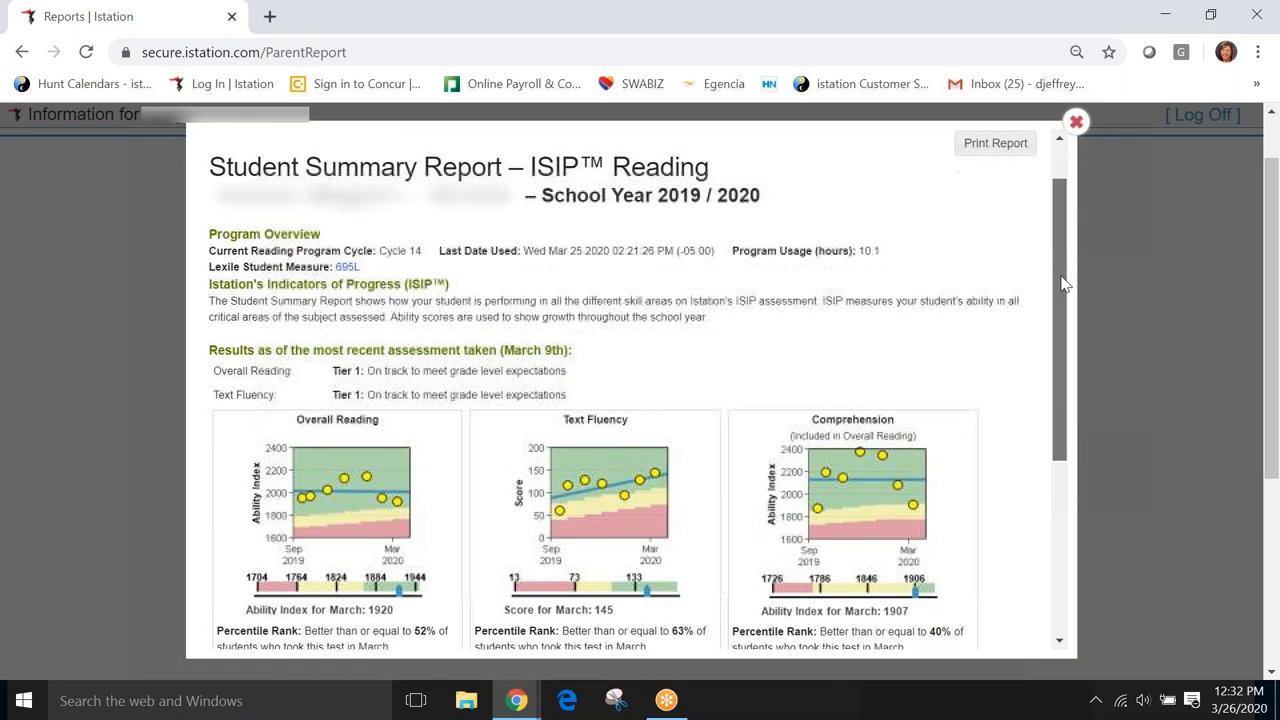
{"action": "scroll", "scroll_direction": "down", "scroll_amount": 3}
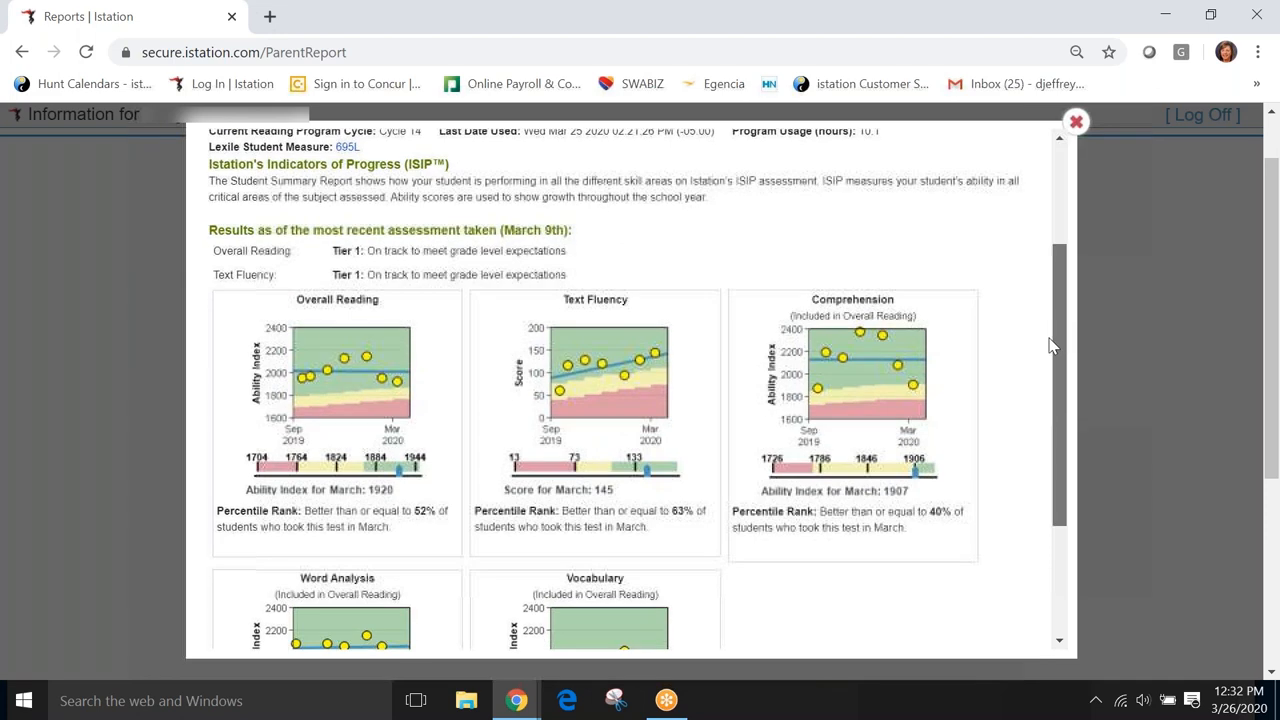
{"action": "scroll", "scroll_direction": "down", "scroll_amount": 3}
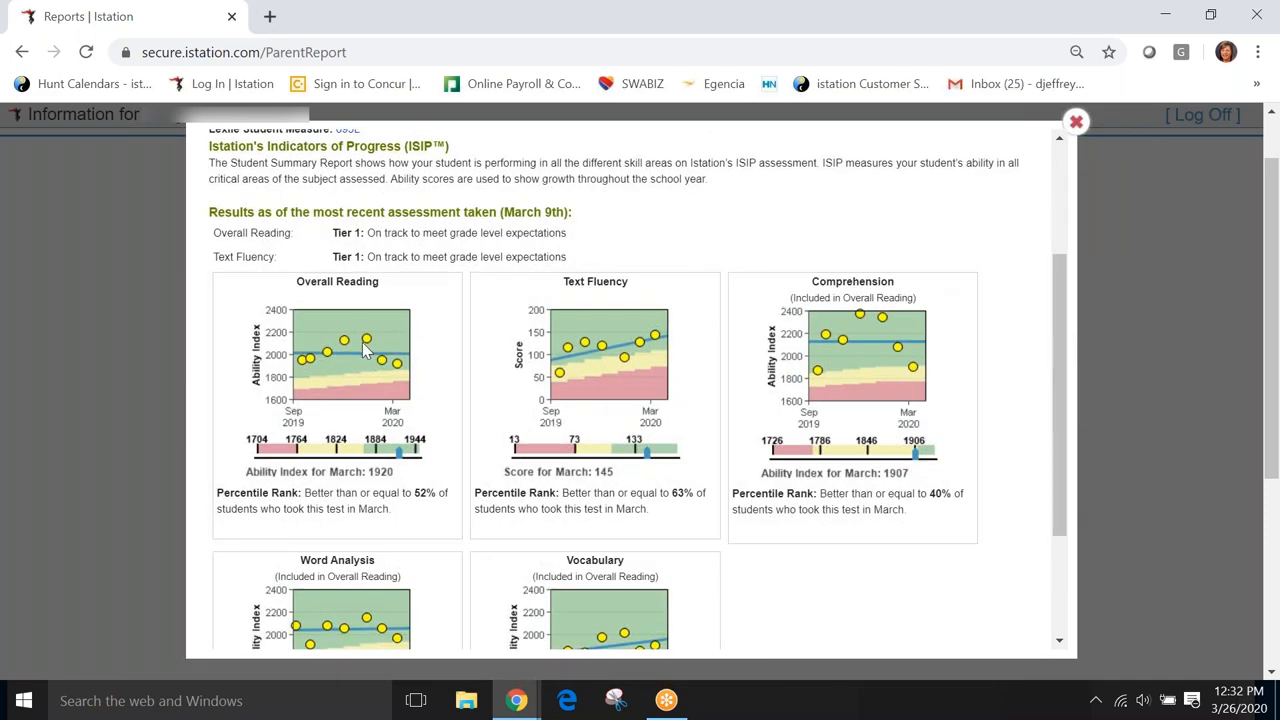
{"action": "mouse_move", "coordinate": [393, 376]}
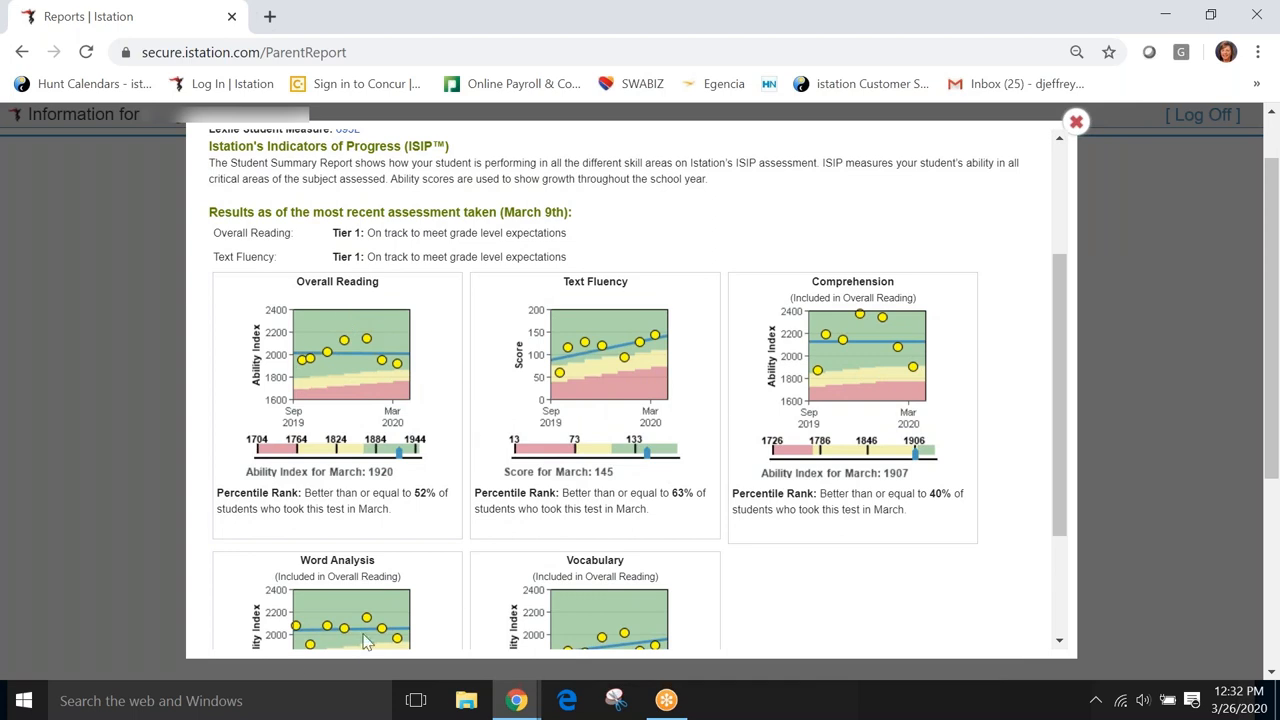
{"action": "mouse_move", "coordinate": [339, 391]}
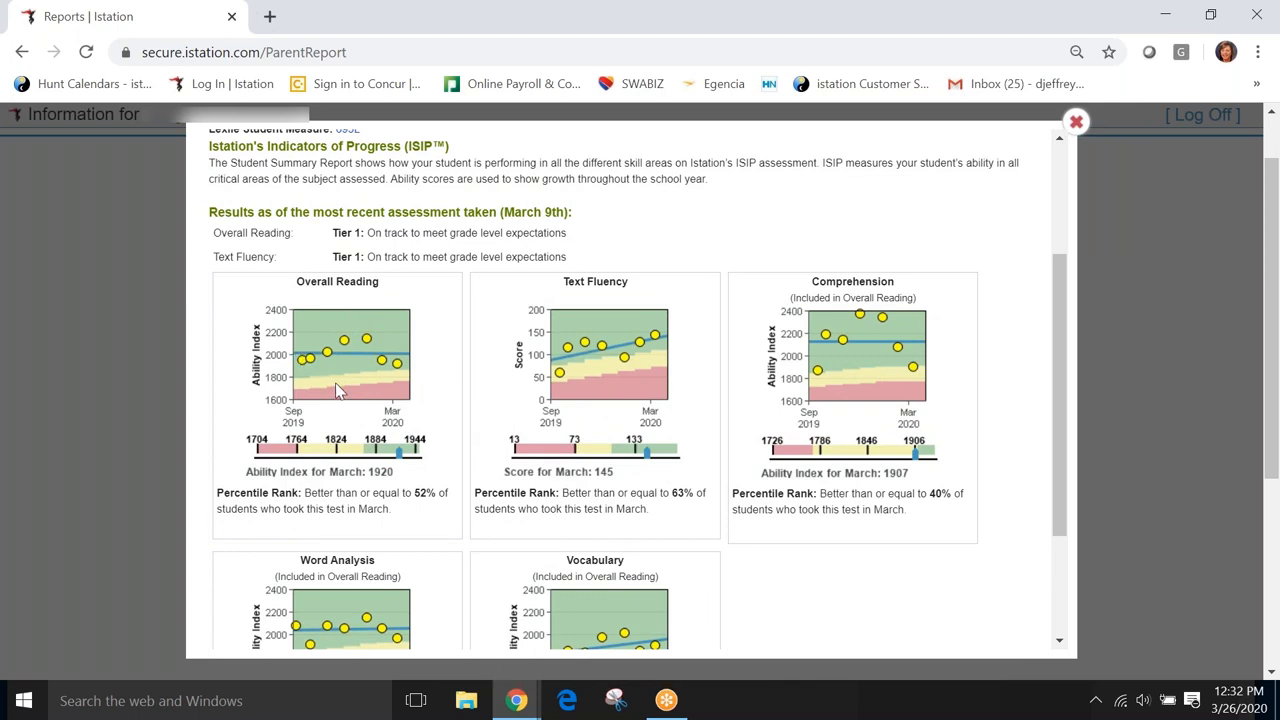
{"action": "mouse_move", "coordinate": [342, 383]}
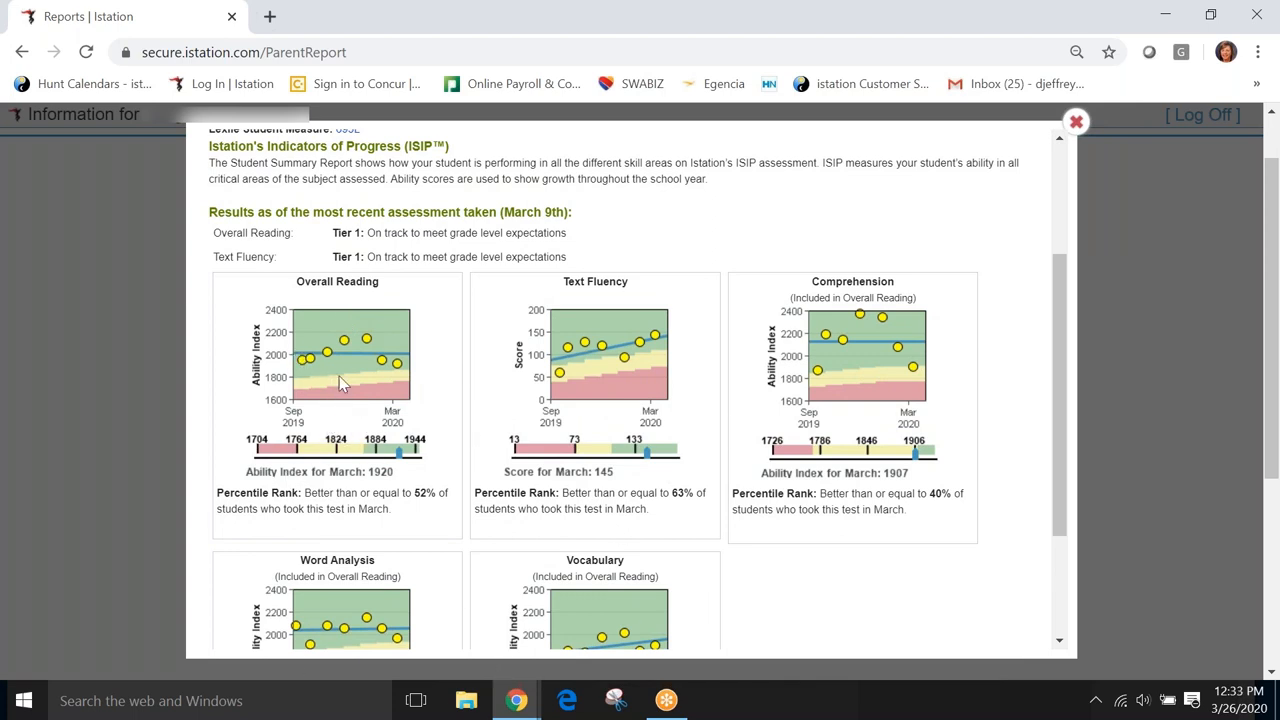
{"action": "mouse_move", "coordinate": [383, 360]}
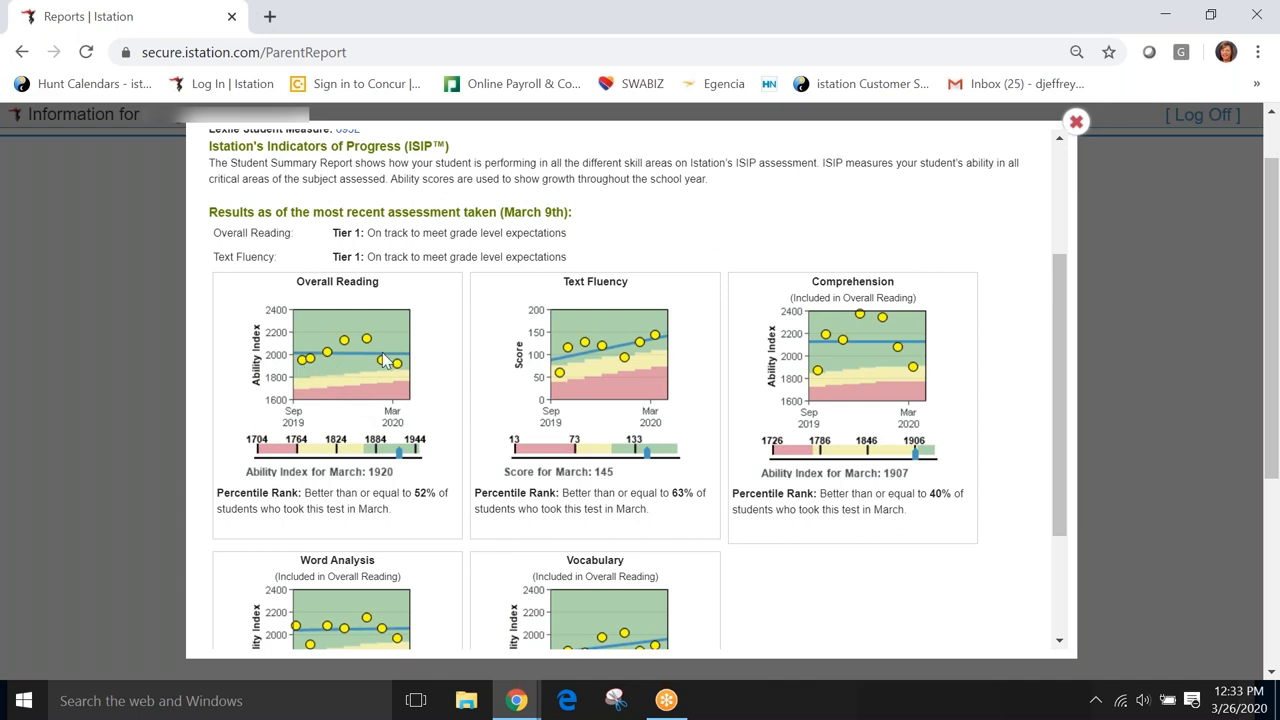
{"action": "mouse_move", "coordinate": [303, 374]}
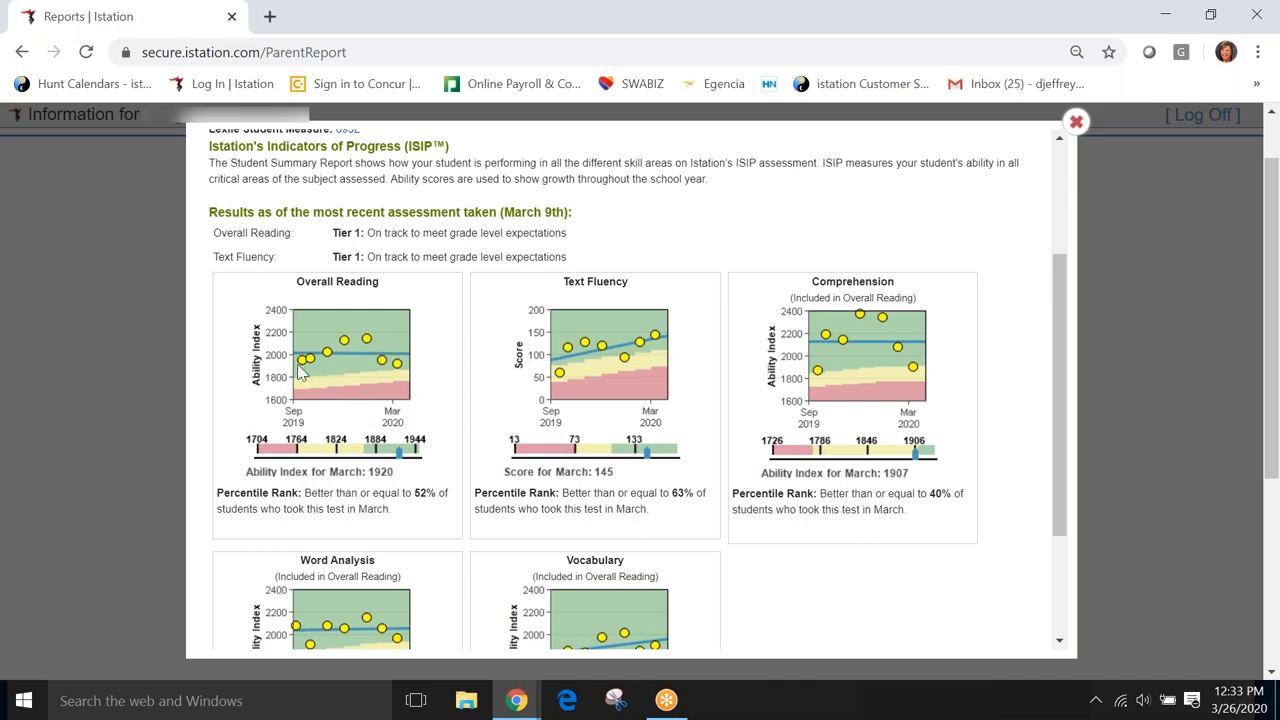
{"action": "mouse_move", "coordinate": [342, 361]}
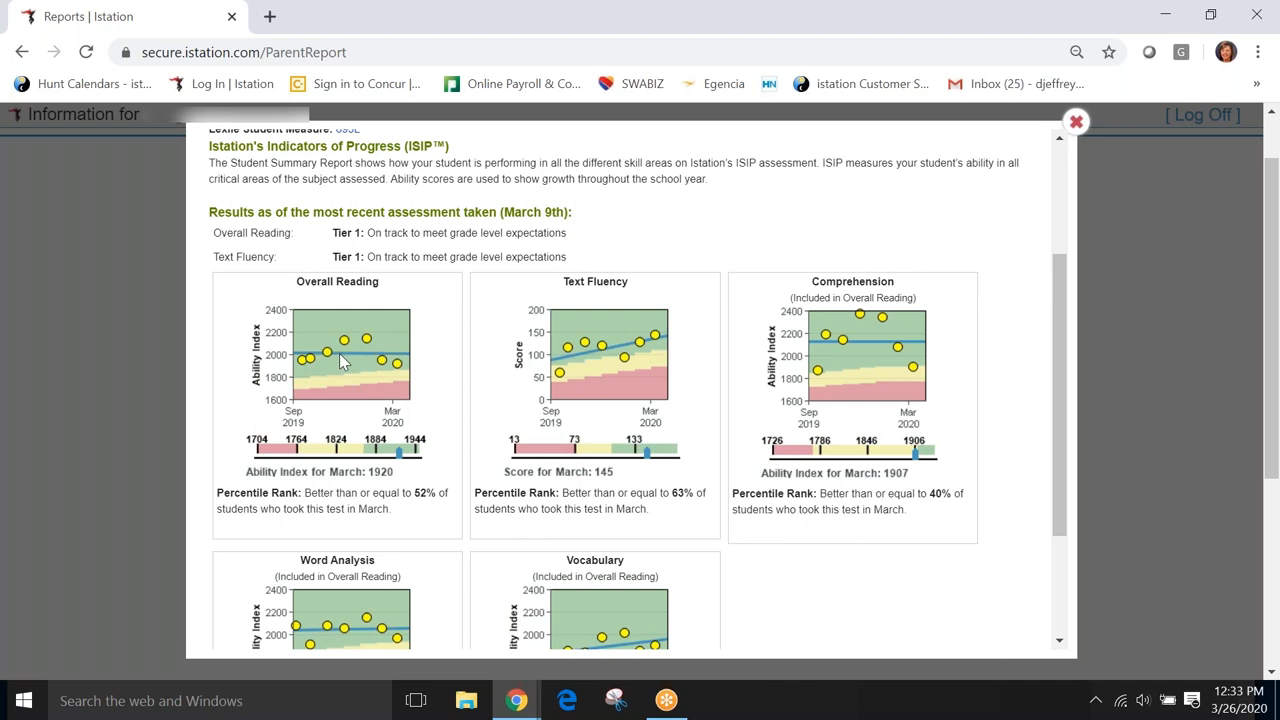
{"action": "mouse_move", "coordinate": [413, 334]}
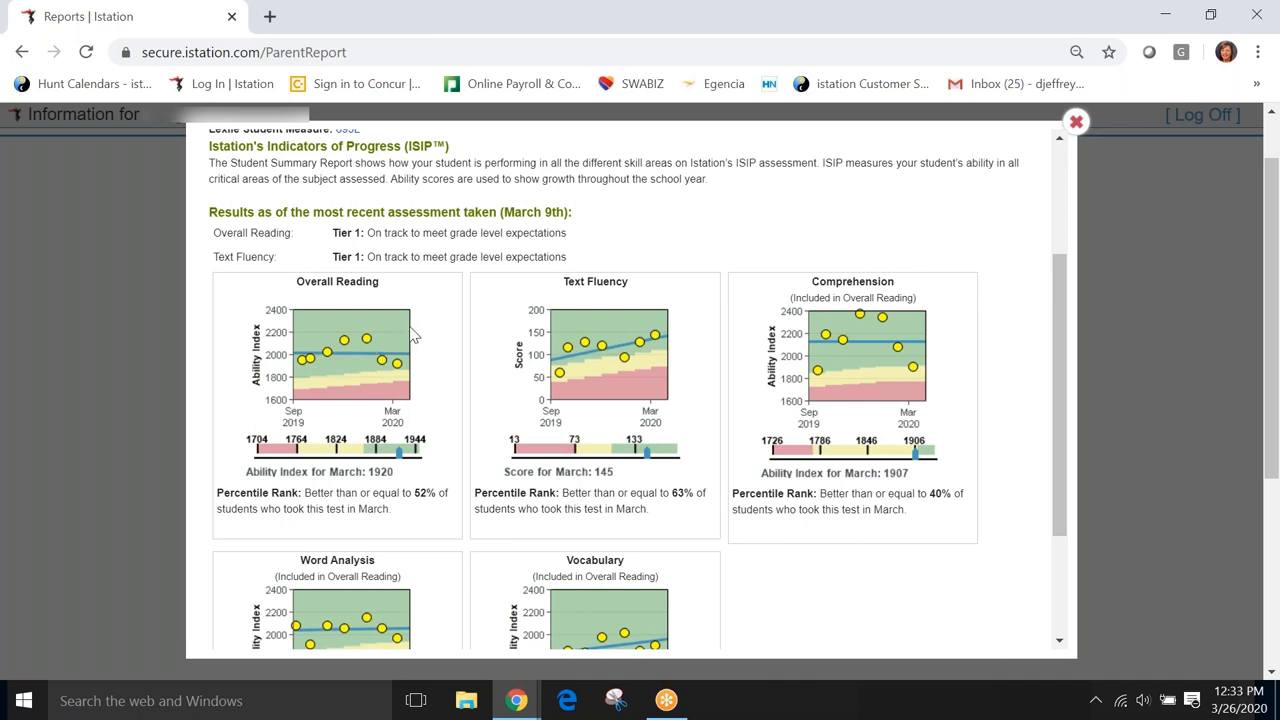
{"action": "mouse_move", "coordinate": [387, 395]}
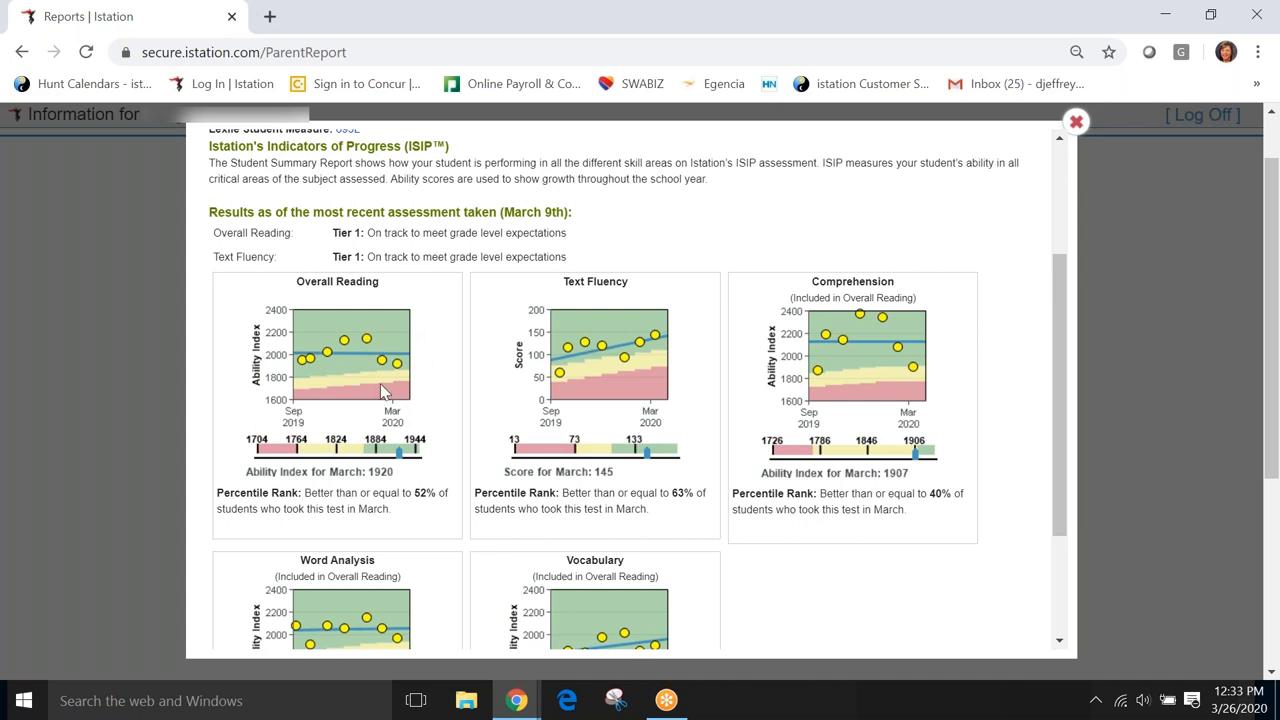
{"action": "mouse_move", "coordinate": [461, 392]}
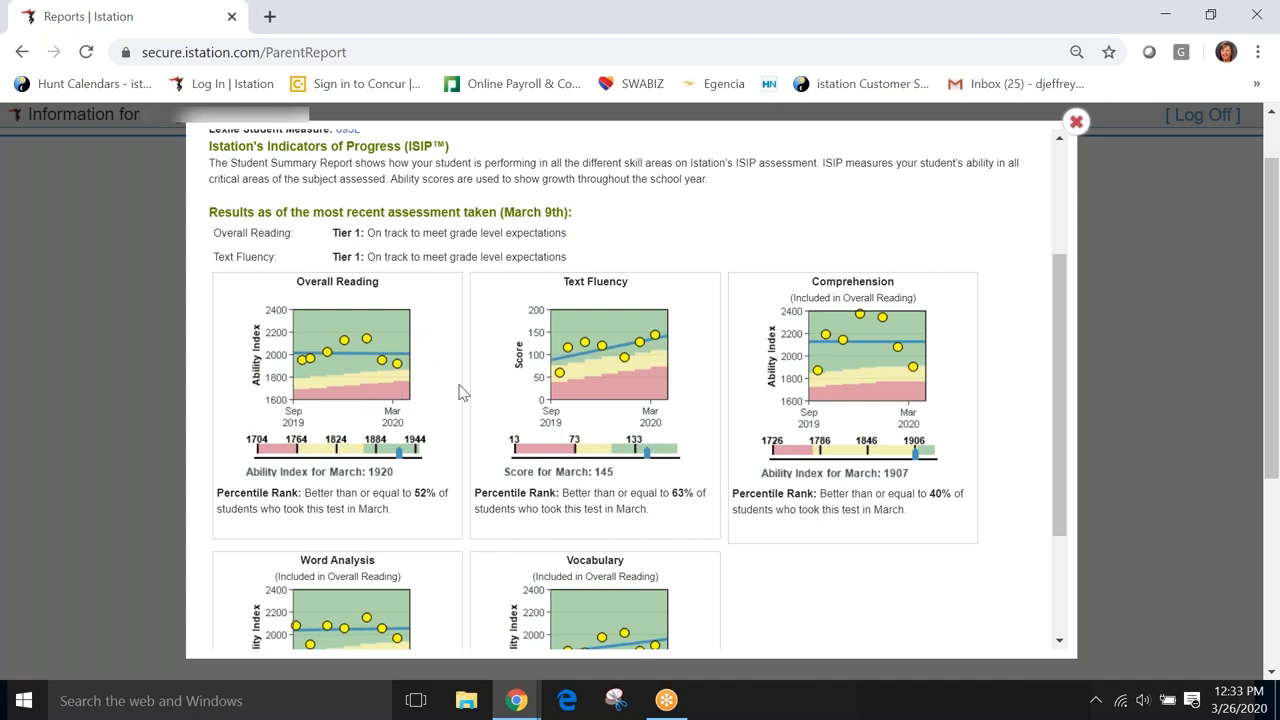
{"action": "mouse_move", "coordinate": [595, 603]}
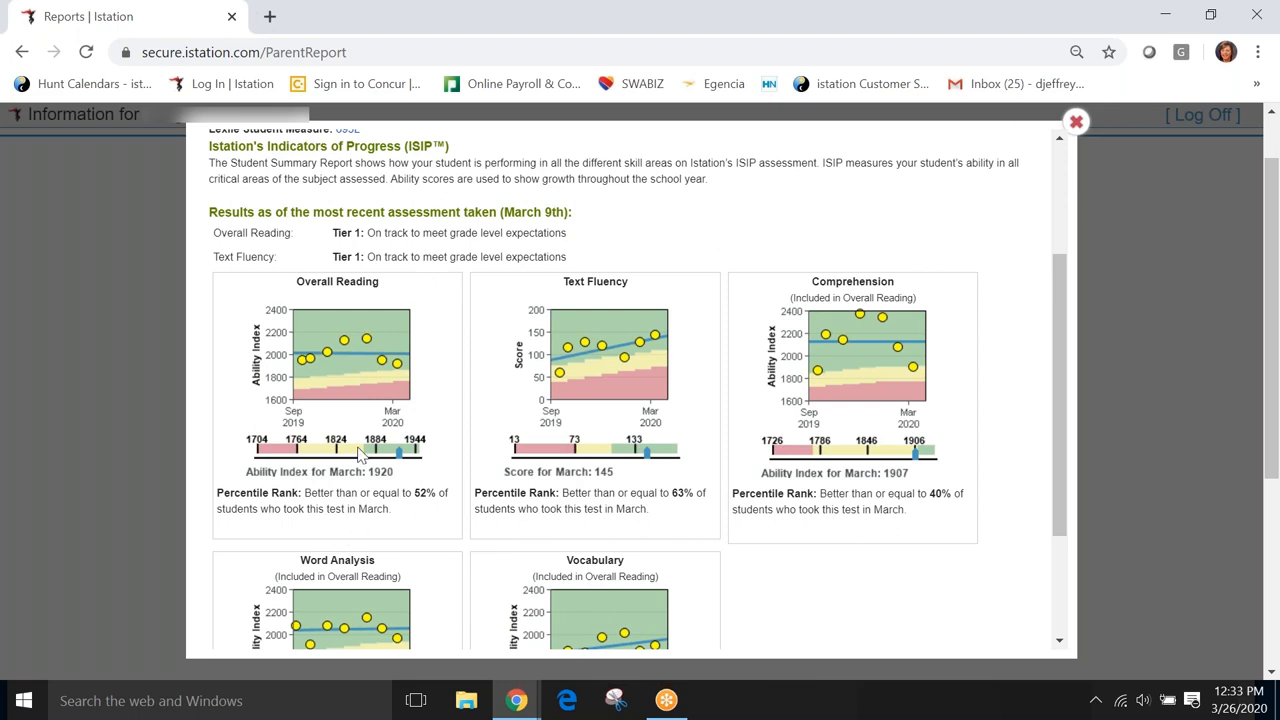
{"action": "mouse_move", "coordinate": [376, 423]}
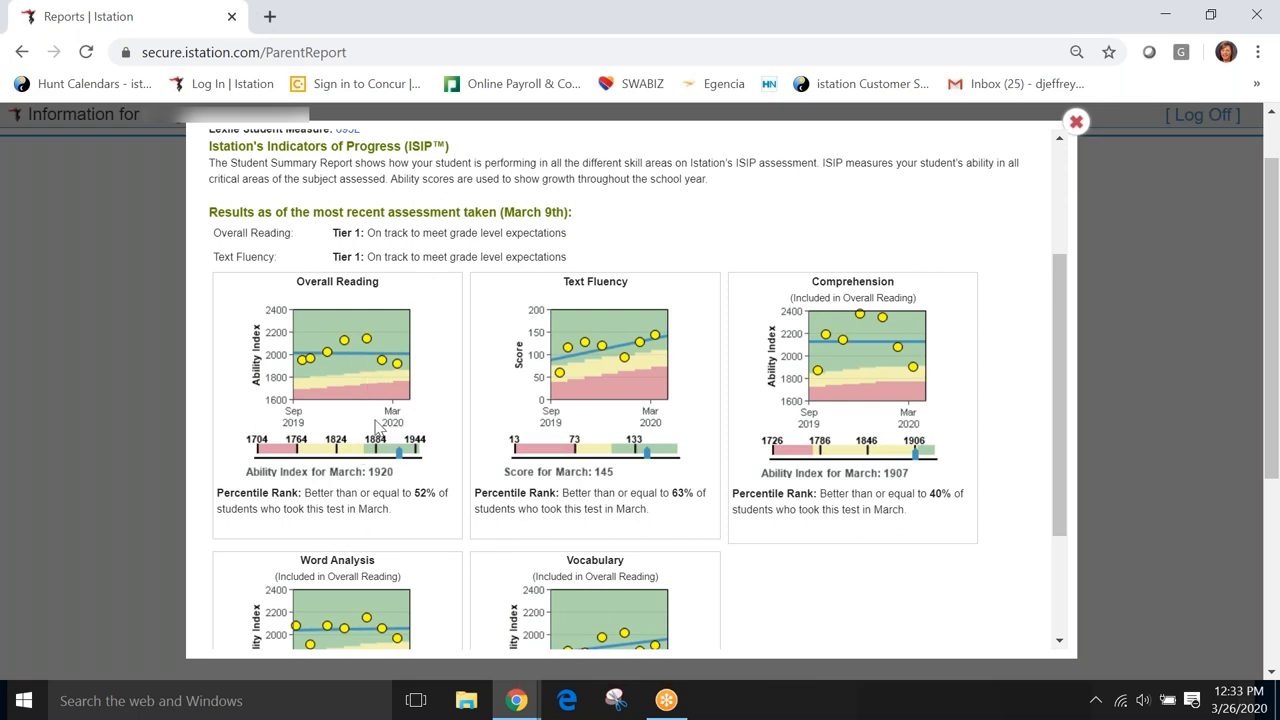
{"action": "mouse_move", "coordinate": [562, 427]}
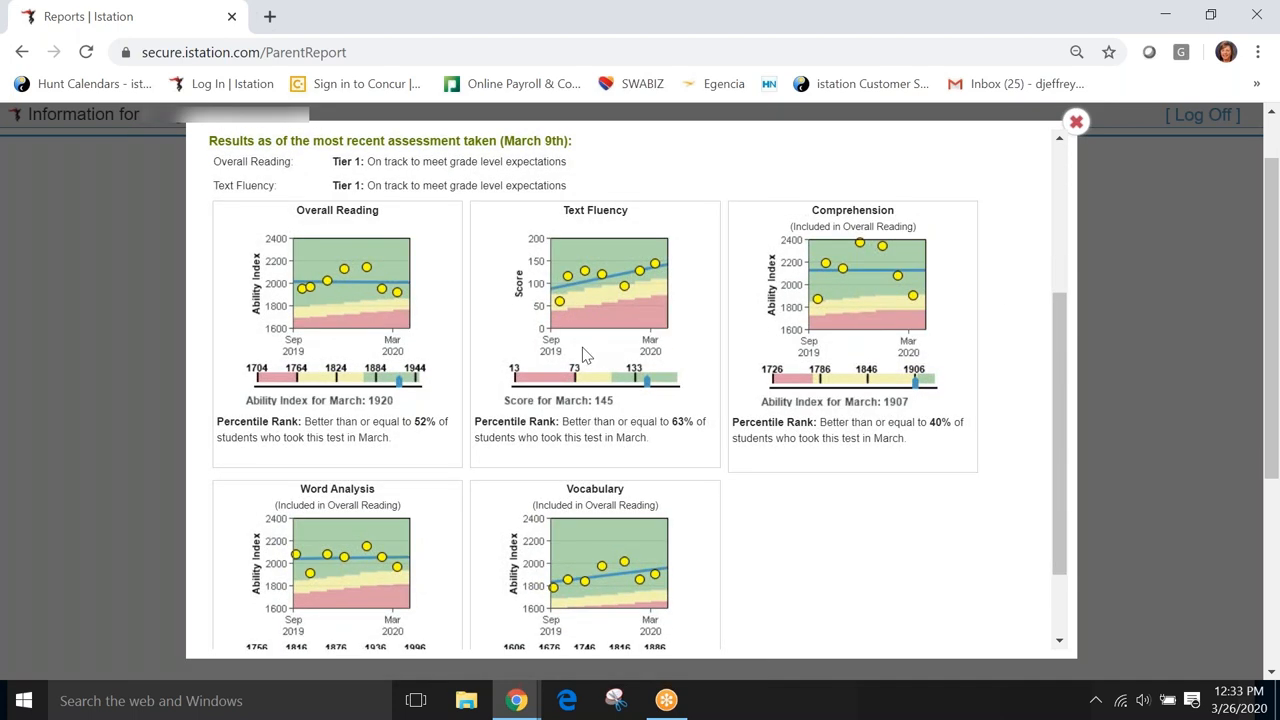
{"action": "mouse_move", "coordinate": [663, 608]}
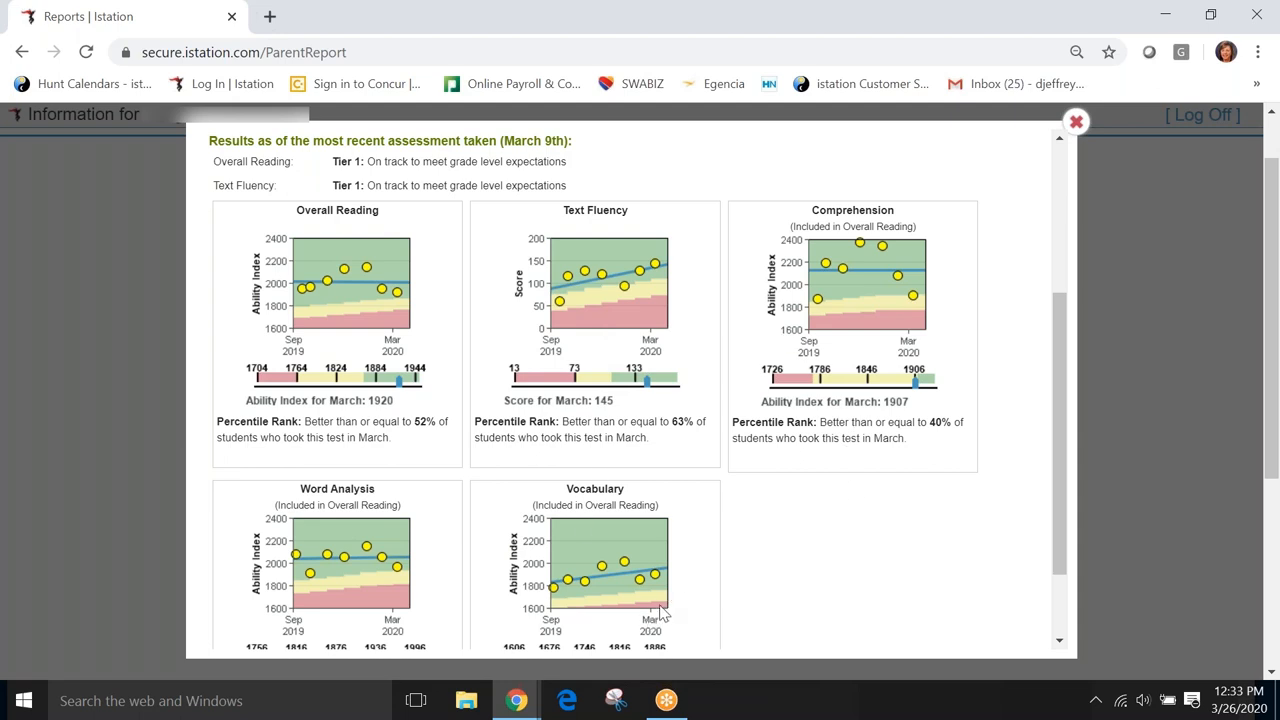
{"action": "mouse_move", "coordinate": [652, 388]}
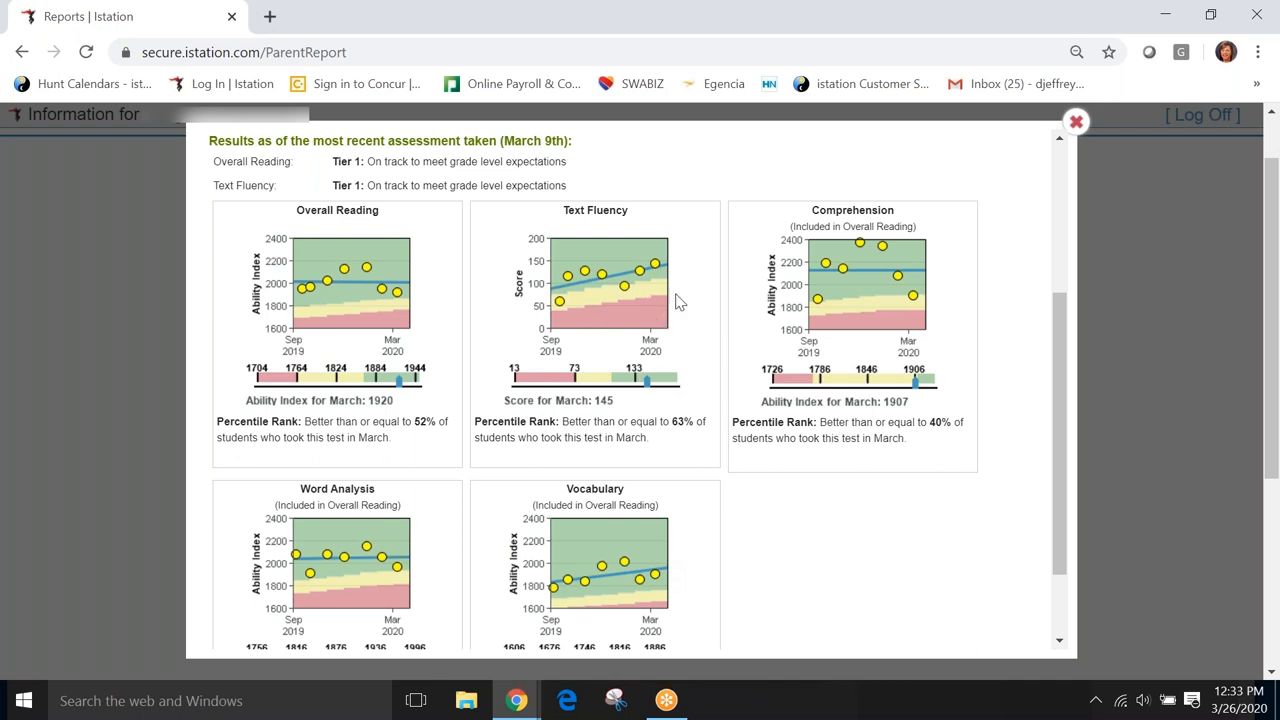
{"action": "mouse_move", "coordinate": [878, 356]}
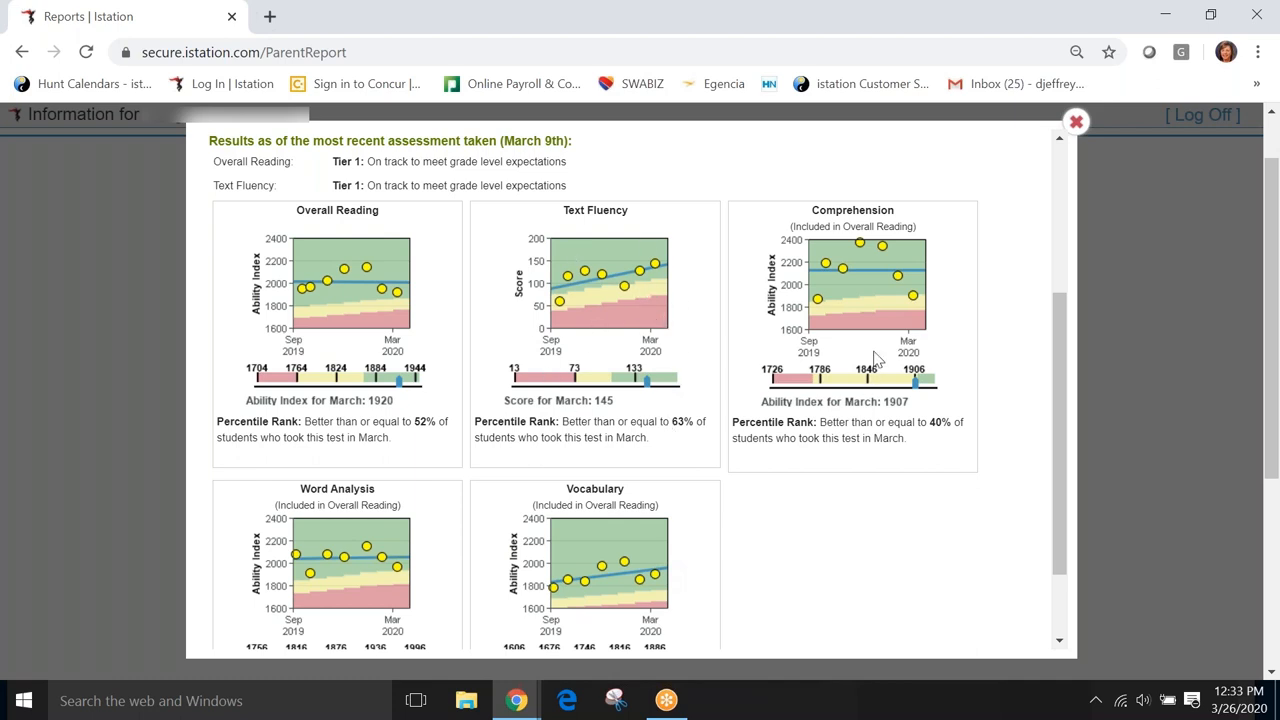
{"action": "mouse_move", "coordinate": [347, 580]}
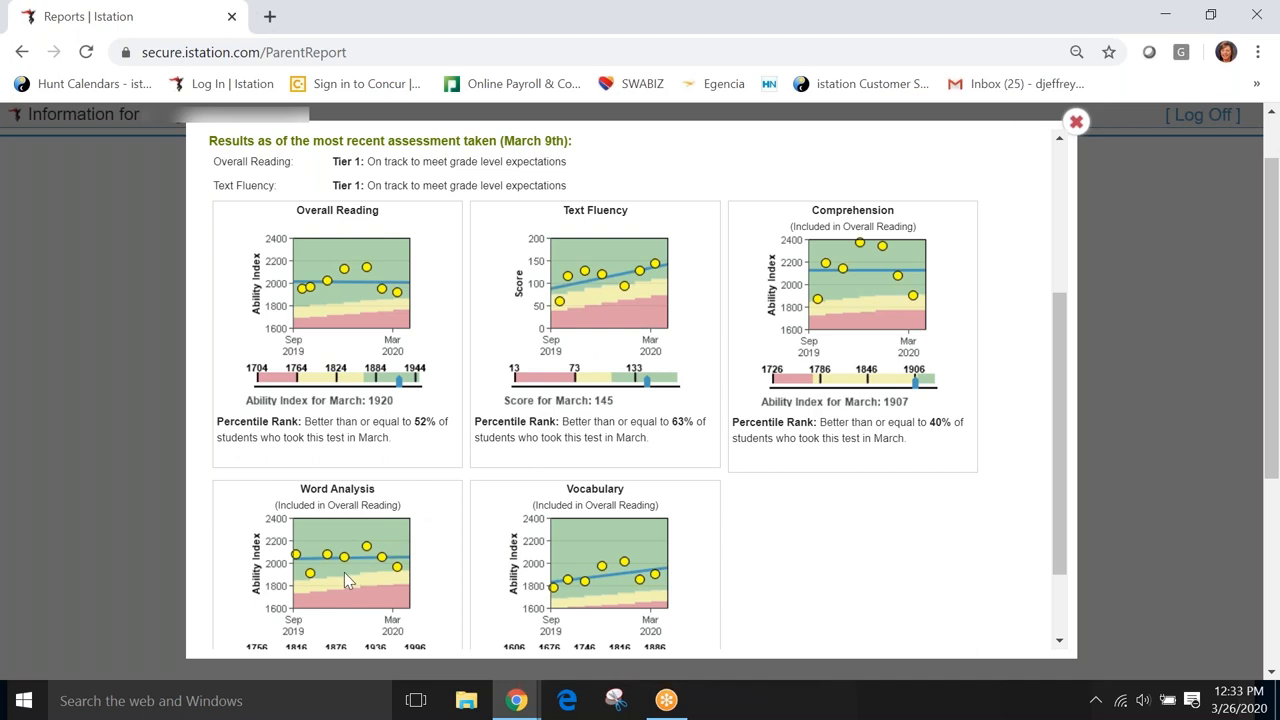
{"action": "mouse_move", "coordinate": [640, 590]}
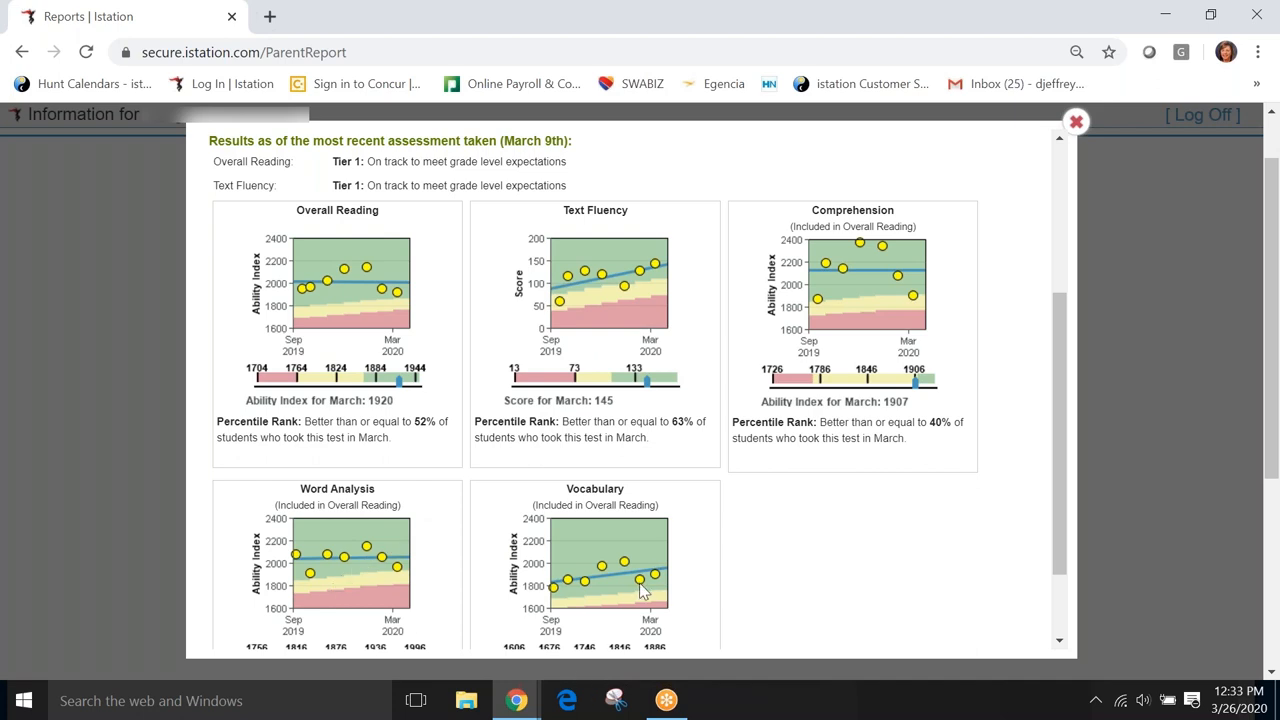
{"action": "mouse_move", "coordinate": [622, 640]}
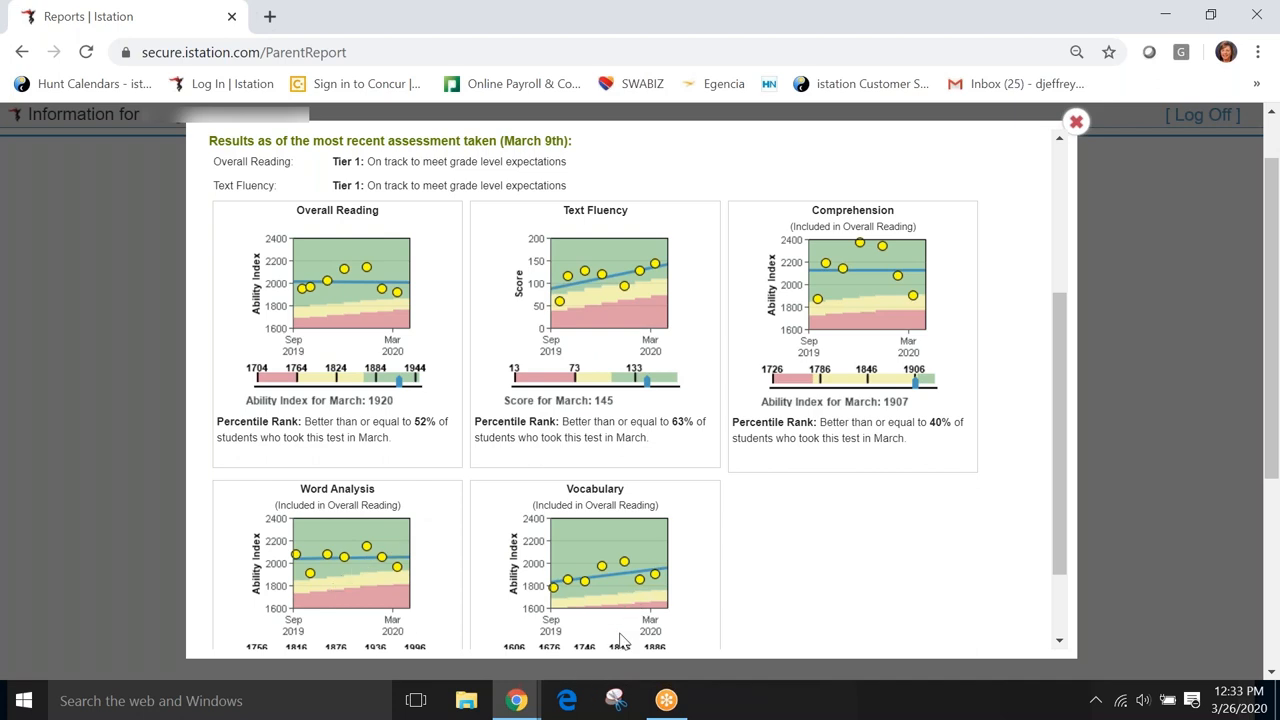
{"action": "mouse_move", "coordinate": [714, 605]}
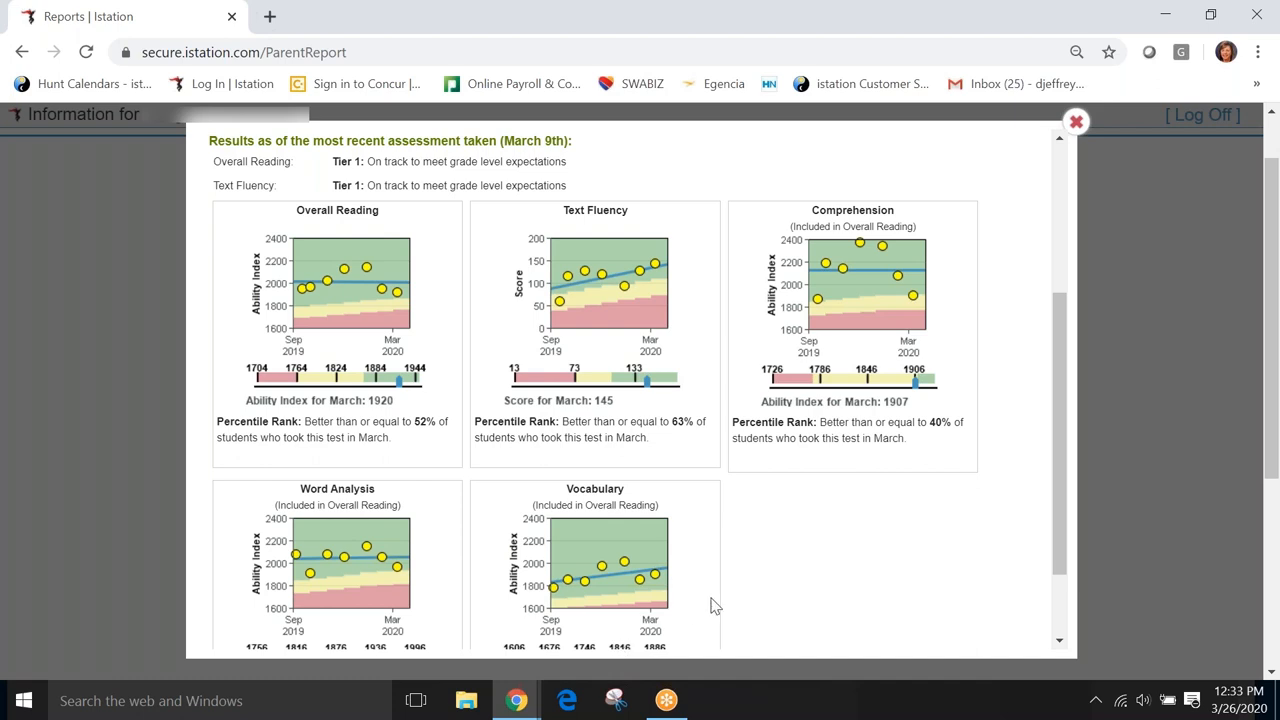
{"action": "mouse_move", "coordinate": [668, 450]}
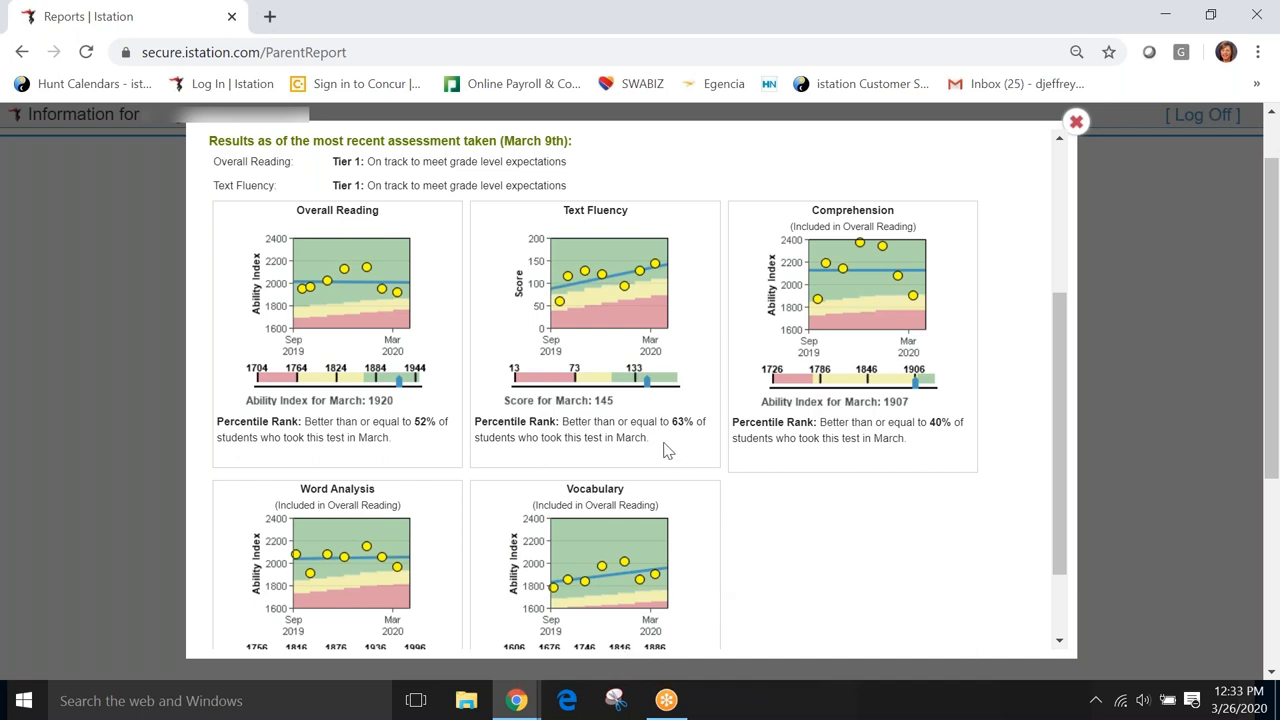
{"action": "mouse_move", "coordinate": [653, 438]}
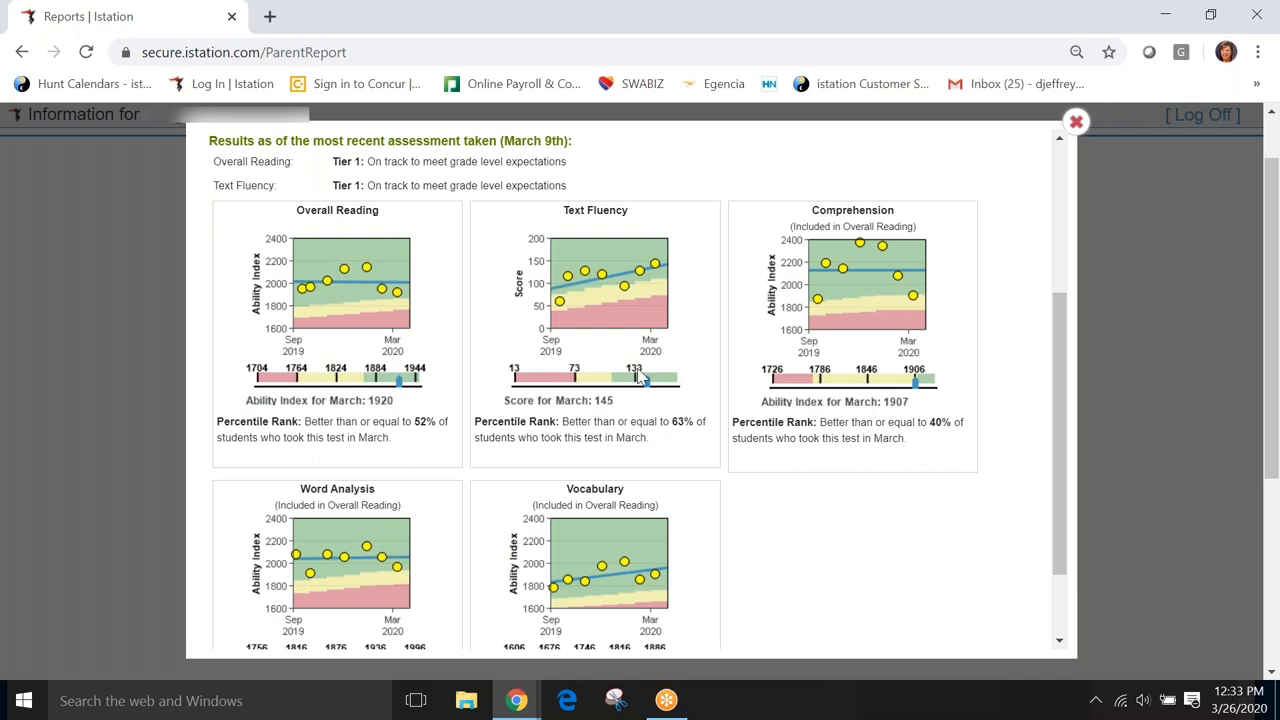
{"action": "mouse_move", "coordinate": [1081, 148]}
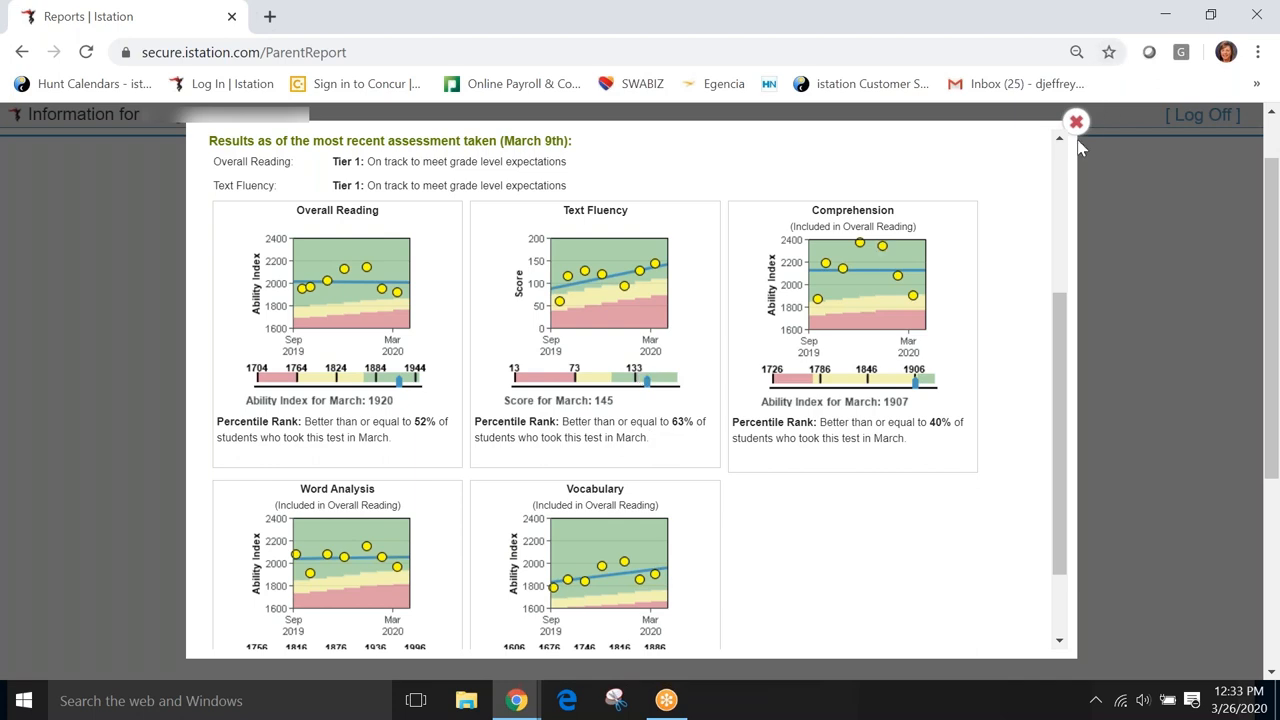
Close the report popup with the red X to get back to Reports
{"action": "left_click", "coordinate": [1075, 121]}
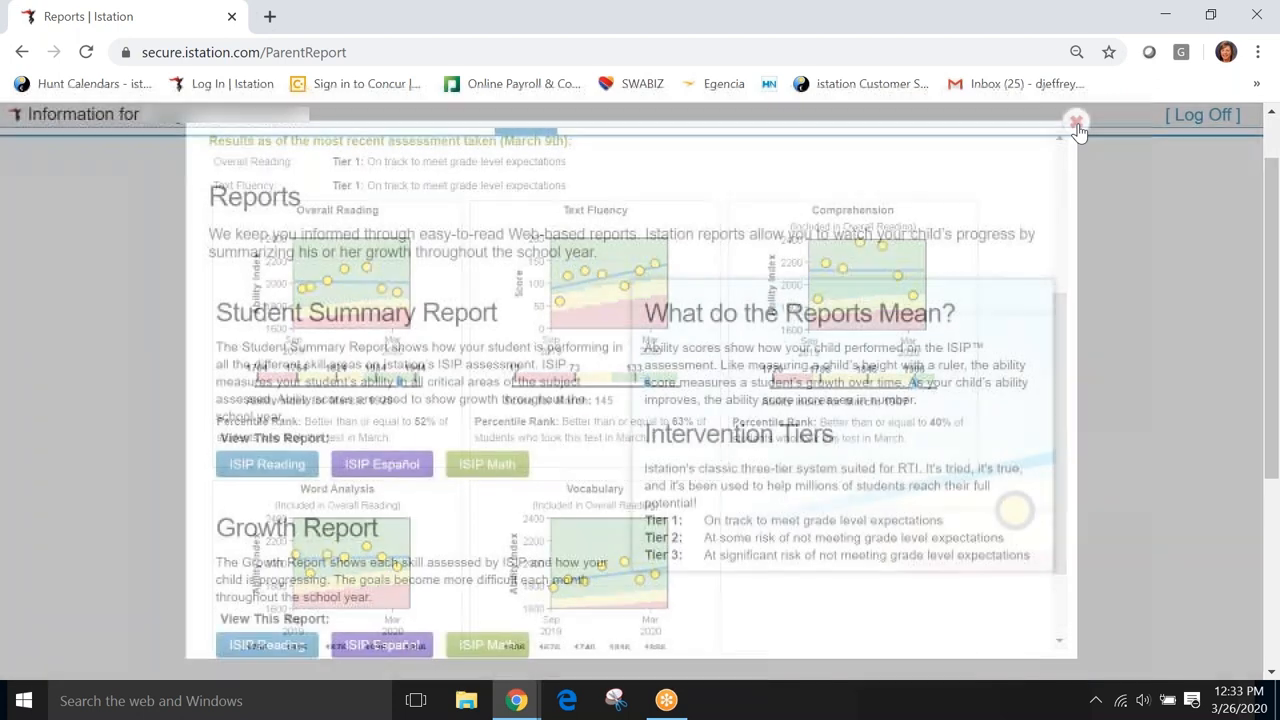
{"action": "left_click", "coordinate": [1075, 117]}
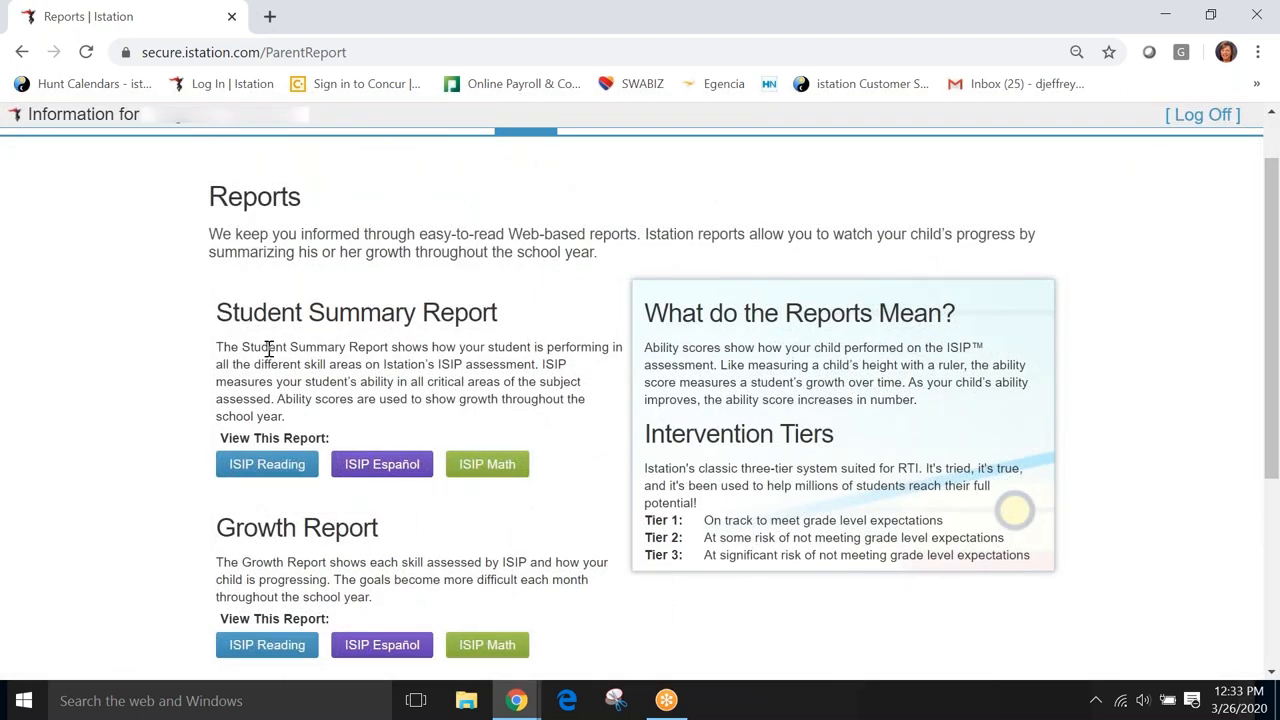
{"action": "mouse_move", "coordinate": [350, 618]}
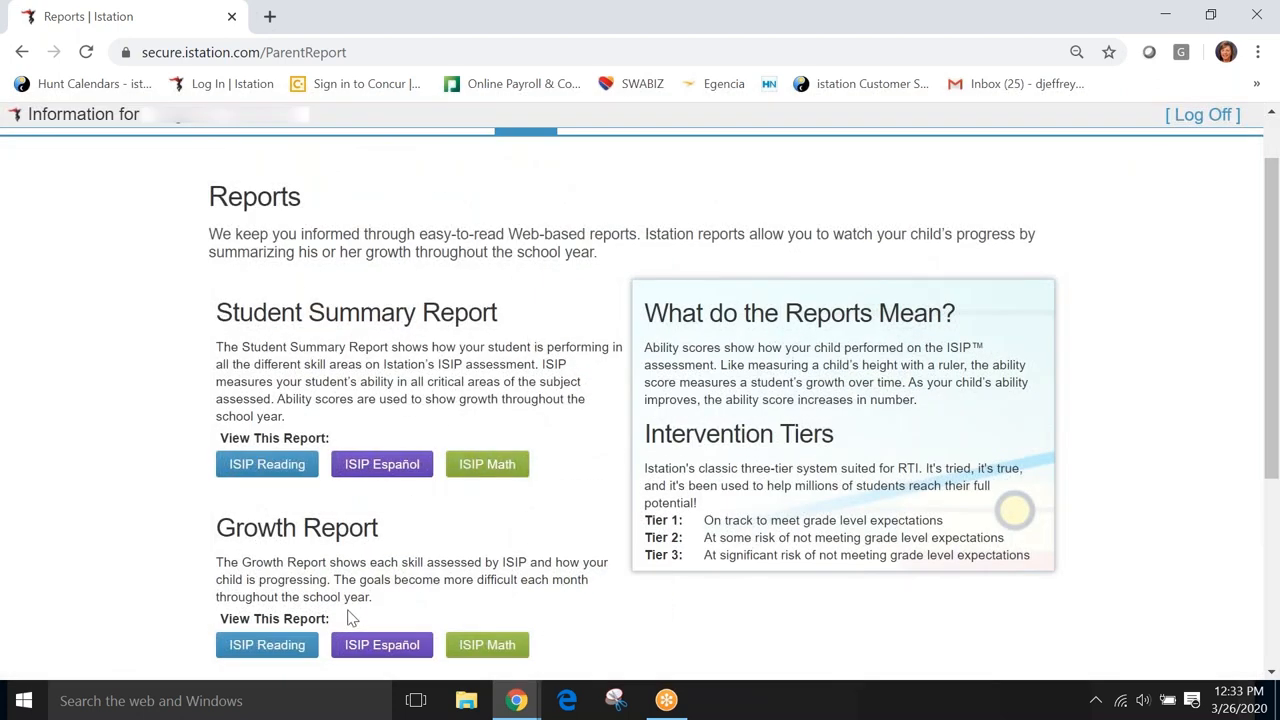
{"action": "mouse_move", "coordinate": [317, 562]}
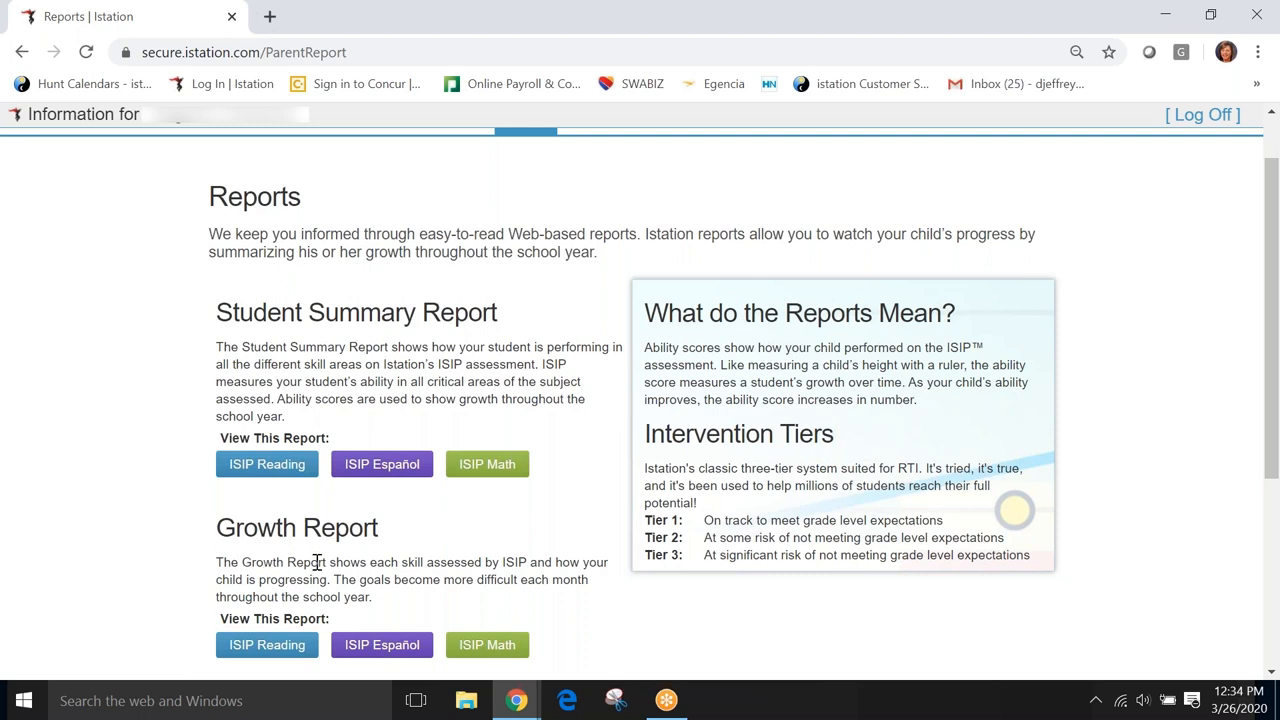
{"action": "mouse_move", "coordinate": [374, 604]}
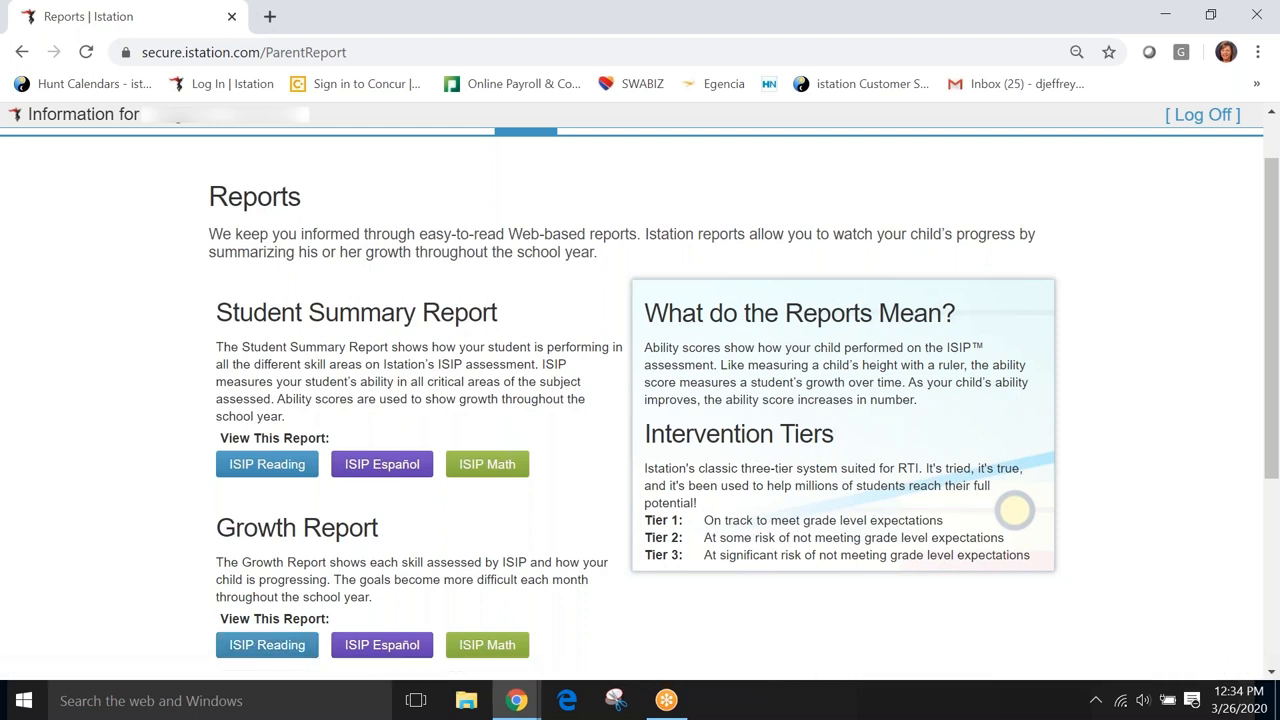
{"action": "mouse_move", "coordinate": [436, 524]}
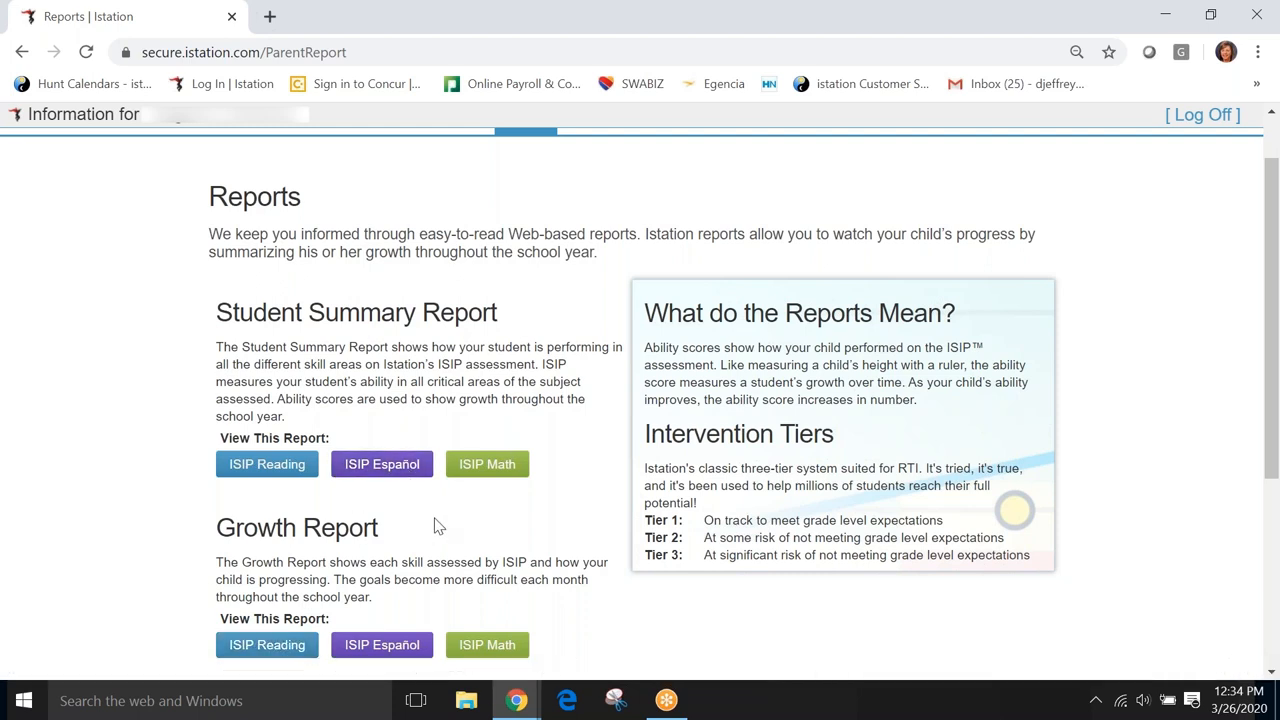
{"action": "mouse_move", "coordinate": [465, 519]}
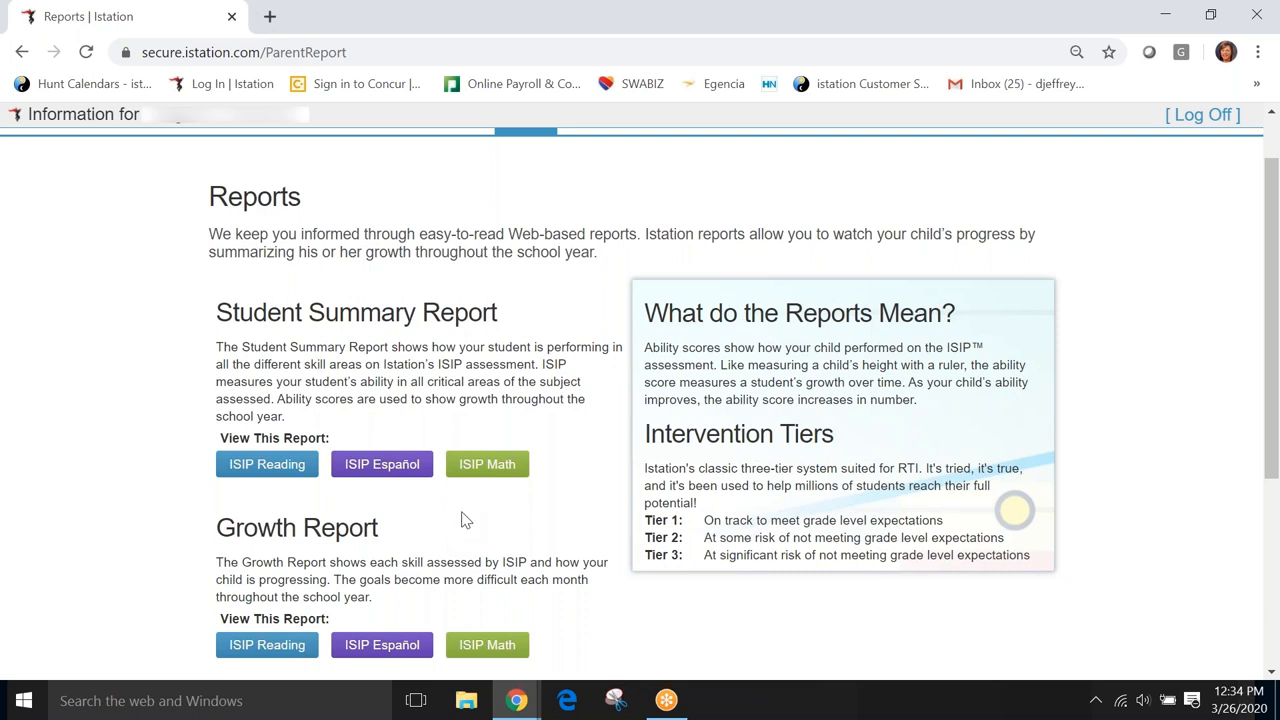
{"action": "mouse_move", "coordinate": [521, 554]}
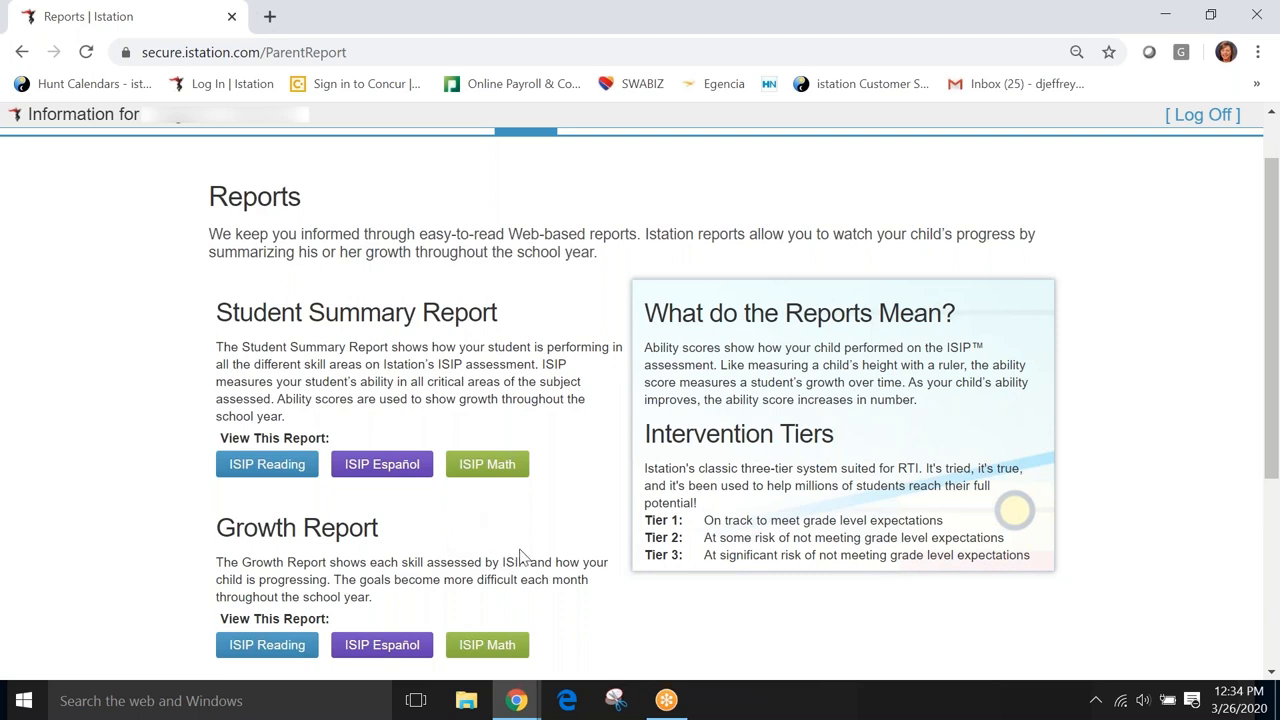
{"action": "mouse_move", "coordinate": [542, 539]}
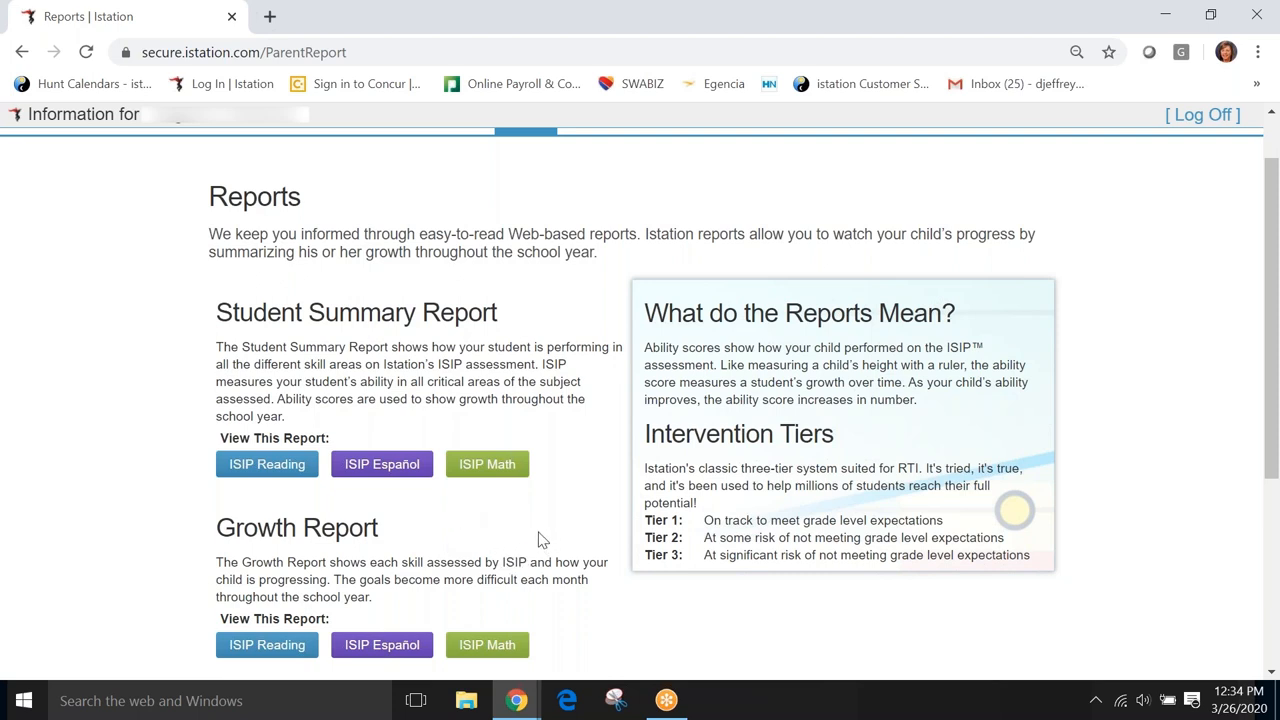
{"action": "mouse_move", "coordinate": [478, 347]}
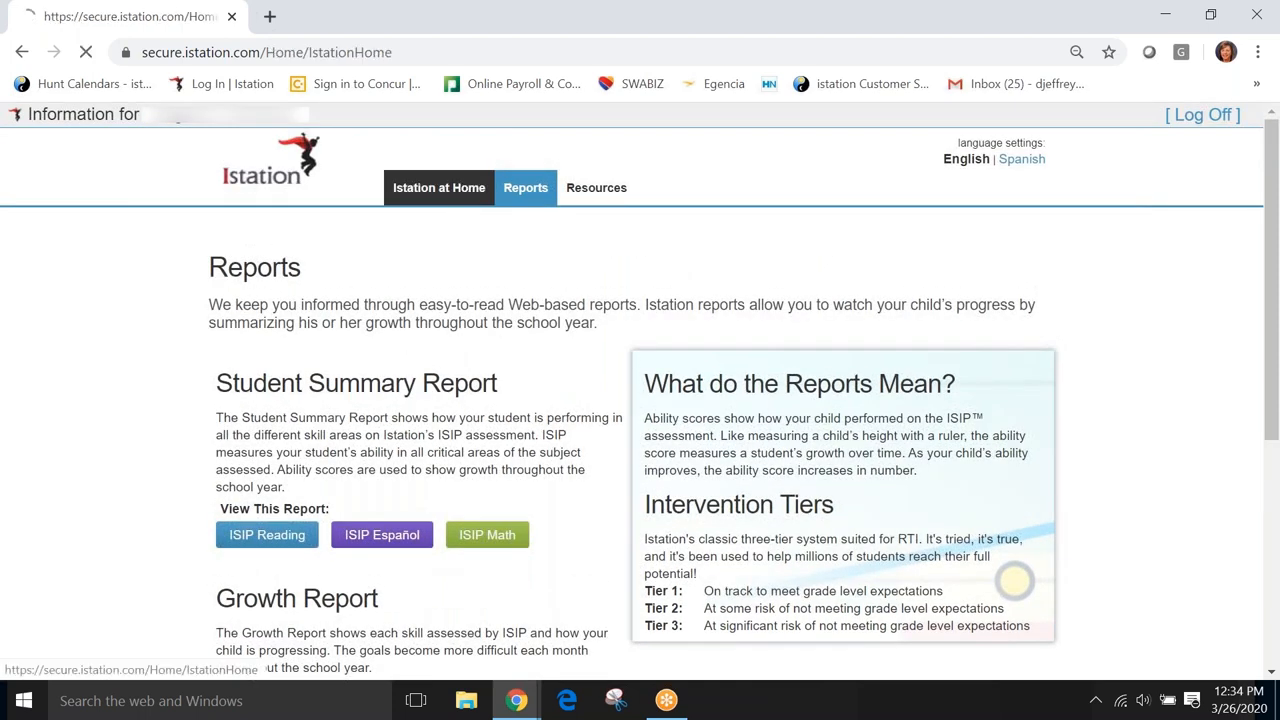
Return to the Istation at Home dashboard and open Go to resources from the purple panel
{"action": "left_click", "coordinate": [438, 187]}
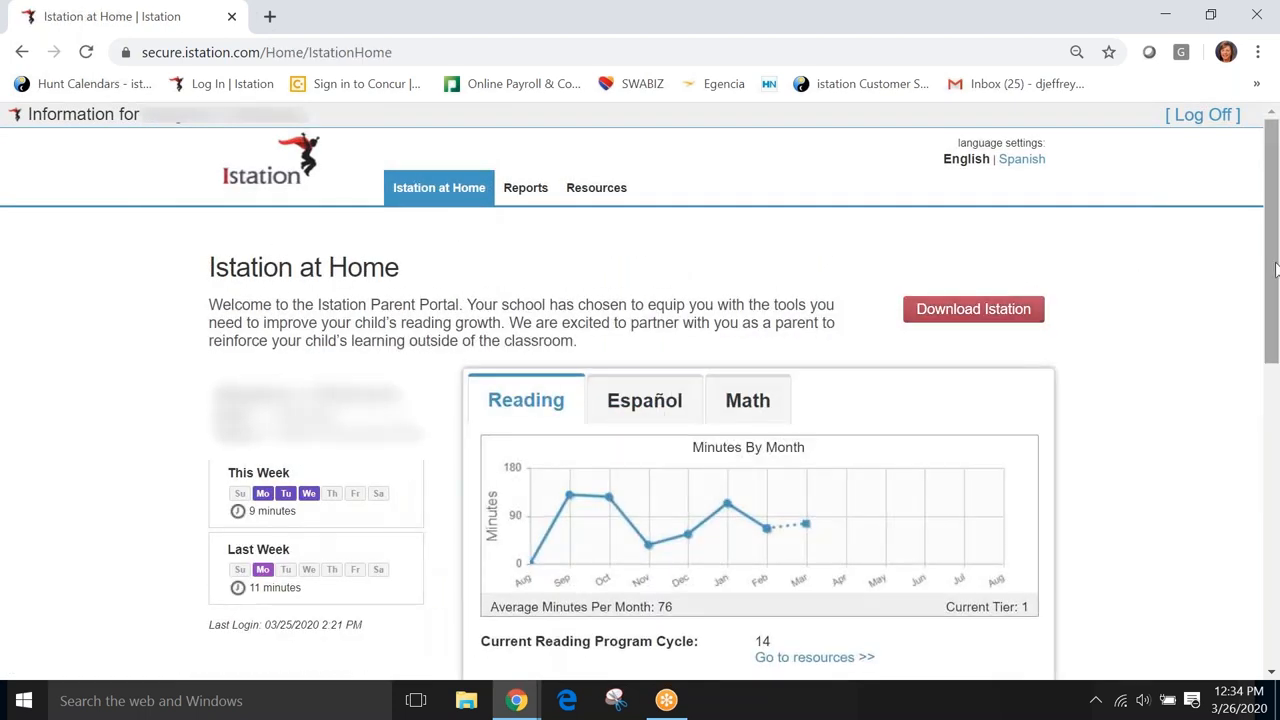
{"action": "scroll", "scroll_direction": "down", "scroll_amount": 3}
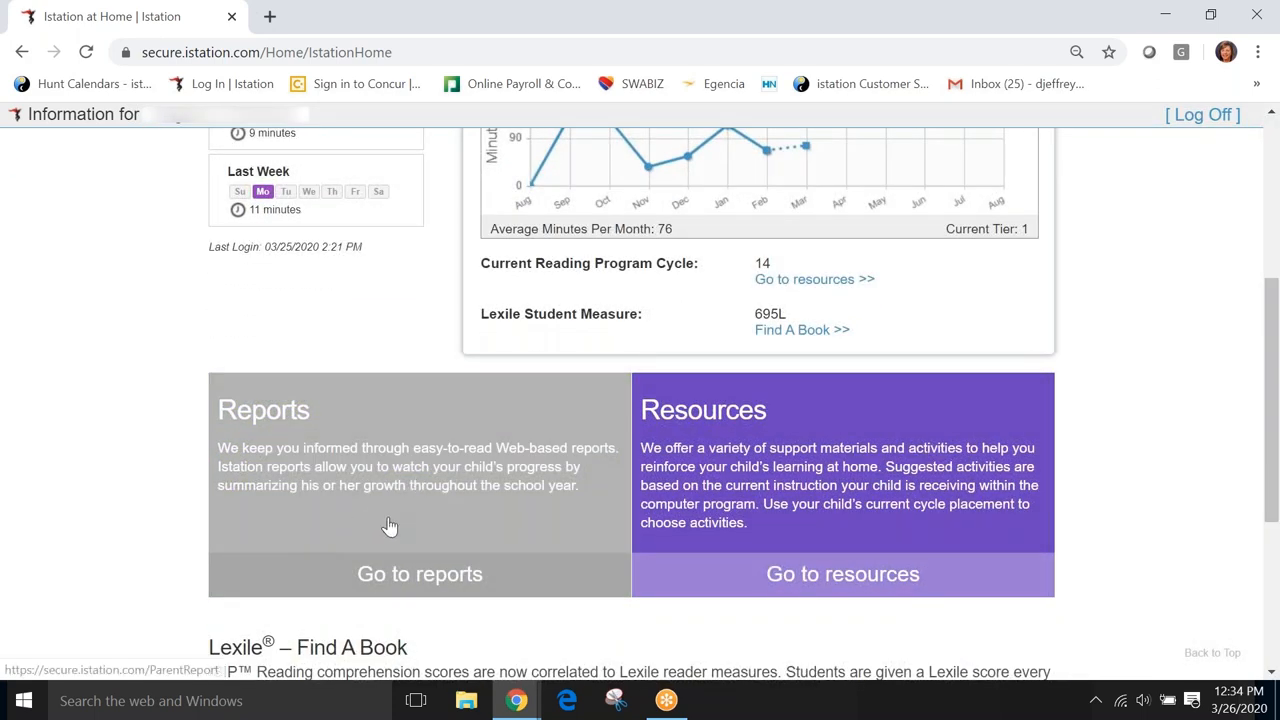
{"action": "mouse_move", "coordinate": [425, 521]}
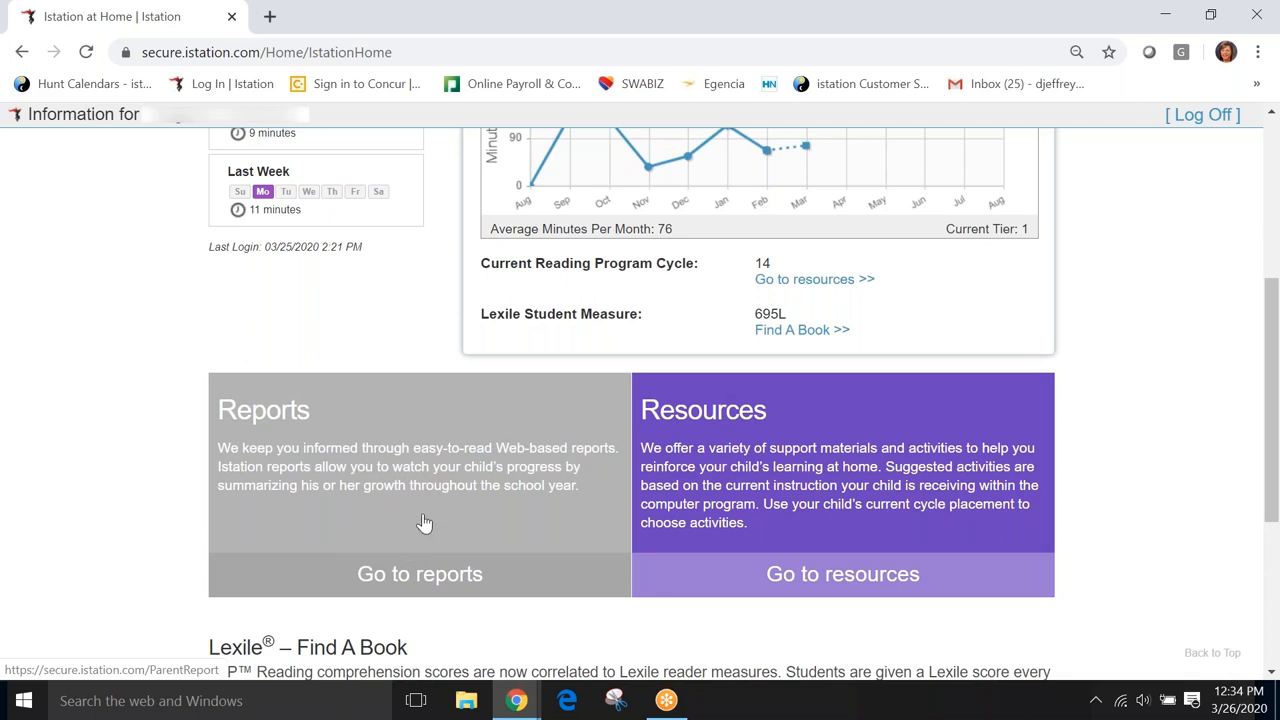
{"action": "mouse_move", "coordinate": [432, 464]}
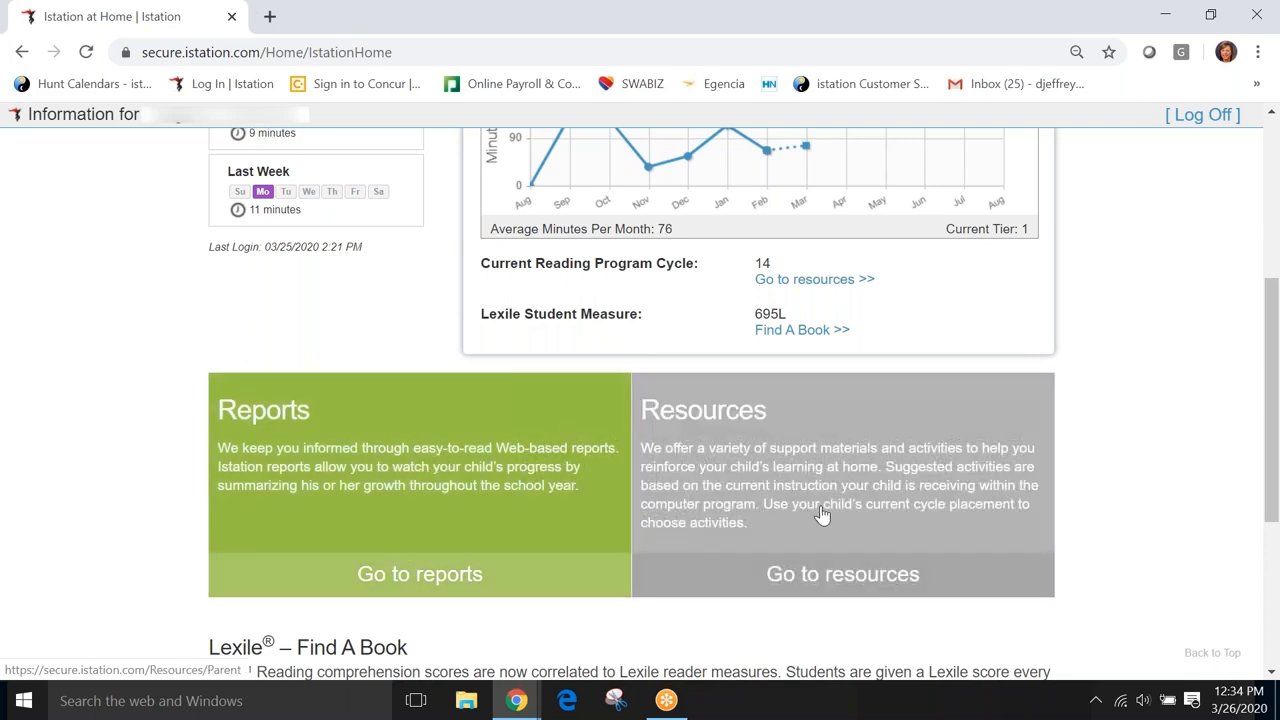
{"action": "mouse_move", "coordinate": [882, 476]}
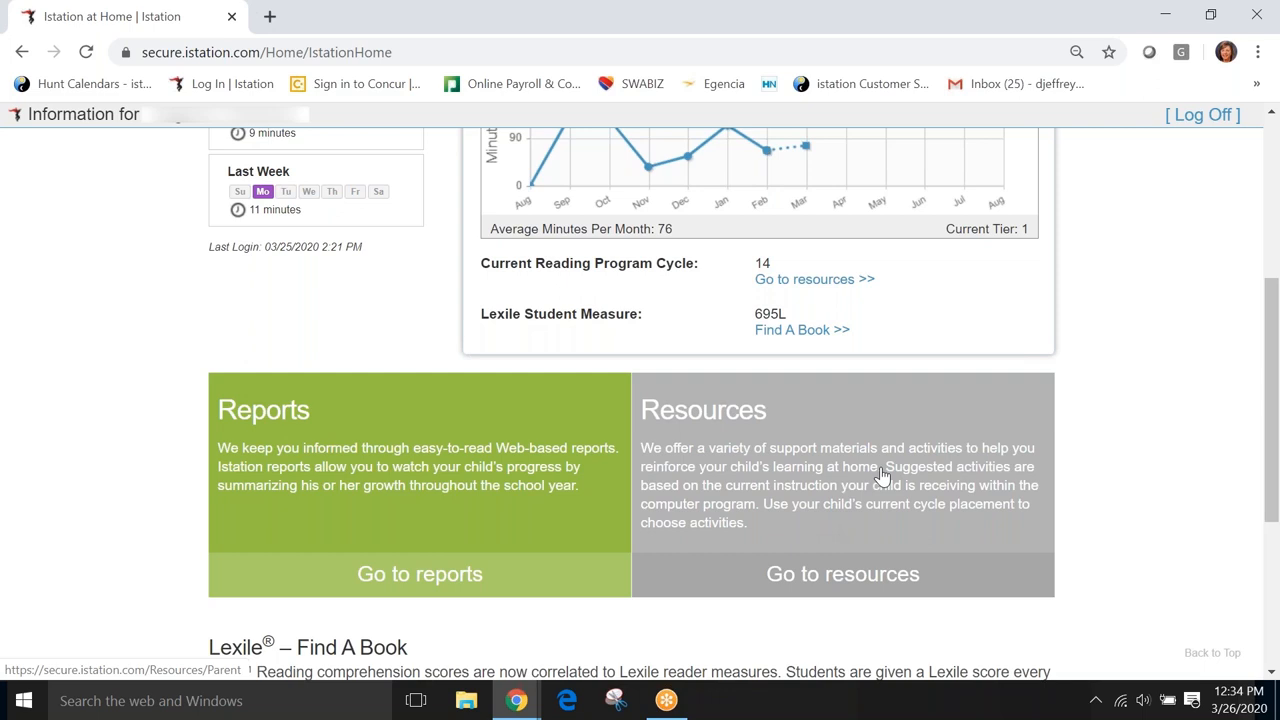
{"action": "scroll", "scroll_direction": "down", "scroll_amount": 3}
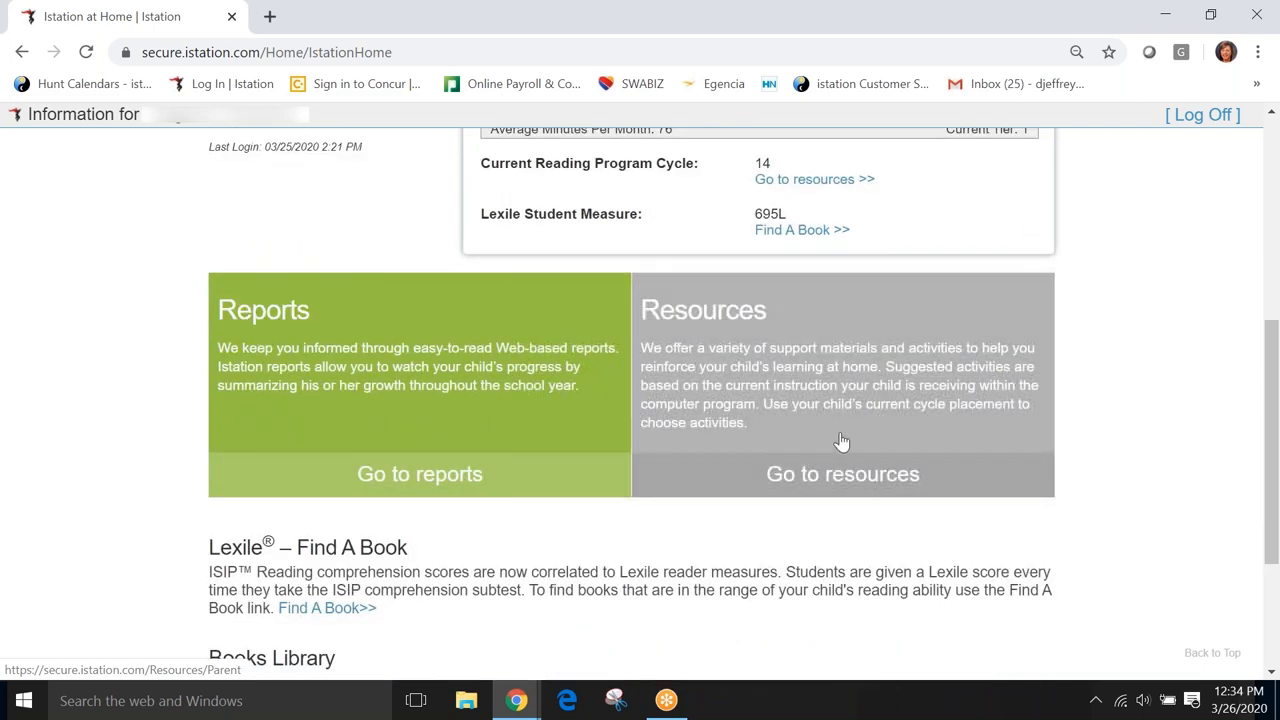
{"action": "left_click", "coordinate": [842, 474]}
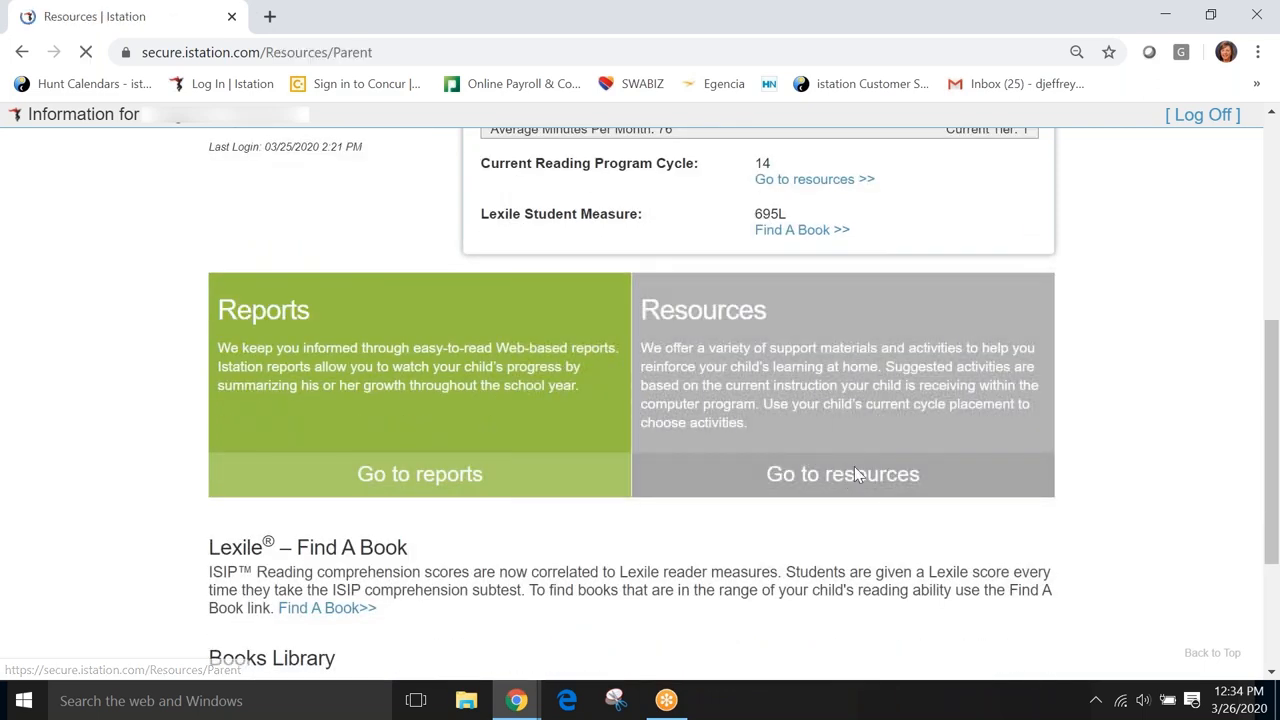
Browse the Reading activities and Cycle 14 lessons, then show the Español Cycle 16 books
{"action": "left_click", "coordinate": [842, 474]}
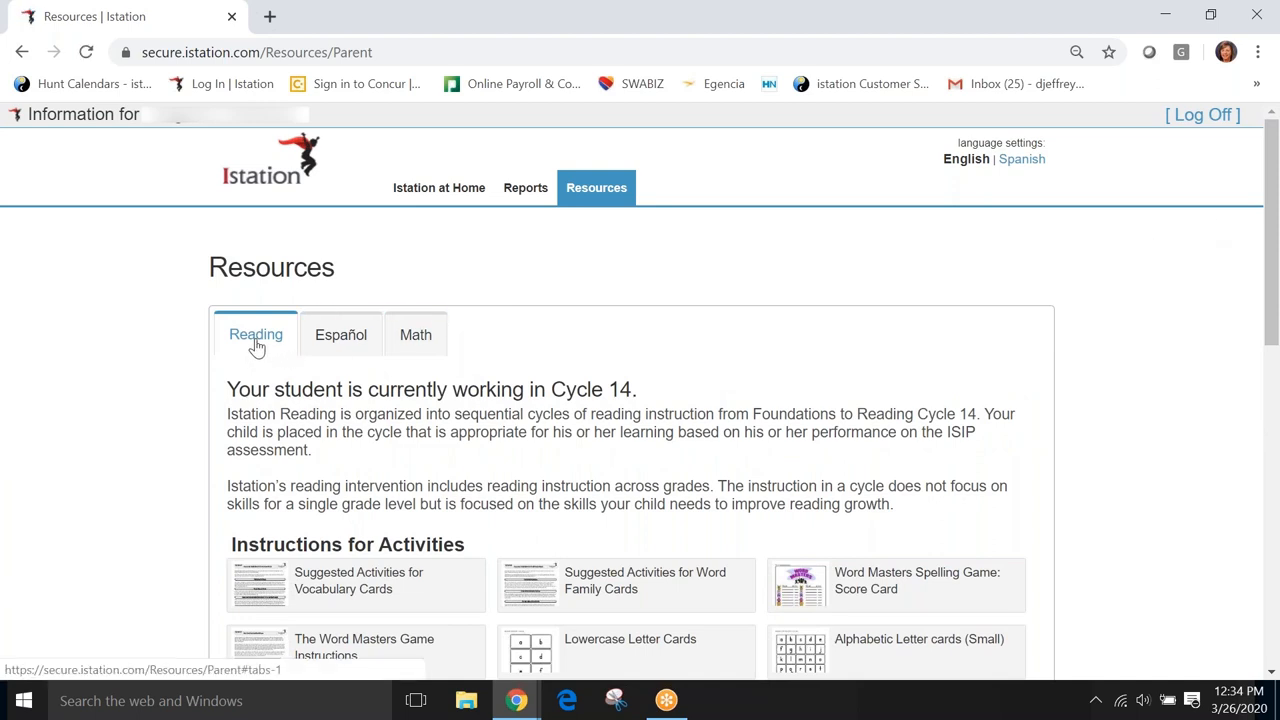
{"action": "mouse_move", "coordinate": [257, 353]}
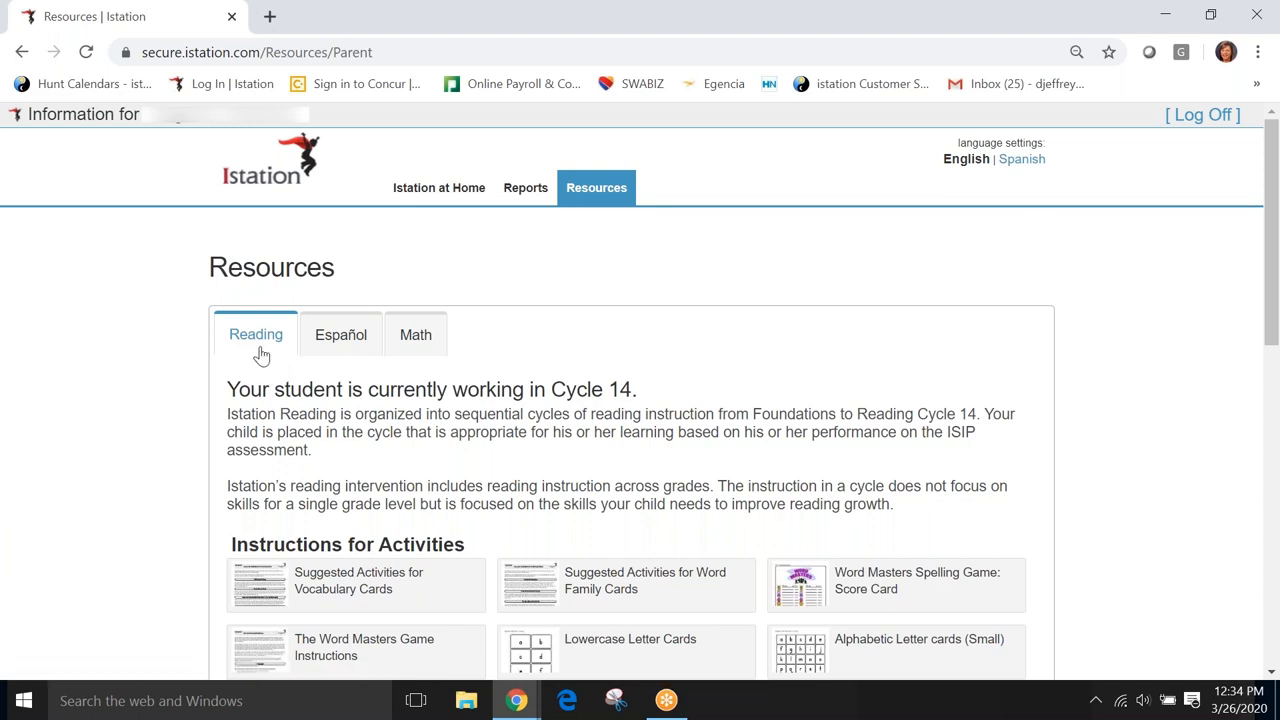
{"action": "scroll", "scroll_direction": "down", "scroll_amount": 3}
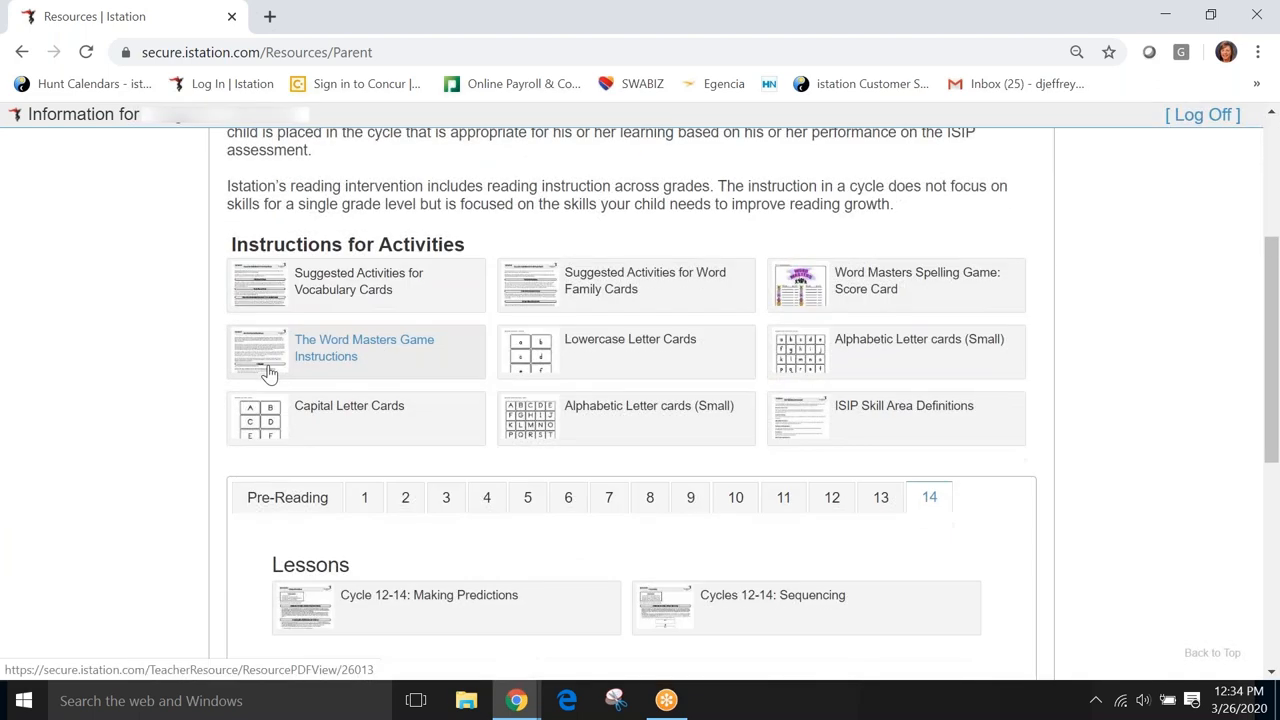
{"action": "scroll", "scroll_direction": "down", "scroll_amount": 3}
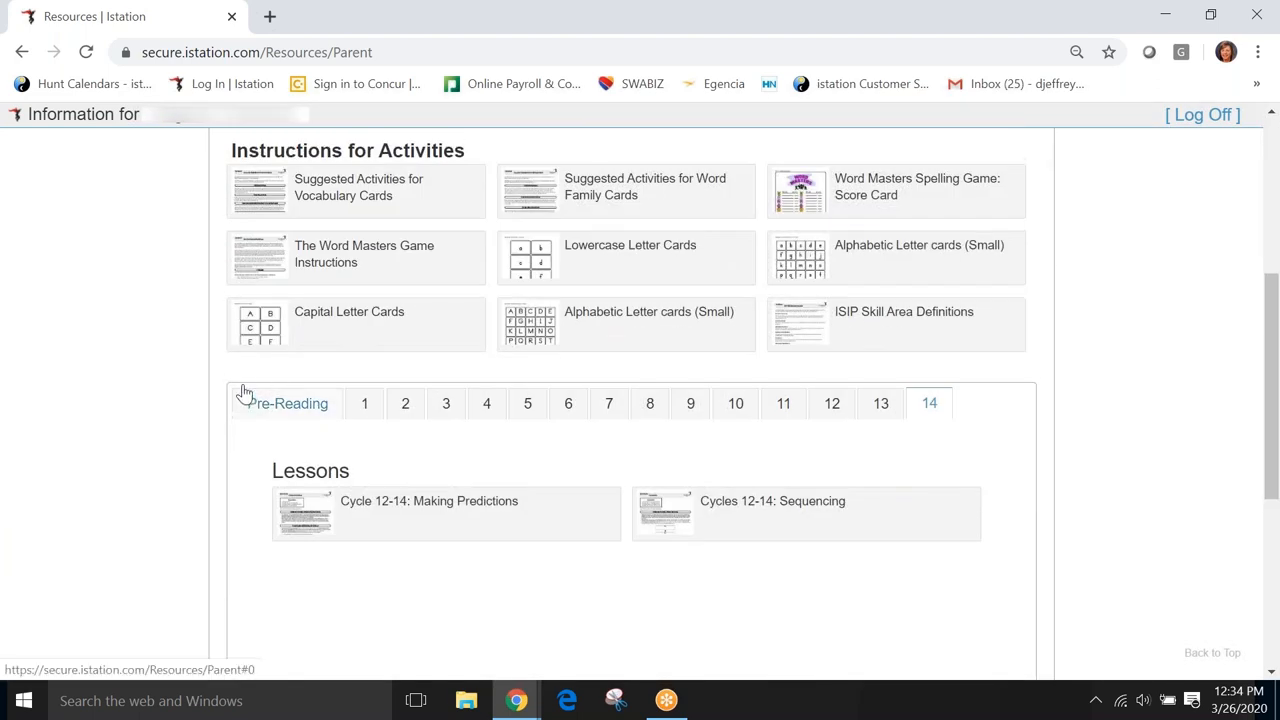
{"action": "left_click", "coordinate": [341, 334]}
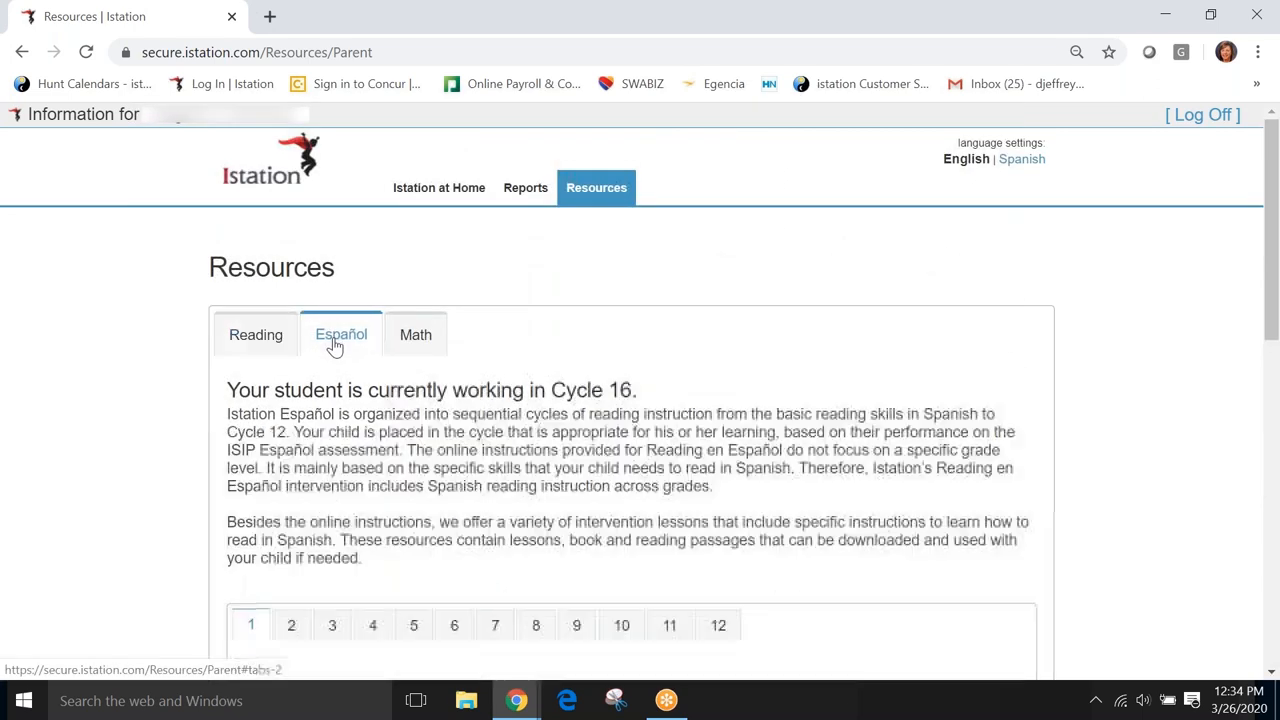
{"action": "scroll", "scroll_direction": "down", "scroll_amount": 3}
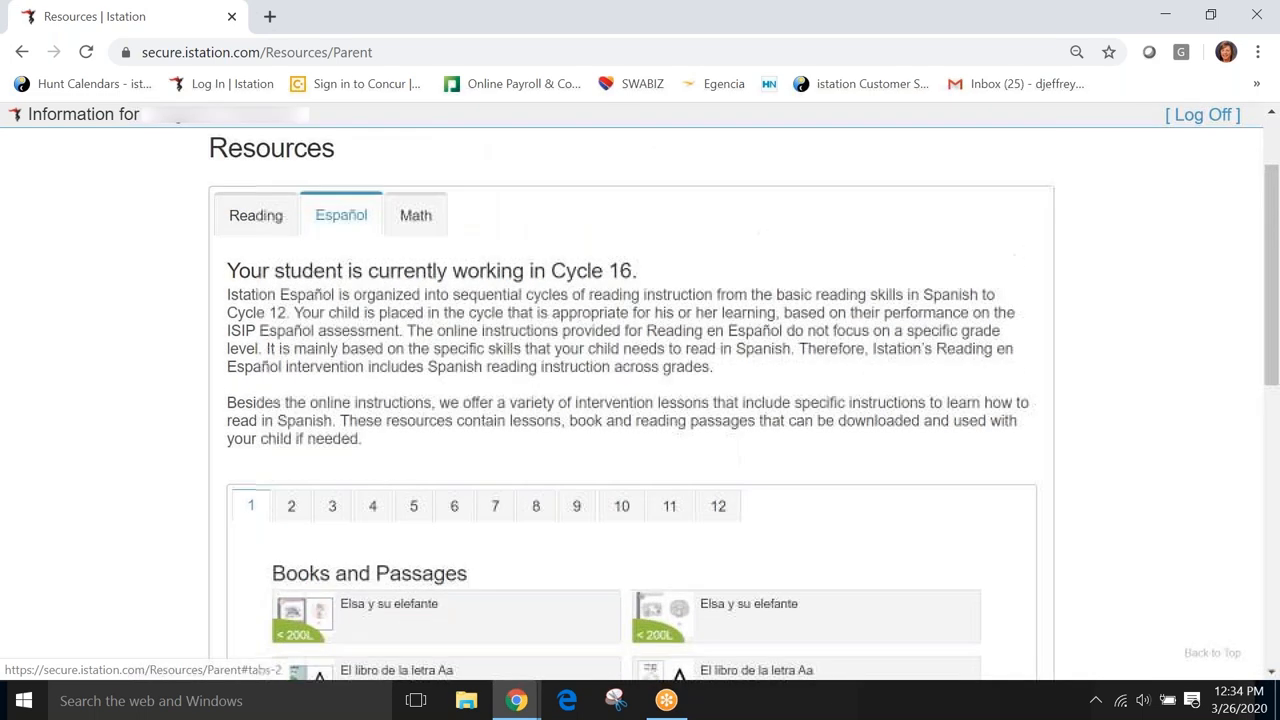
Switch to Math, browse the Pre-K–1 lessons, then list the Grades 2–8 lessons
{"action": "left_click", "coordinate": [415, 215]}
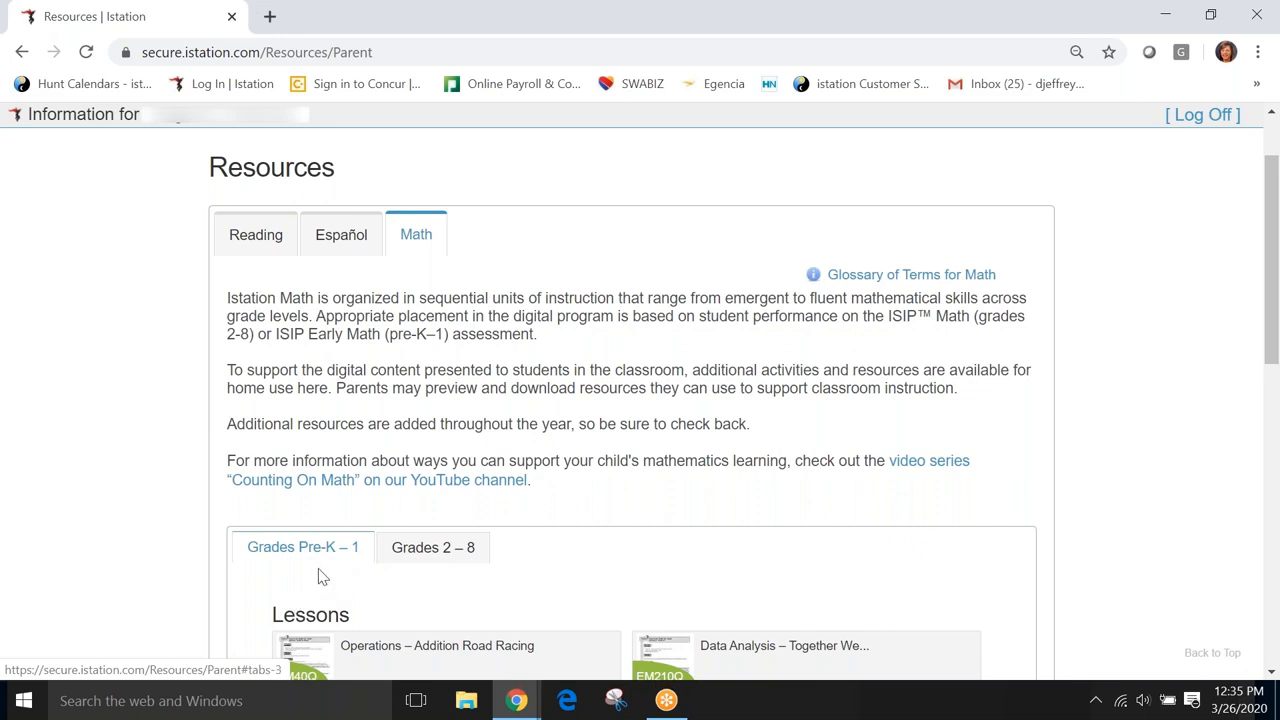
{"action": "scroll", "scroll_direction": "down", "scroll_amount": 3}
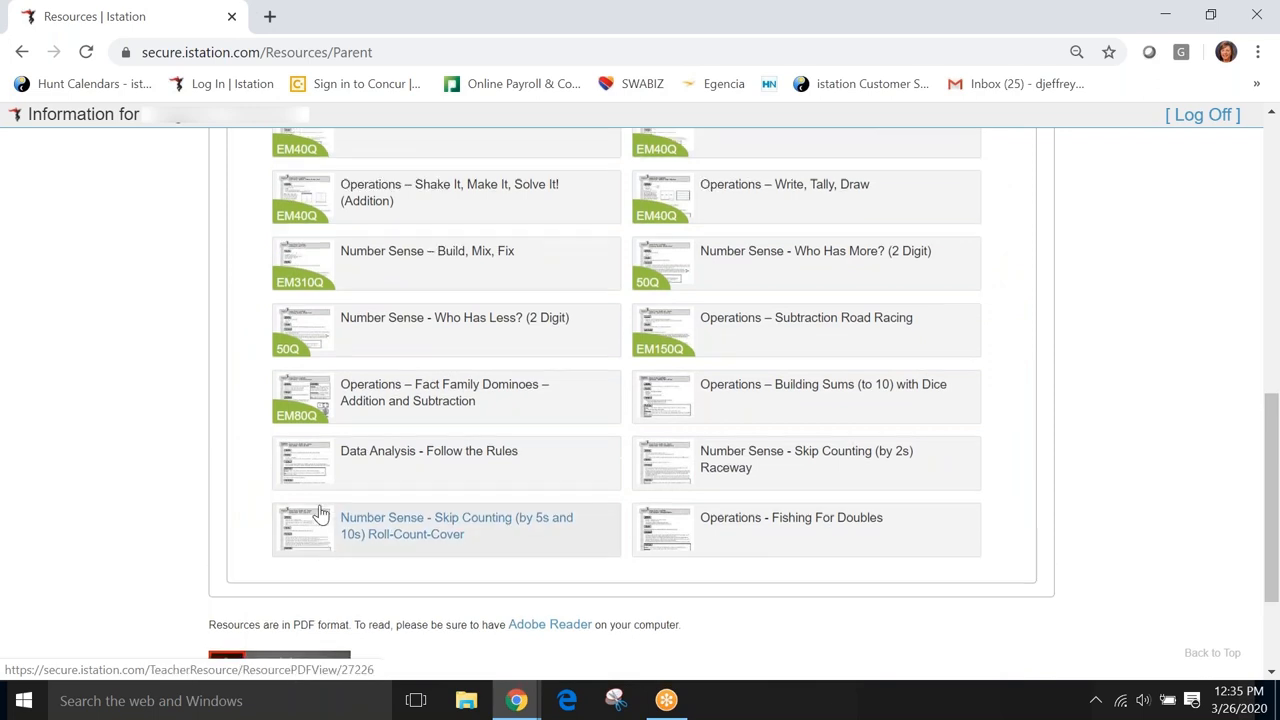
{"action": "left_click", "coordinate": [433, 346]}
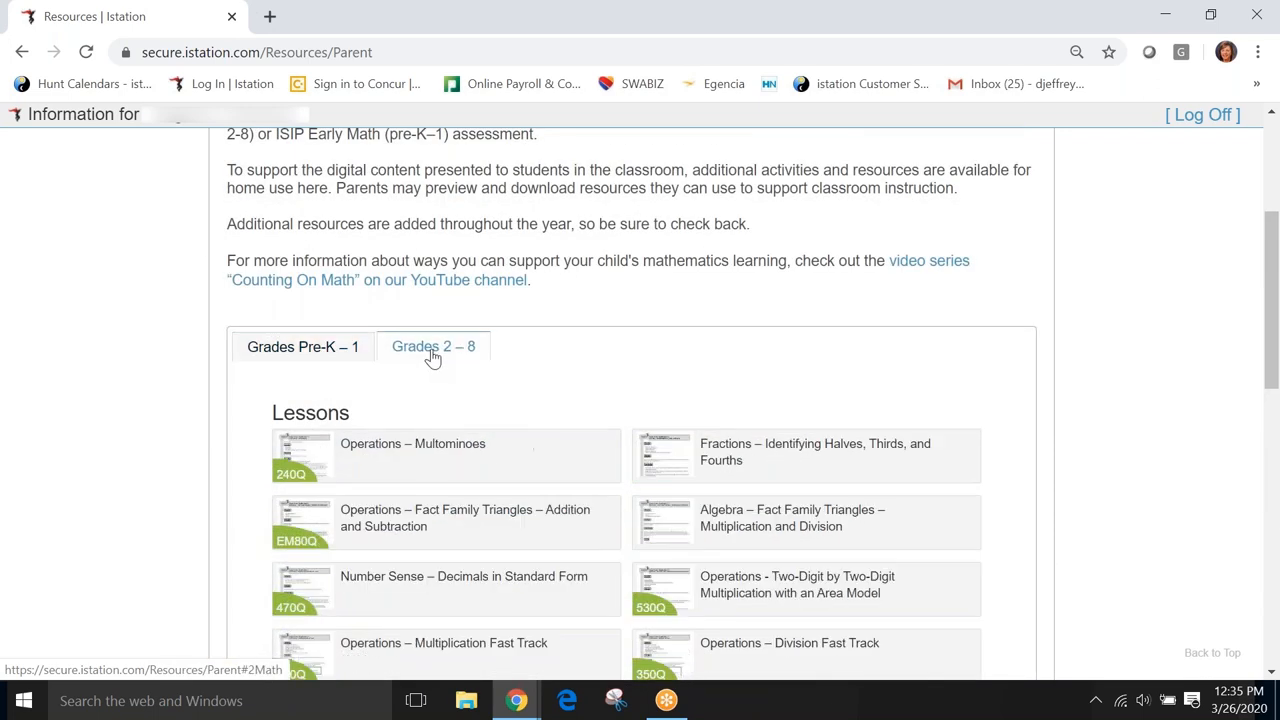
{"action": "scroll", "scroll_direction": "down", "scroll_amount": 3}
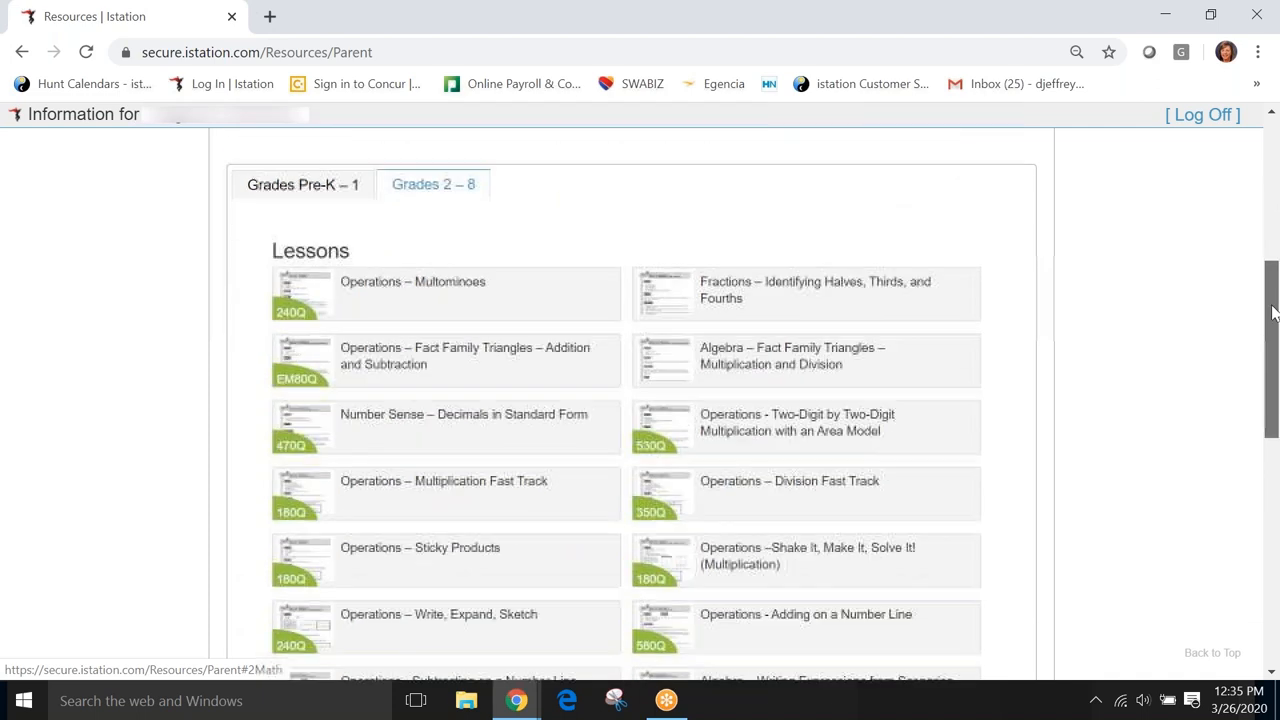
{"action": "scroll", "scroll_direction": "down", "scroll_amount": 3}
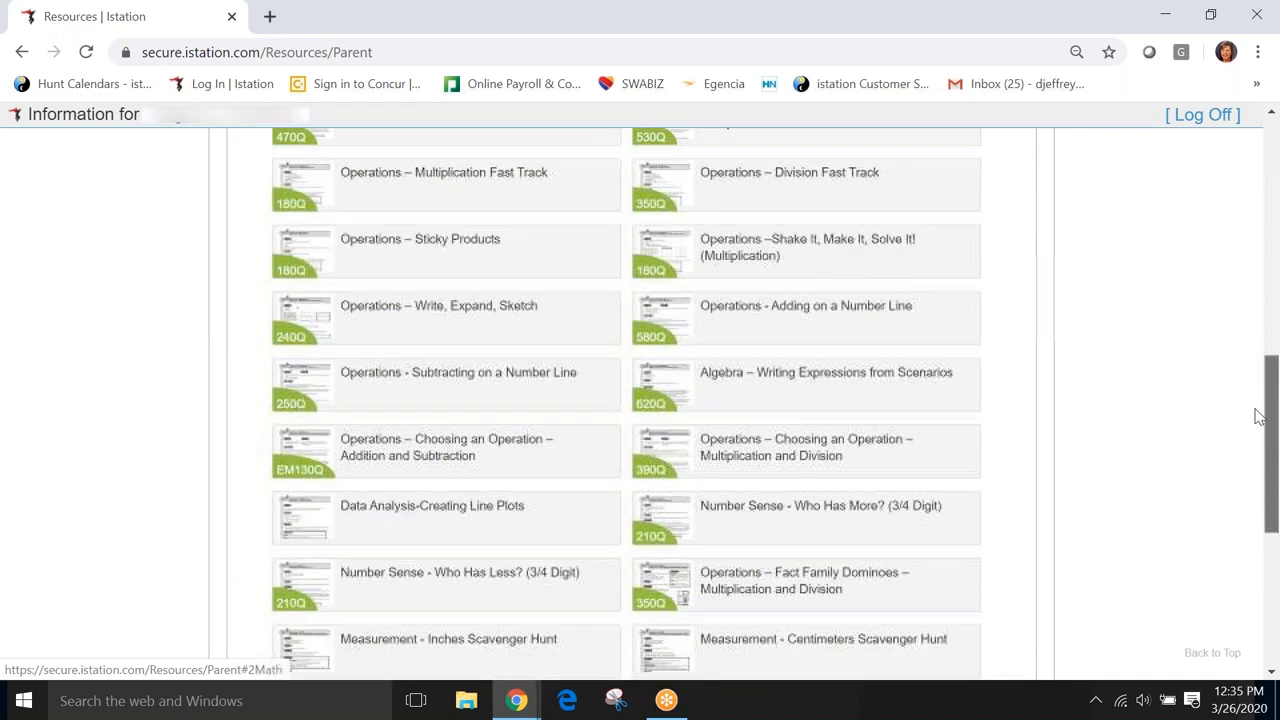
{"action": "scroll", "scroll_direction": "down", "scroll_amount": 3}
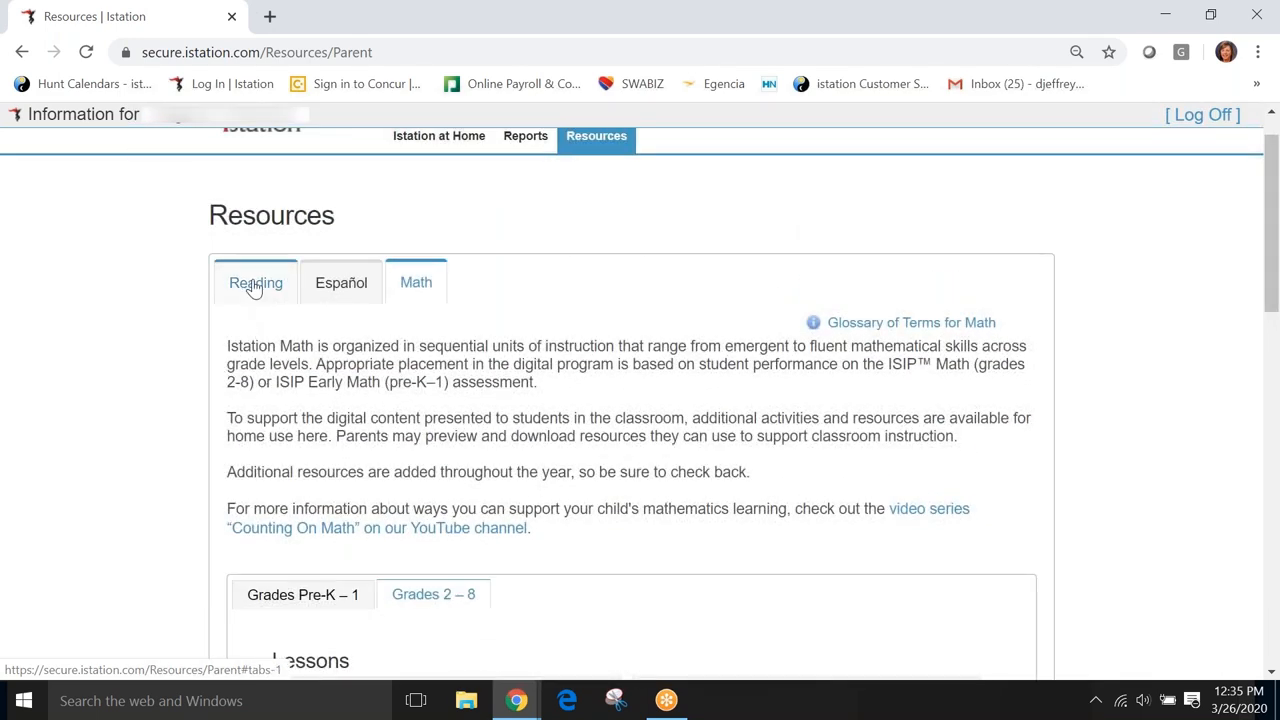
Return to the Reading resources and scroll to the Cycle 14 Making Predictions and Sequencing lessons
{"action": "left_click", "coordinate": [256, 282]}
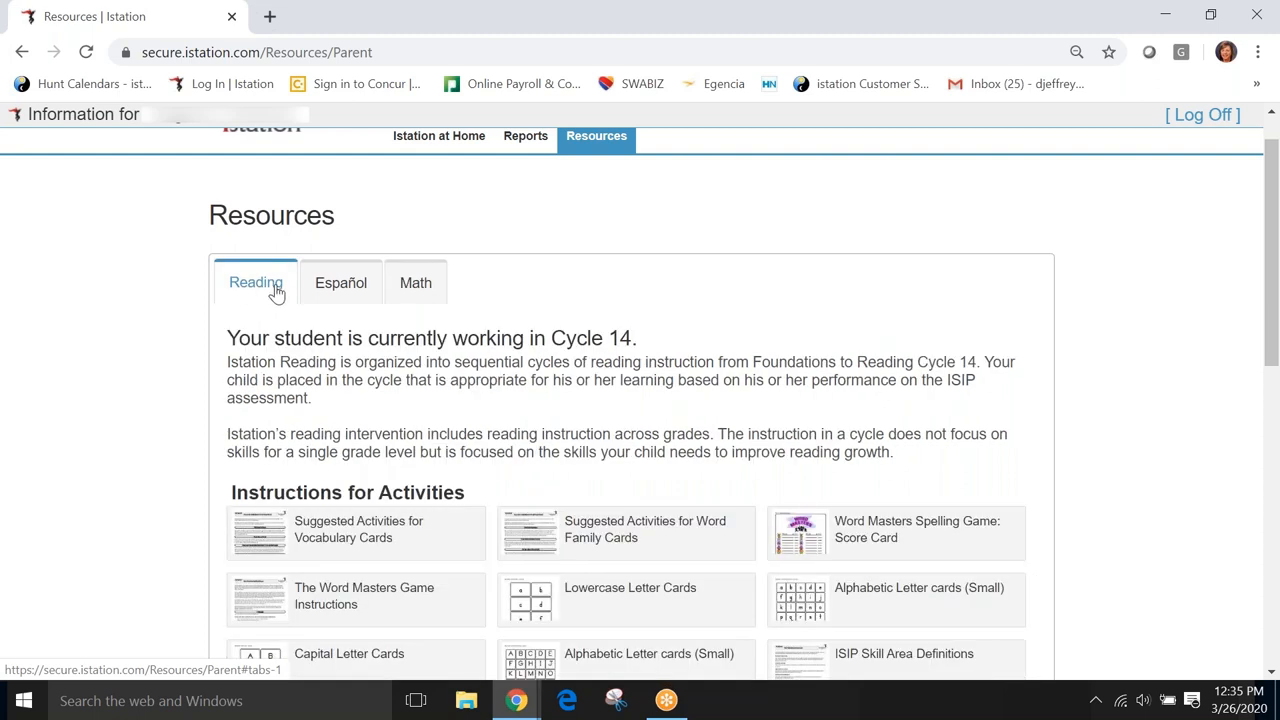
{"action": "mouse_move", "coordinate": [315, 313]}
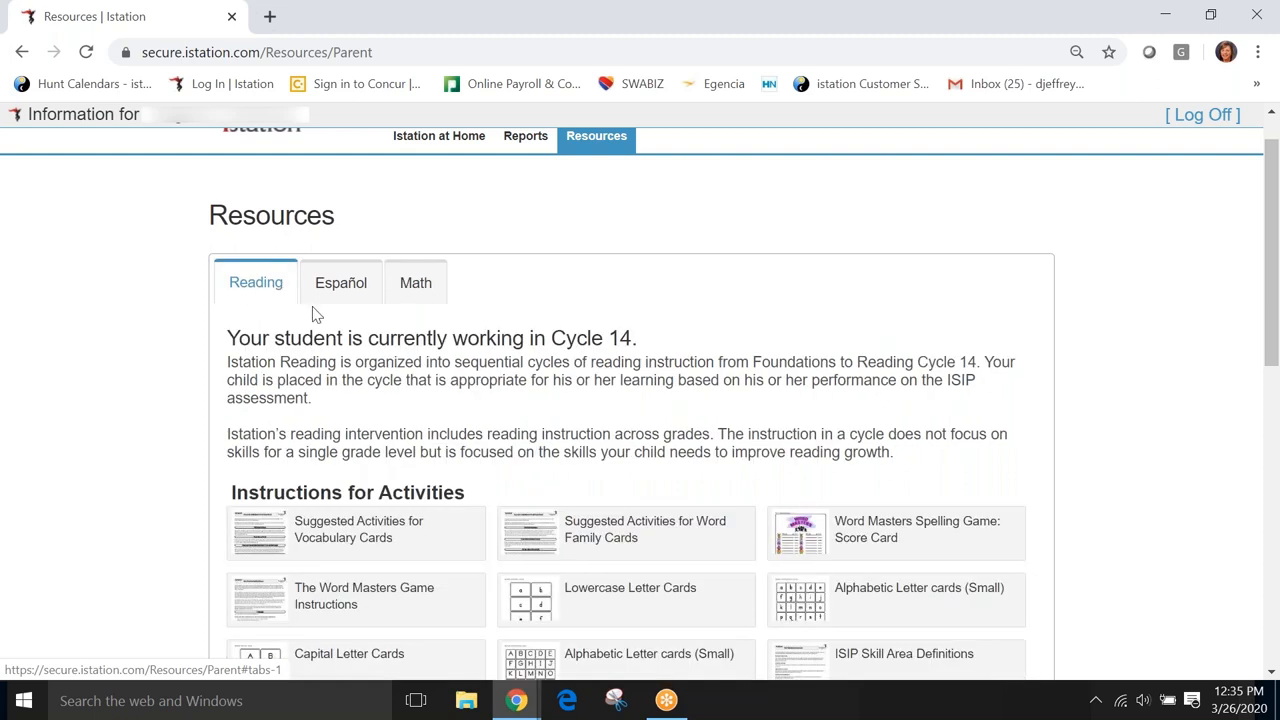
{"action": "mouse_move", "coordinate": [370, 313]}
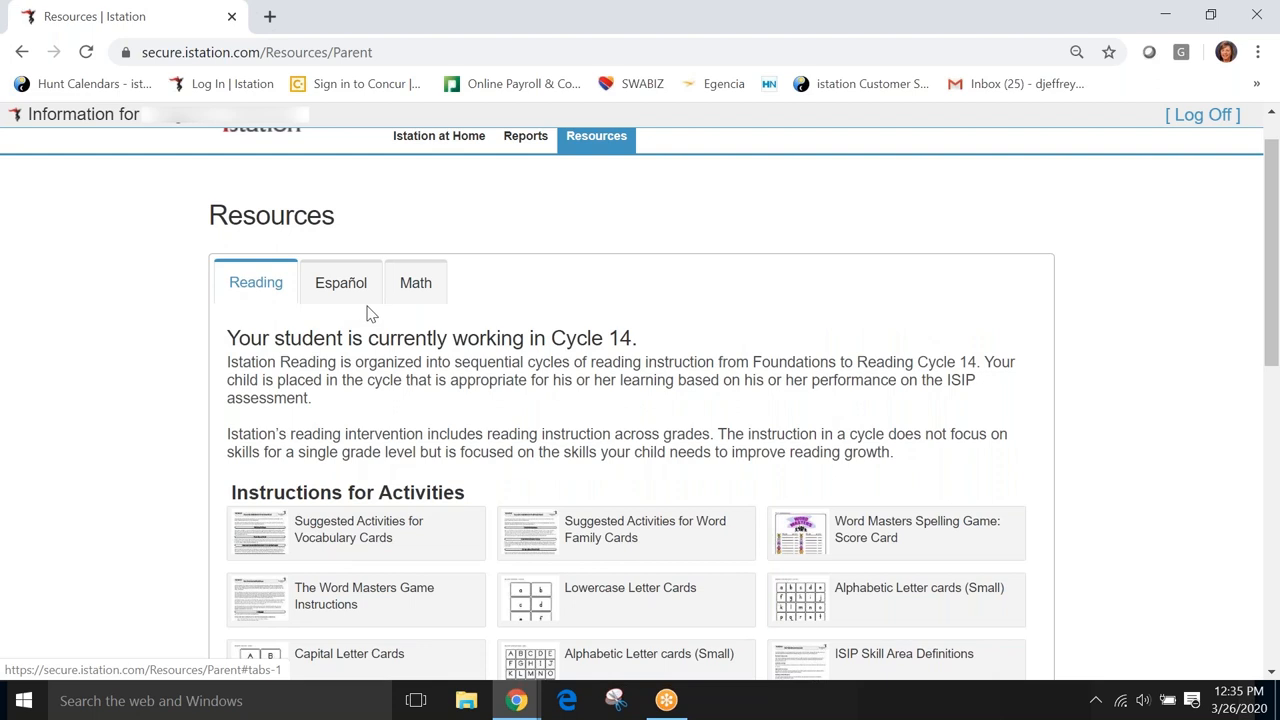
{"action": "mouse_move", "coordinate": [525, 364]}
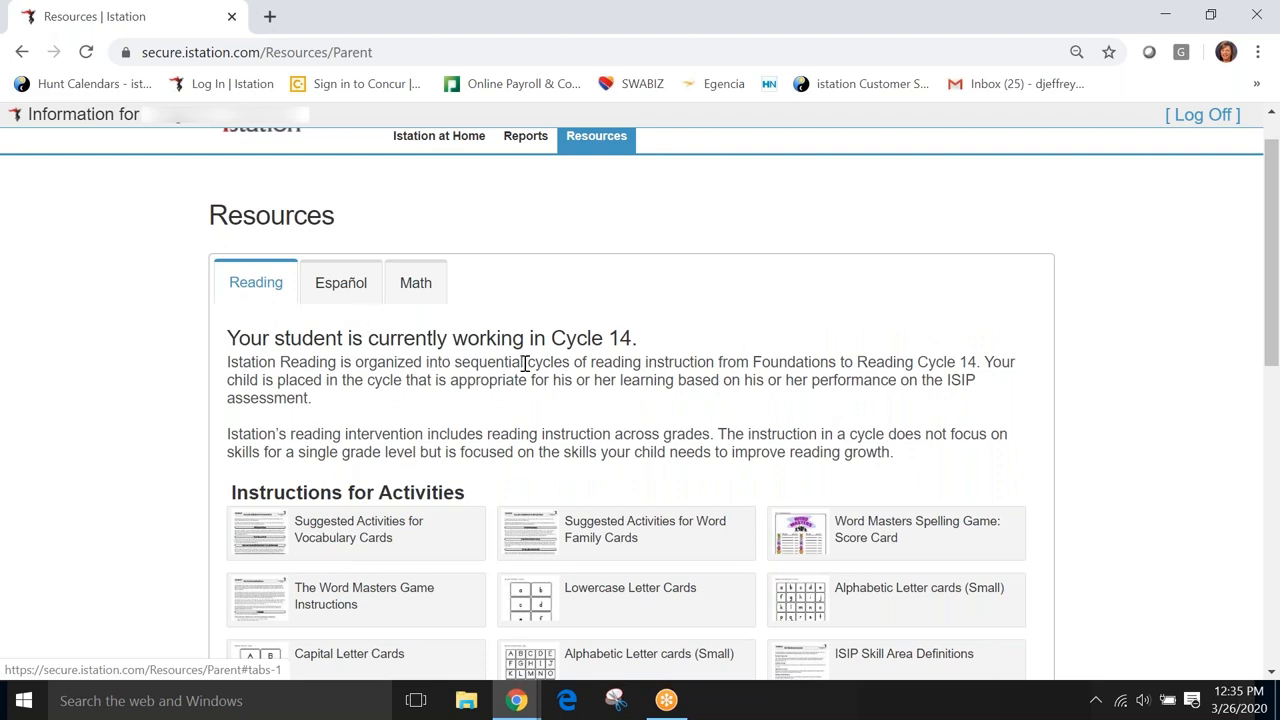
{"action": "mouse_move", "coordinate": [418, 350]}
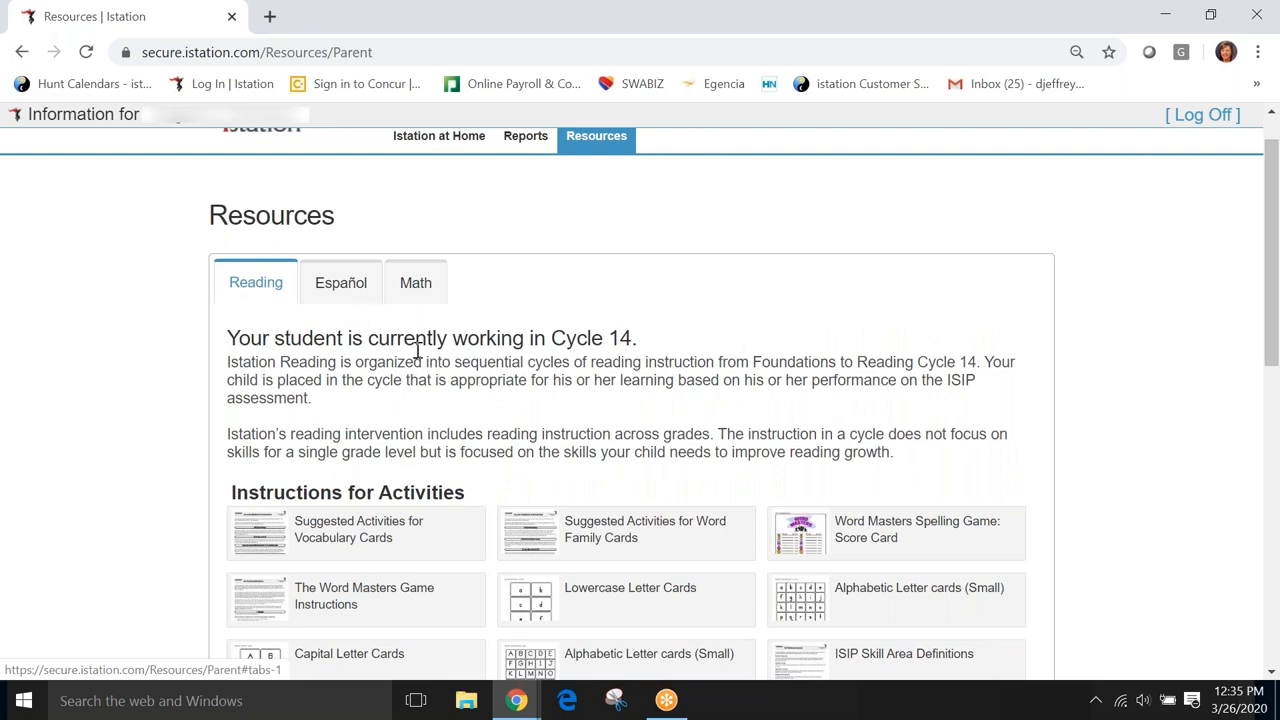
{"action": "mouse_move", "coordinate": [460, 365]}
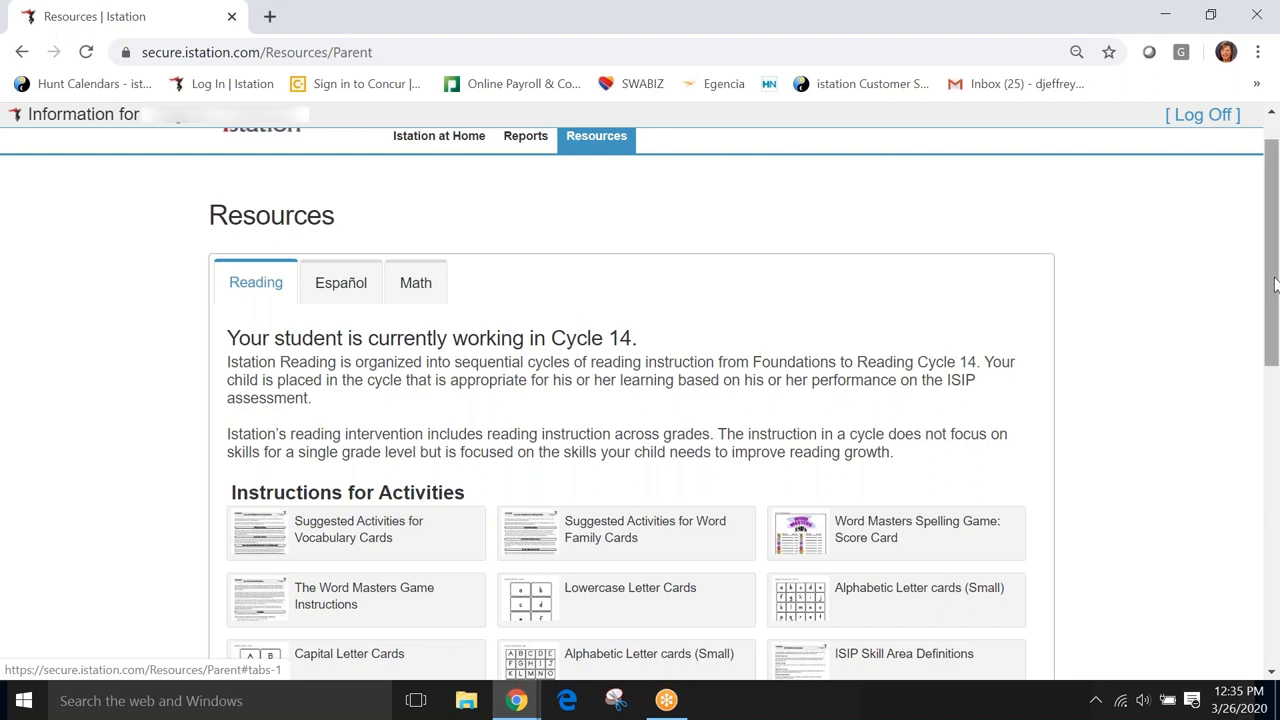
{"action": "scroll", "scroll_direction": "down", "scroll_amount": 3}
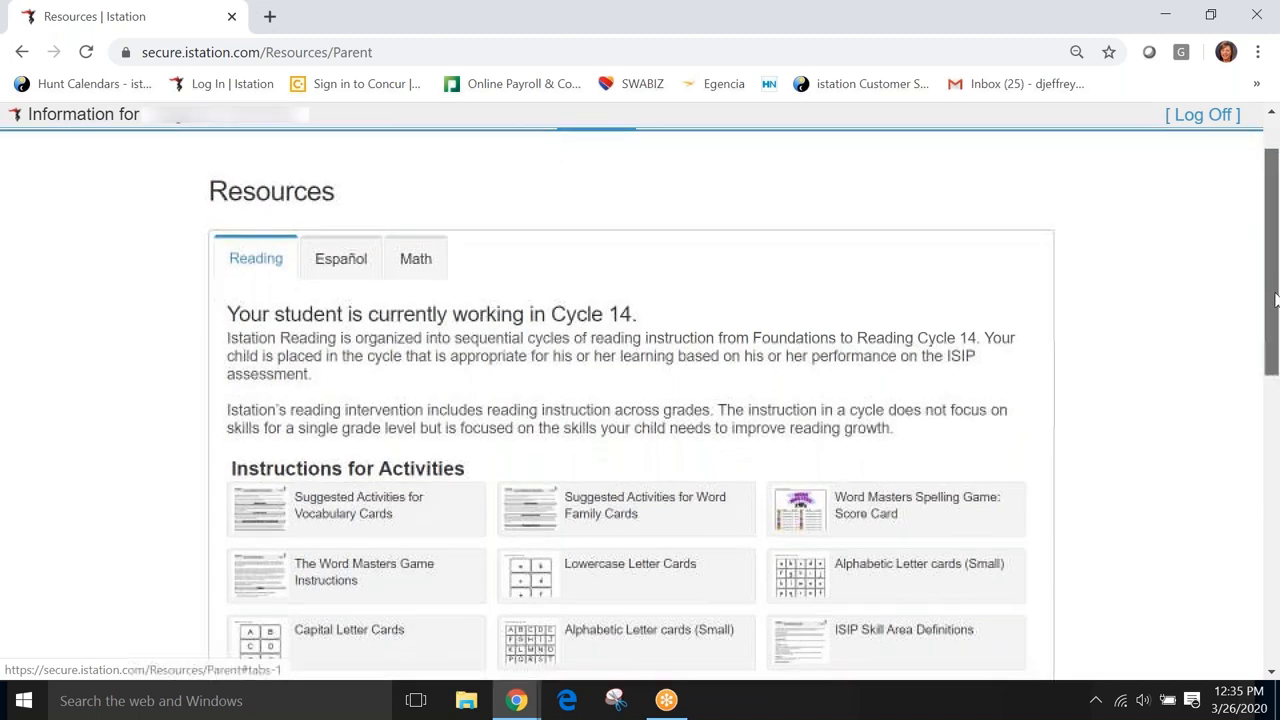
{"action": "scroll", "scroll_direction": "down", "scroll_amount": 3}
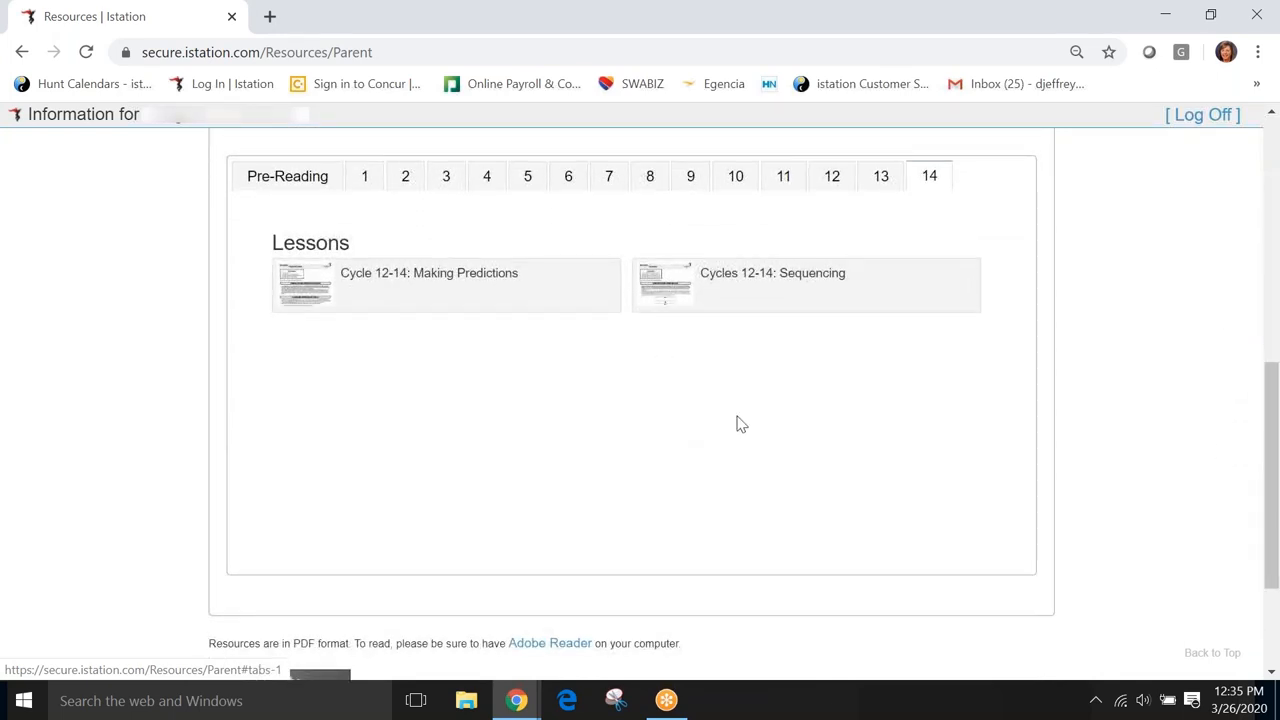
{"action": "mouse_move", "coordinate": [529, 458]}
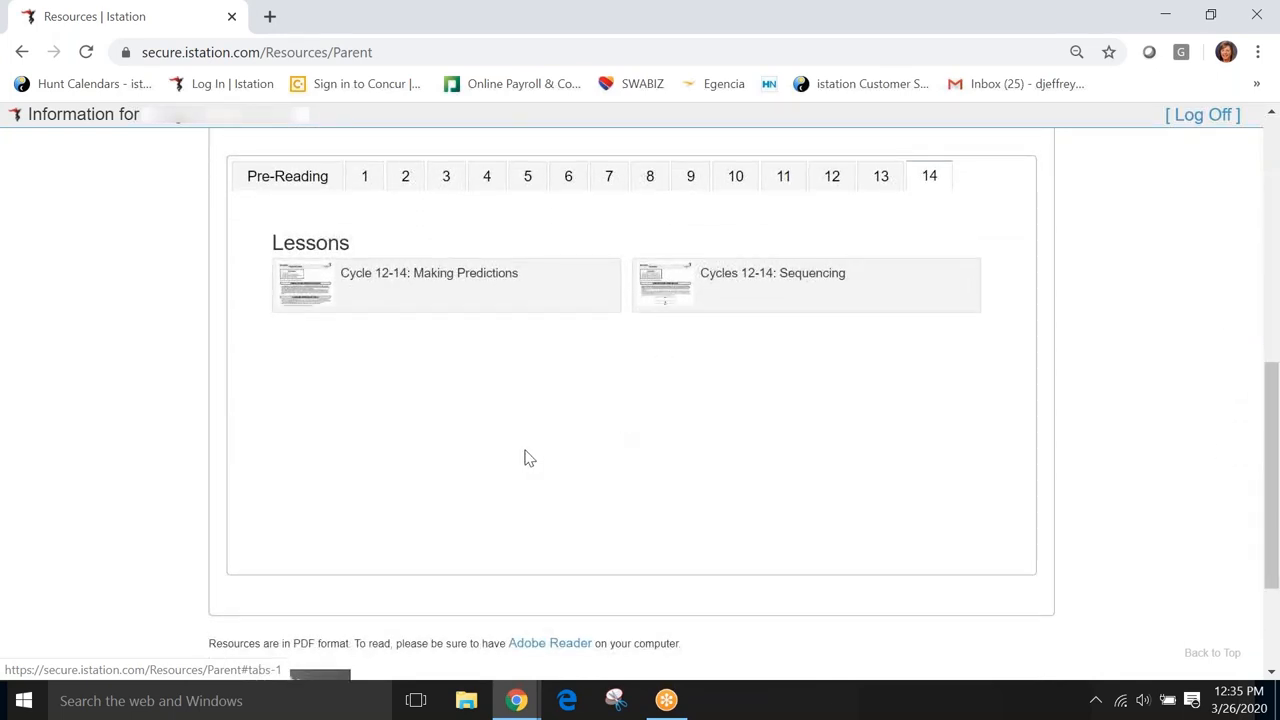
{"action": "mouse_move", "coordinate": [457, 293]}
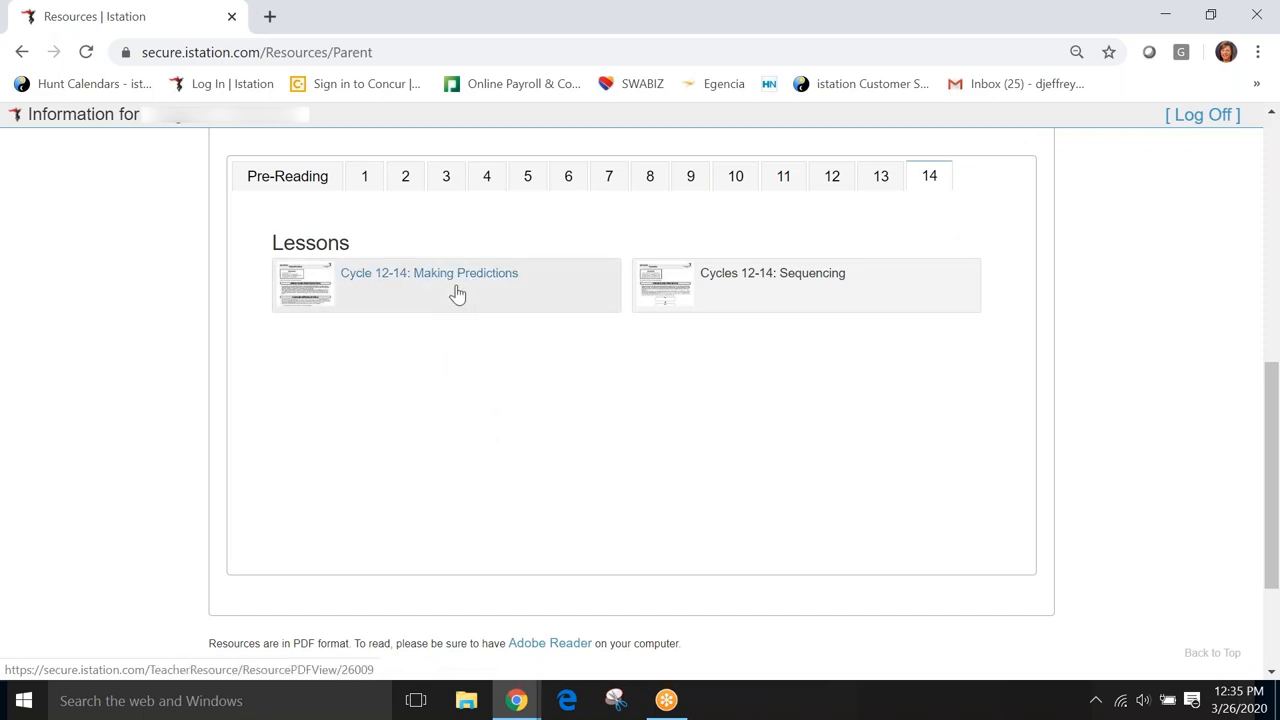
{"action": "mouse_move", "coordinate": [437, 311]}
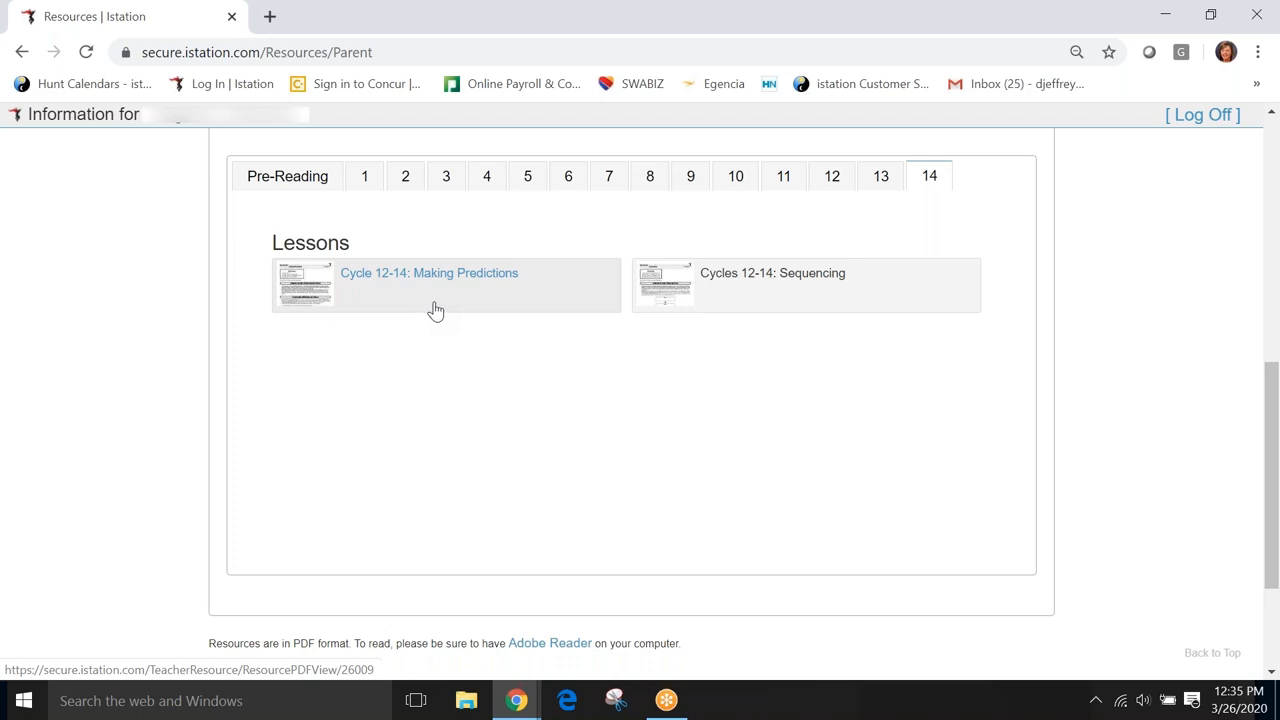
{"action": "mouse_move", "coordinate": [443, 296]}
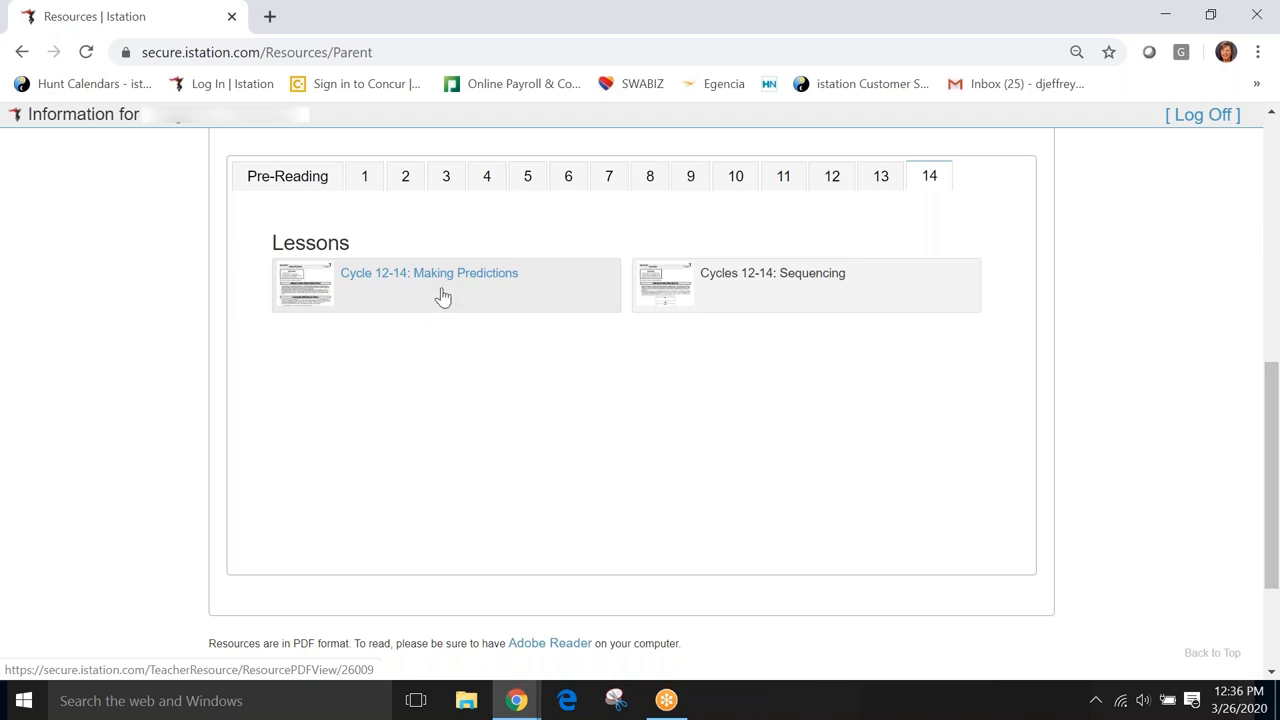
{"action": "mouse_move", "coordinate": [432, 295]}
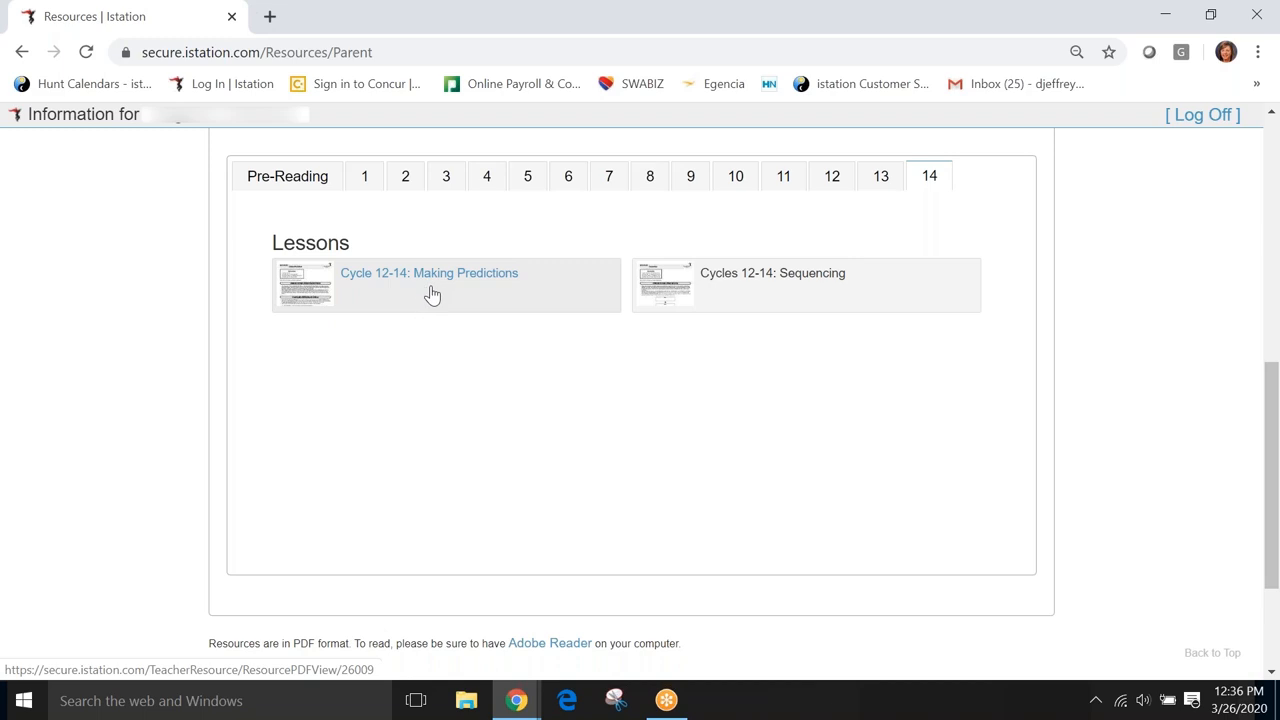
{"action": "mouse_move", "coordinate": [480, 289]}
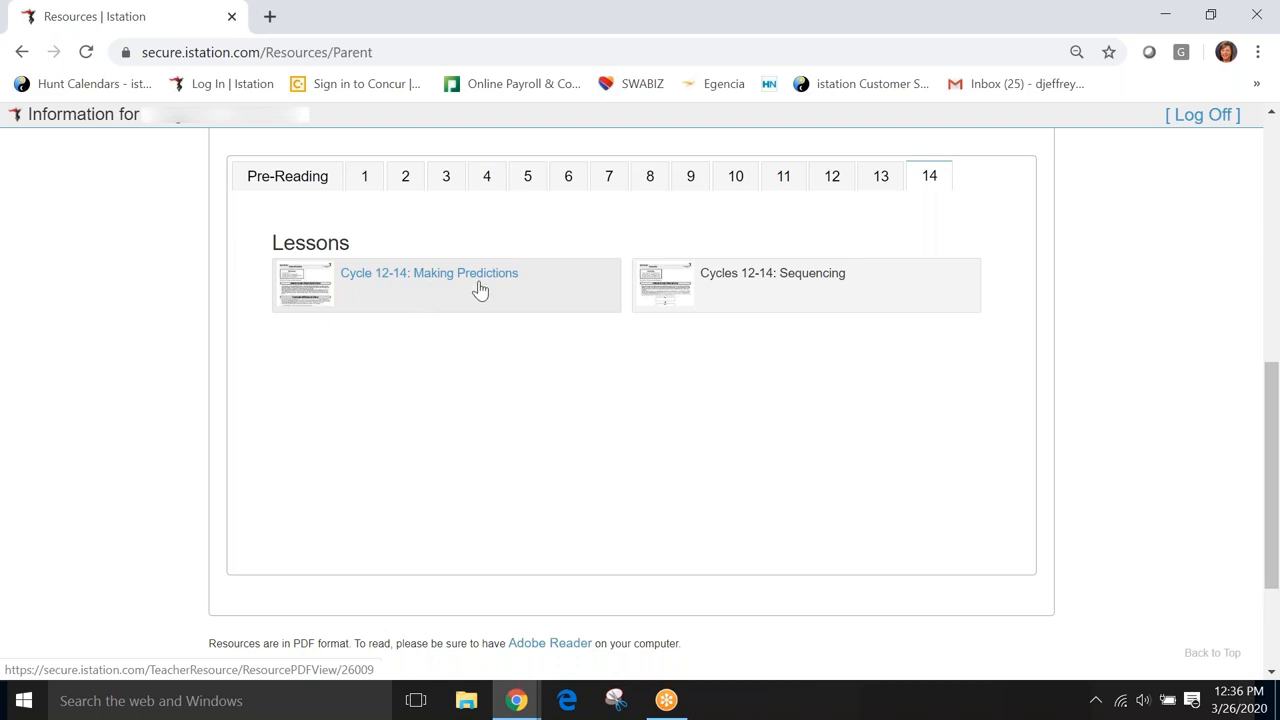
{"action": "mouse_move", "coordinate": [469, 295]}
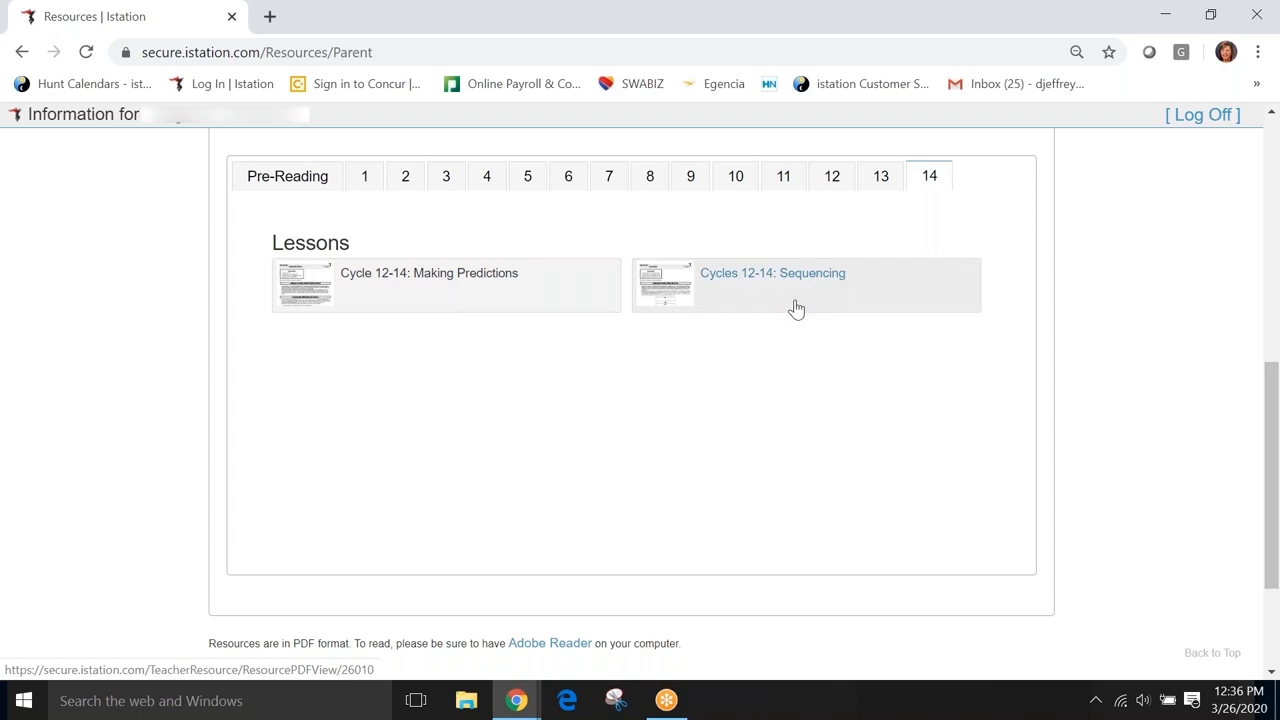
{"action": "mouse_move", "coordinate": [415, 297]}
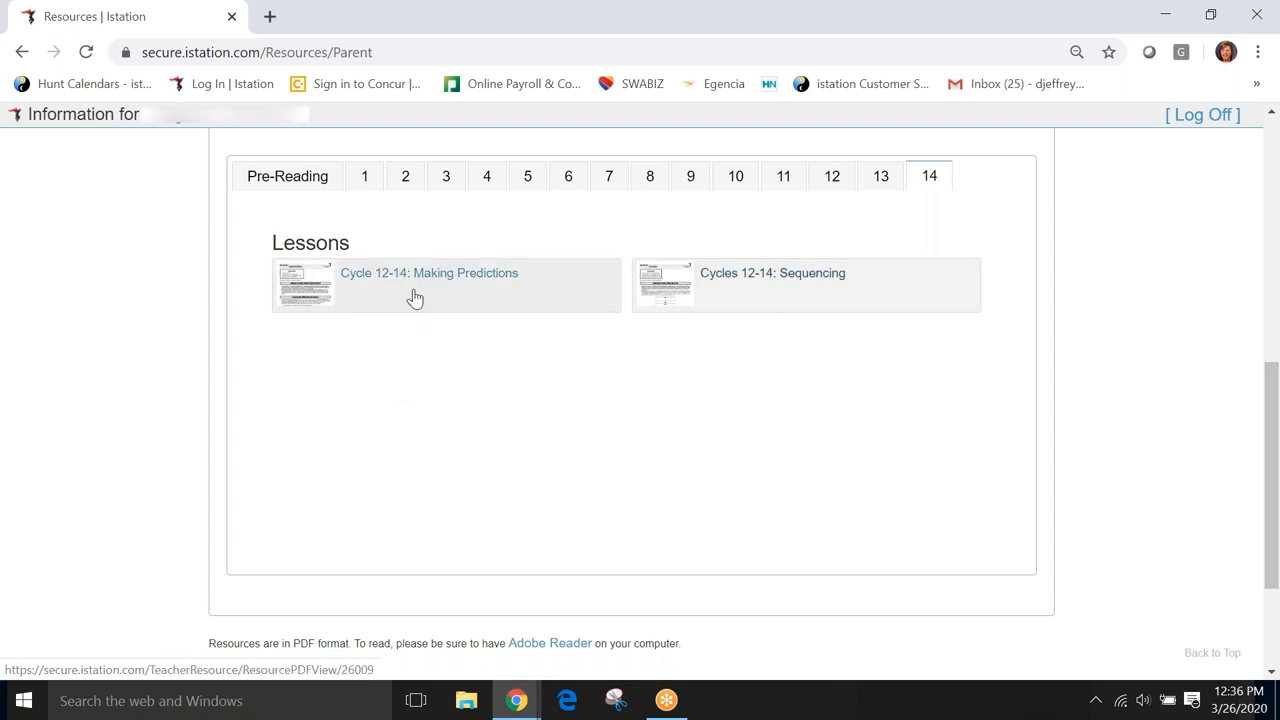
{"action": "mouse_move", "coordinate": [440, 283]}
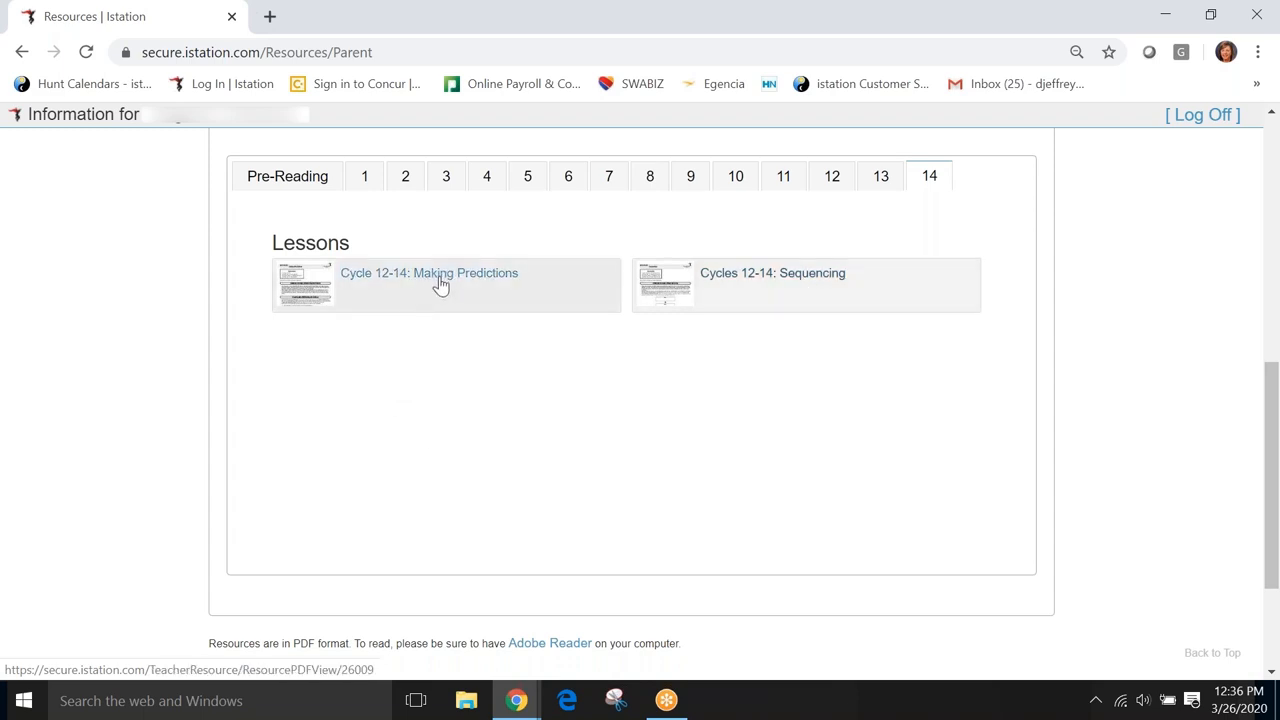
Open the 'Cycle 12-14: Making Predictions' lesson PDF in a new window
{"action": "left_click", "coordinate": [430, 273]}
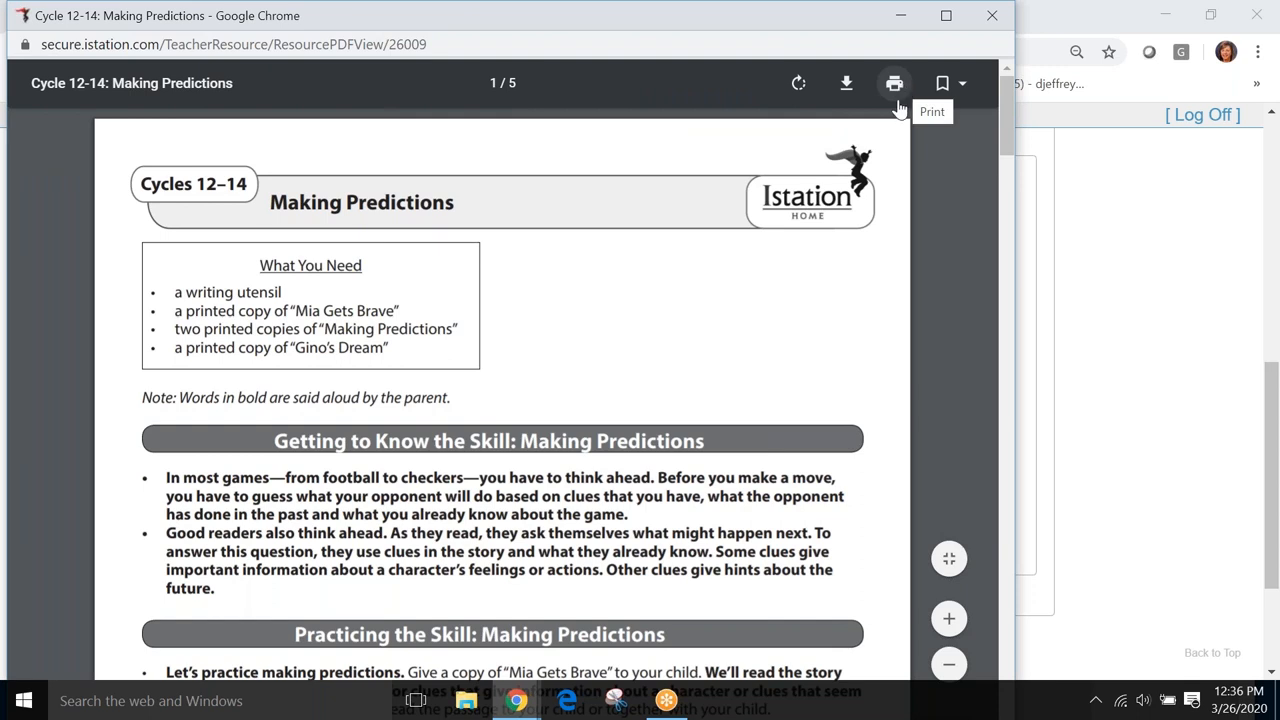
{"action": "mouse_move", "coordinate": [843, 96]}
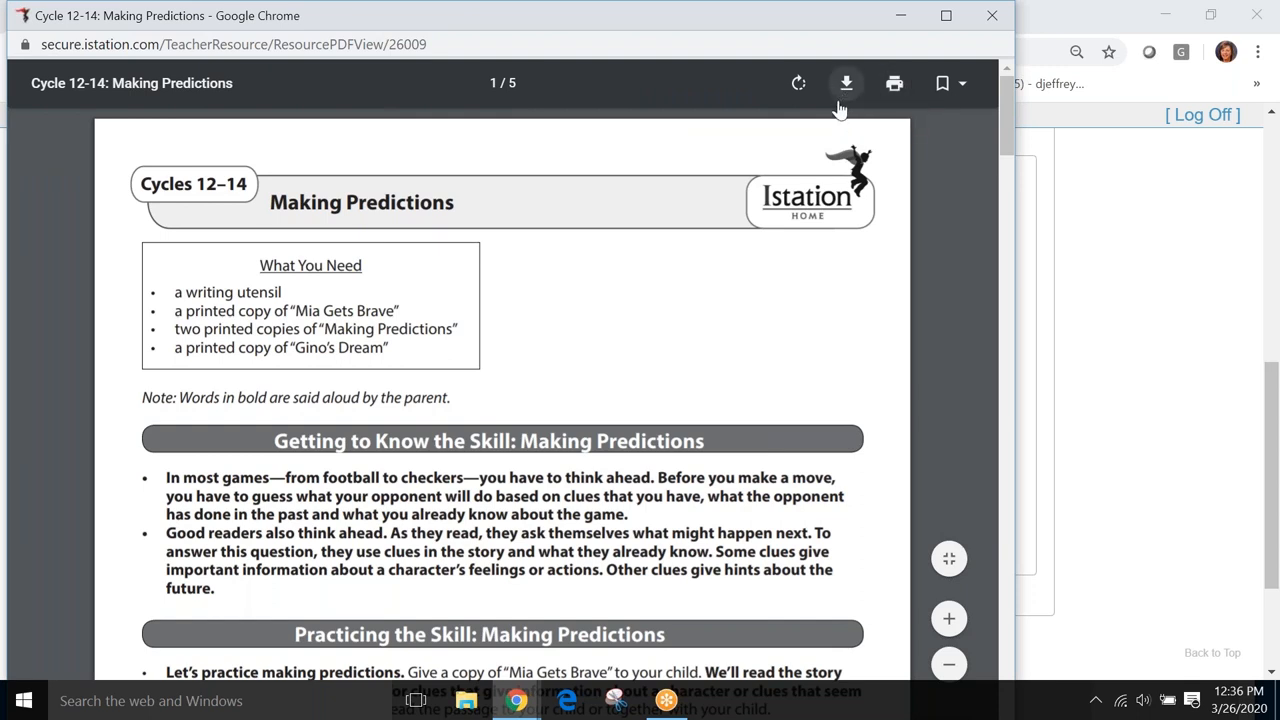
{"action": "mouse_move", "coordinate": [893, 83]}
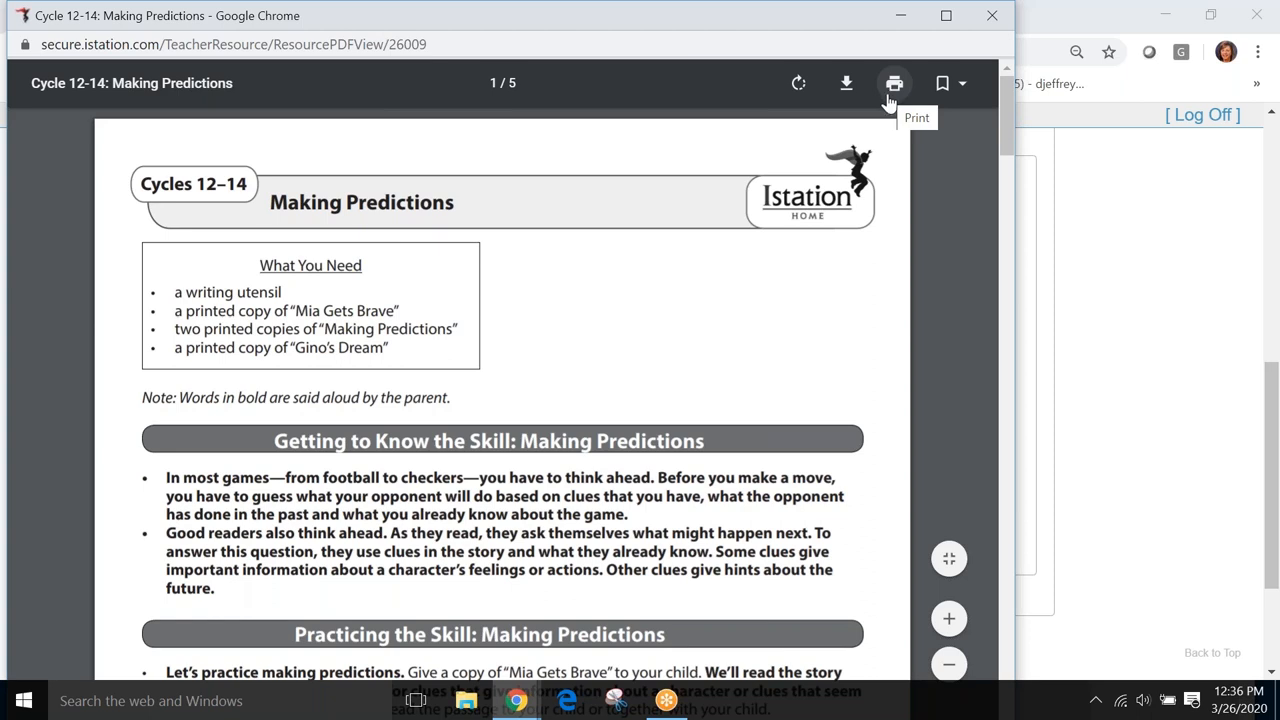
{"action": "mouse_move", "coordinate": [525, 331]}
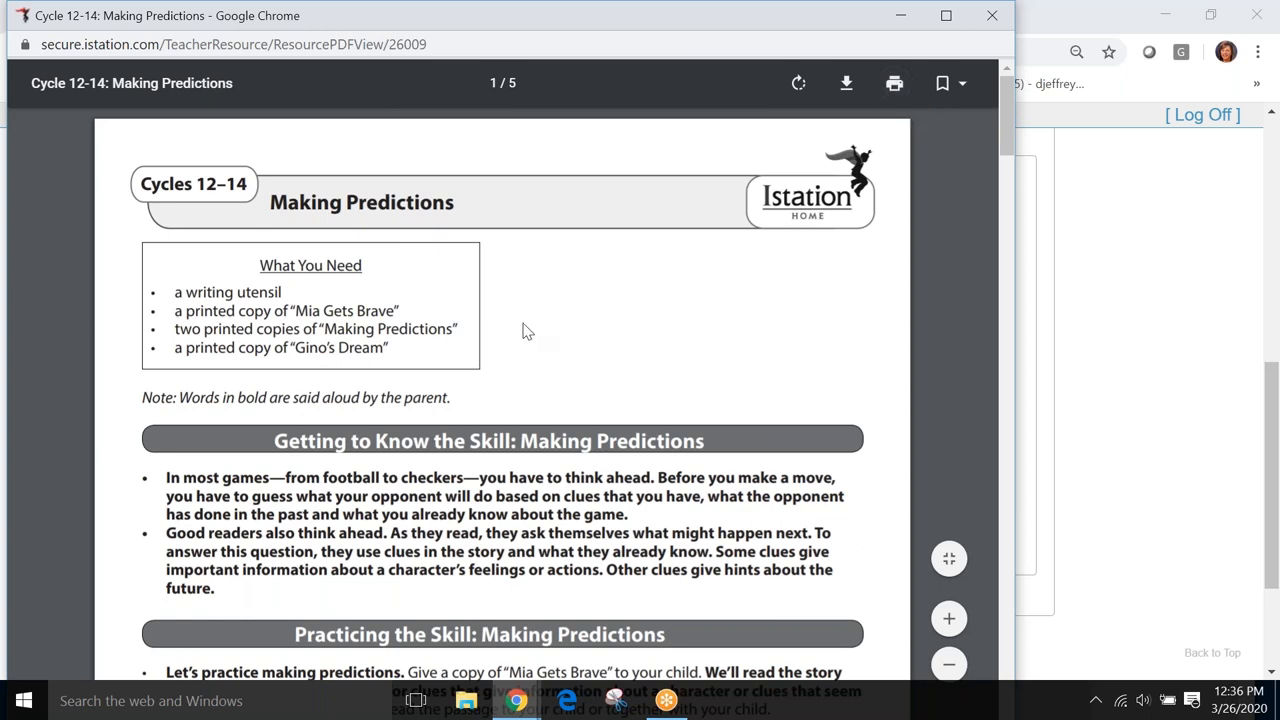
{"action": "mouse_move", "coordinate": [810, 217]}
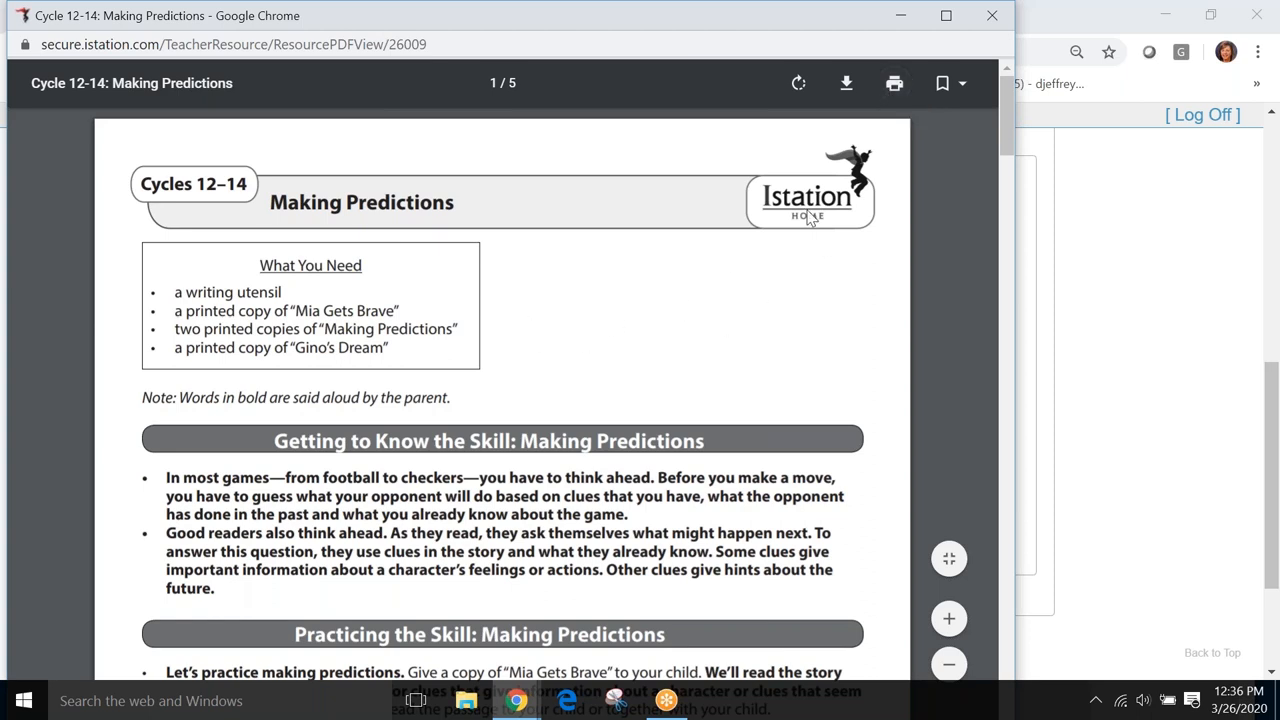
{"action": "mouse_move", "coordinate": [803, 250]}
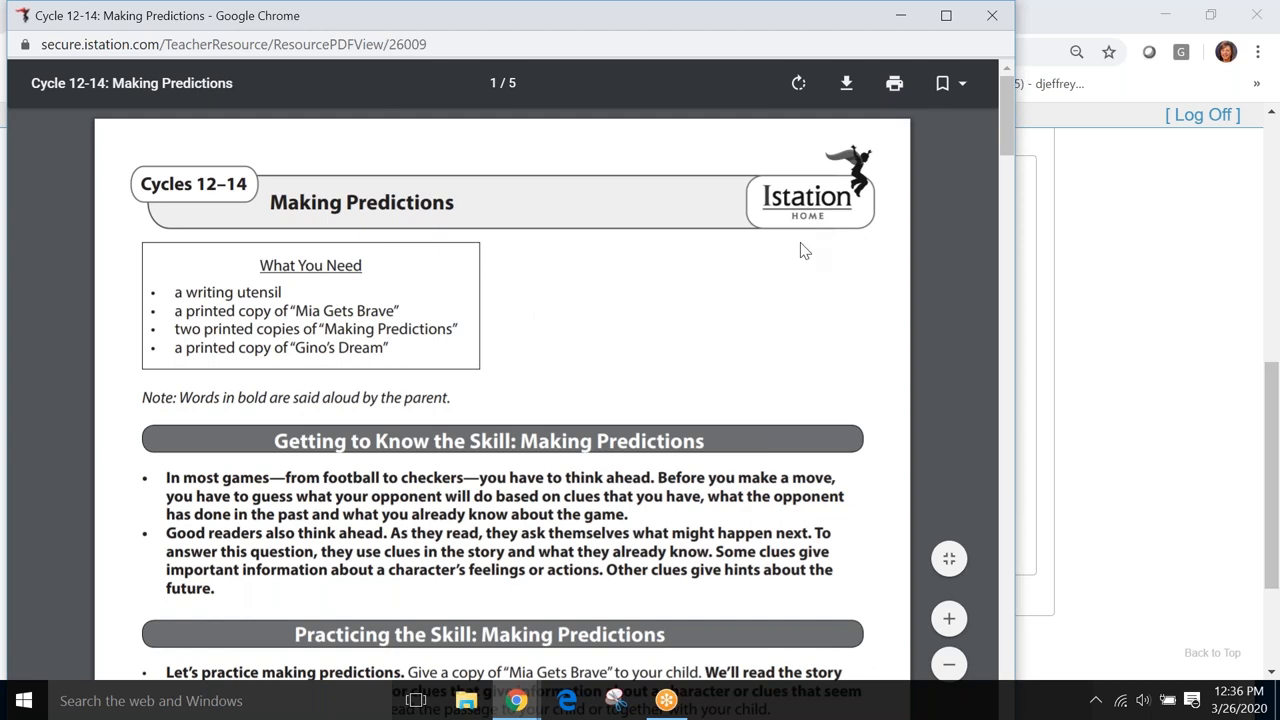
{"action": "mouse_move", "coordinate": [812, 247]}
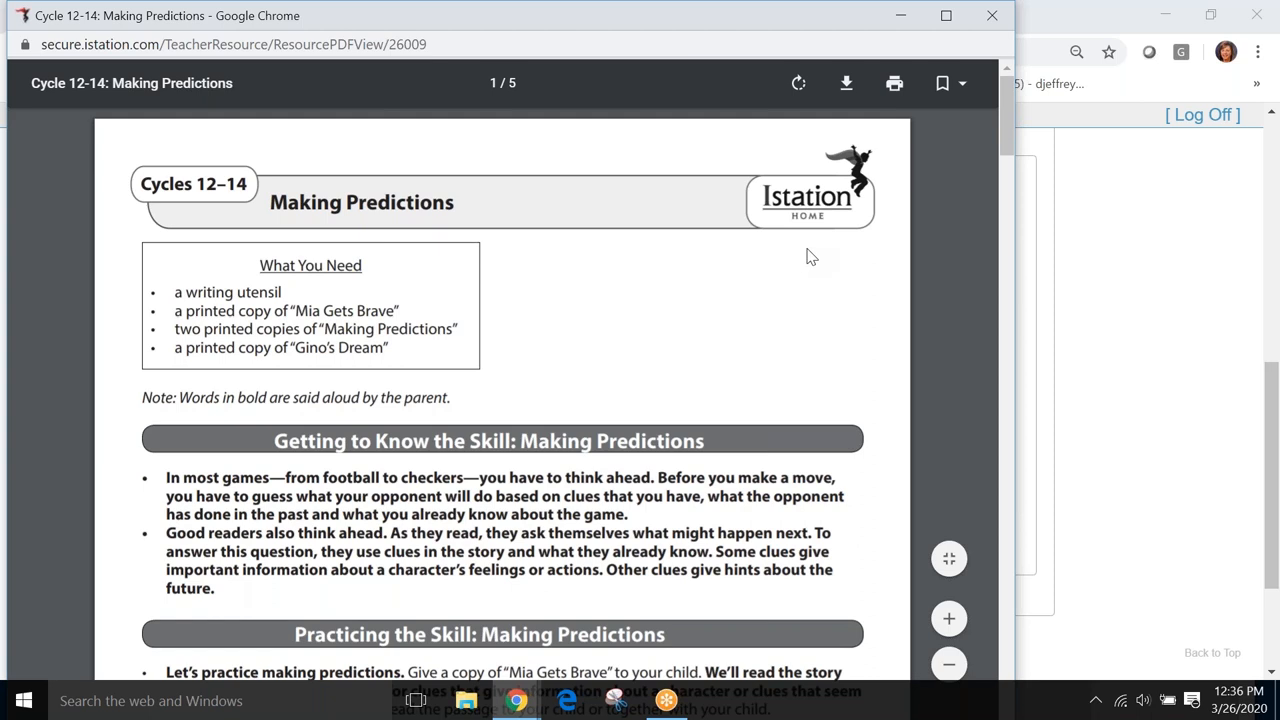
{"action": "mouse_move", "coordinate": [777, 281]}
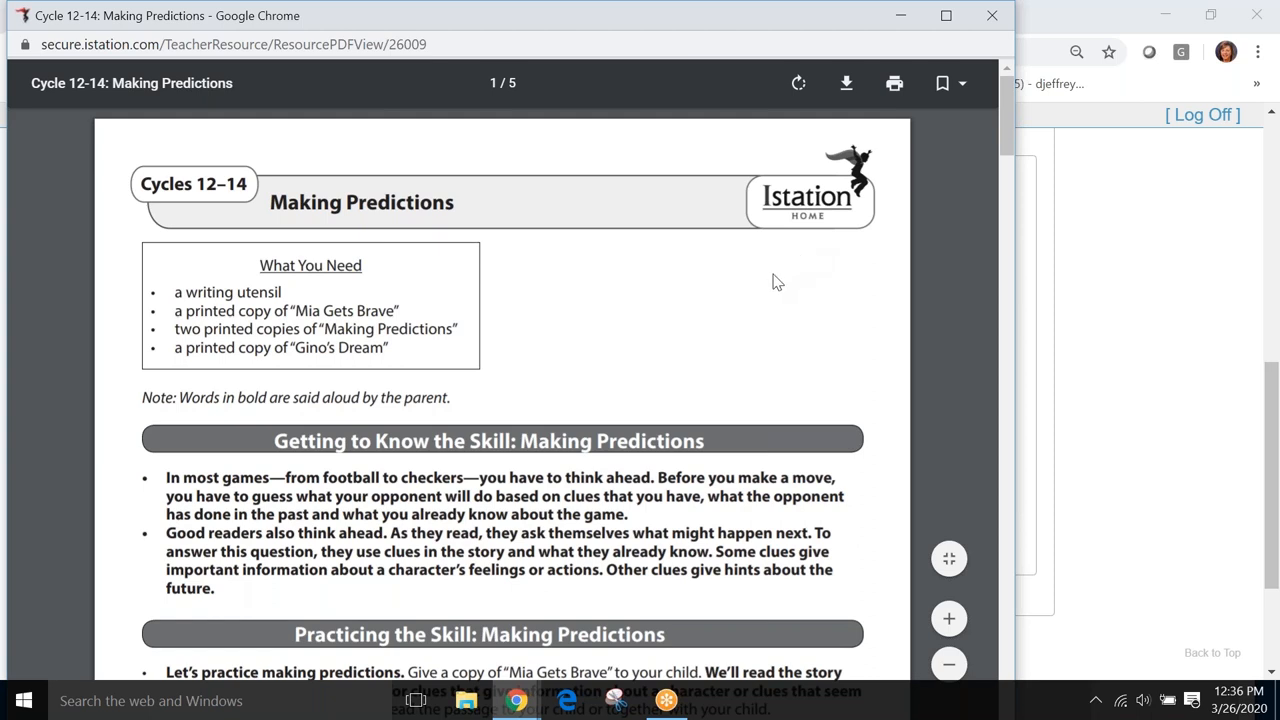
{"action": "mouse_move", "coordinate": [623, 406]}
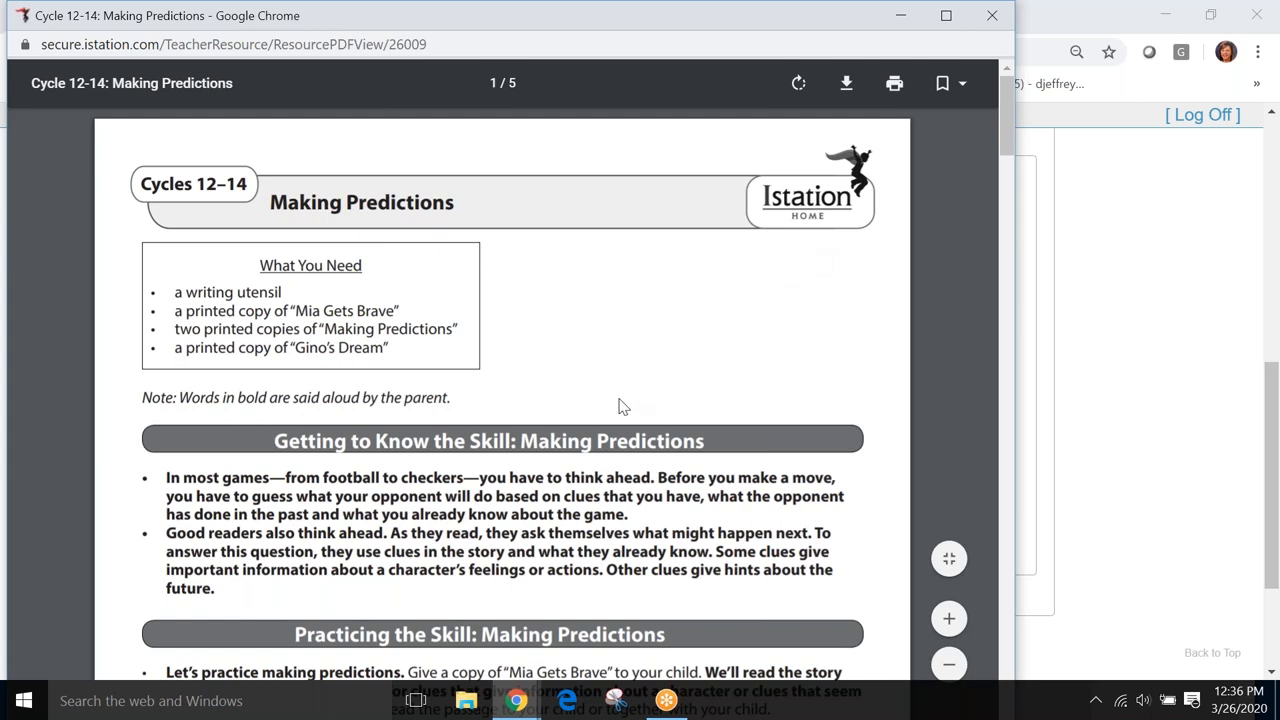
{"action": "mouse_move", "coordinate": [424, 453]}
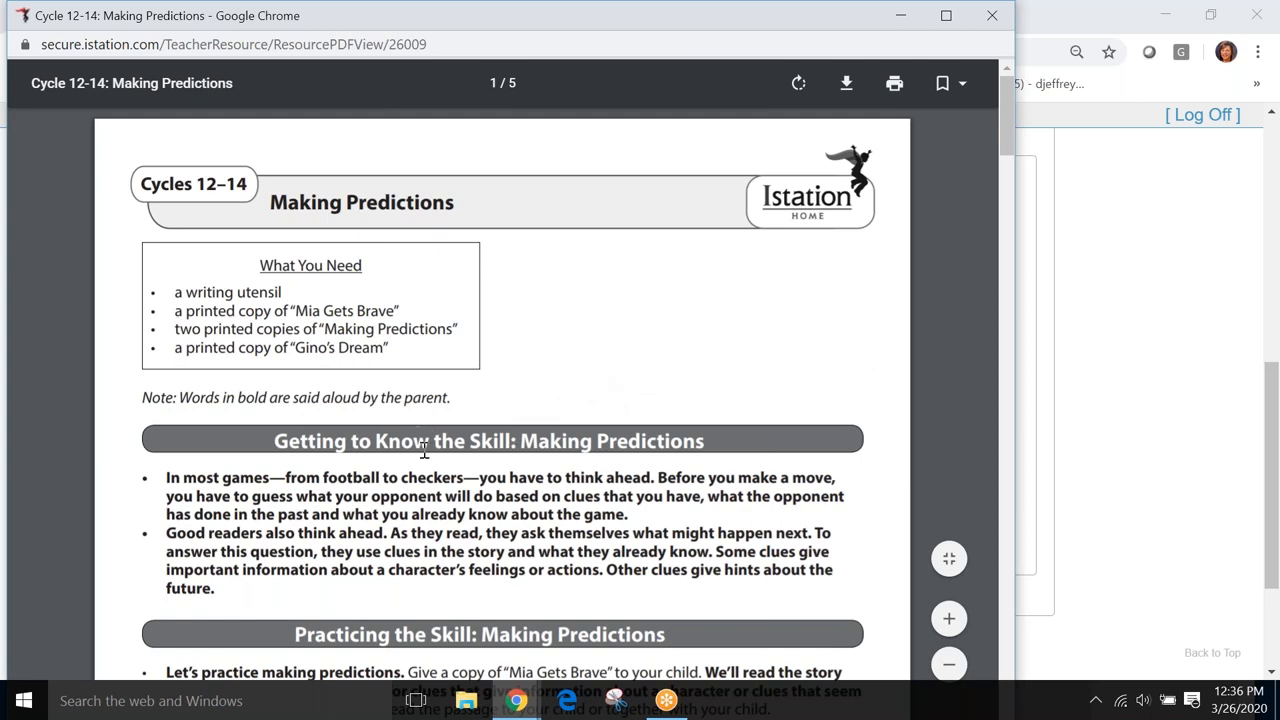
{"action": "mouse_move", "coordinate": [362, 355]}
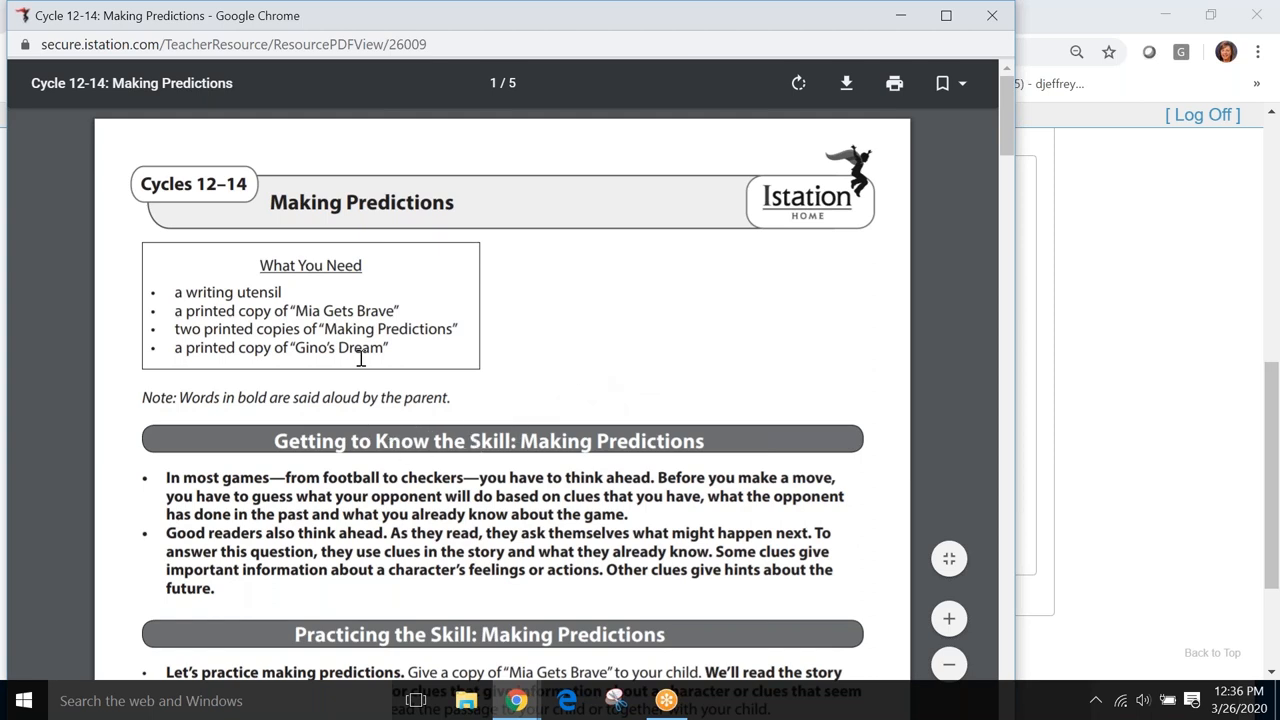
{"action": "mouse_move", "coordinate": [213, 268]}
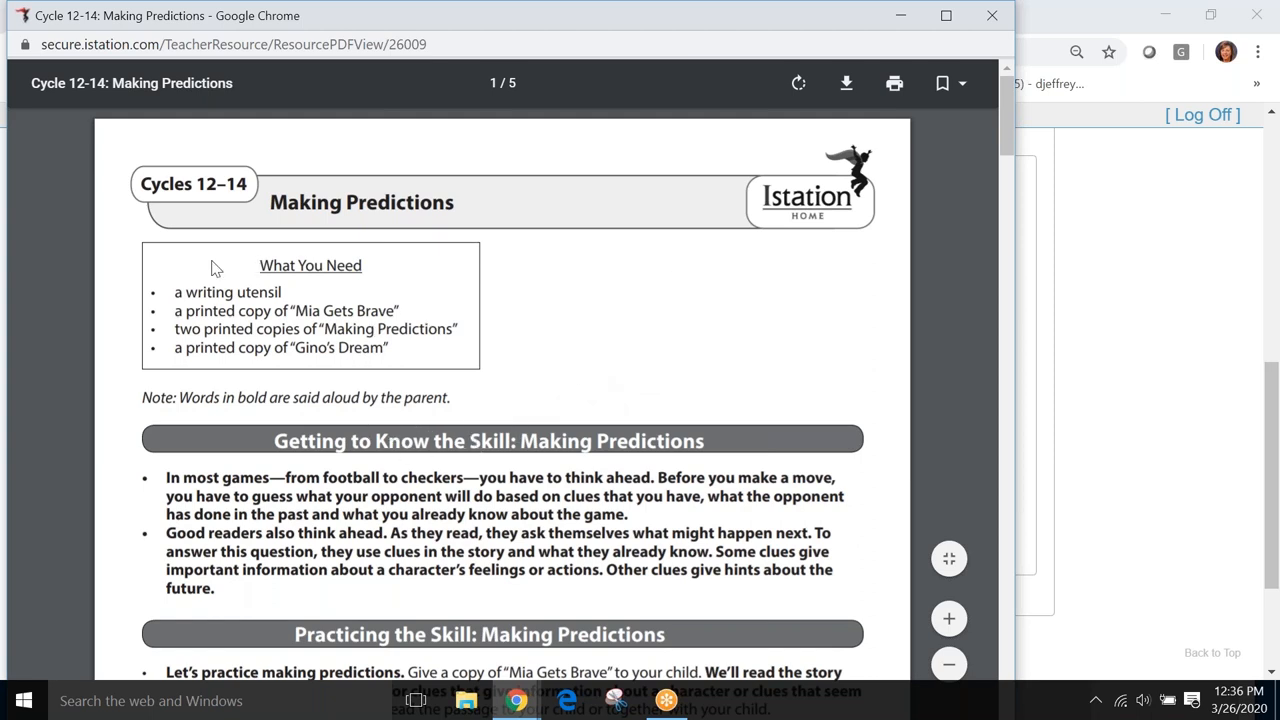
{"action": "mouse_move", "coordinate": [183, 335]}
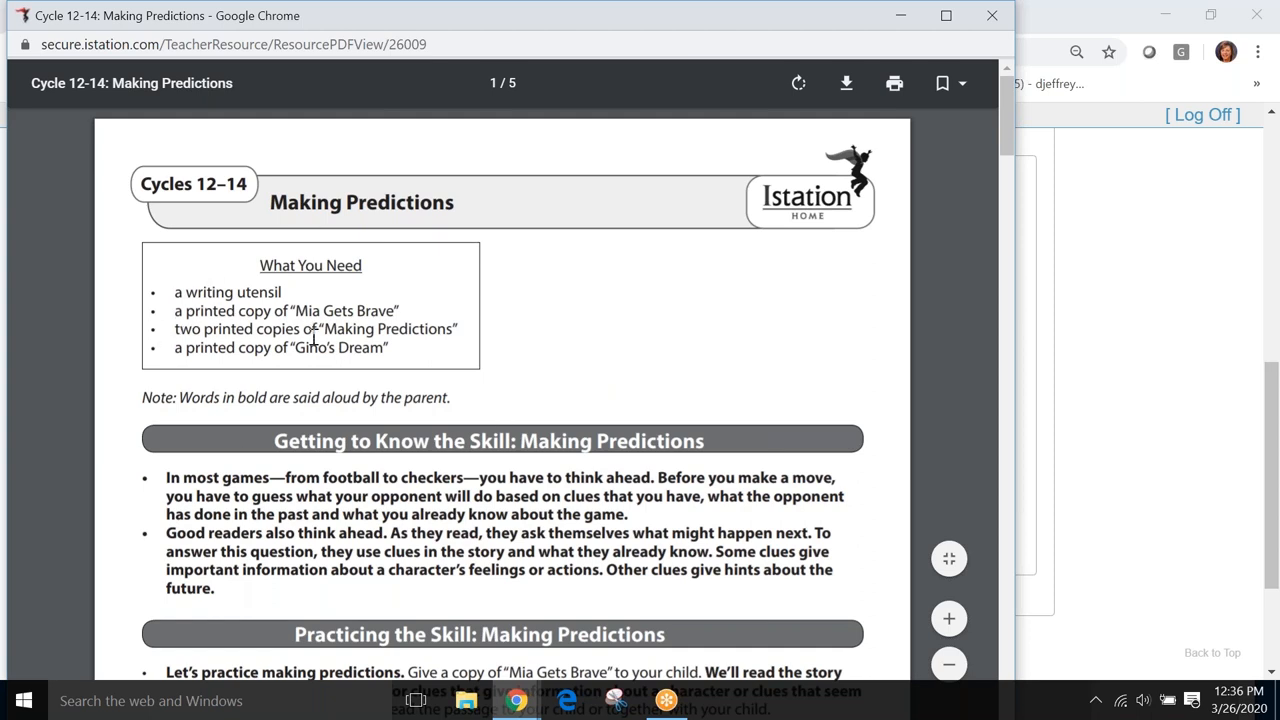
{"action": "mouse_move", "coordinate": [378, 419]}
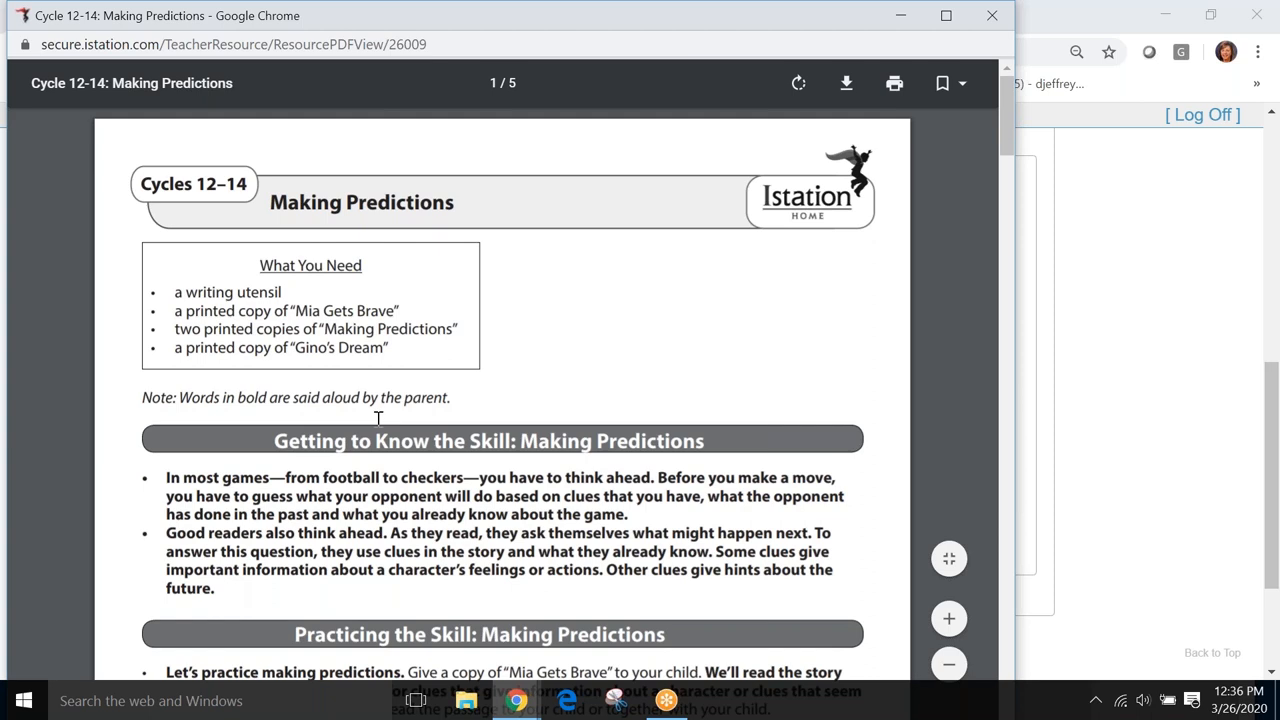
Scroll the PDF past the Mia Gets Brave story to the clue-and-prediction organizer
{"action": "scroll", "scroll_direction": "down", "scroll_amount": 3}
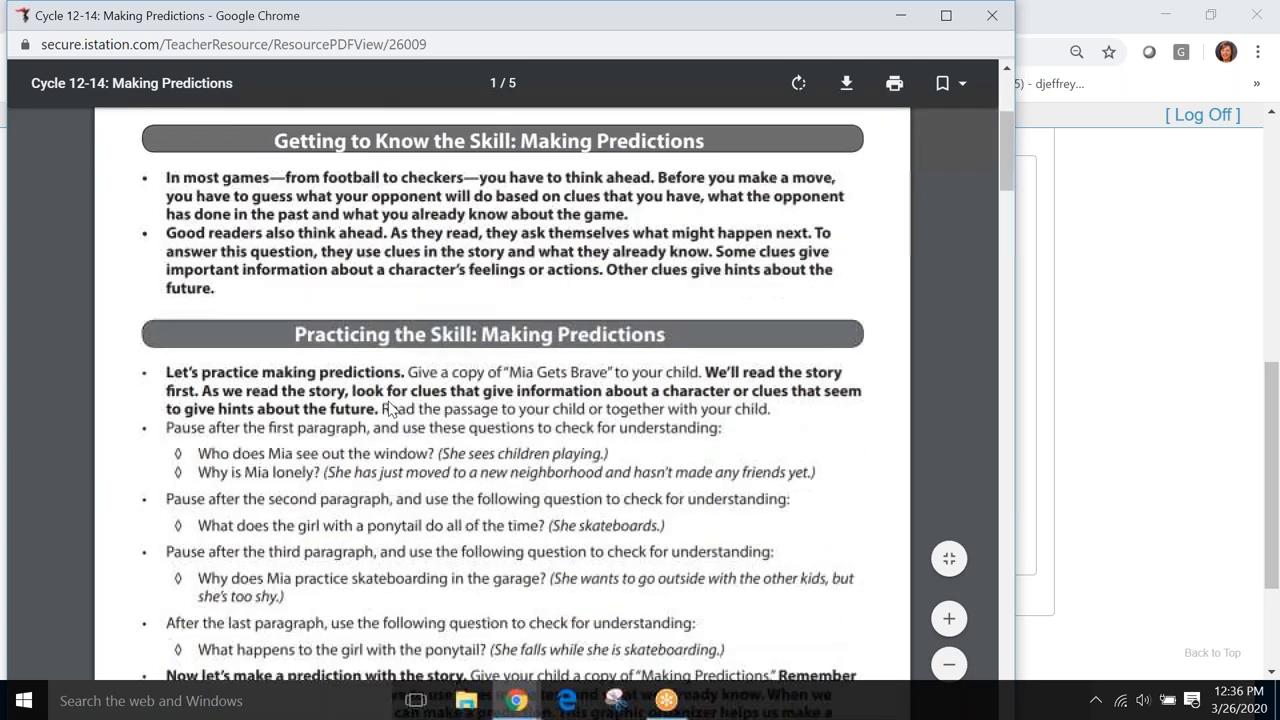
{"action": "scroll", "scroll_direction": "down", "scroll_amount": 3}
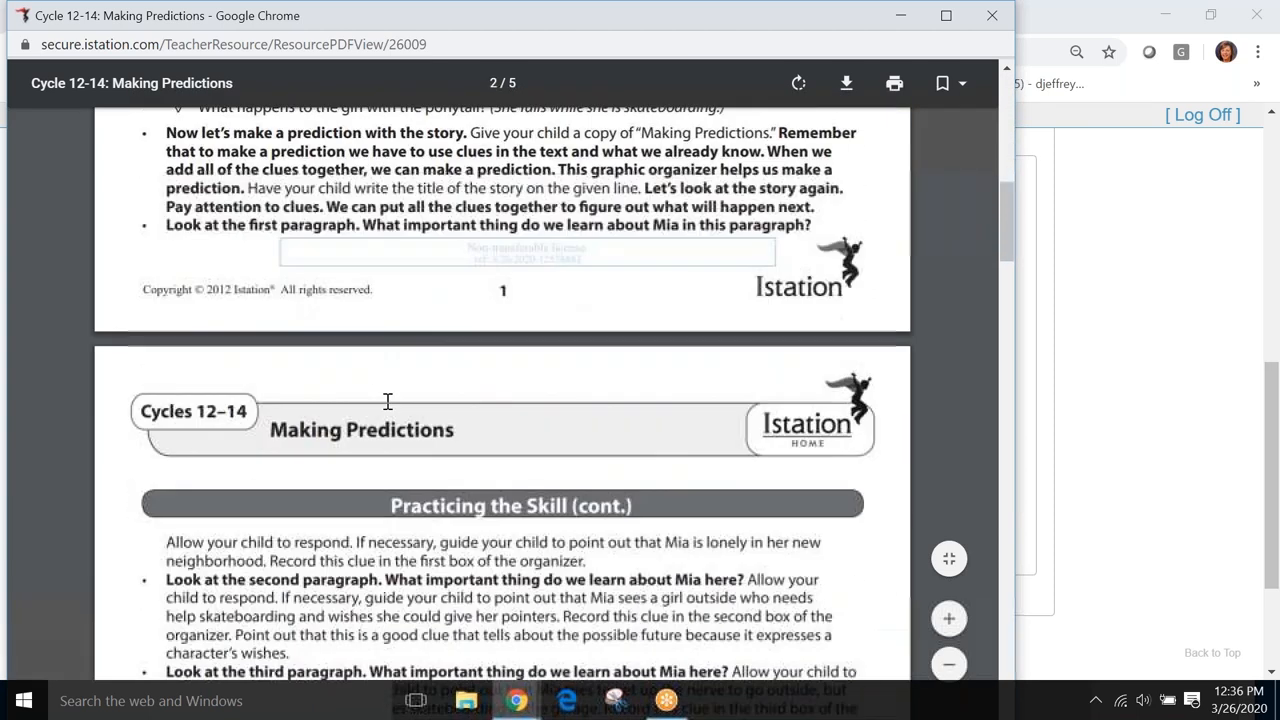
{"action": "scroll", "scroll_direction": "down", "scroll_amount": 3}
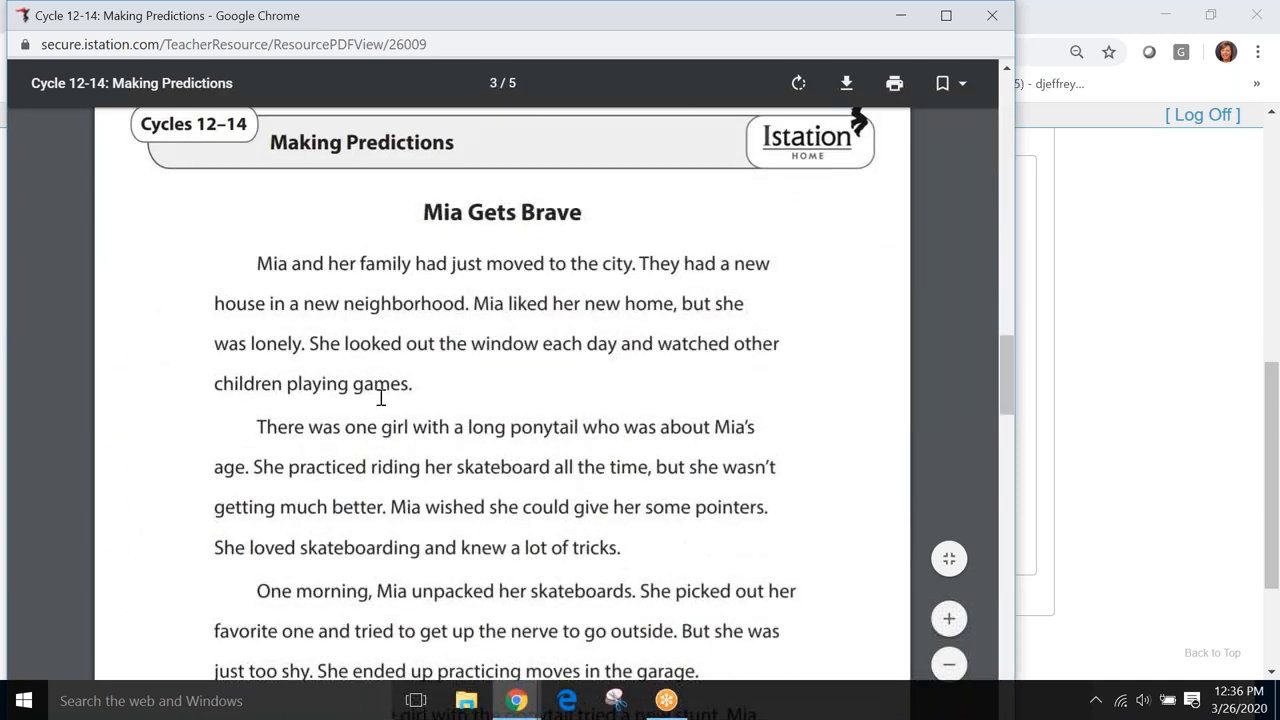
{"action": "scroll", "scroll_direction": "down", "scroll_amount": 3}
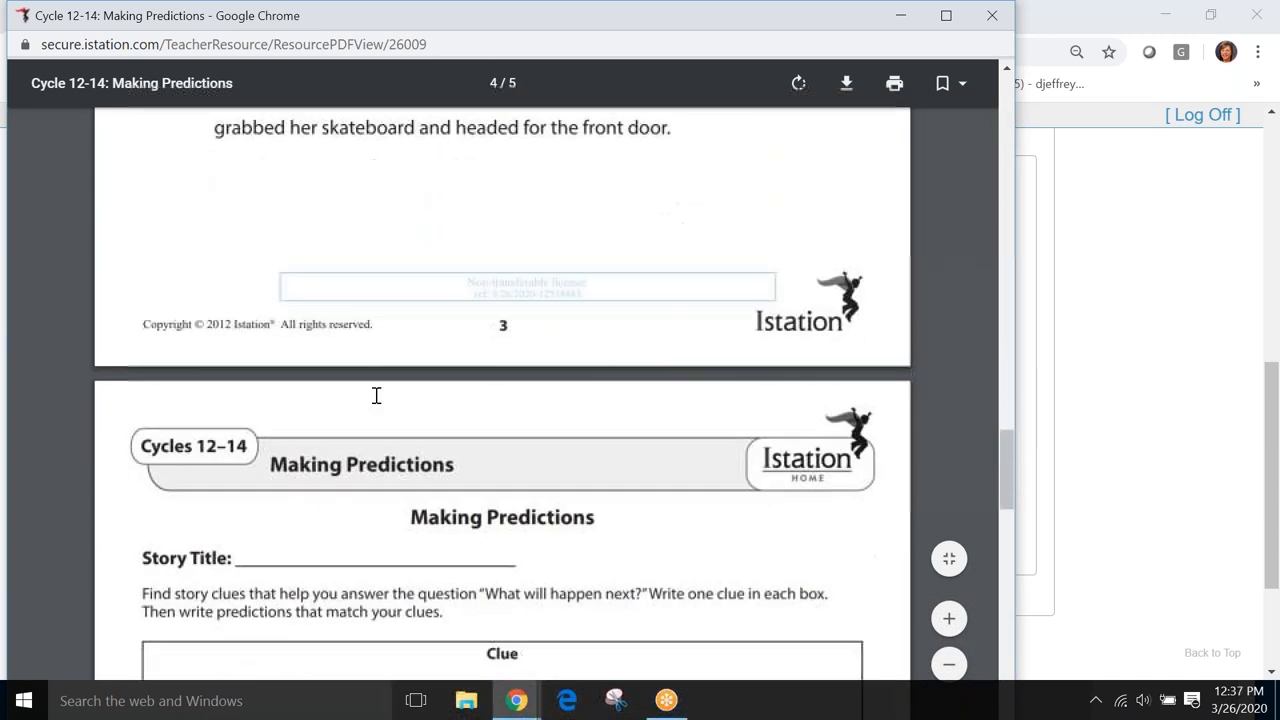
{"action": "scroll", "scroll_direction": "down", "scroll_amount": 3}
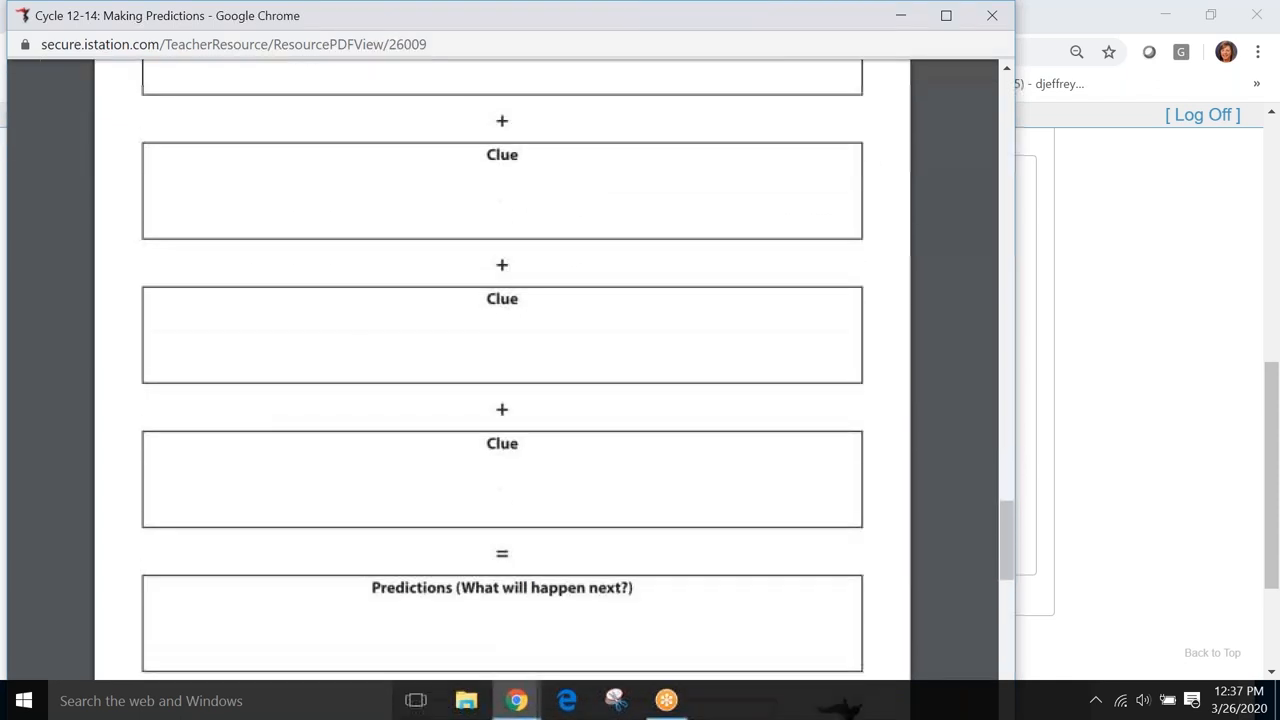
{"action": "scroll", "scroll_direction": "down", "scroll_amount": 3}
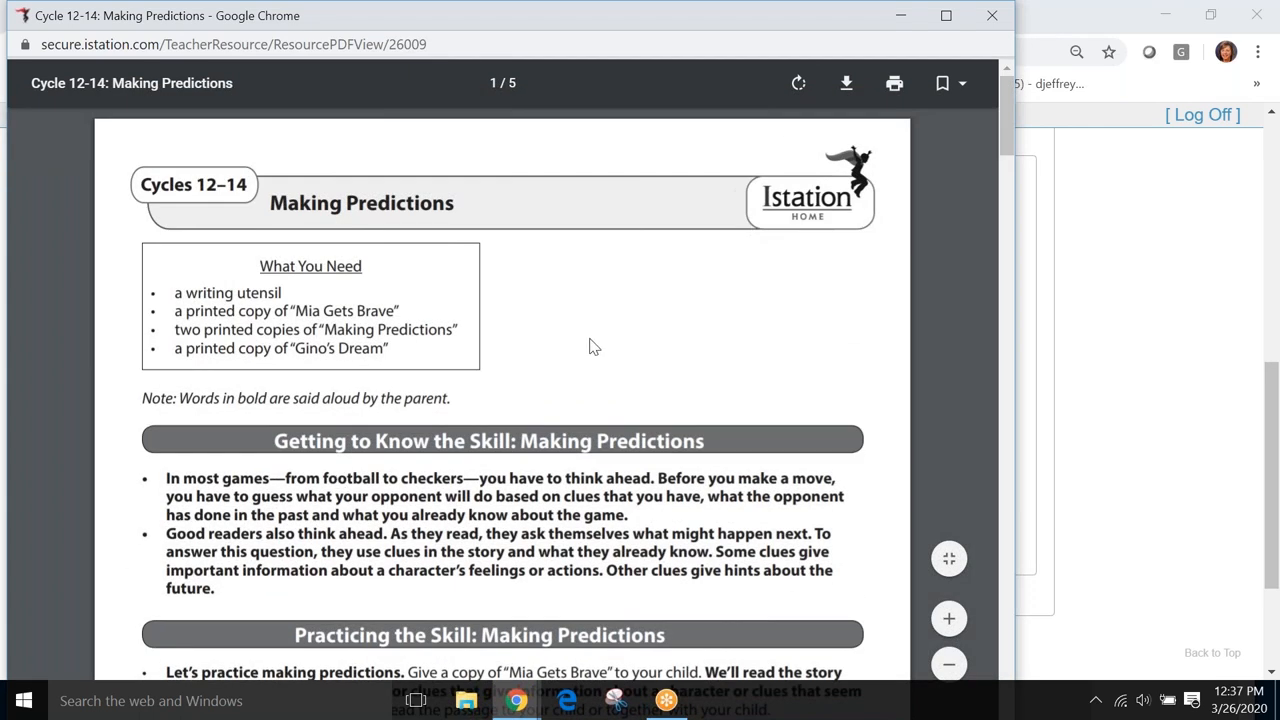
{"action": "mouse_move", "coordinate": [232, 408]}
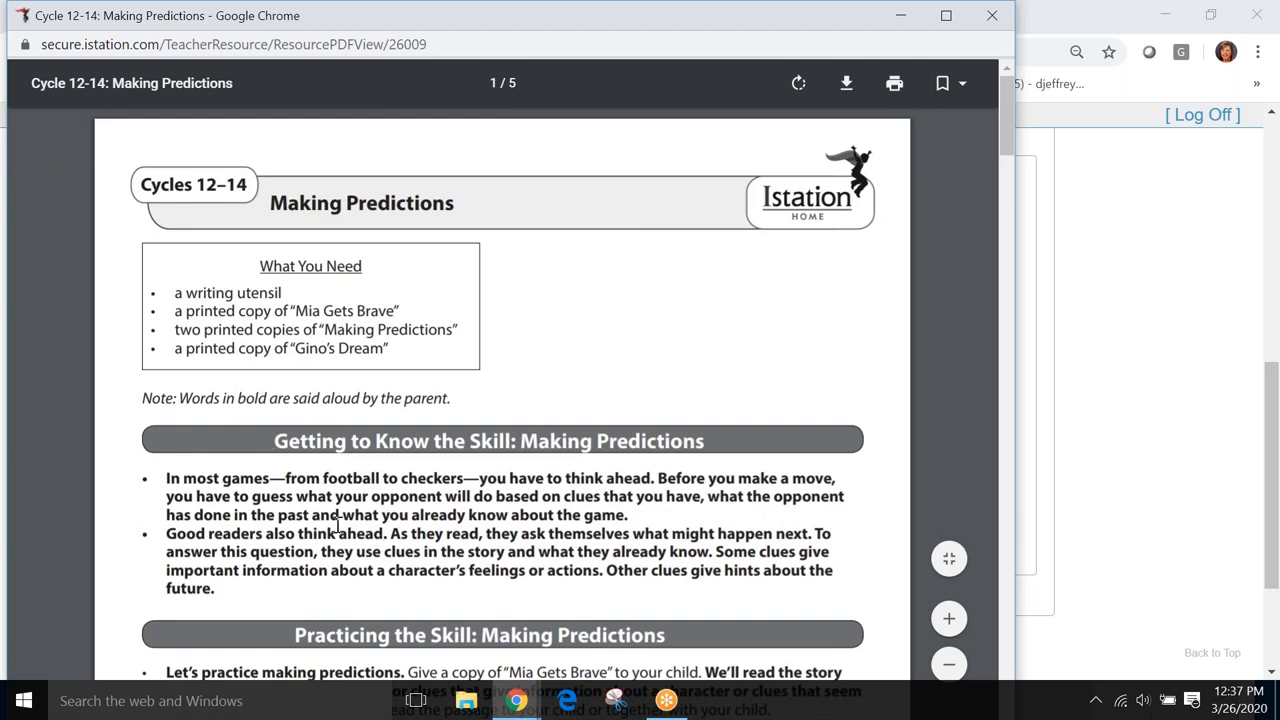
{"action": "mouse_move", "coordinate": [393, 552]}
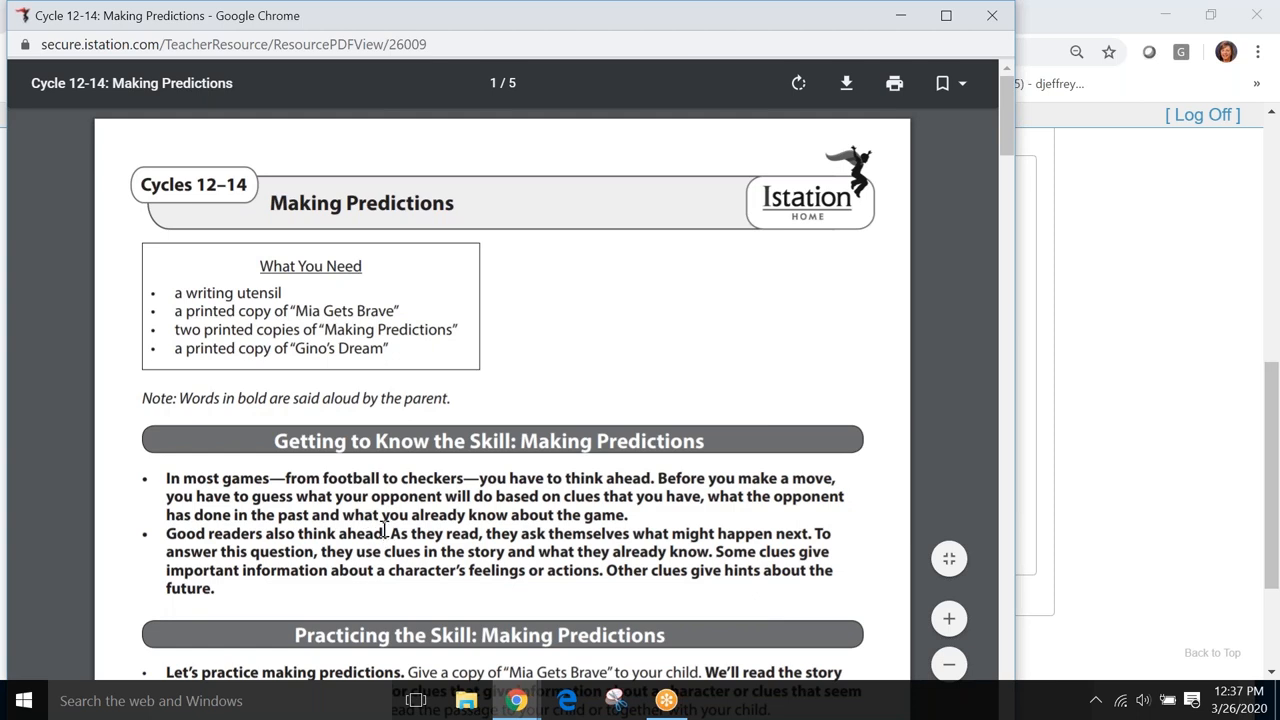
{"action": "mouse_move", "coordinate": [892, 354]}
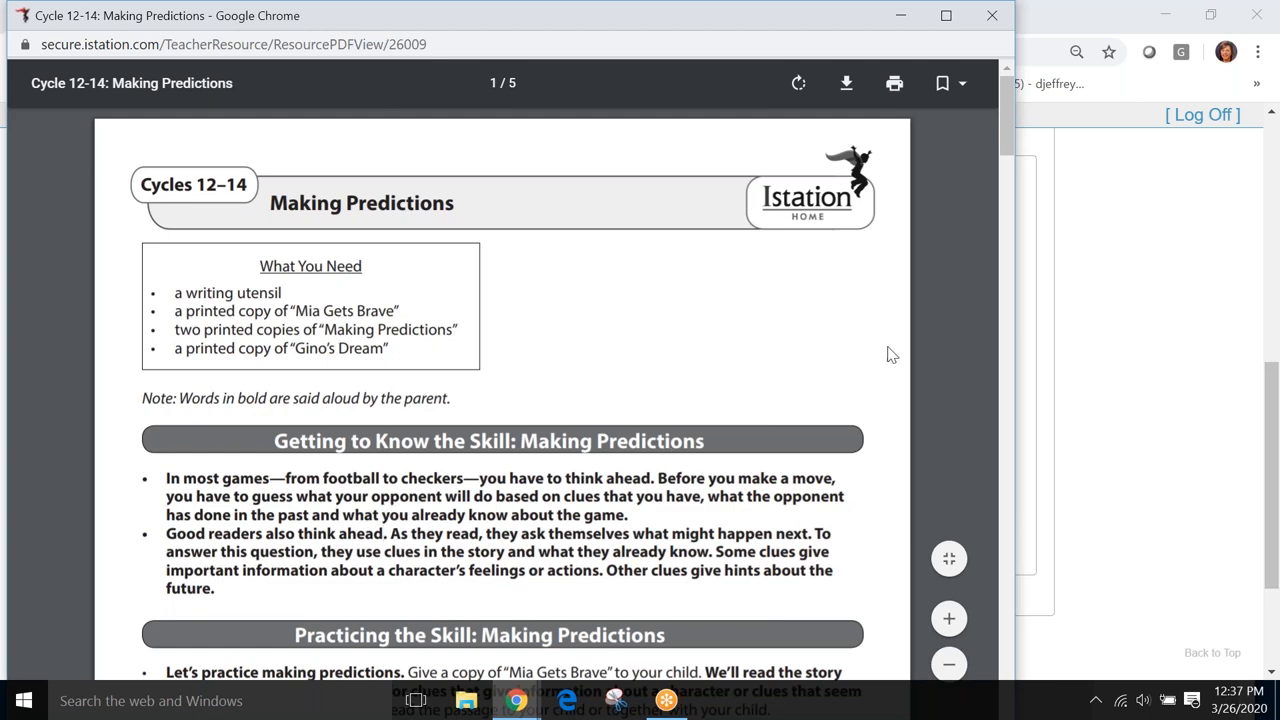
{"action": "mouse_move", "coordinate": [1010, 140]}
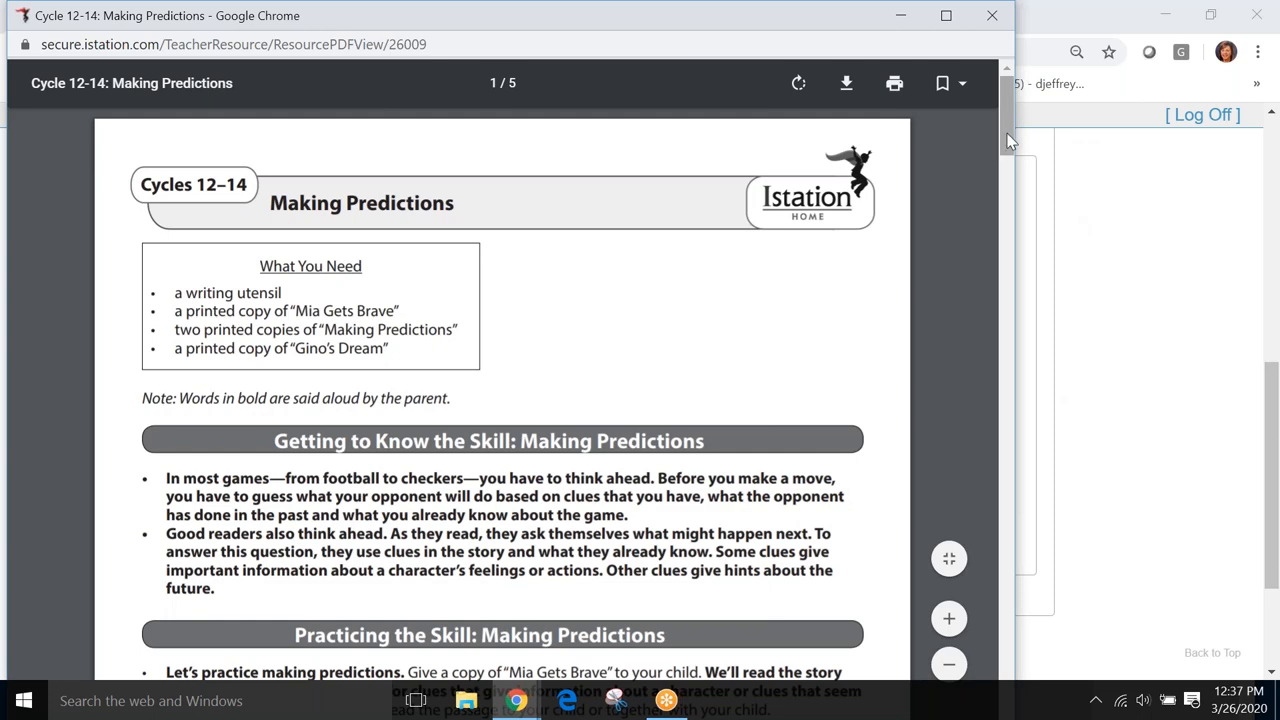
{"action": "scroll", "scroll_direction": "down", "scroll_amount": 3}
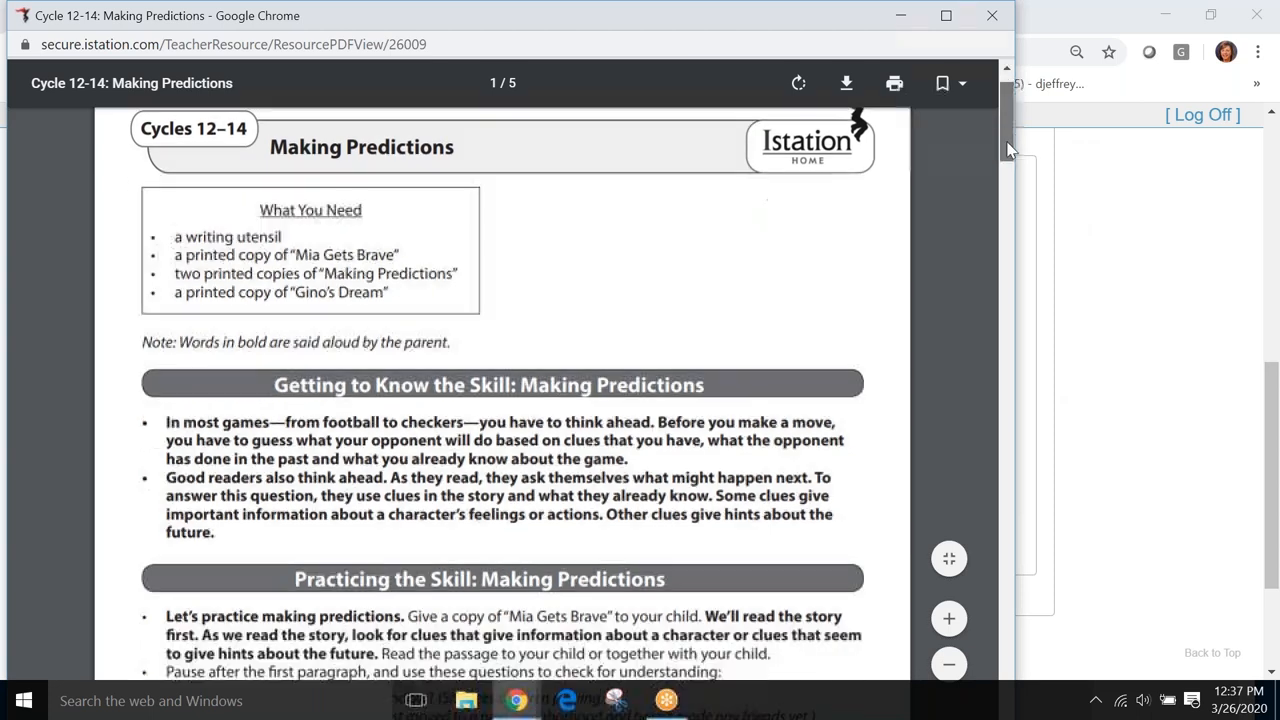
{"action": "scroll", "scroll_direction": "down", "scroll_amount": 3}
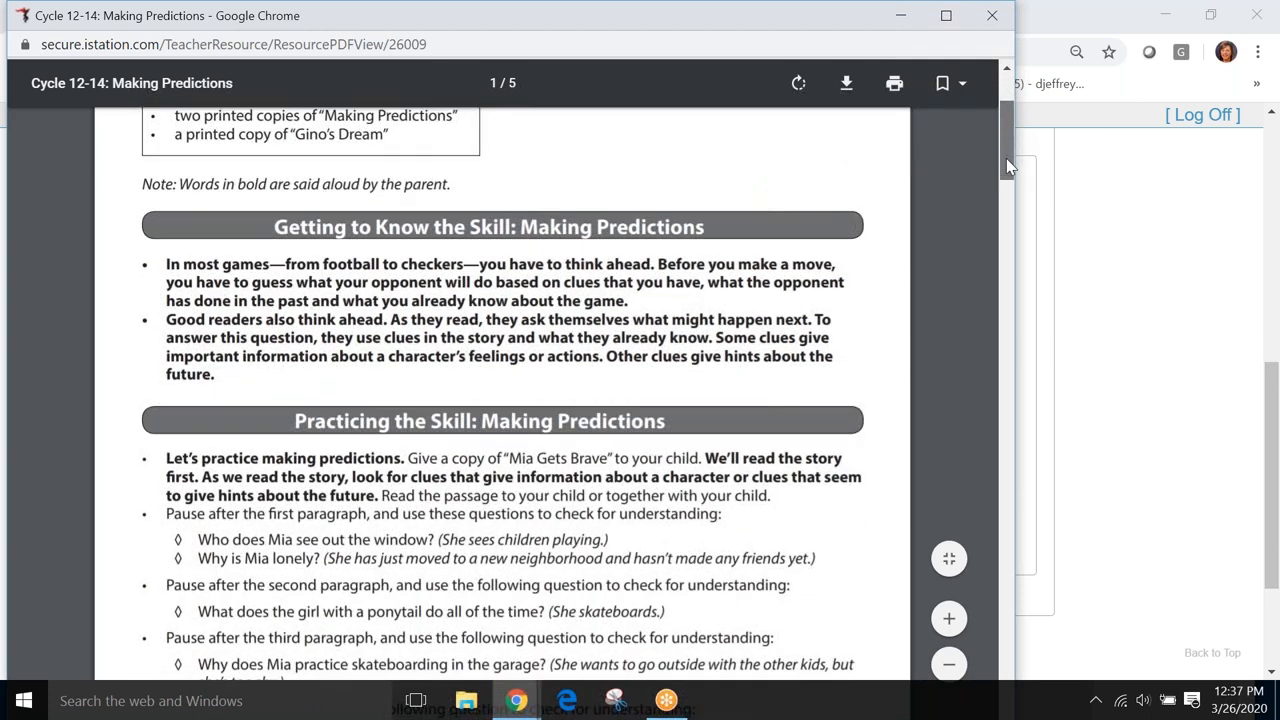
{"action": "scroll", "scroll_direction": "down", "scroll_amount": 3}
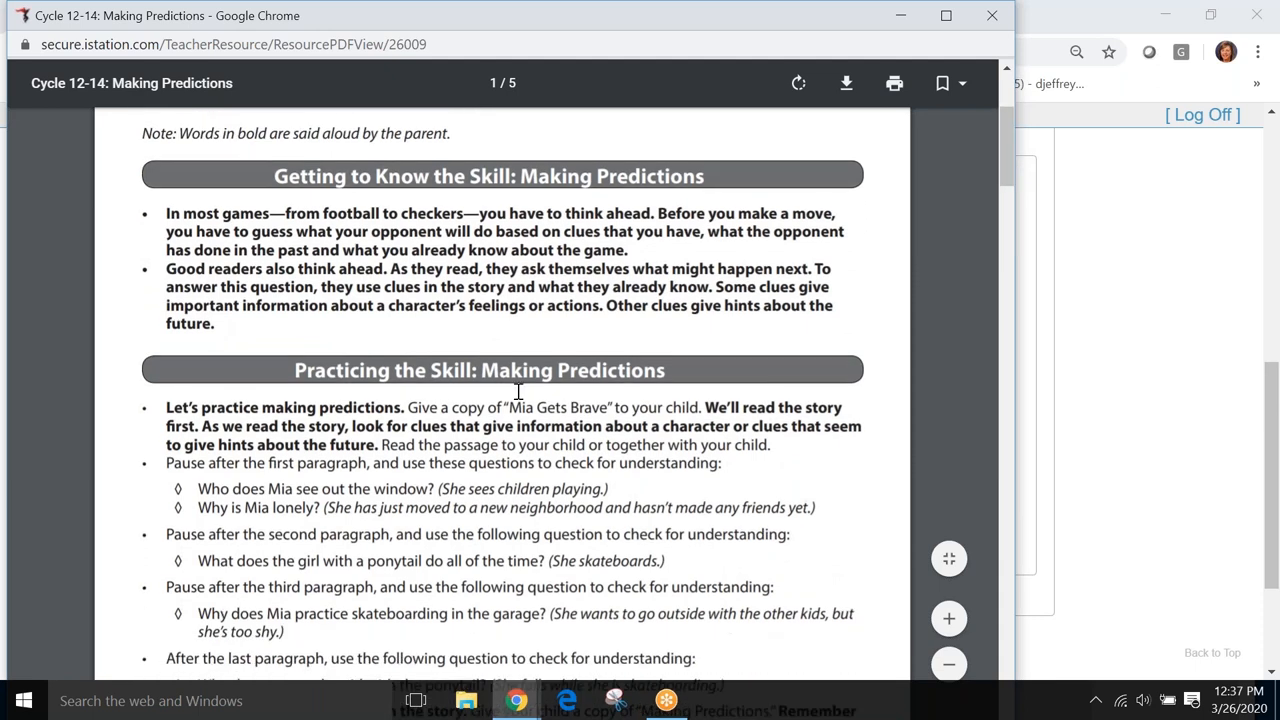
{"action": "mouse_move", "coordinate": [498, 470]}
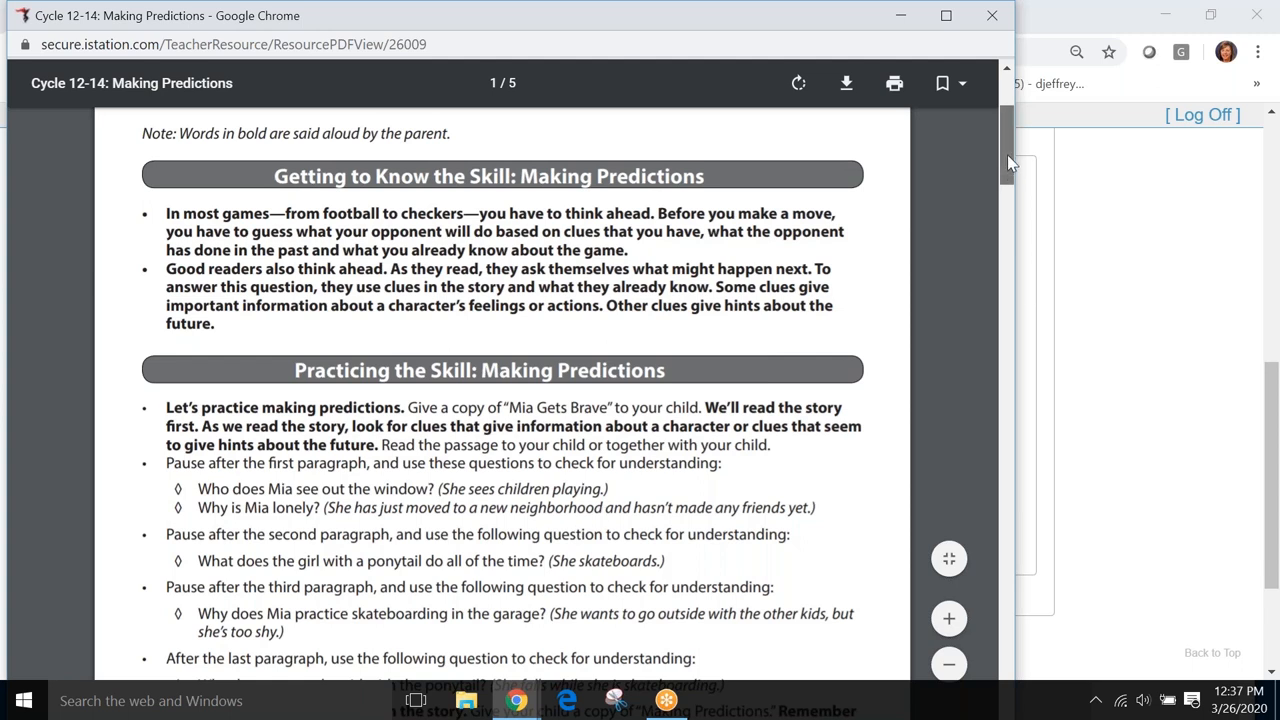
{"action": "scroll", "scroll_direction": "up", "scroll_amount": 3}
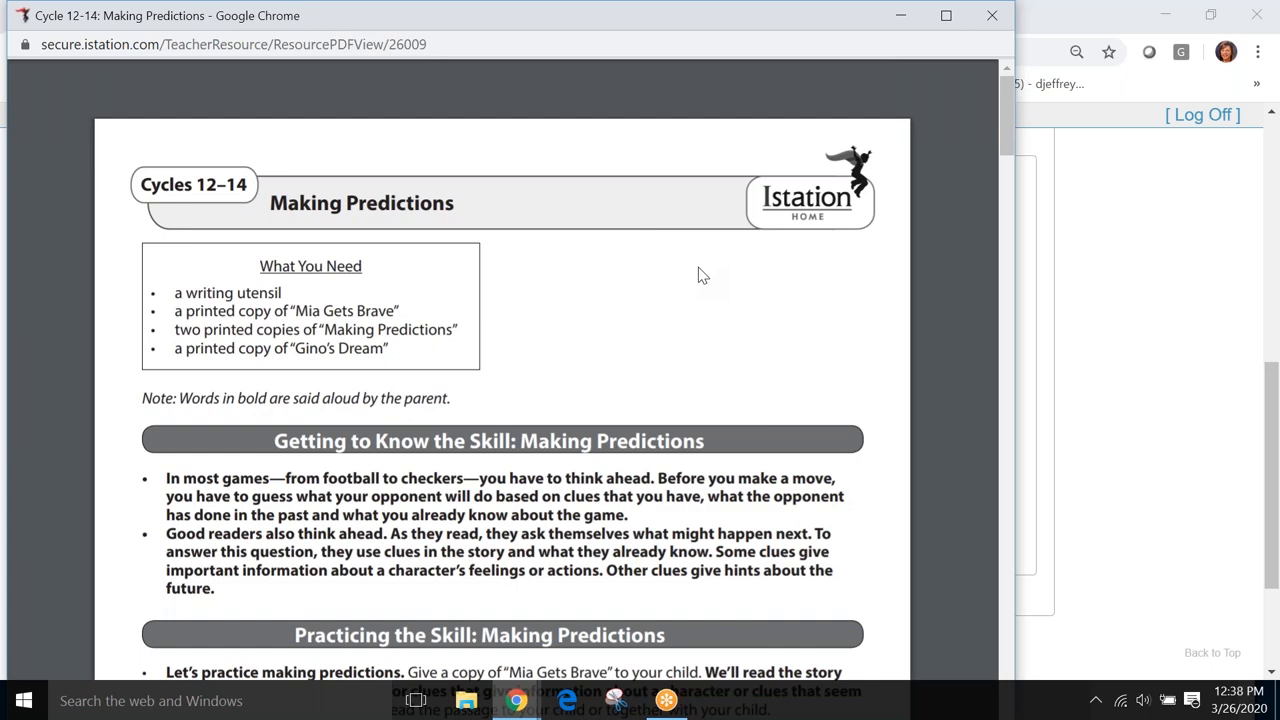
{"action": "mouse_move", "coordinate": [1008, 135]}
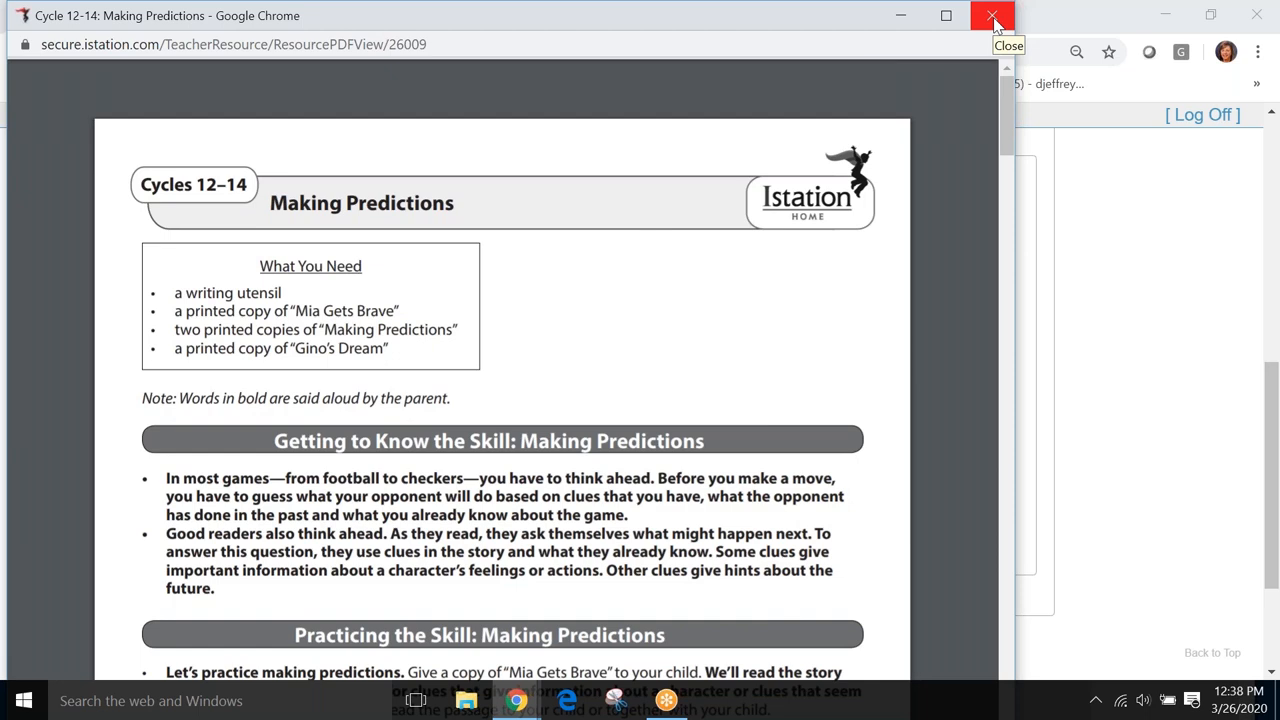
Close the lesson PDF window and scroll the Istation at Home dashboard to Reports and Resources
{"action": "left_click", "coordinate": [989, 18]}
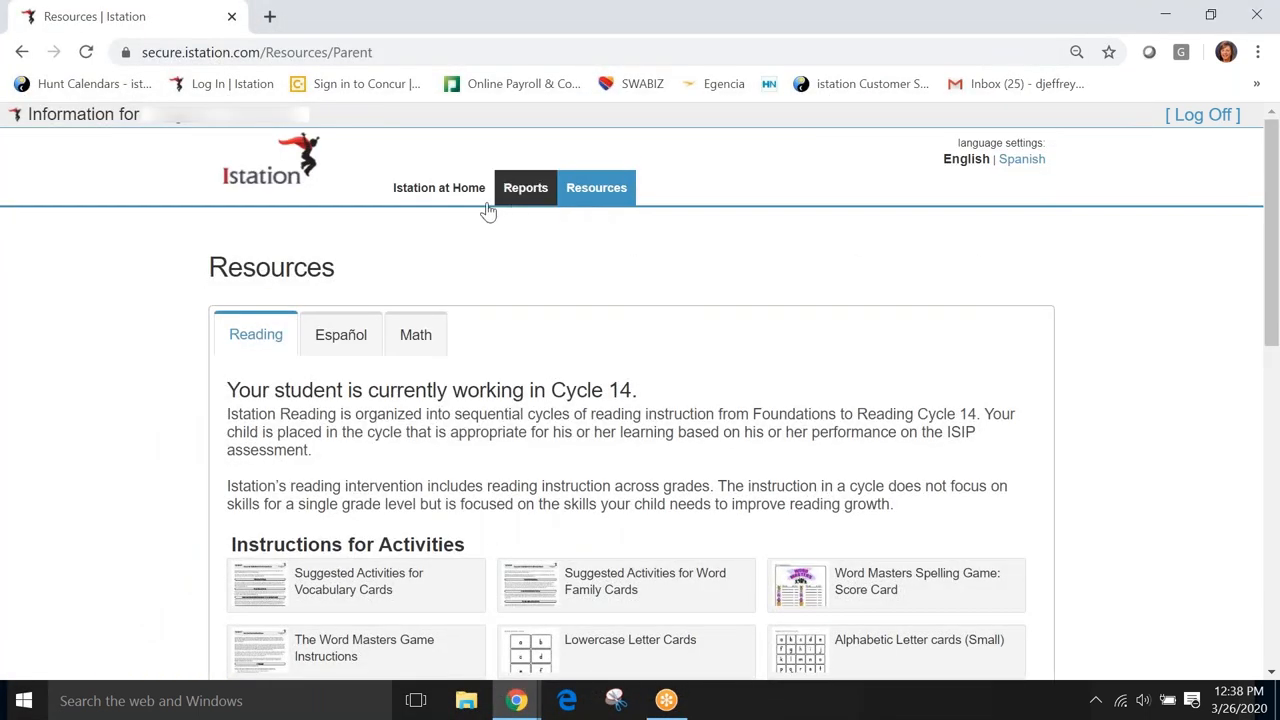
{"action": "left_click", "coordinate": [439, 187]}
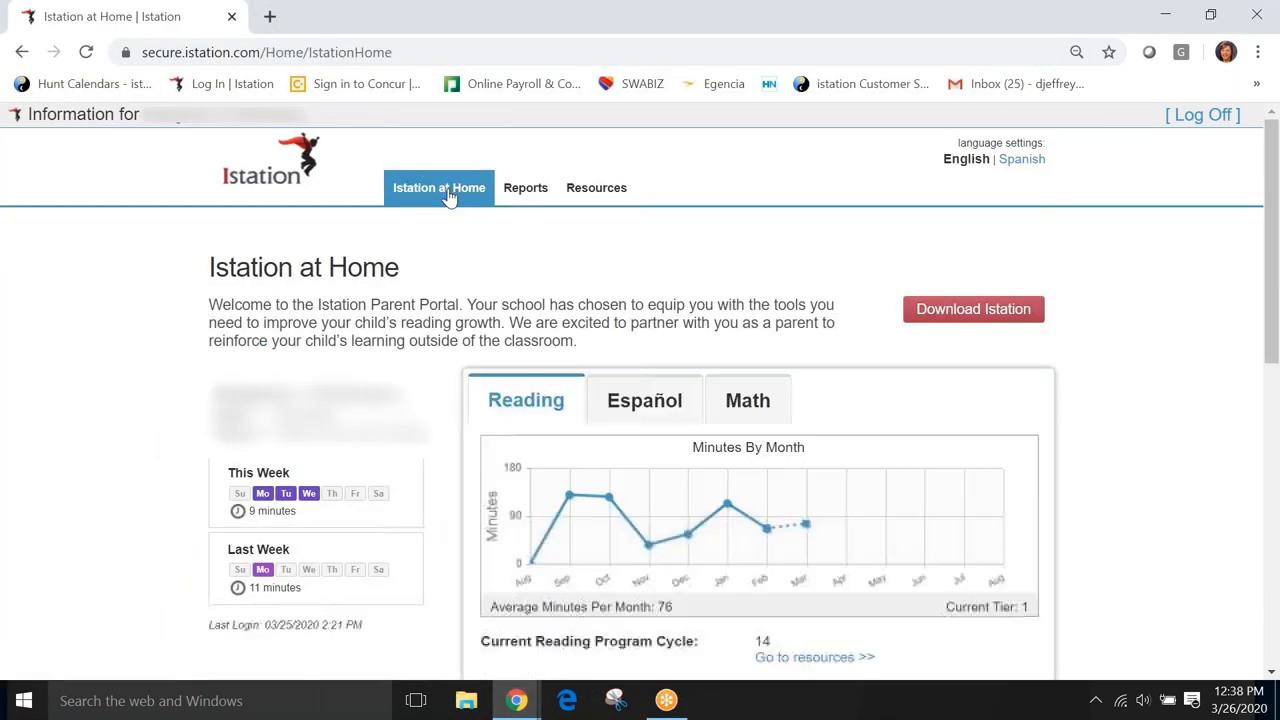
{"action": "scroll", "scroll_direction": "down", "scroll_amount": 3}
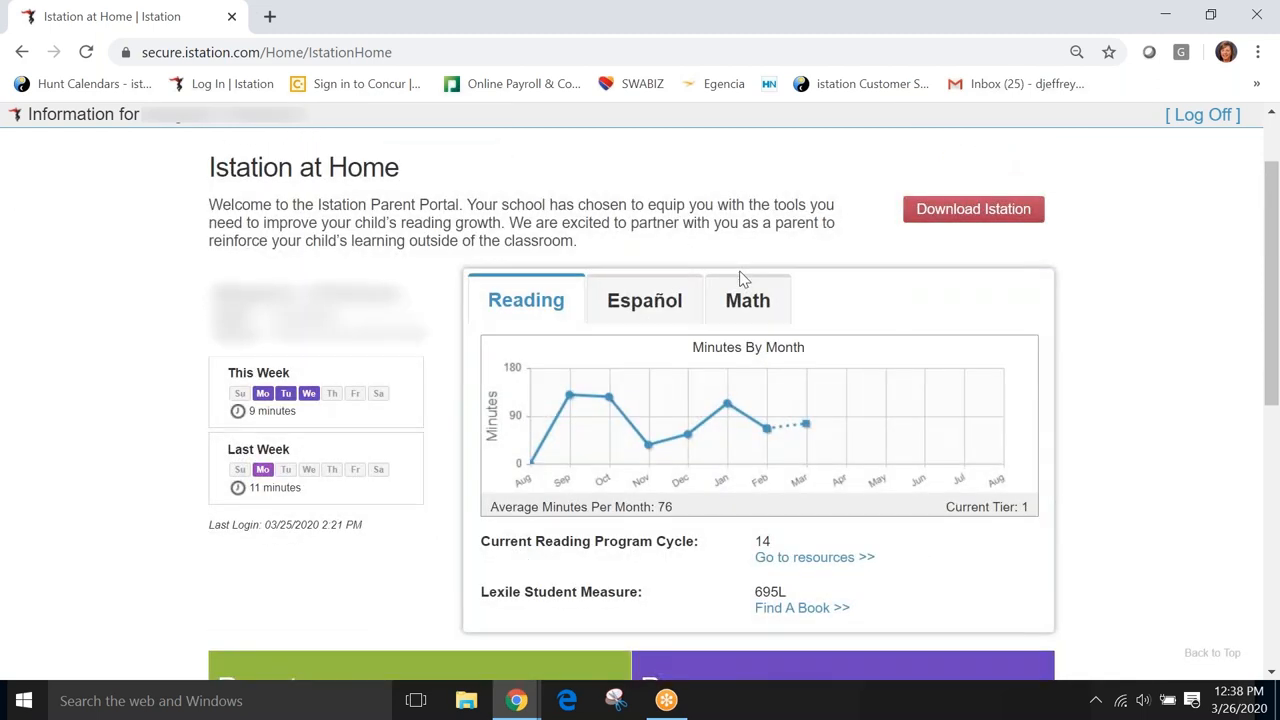
{"action": "scroll", "scroll_direction": "down", "scroll_amount": 3}
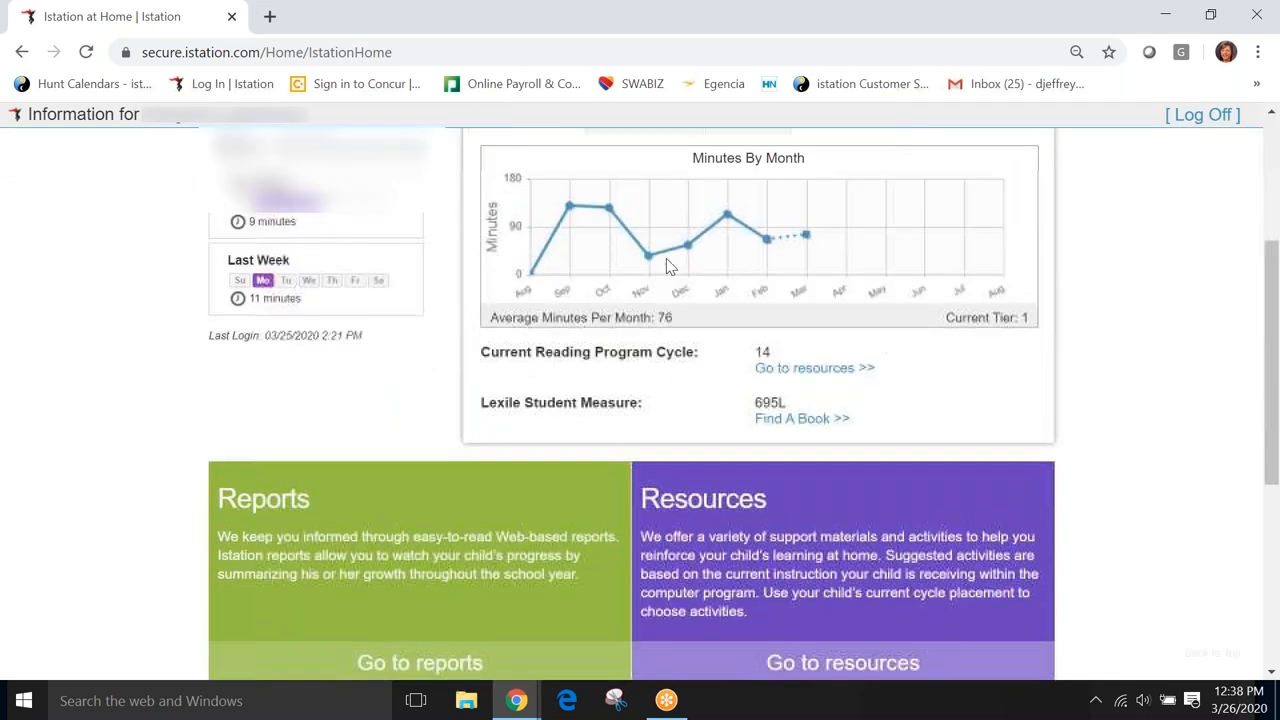
{"action": "scroll", "scroll_direction": "down", "scroll_amount": 3}
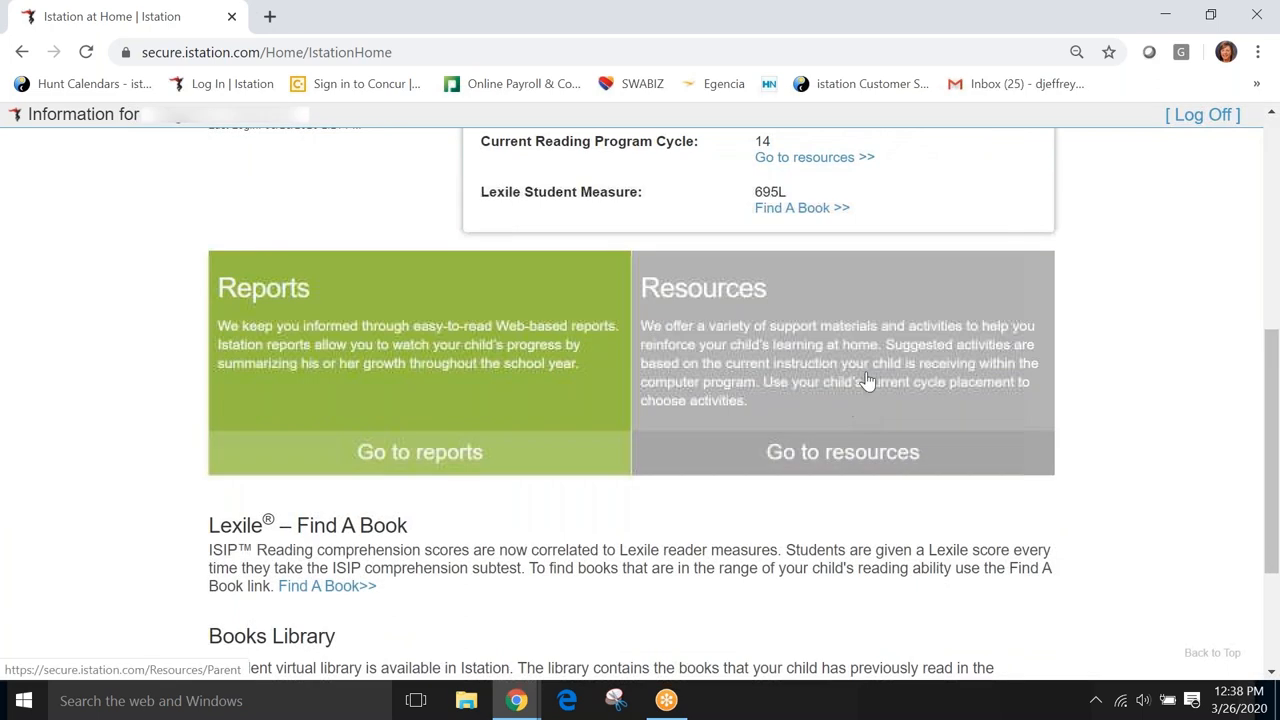
Open the Resources page, scroll down to the Cycle 14 lessons, then back to the top
{"action": "left_click", "coordinate": [842, 452]}
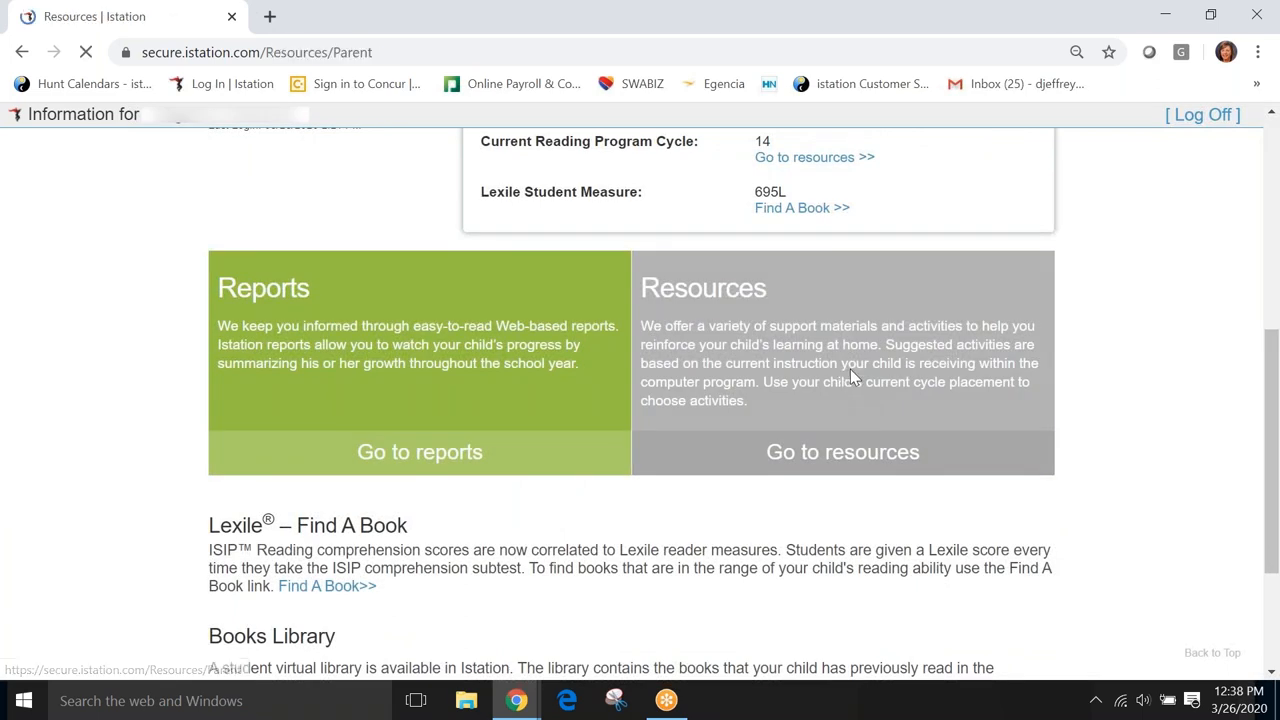
{"action": "left_click", "coordinate": [842, 452]}
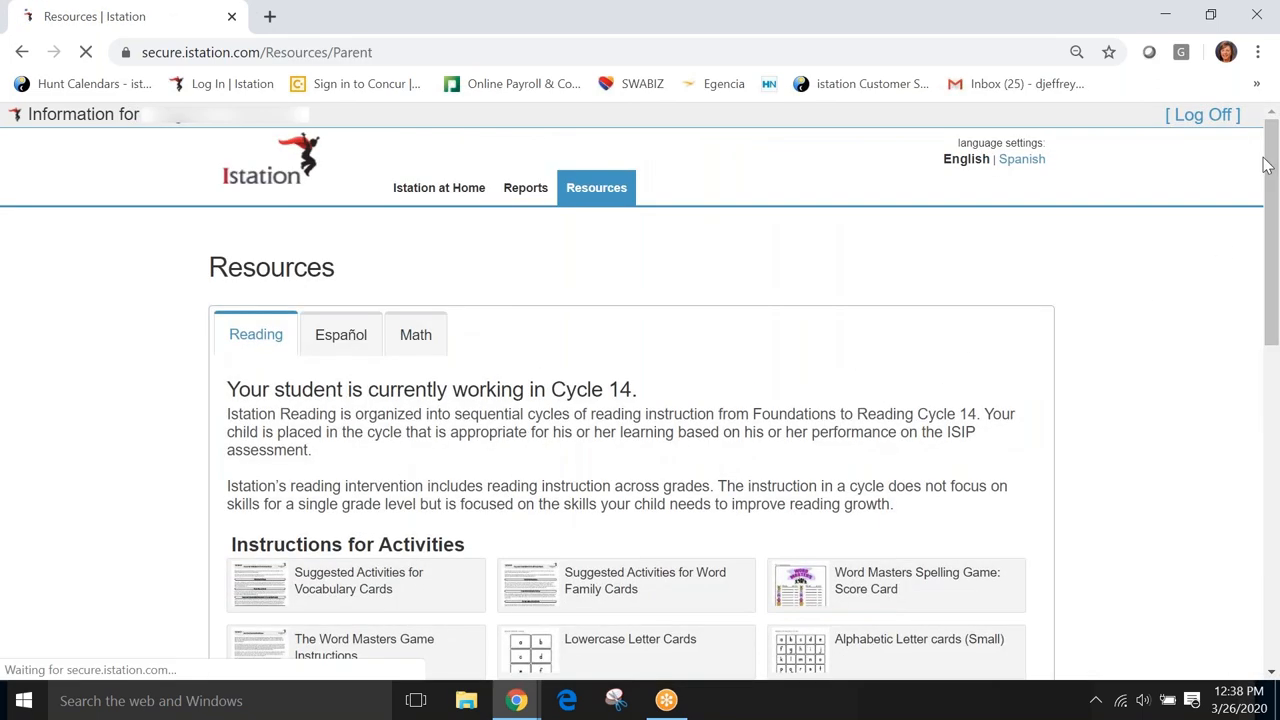
{"action": "scroll", "scroll_direction": "down", "scroll_amount": 3}
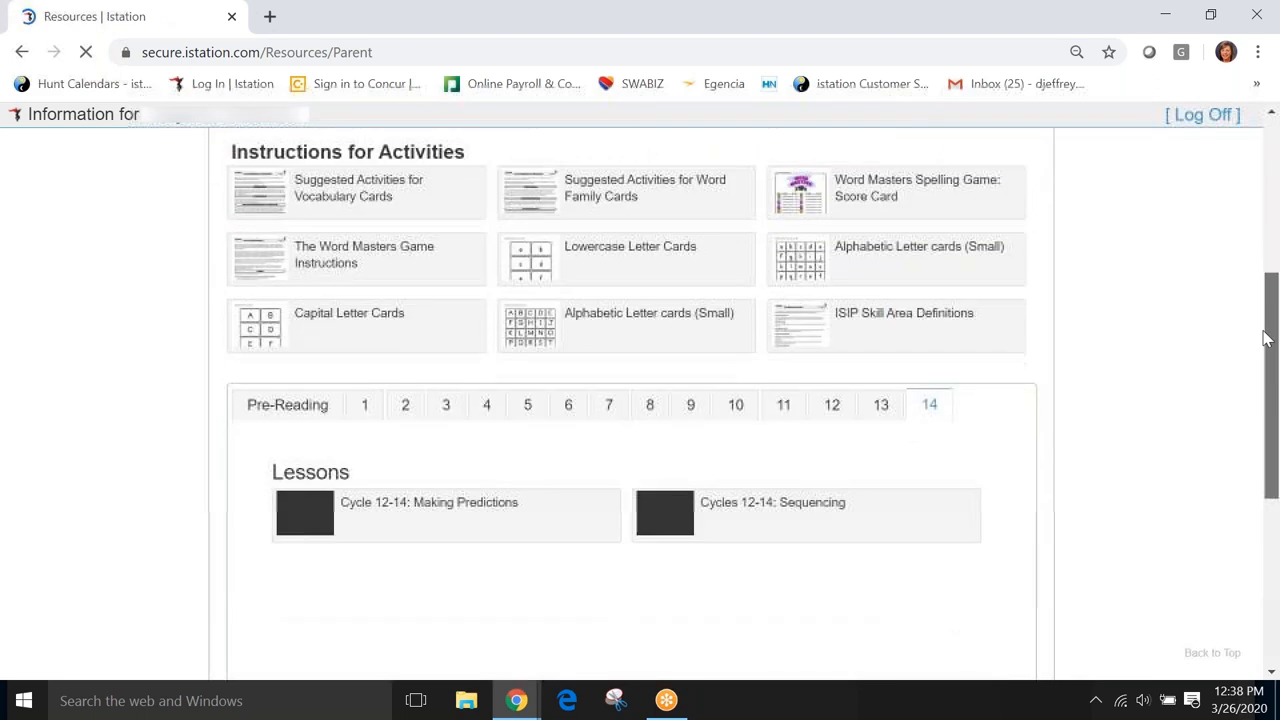
{"action": "scroll", "scroll_direction": "down", "scroll_amount": 3}
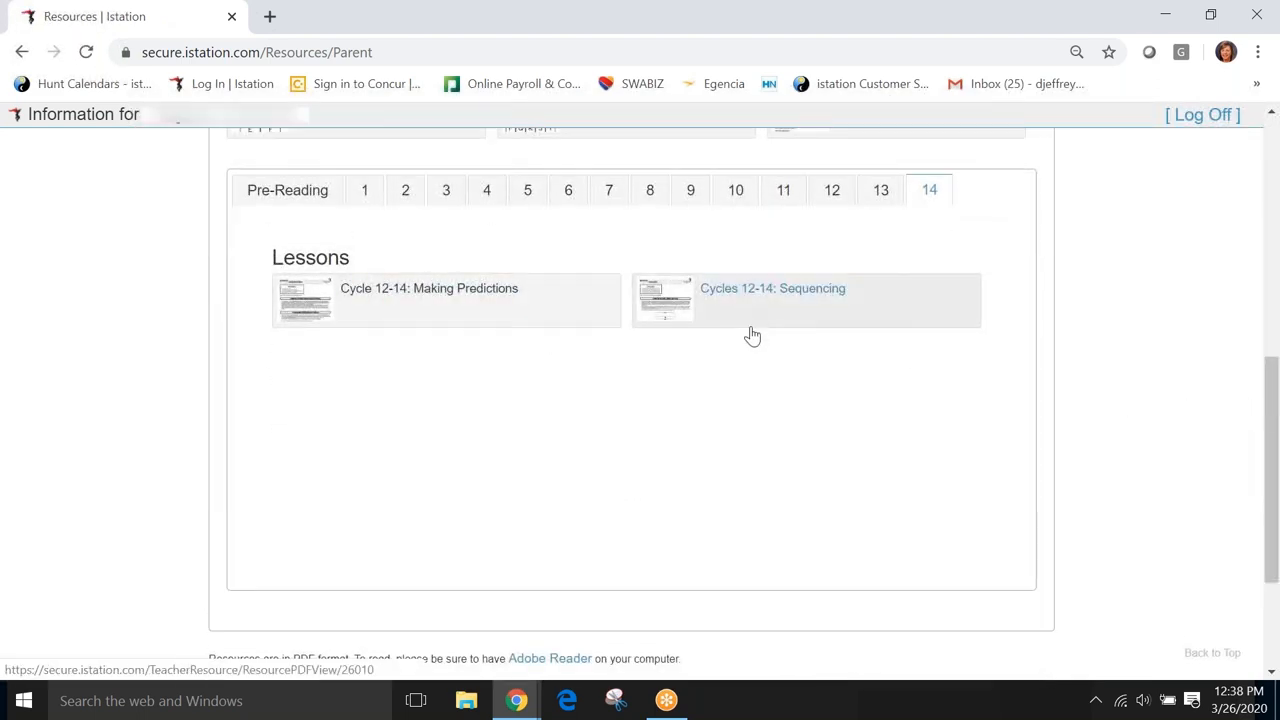
{"action": "mouse_move", "coordinate": [1123, 392]}
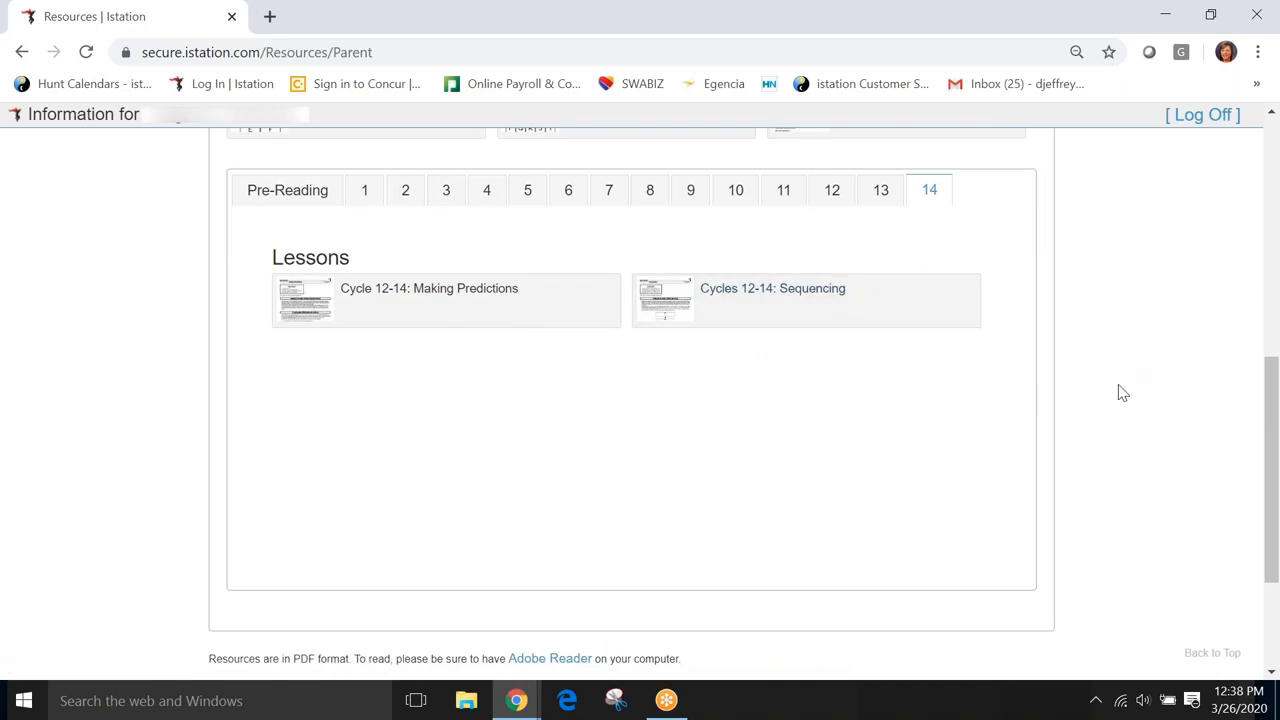
{"action": "mouse_move", "coordinate": [1272, 420]}
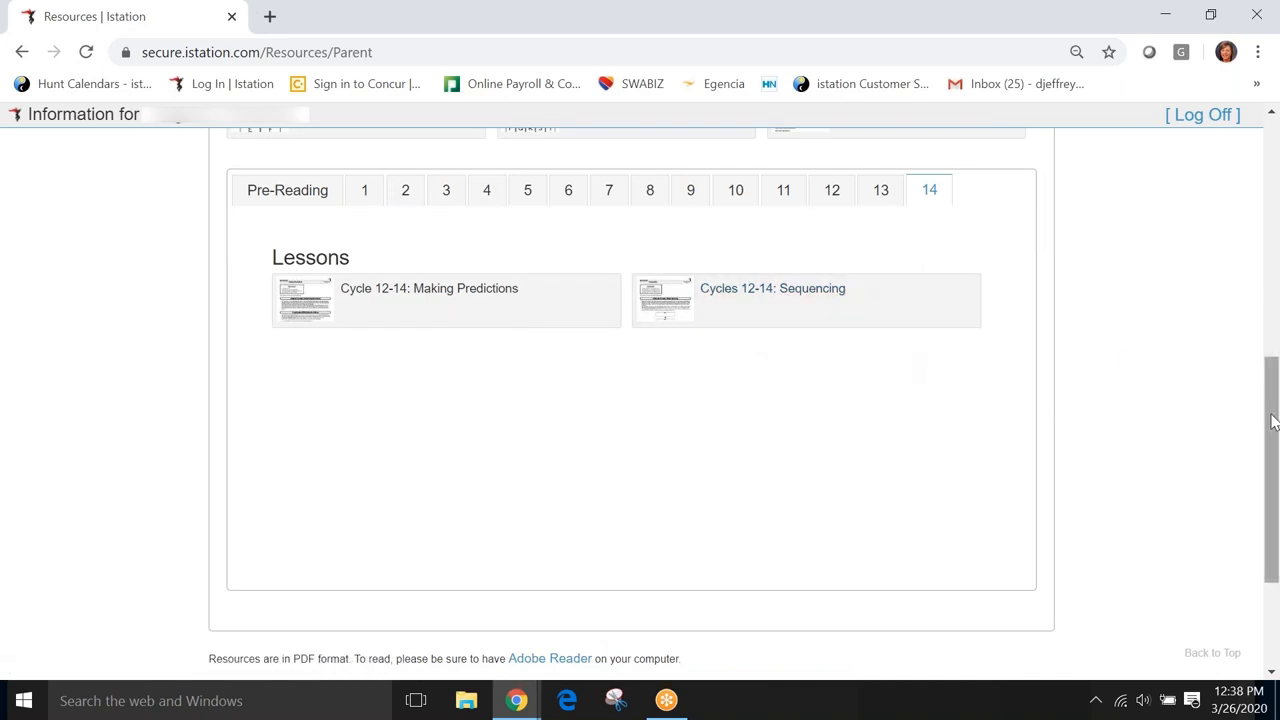
{"action": "scroll", "scroll_direction": "up", "scroll_amount": 3}
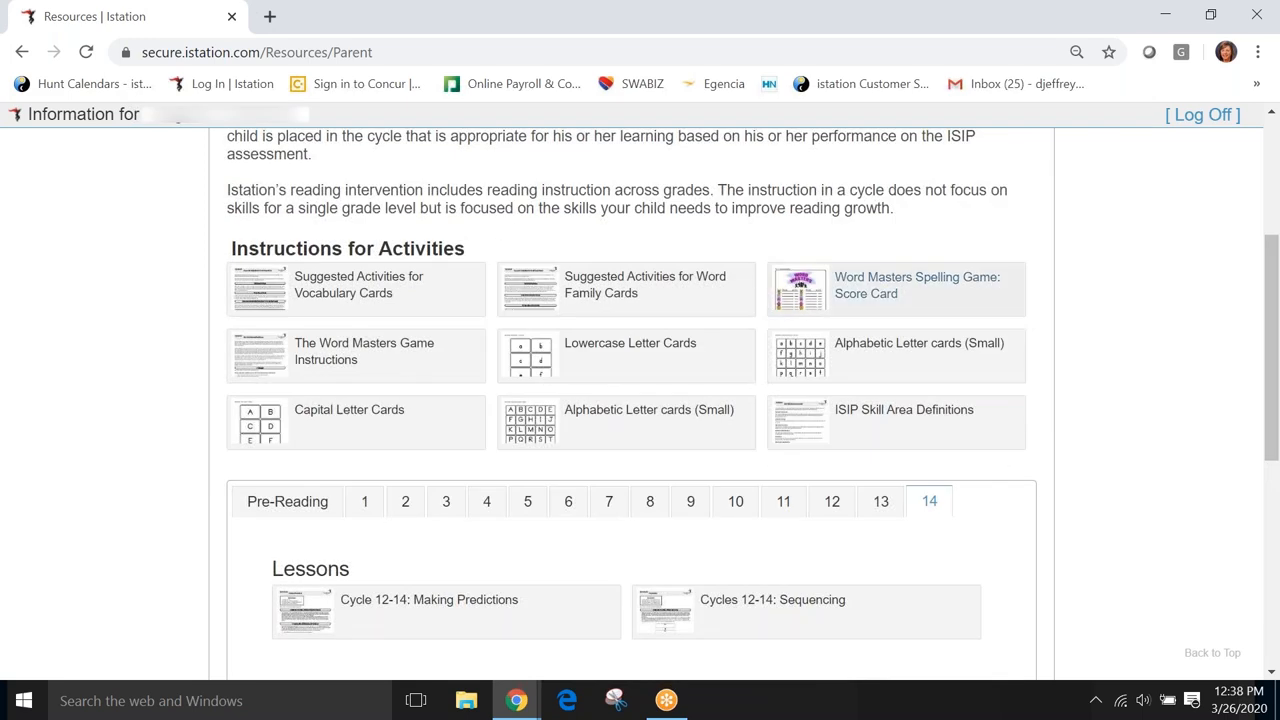
{"action": "mouse_move", "coordinate": [358, 285]}
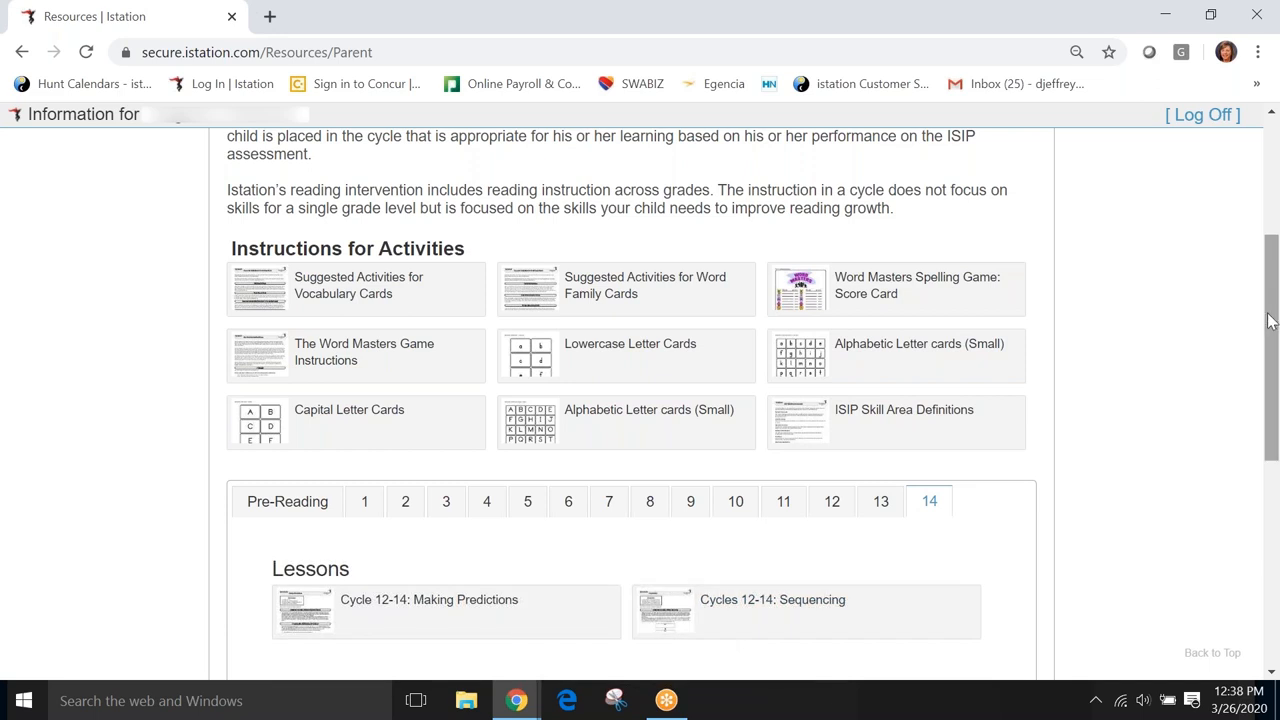
{"action": "scroll", "scroll_direction": "up", "scroll_amount": 3}
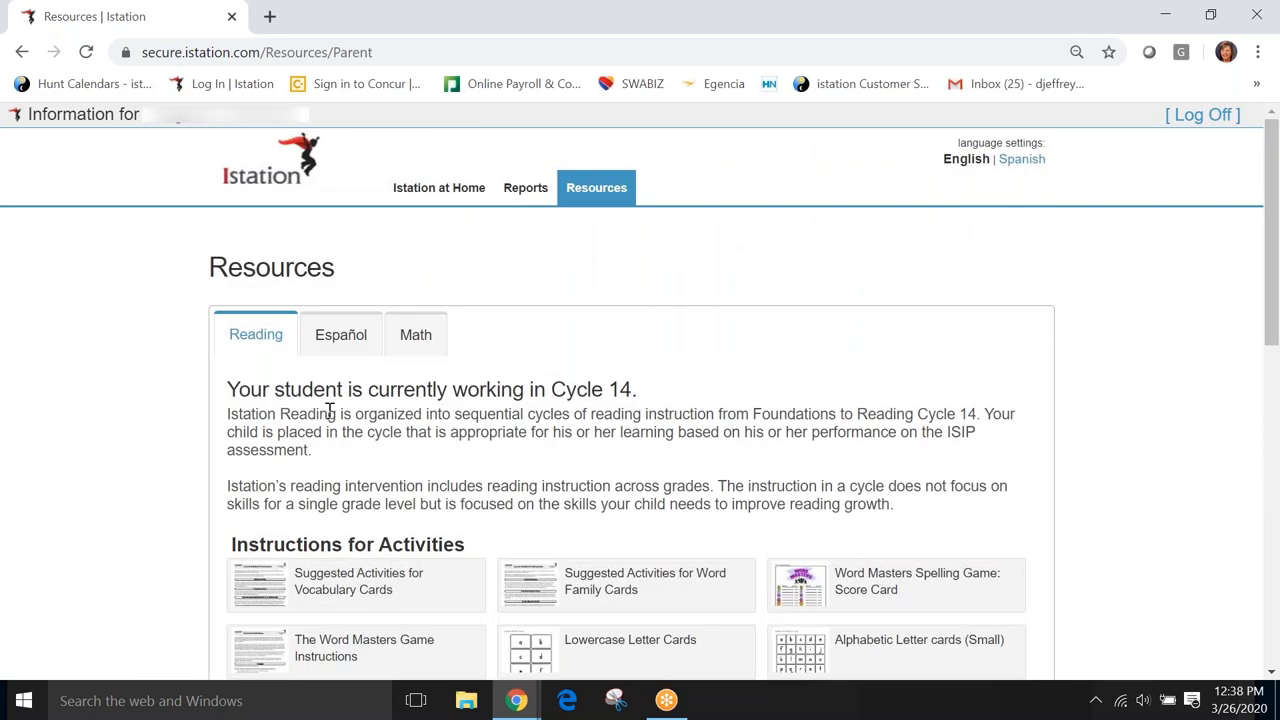
{"action": "mouse_move", "coordinate": [436, 349]}
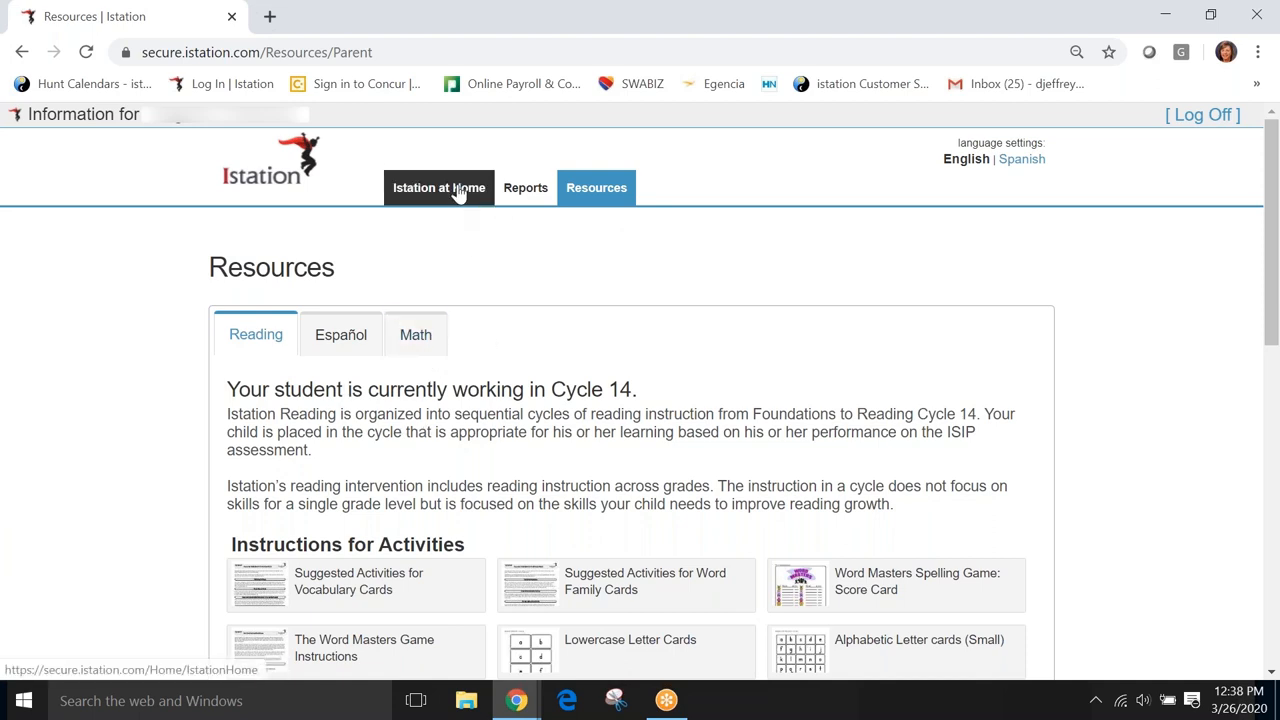
Return to the Istation at Home tab and scroll to the Reports and Resources sections
{"action": "left_click", "coordinate": [439, 187]}
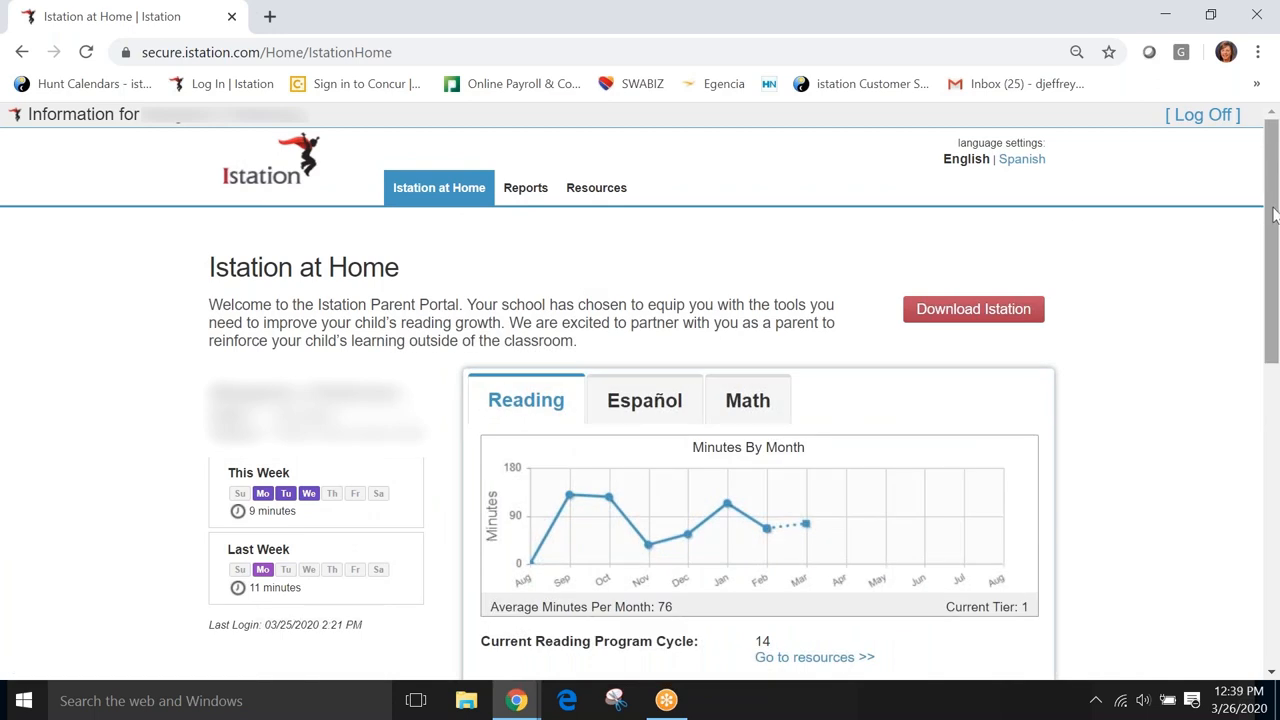
{"action": "mouse_move", "coordinate": [1273, 220]}
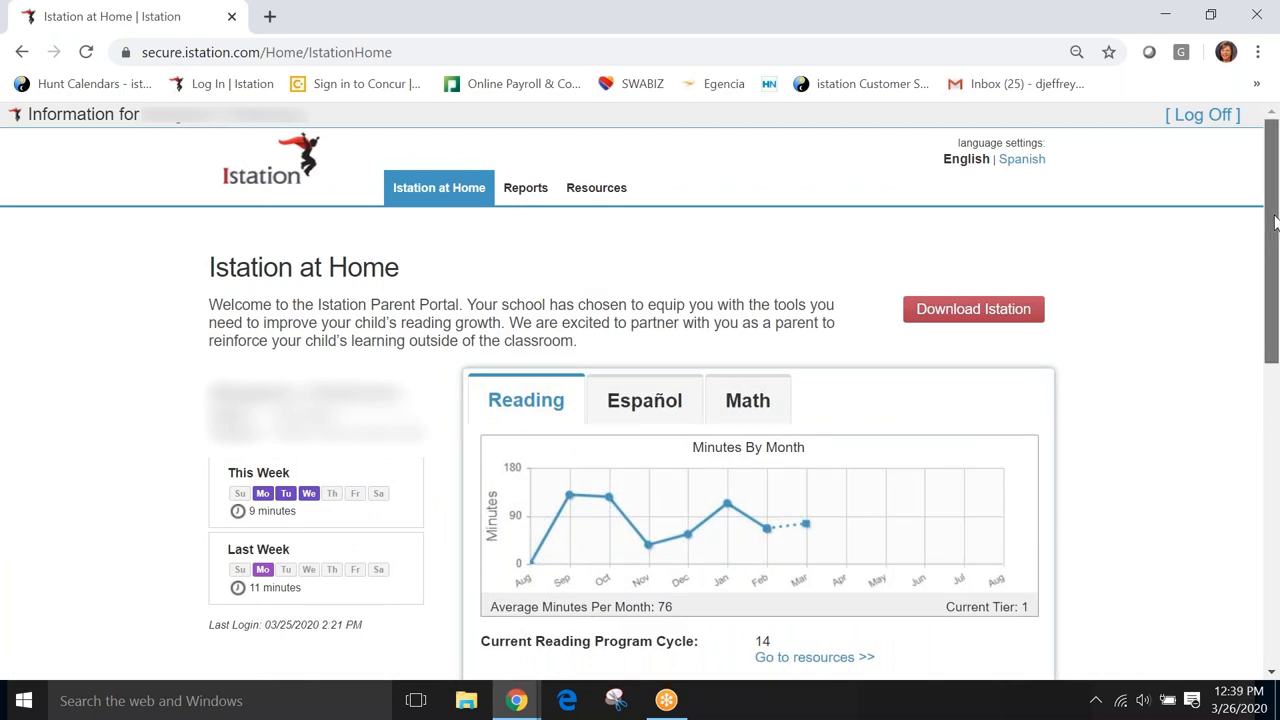
{"action": "scroll", "scroll_direction": "down", "scroll_amount": 3}
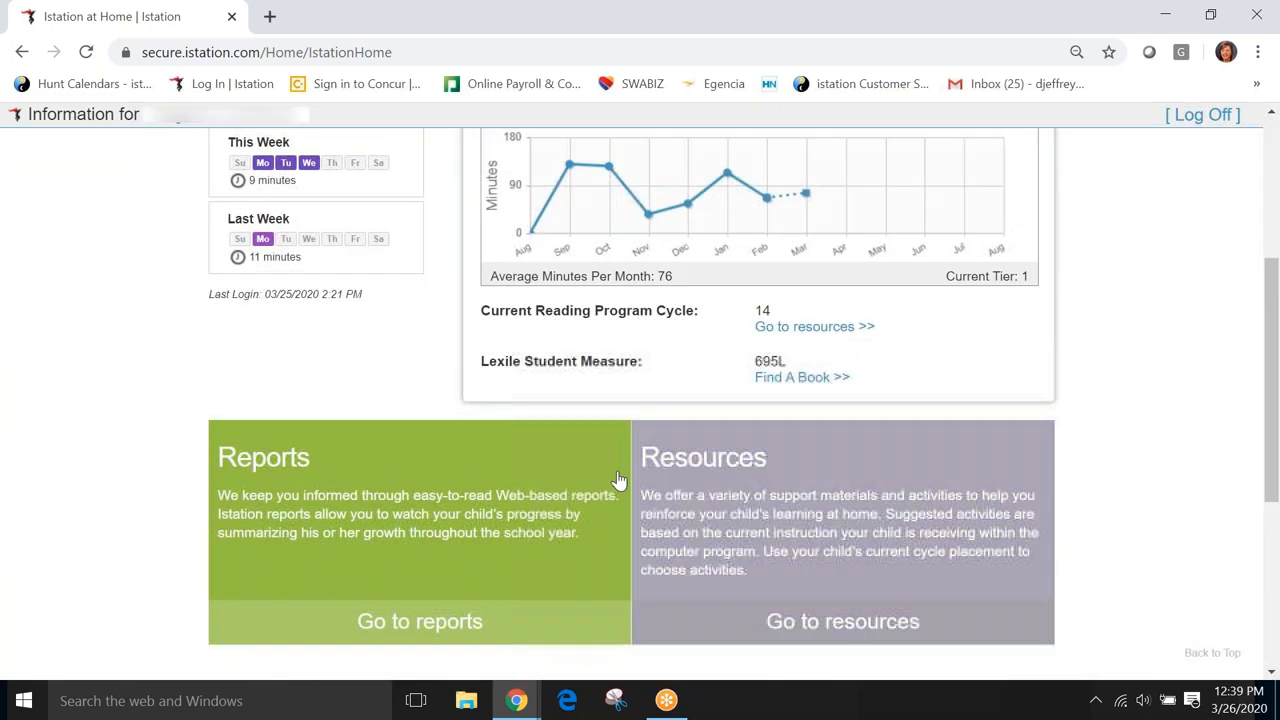
{"action": "mouse_move", "coordinate": [1069, 431]}
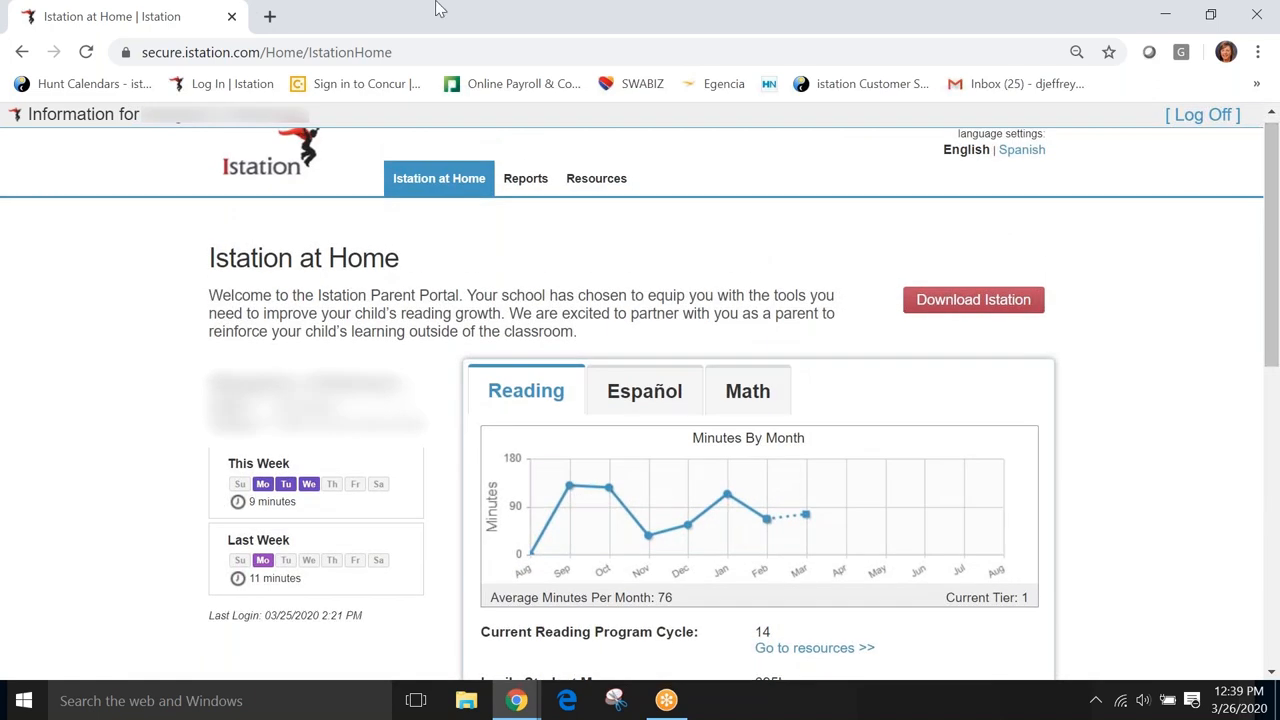
{"action": "mouse_move", "coordinate": [120, 18]}
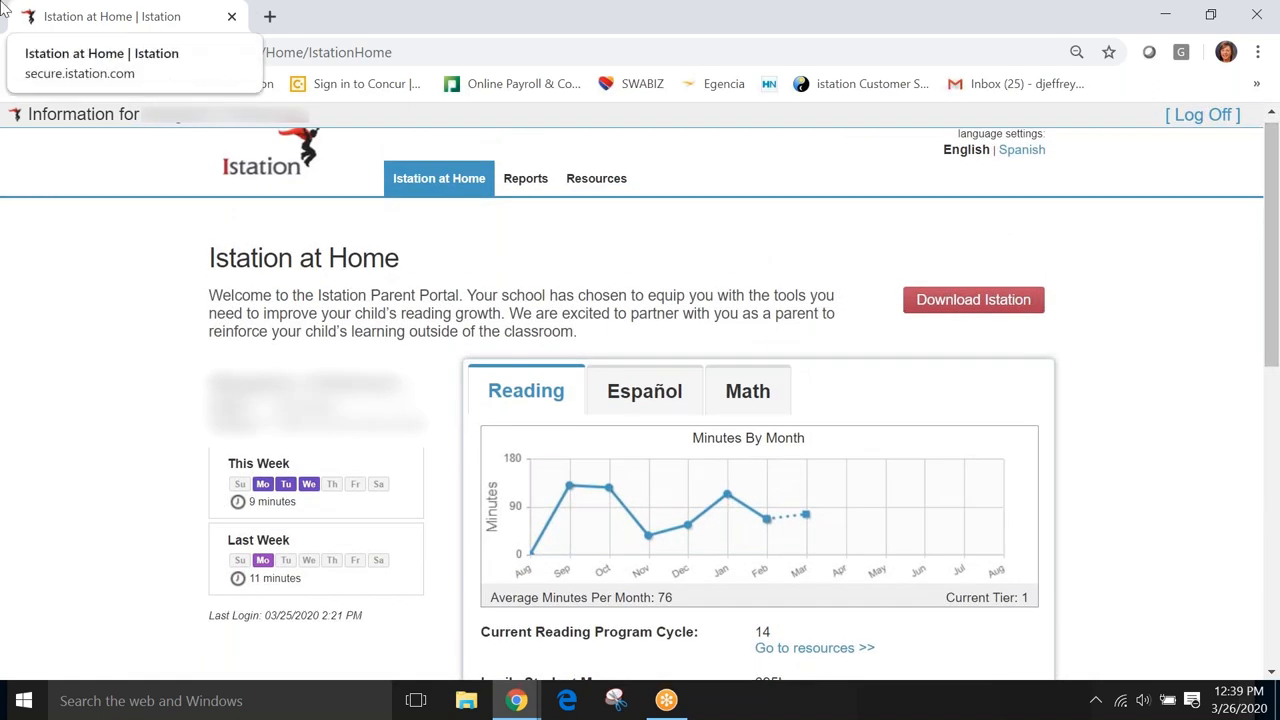